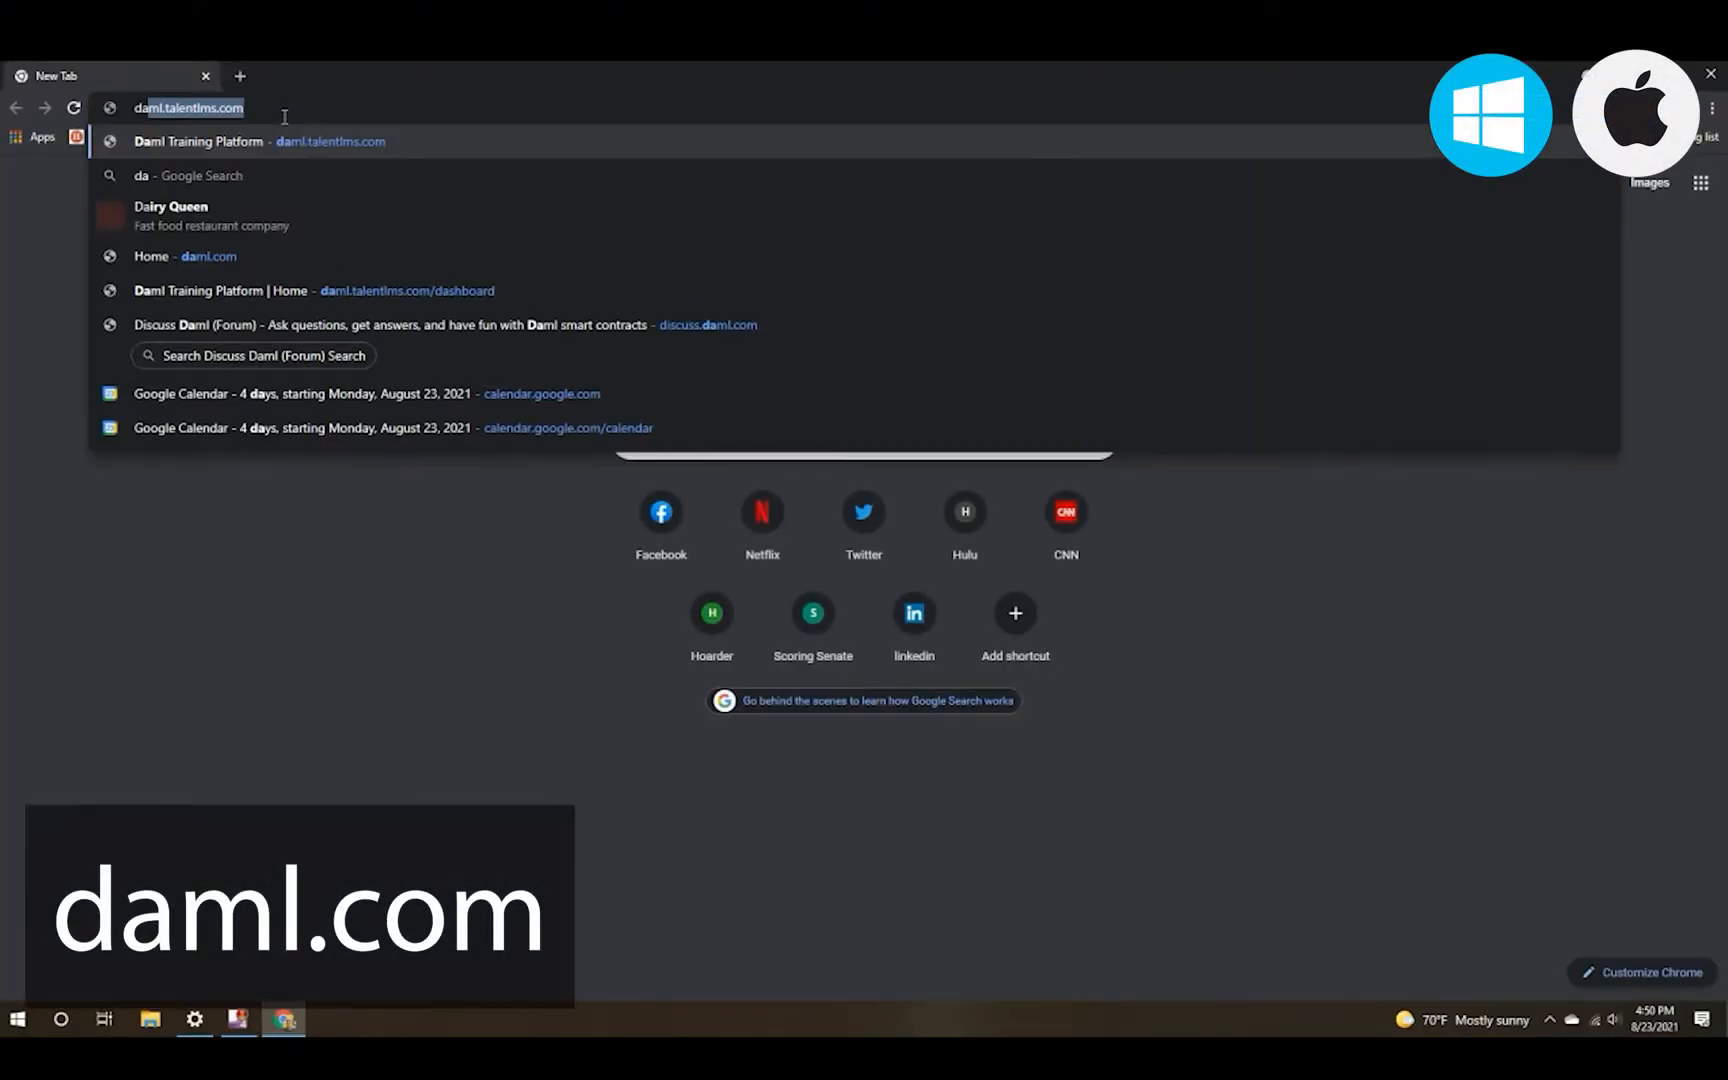
Go from daml.com through the Daml Connect install docs to the Visual Studio Code download page.
{"action": "key", "text": "Enter"}
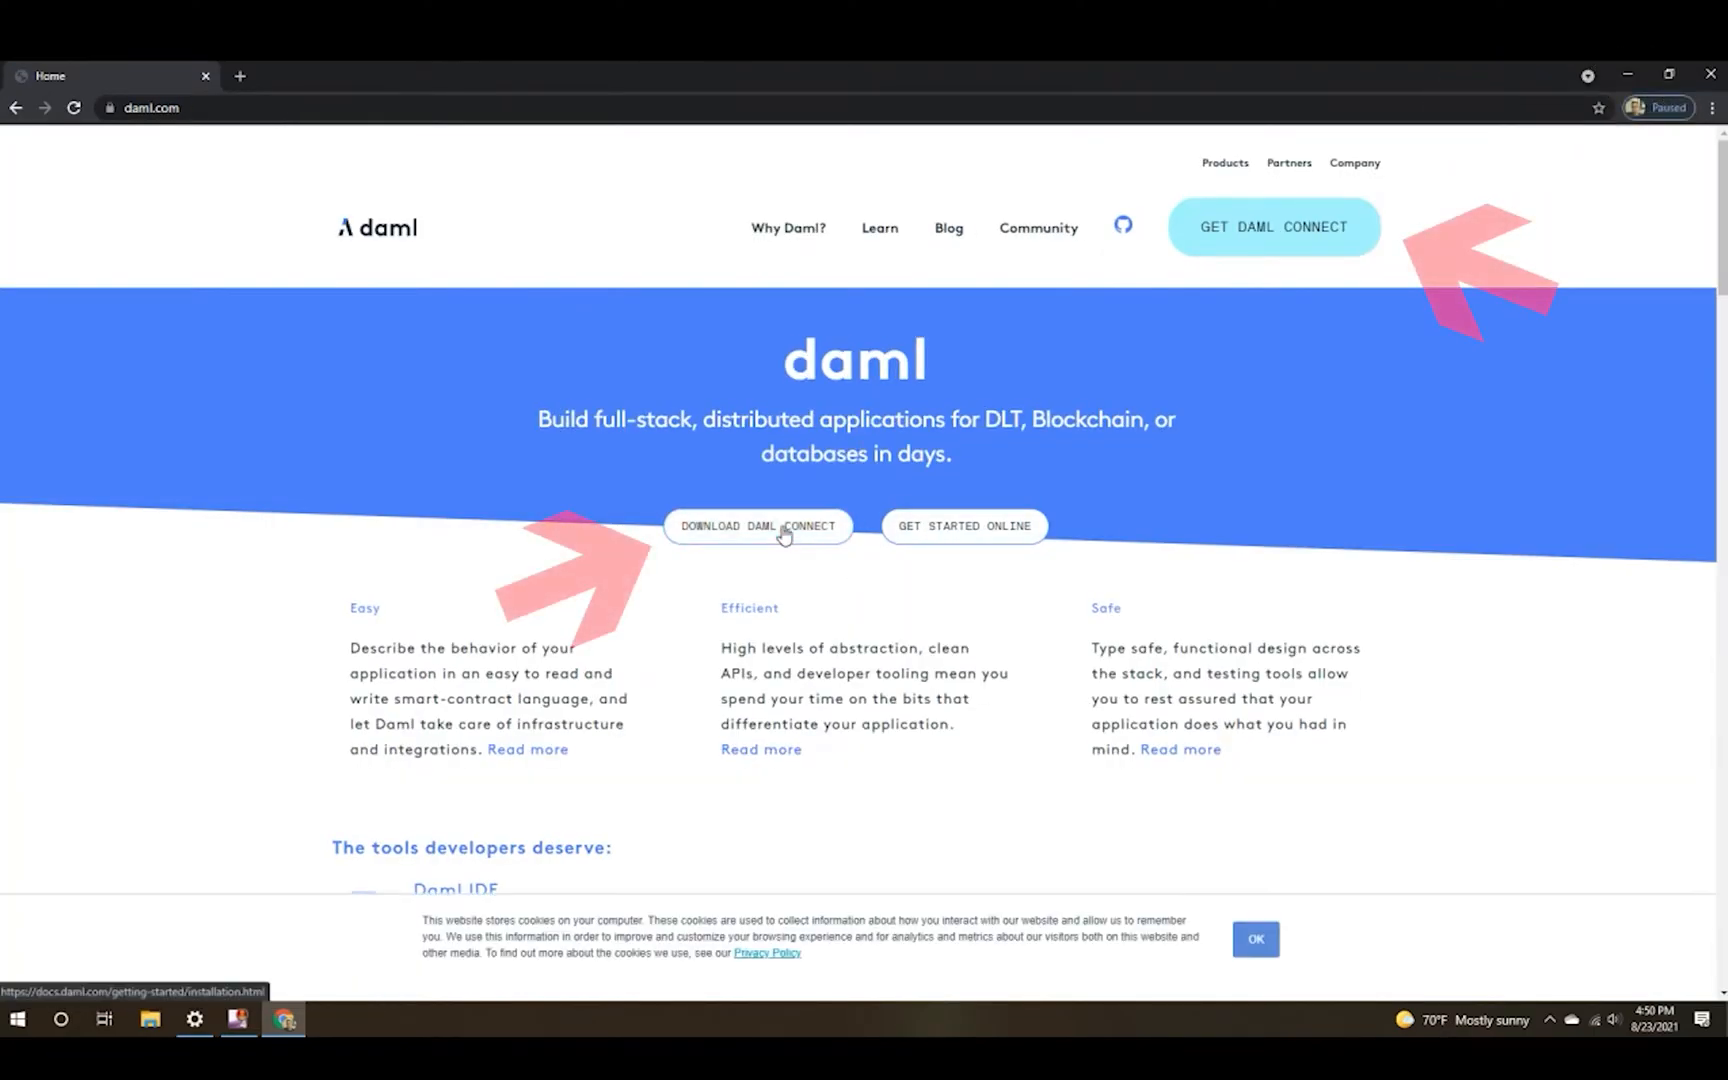
{"action": "left_click", "coordinate": [758, 526]}
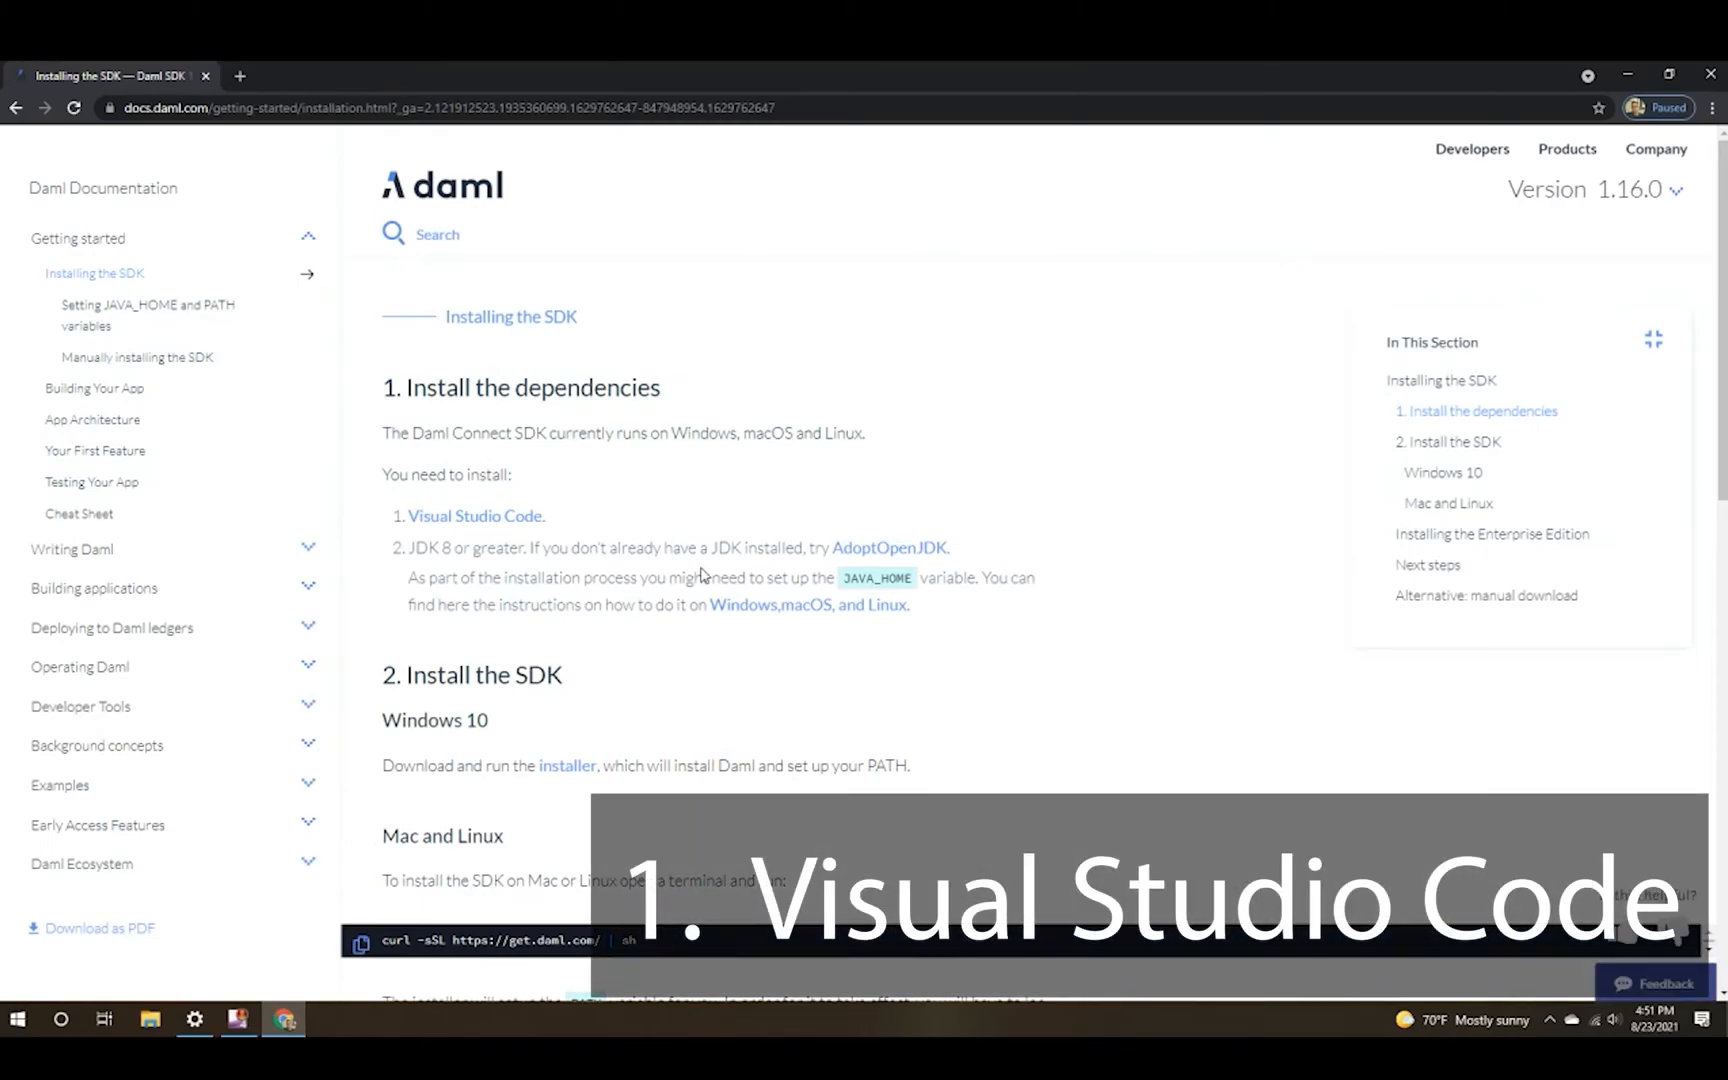
{"action": "left_click", "coordinate": [475, 516]}
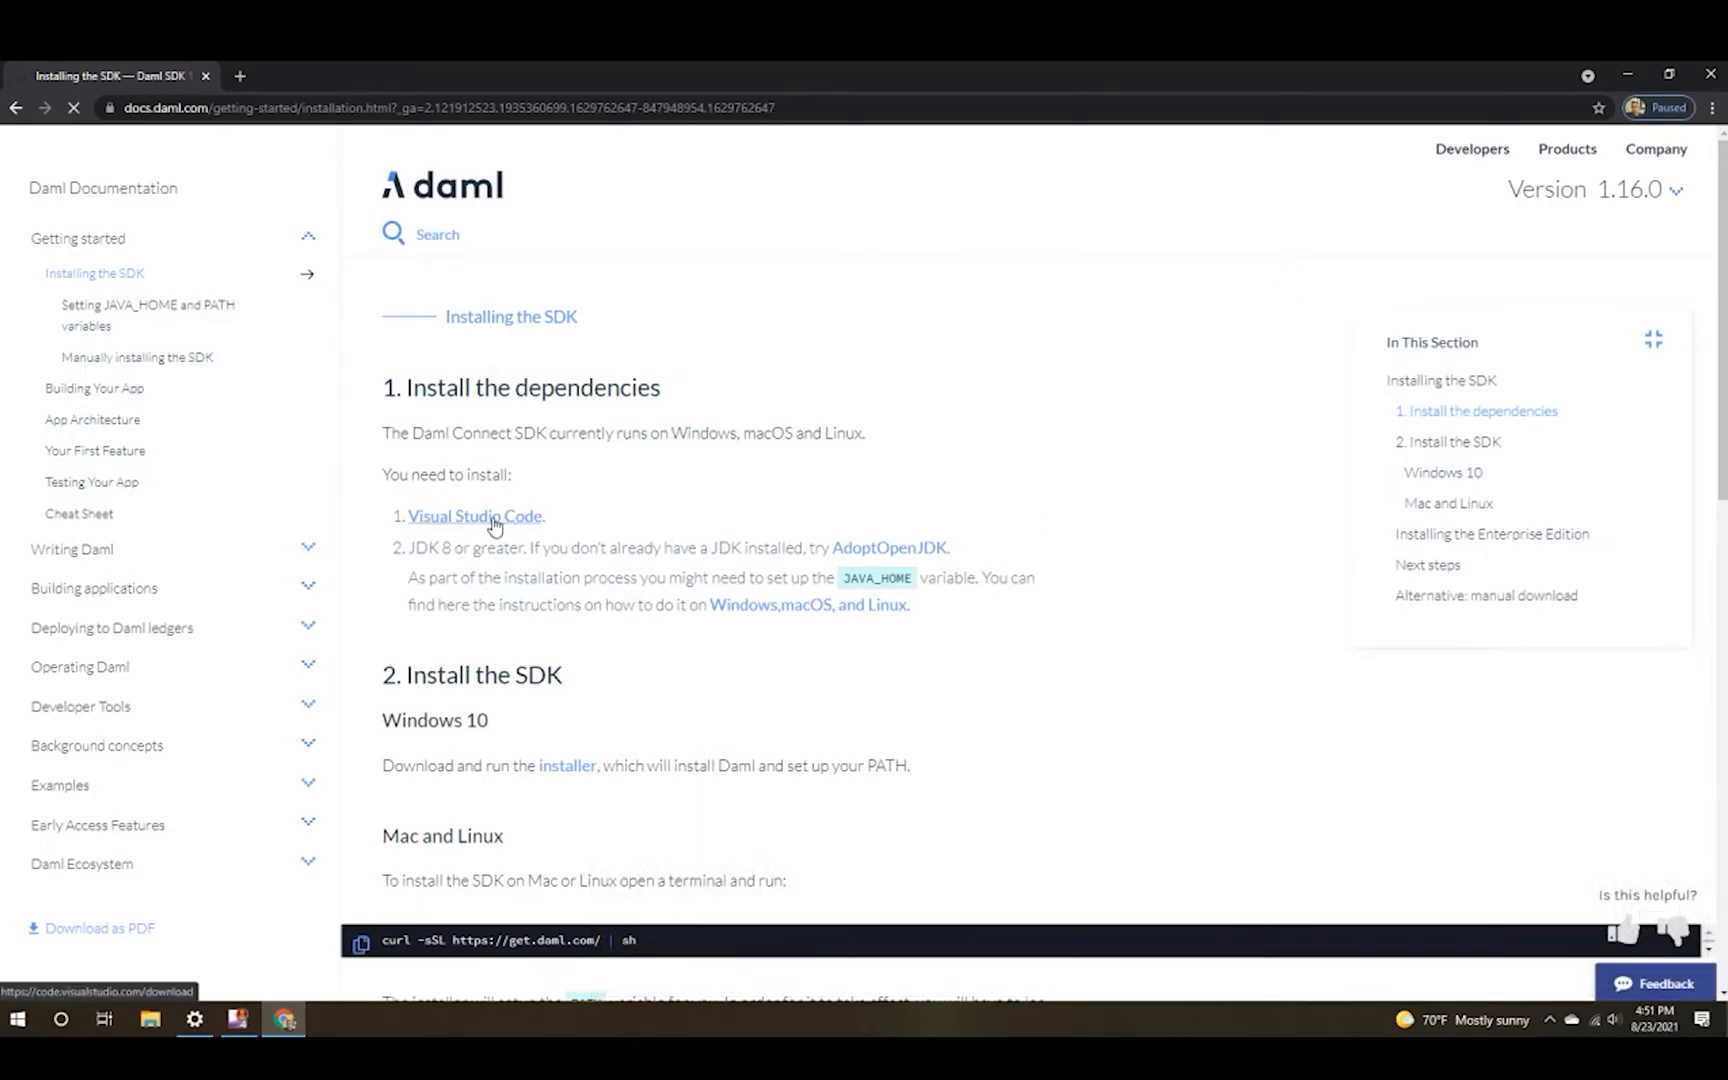
{"action": "left_click", "coordinate": [473, 516]}
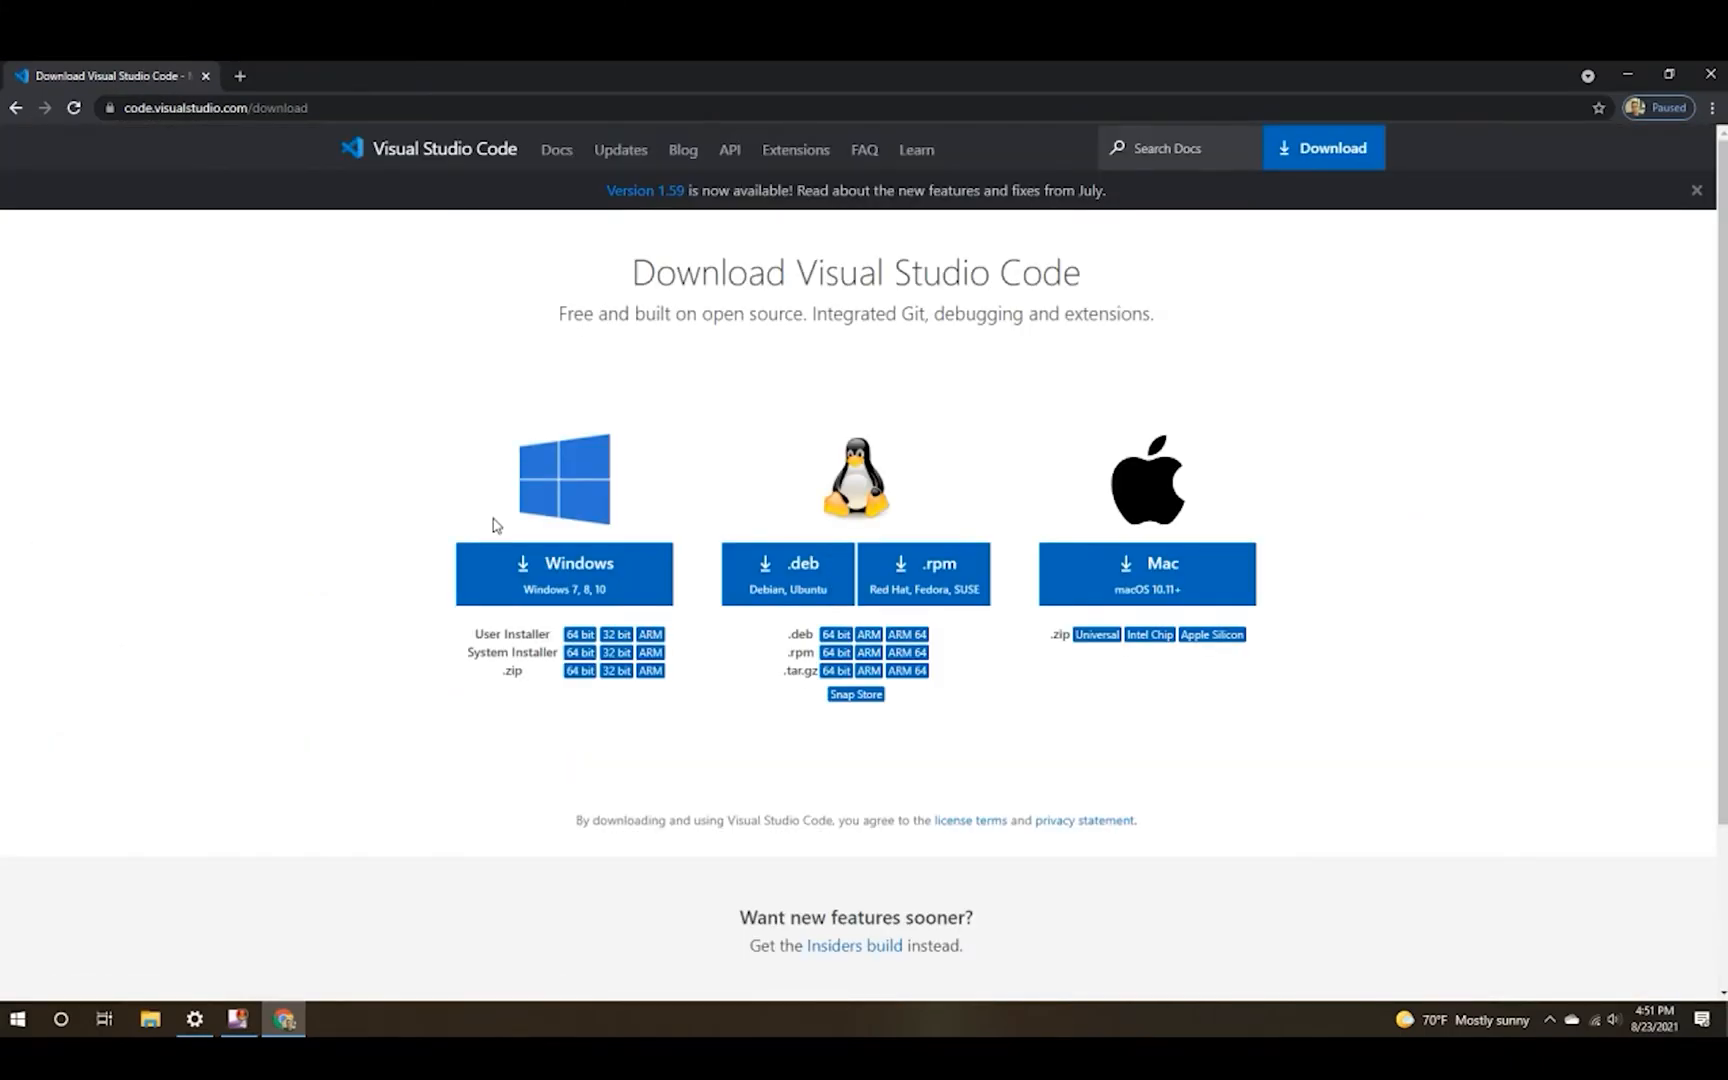
Download the VS Code Windows installer and accept its license agreement.
{"action": "left_click", "coordinate": [564, 573]}
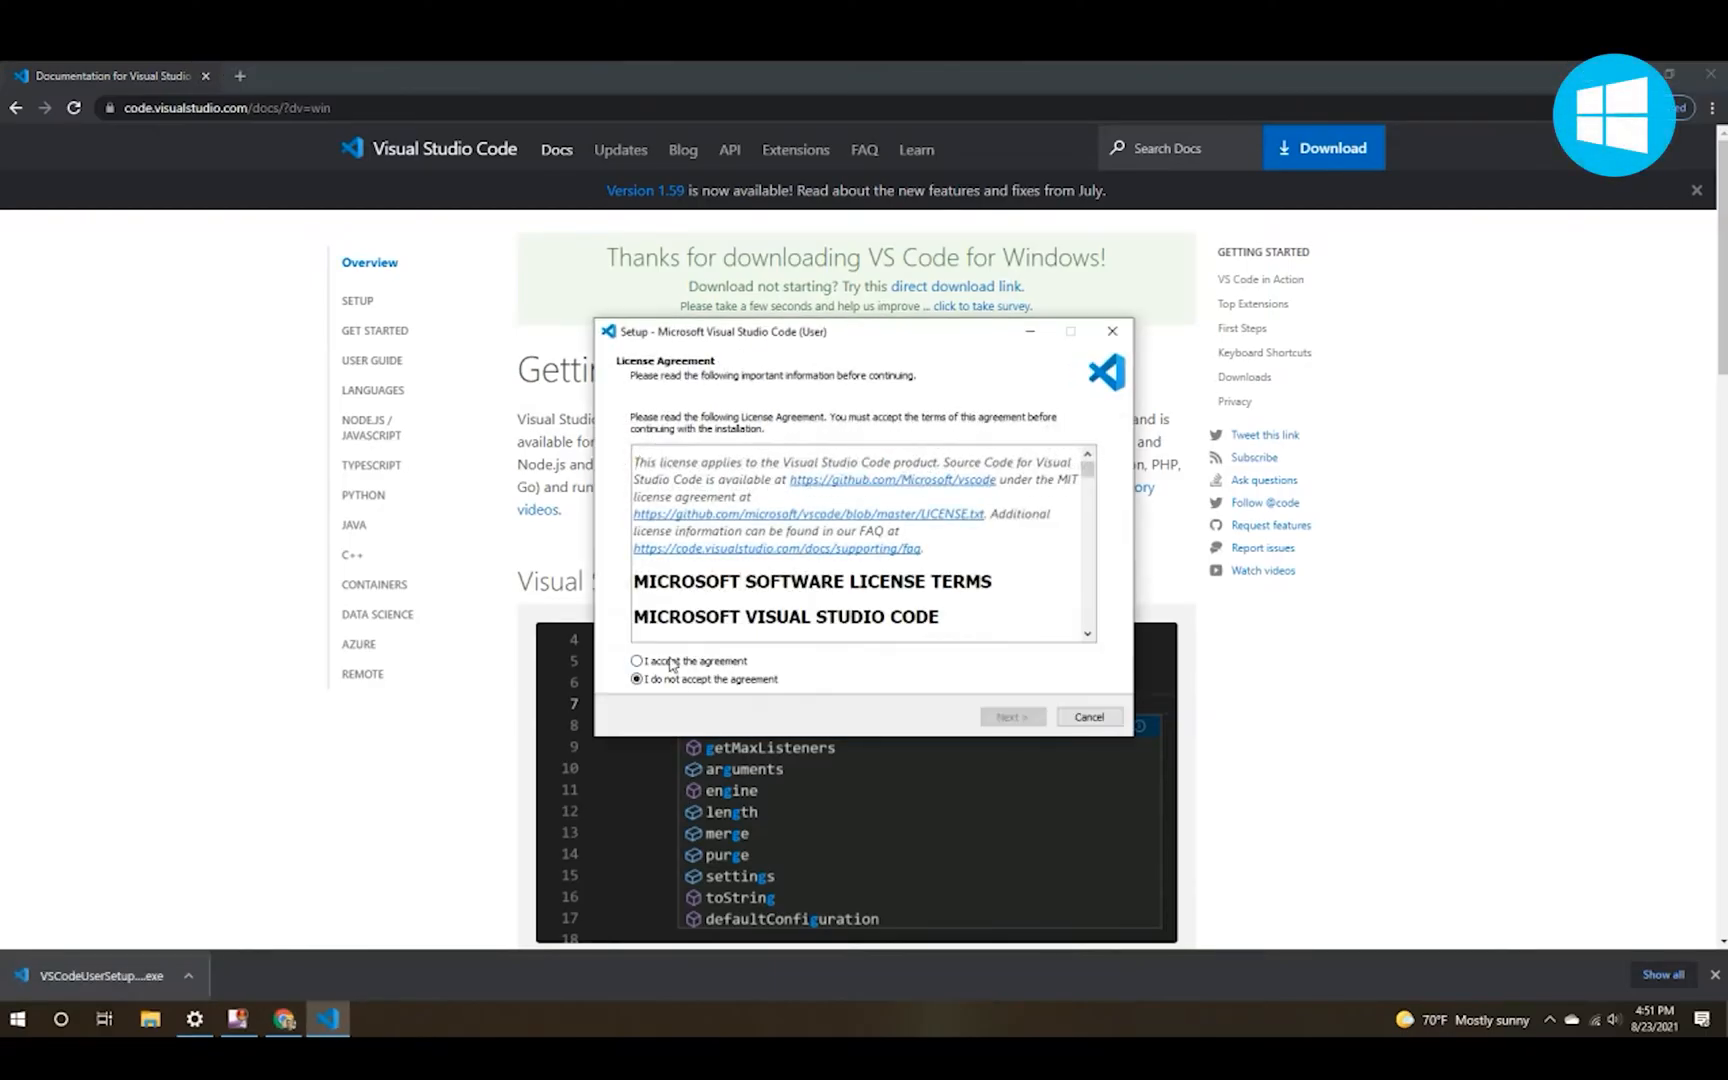
{"action": "left_click", "coordinate": [636, 661]}
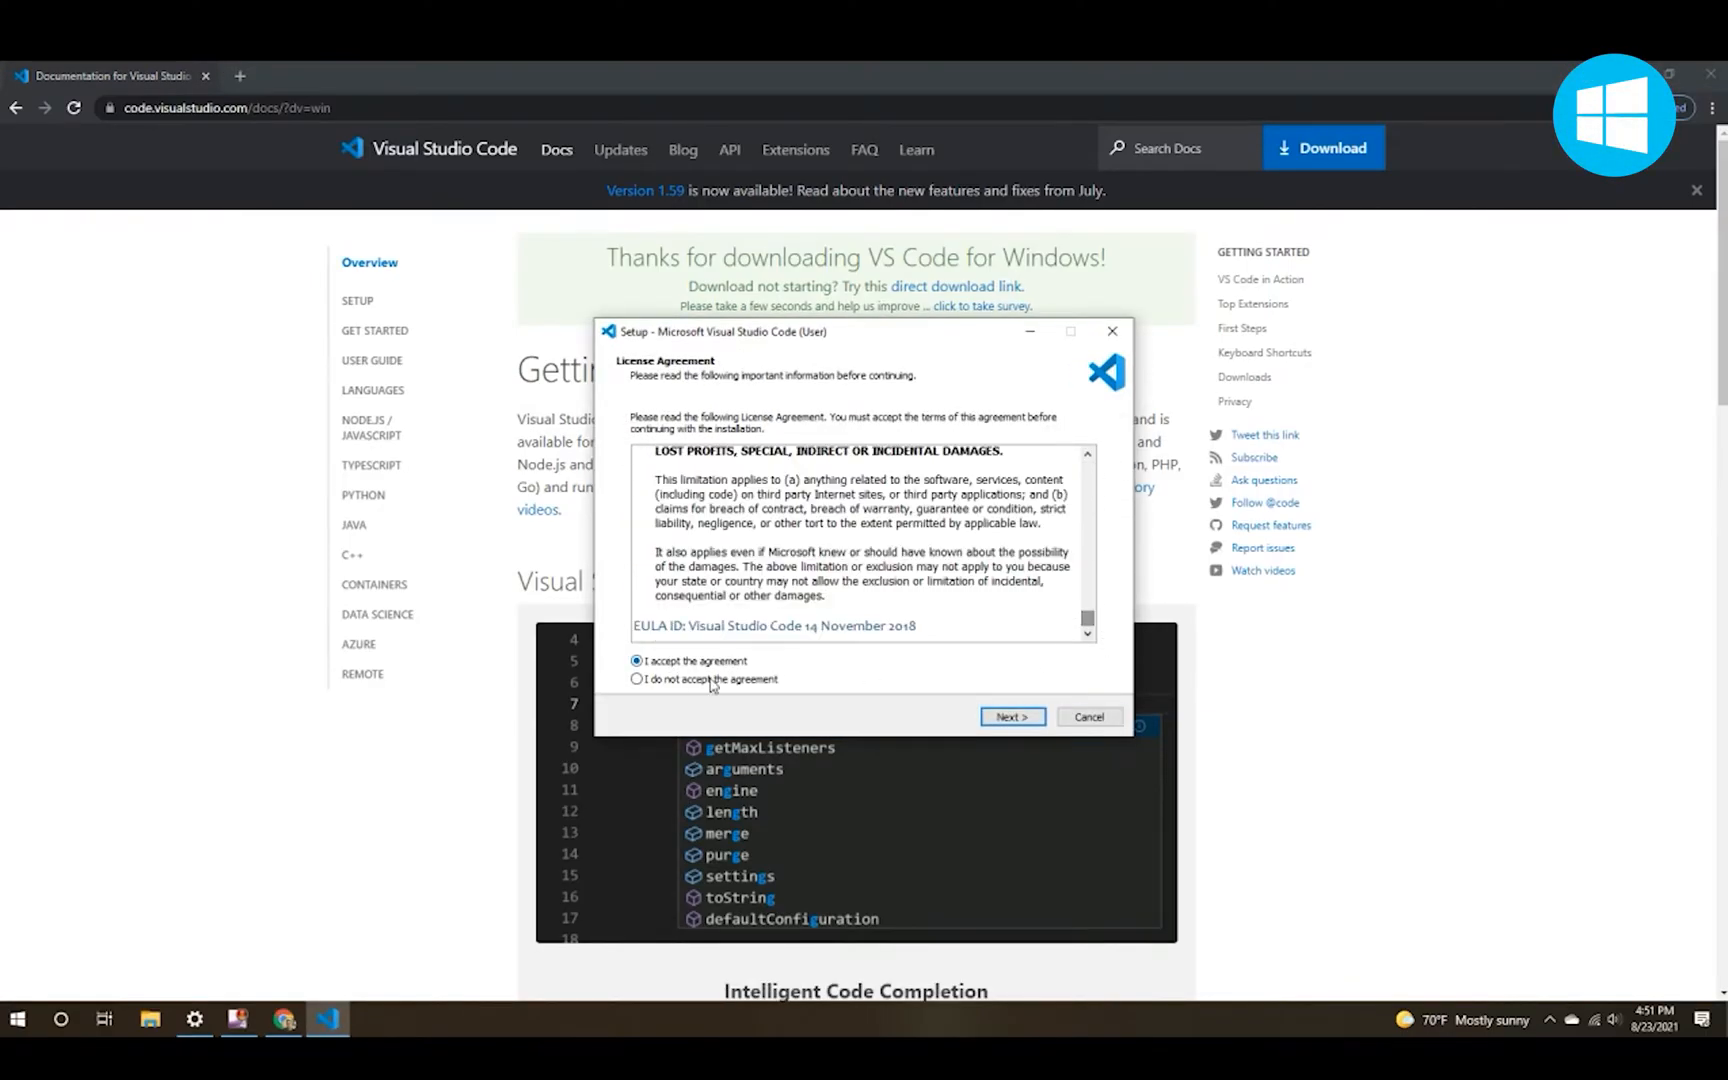
{"action": "left_click", "coordinate": [1012, 716]}
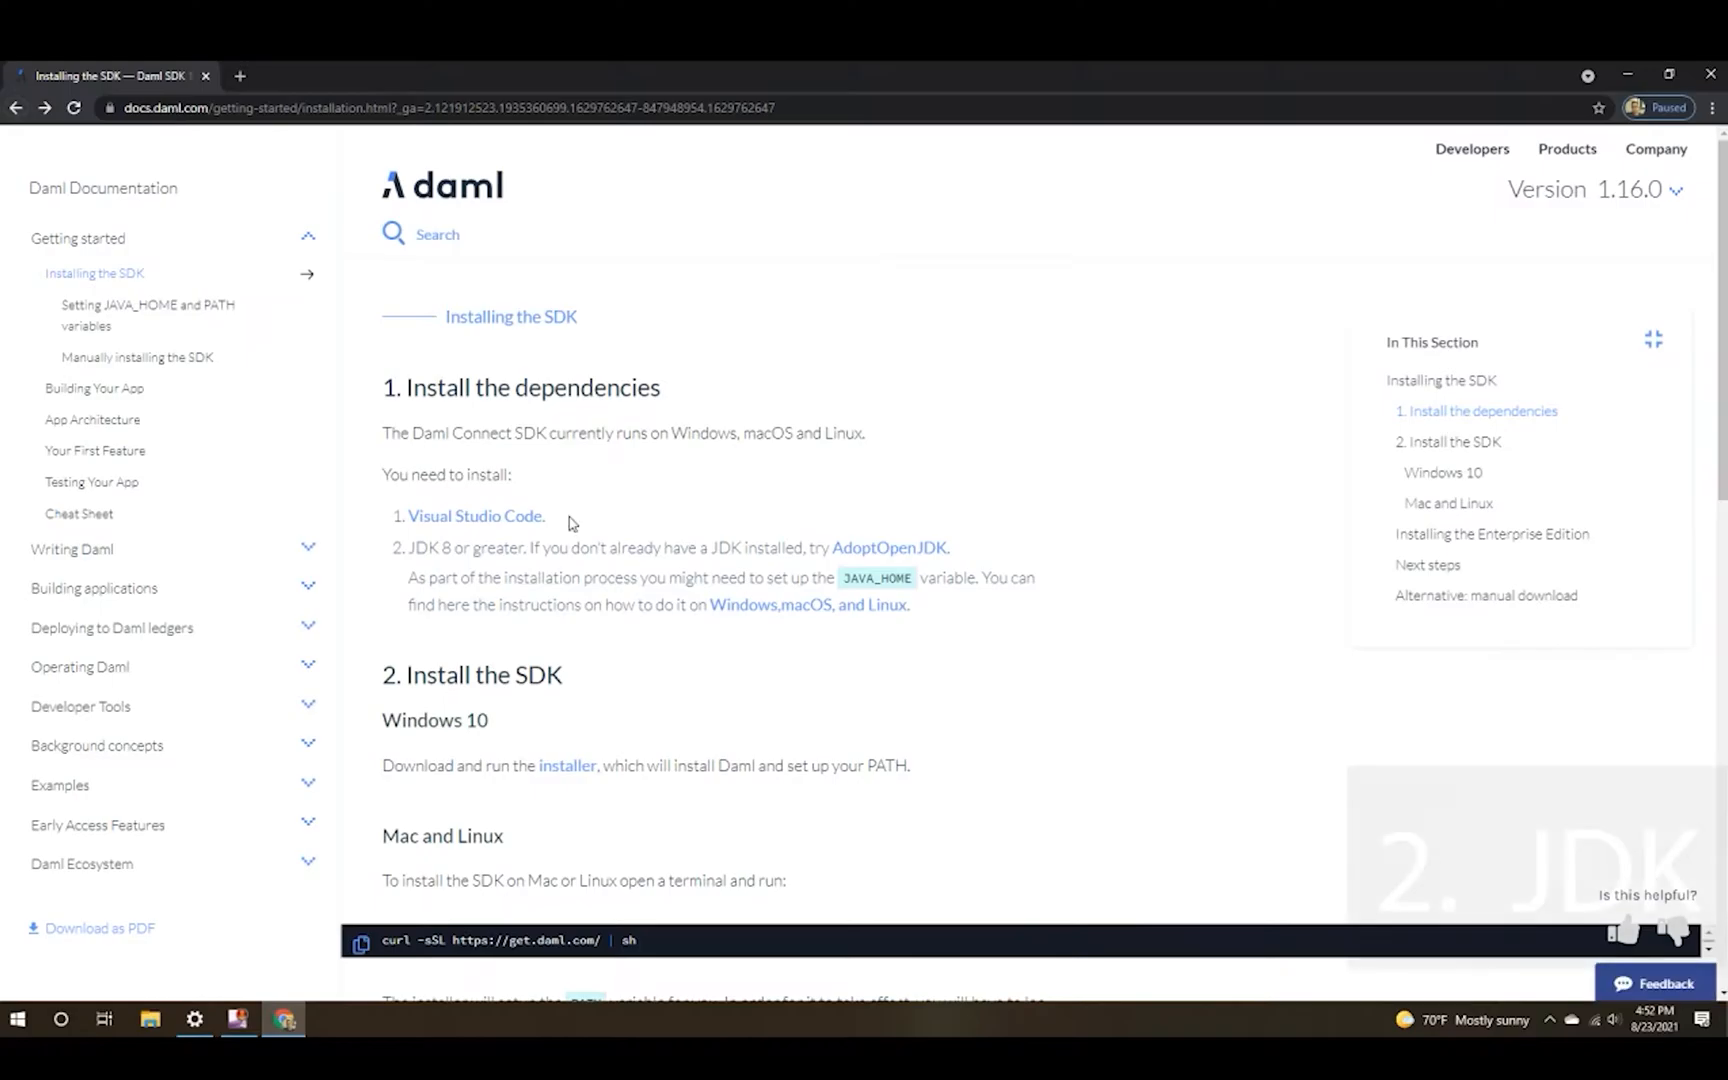
{"action": "mouse_move", "coordinate": [906, 555]}
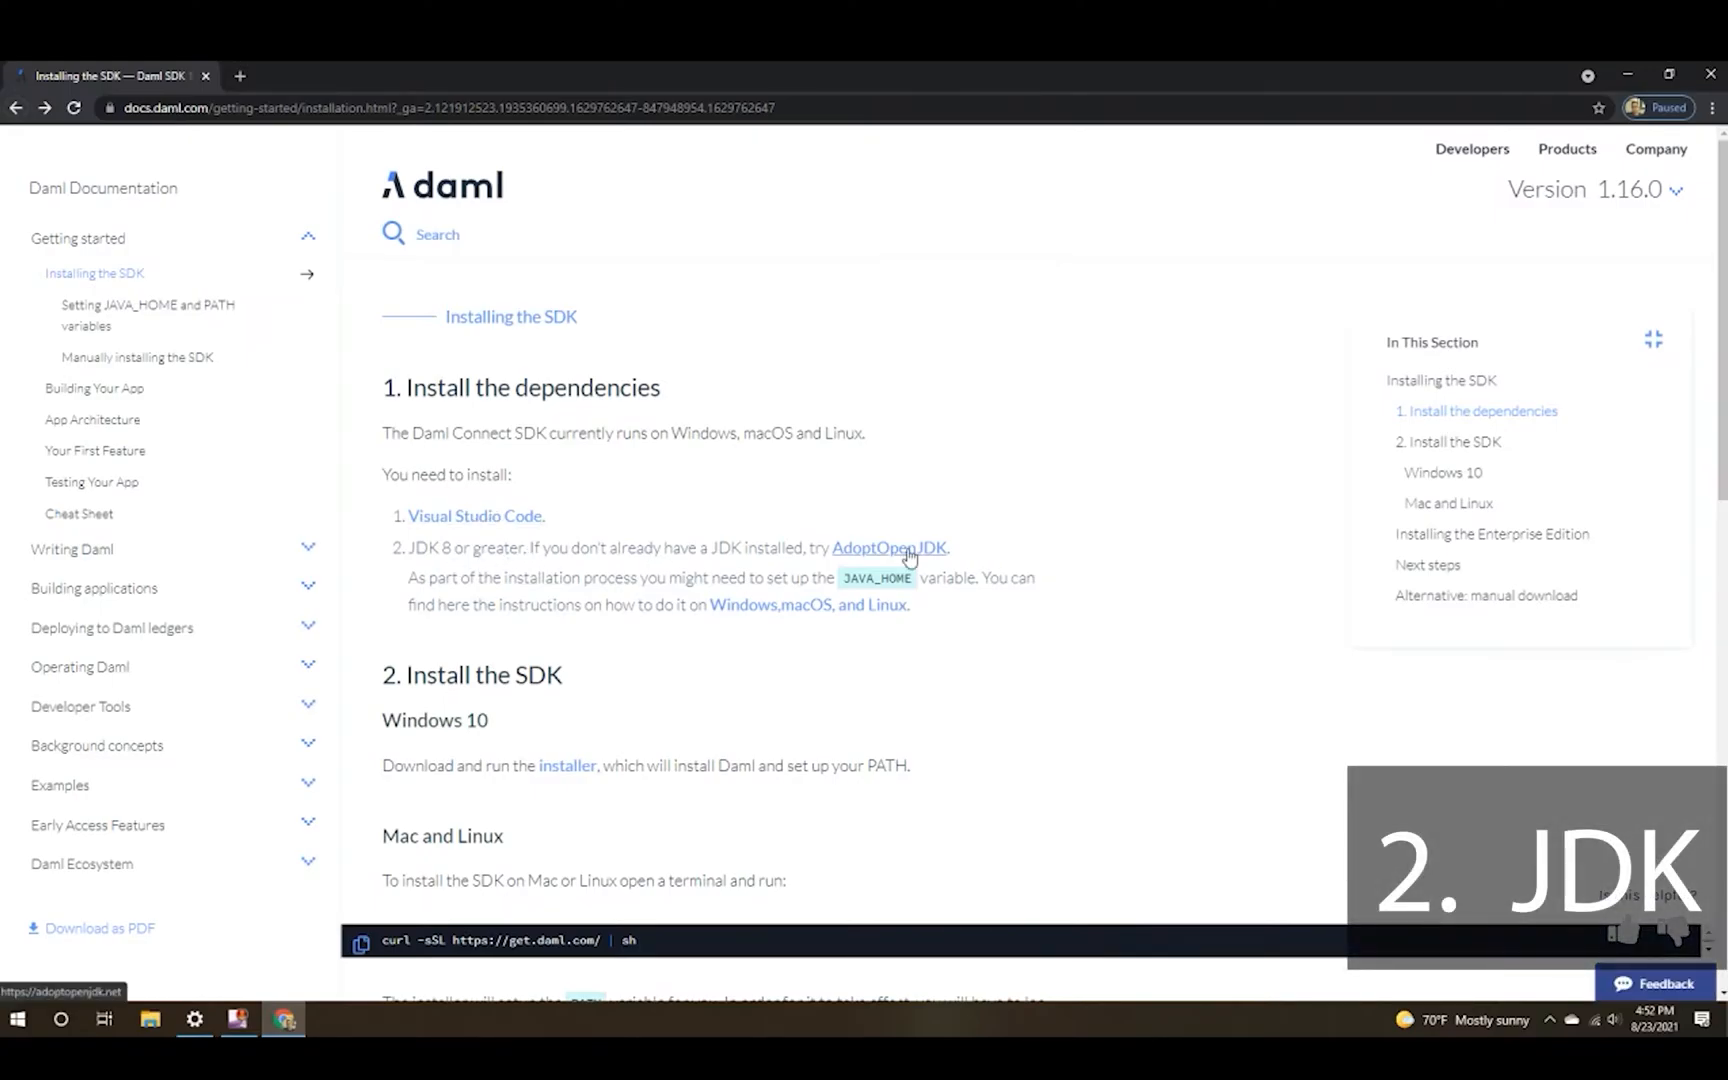
Download OpenJDK 11 HotSpot from AdoptOpenJDK, install it, and close the wizard.
{"action": "left_click", "coordinate": [888, 548]}
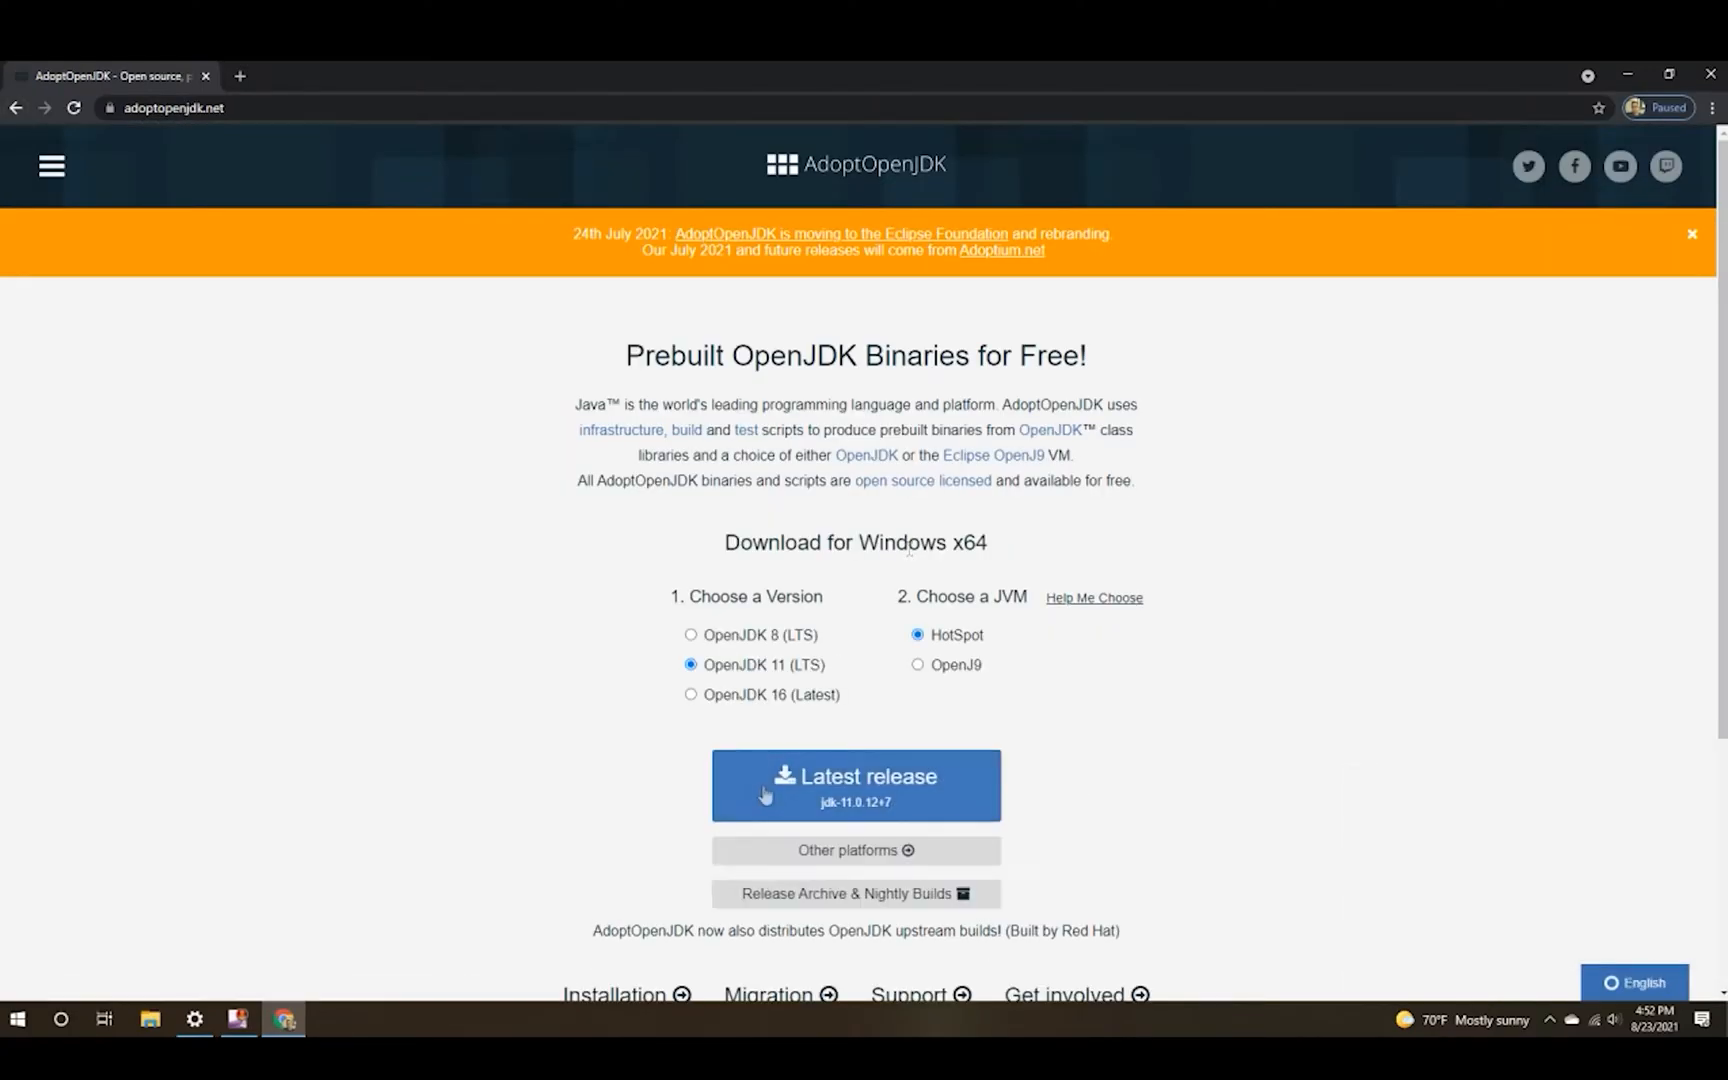
{"action": "left_click", "coordinate": [856, 785]}
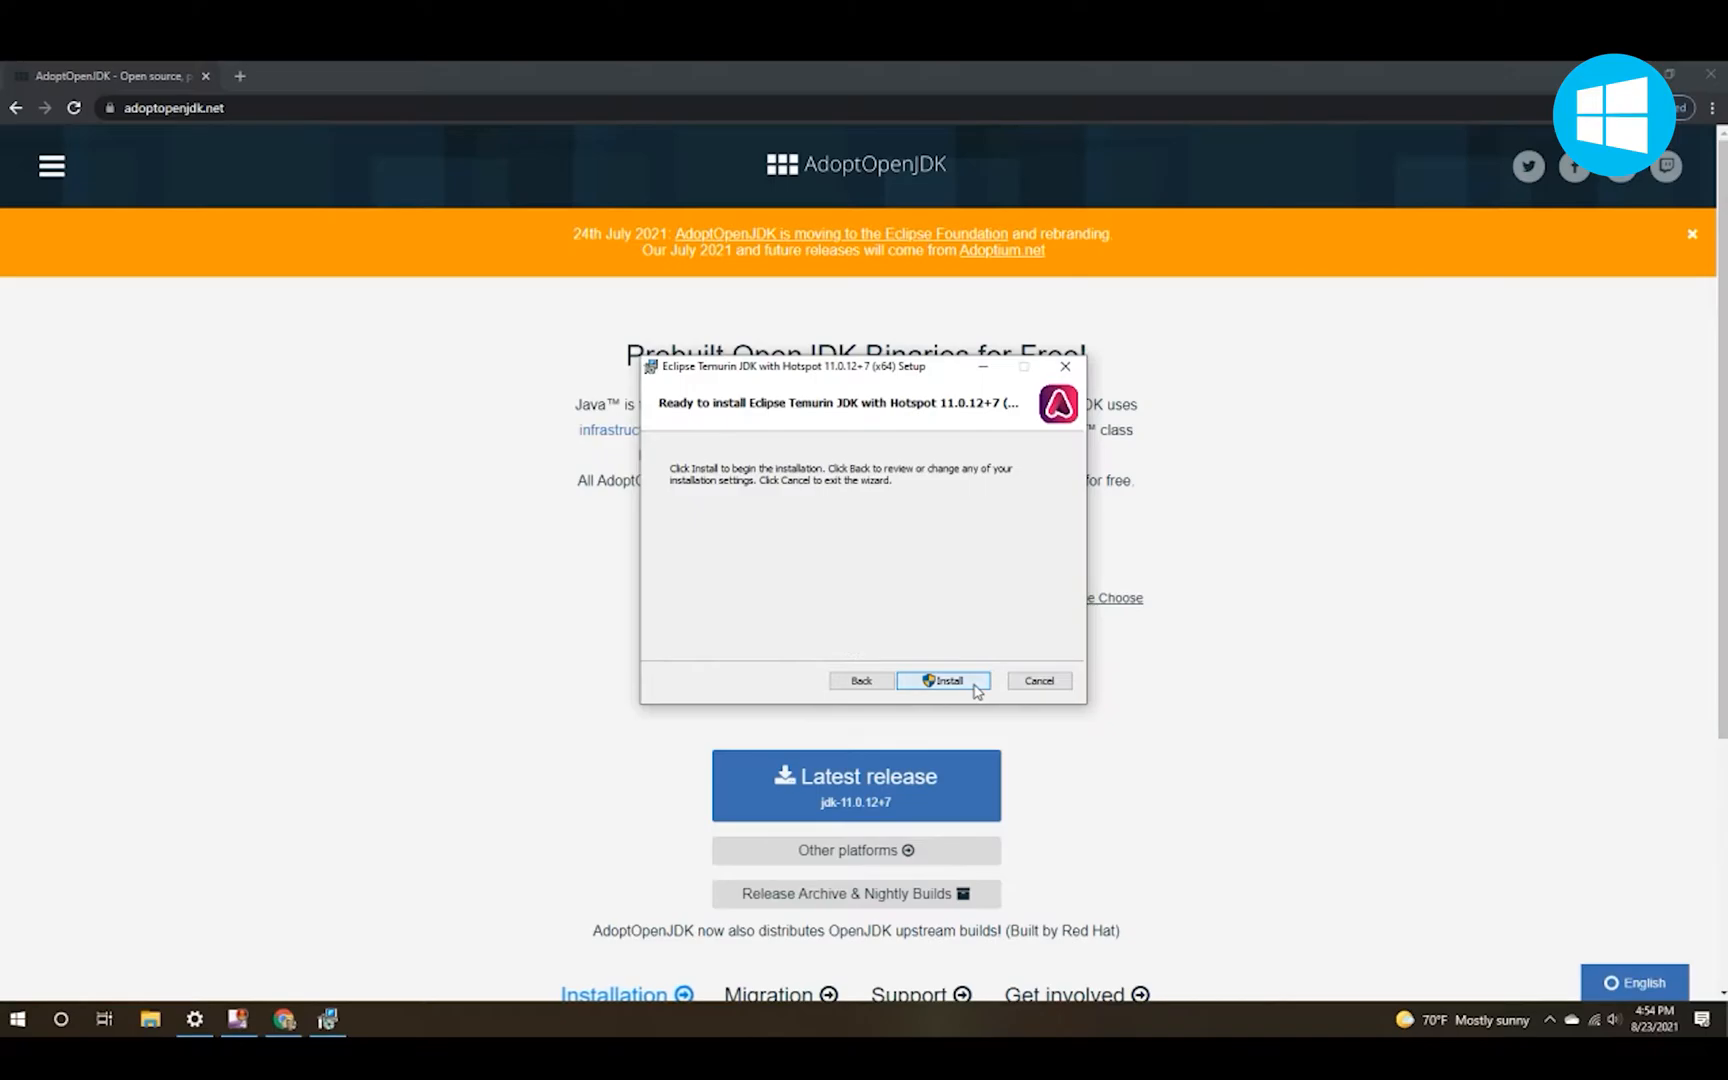
{"action": "left_click", "coordinate": [944, 681]}
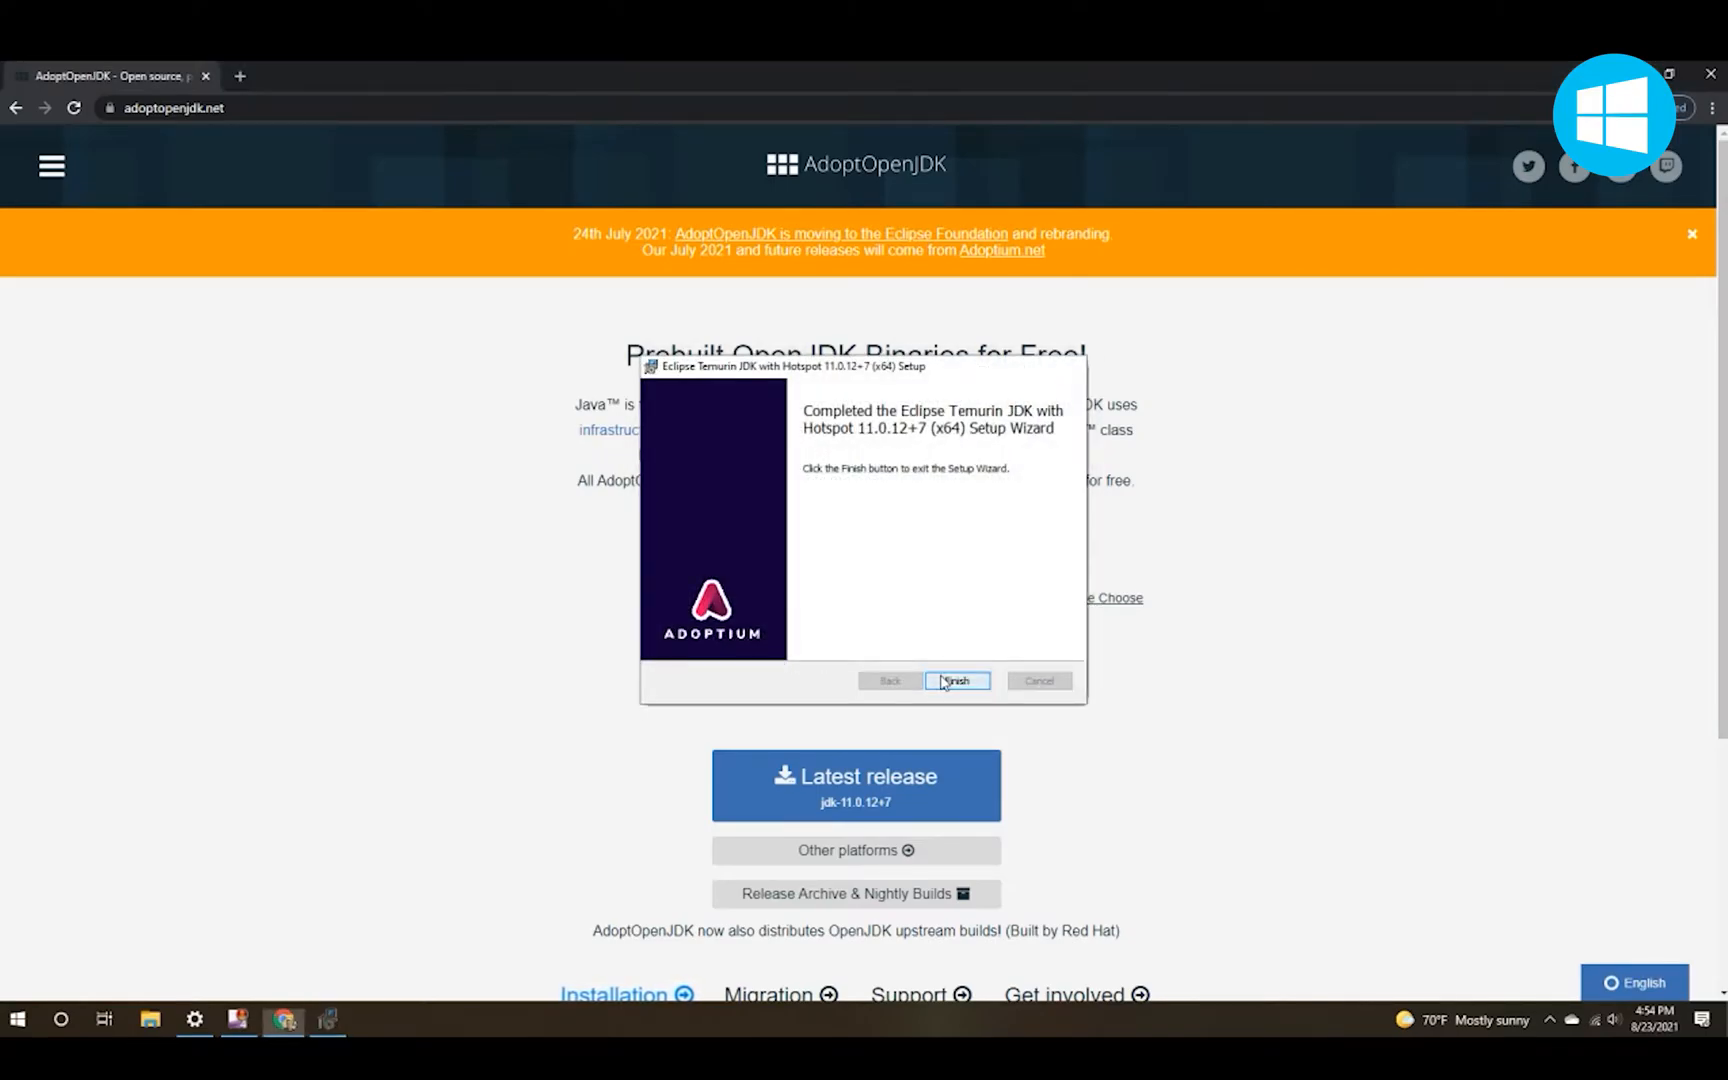
{"action": "left_click", "coordinate": [956, 680]}
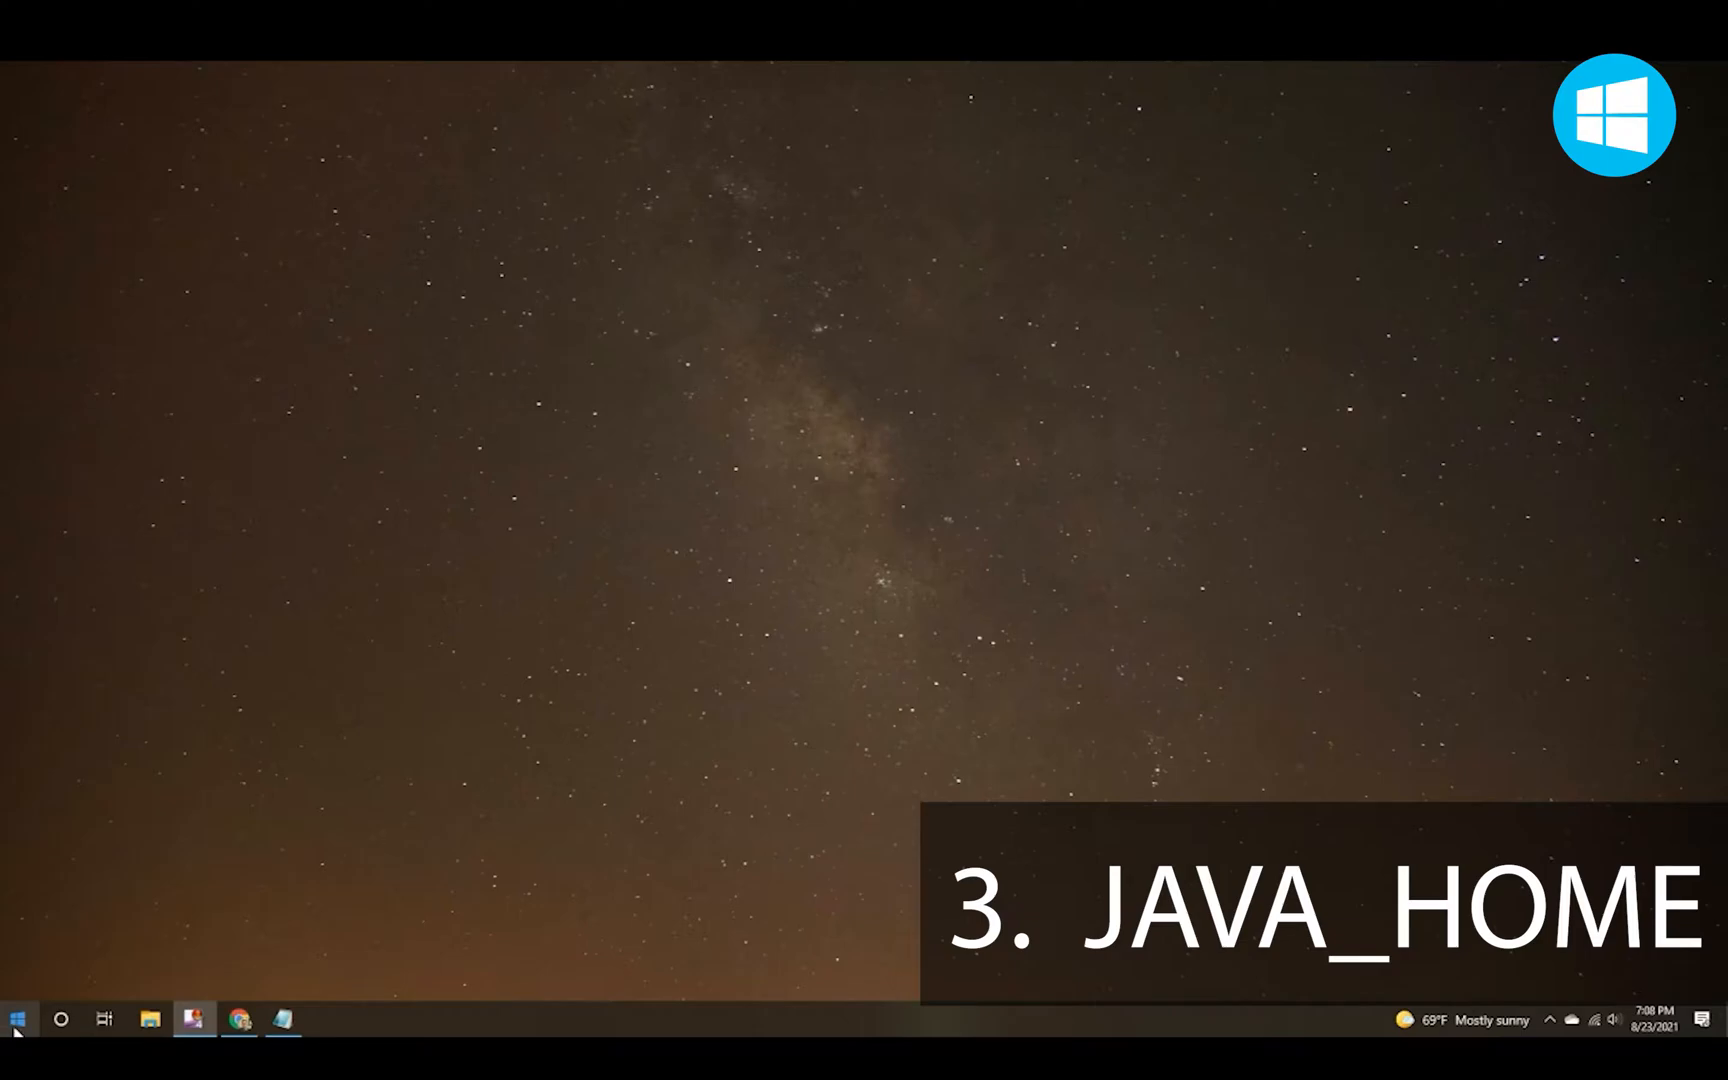
{"action": "mouse_move", "coordinate": [14, 1015]}
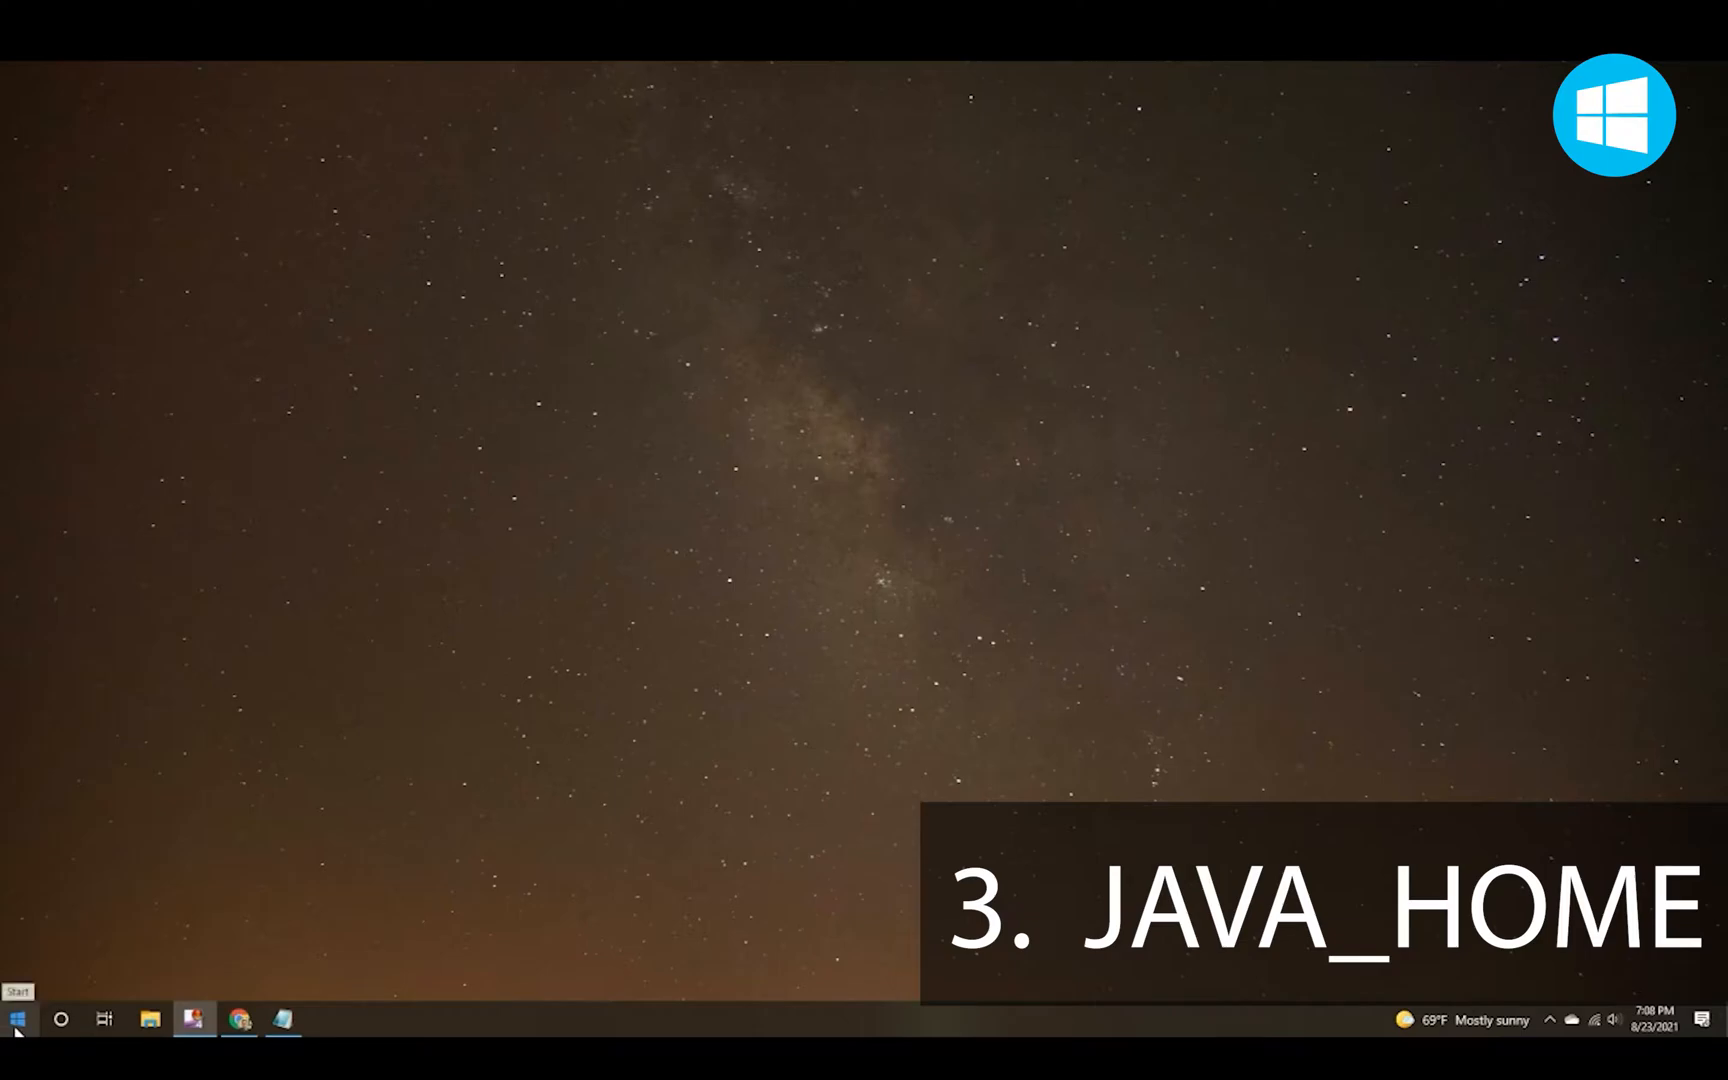
Open the Environment Variables dialog through the advanced system settings search.
{"action": "left_click", "coordinate": [13, 1017]}
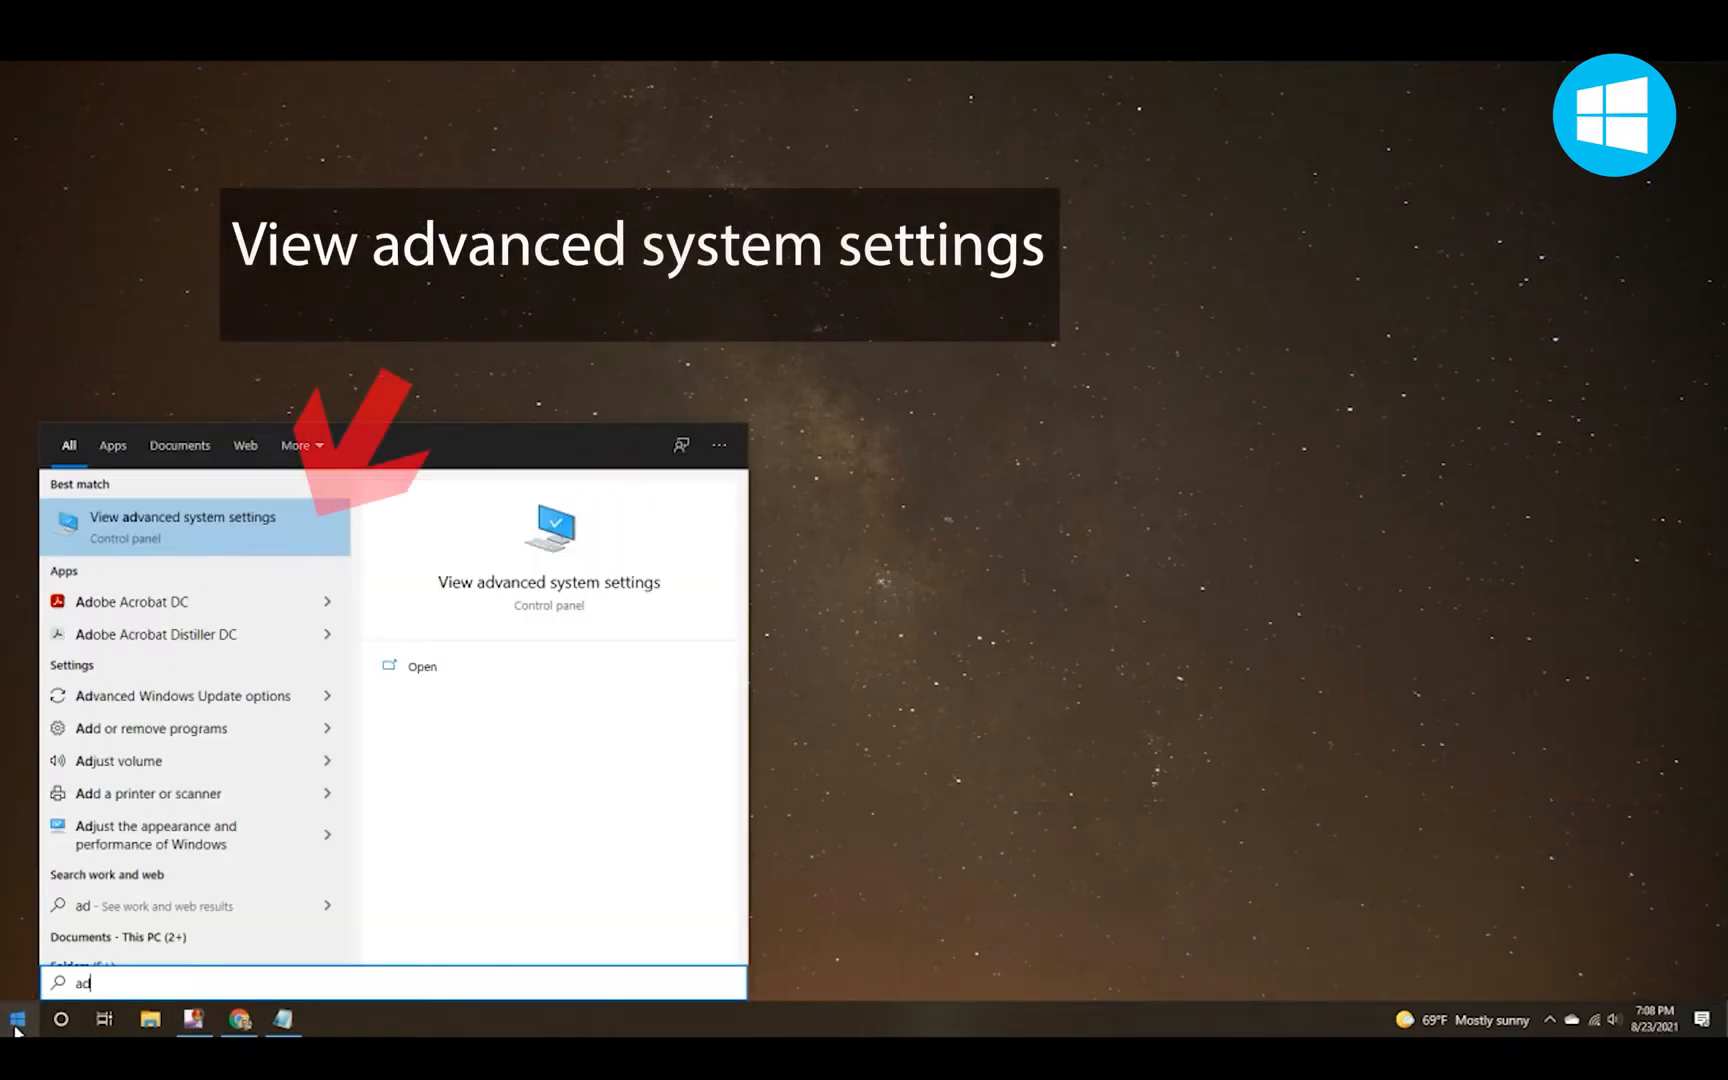
{"action": "type", "text": "v"}
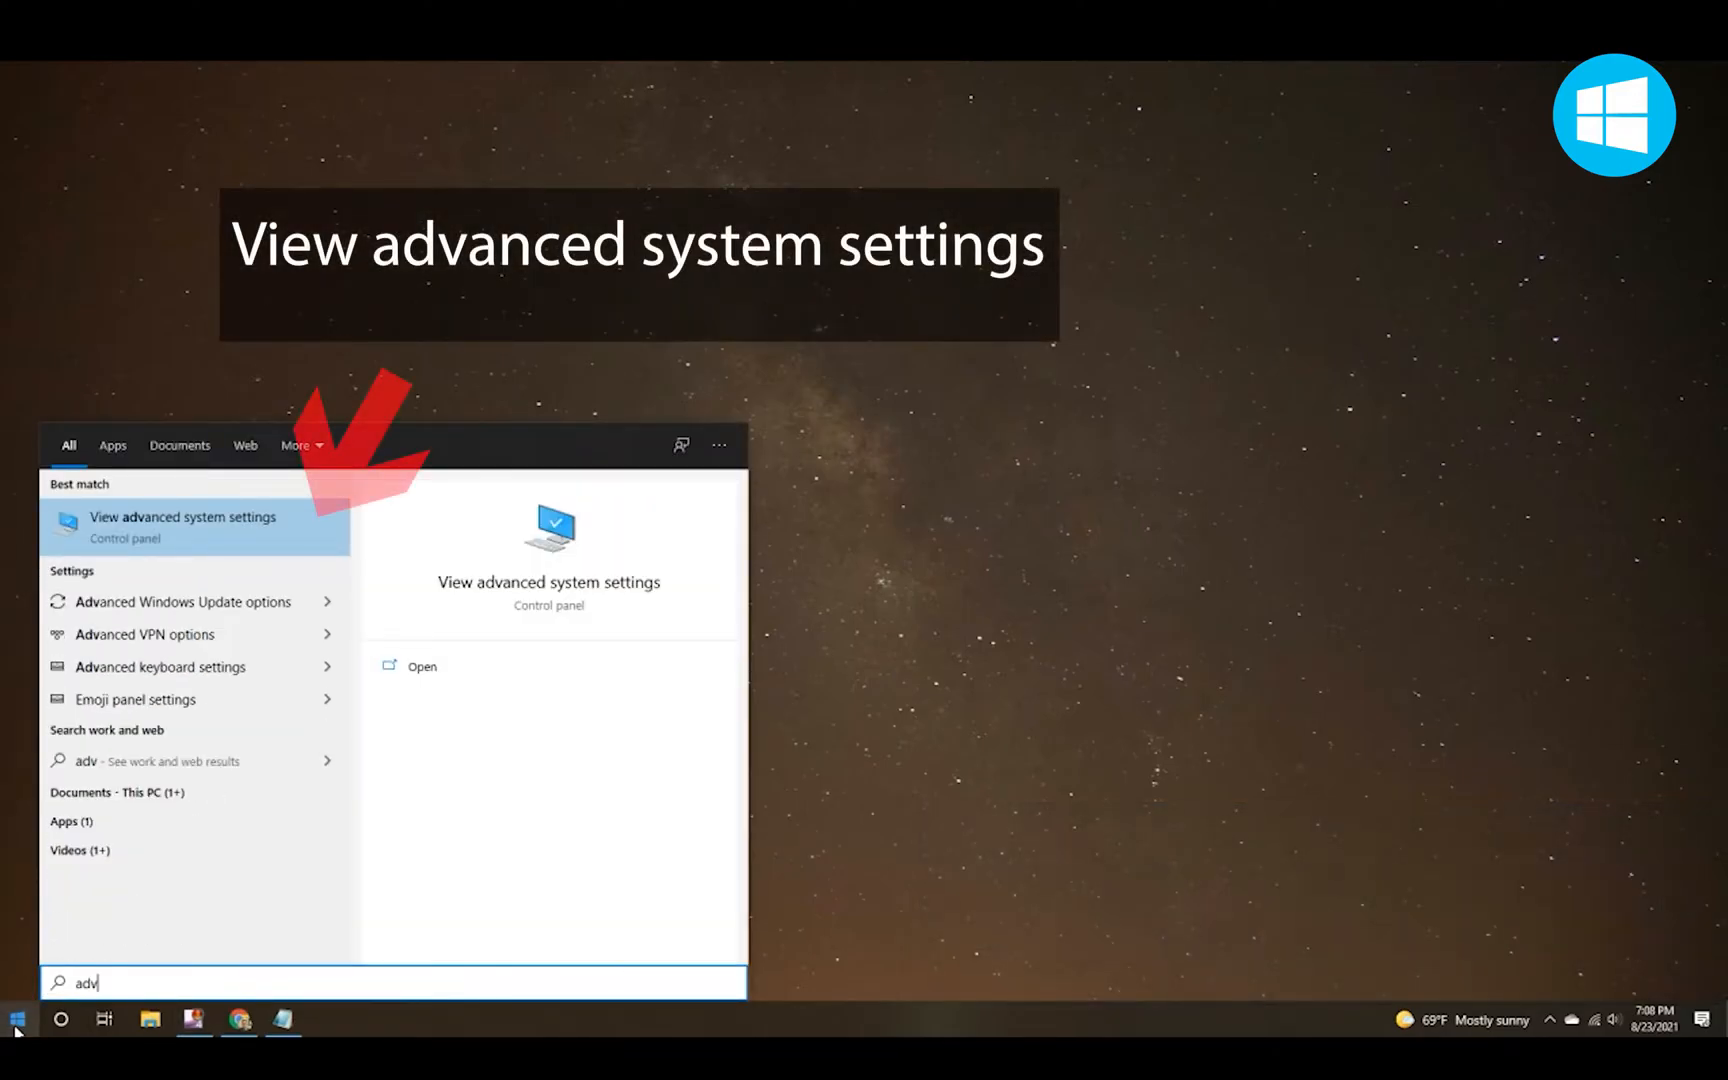
{"action": "left_click", "coordinate": [180, 527]}
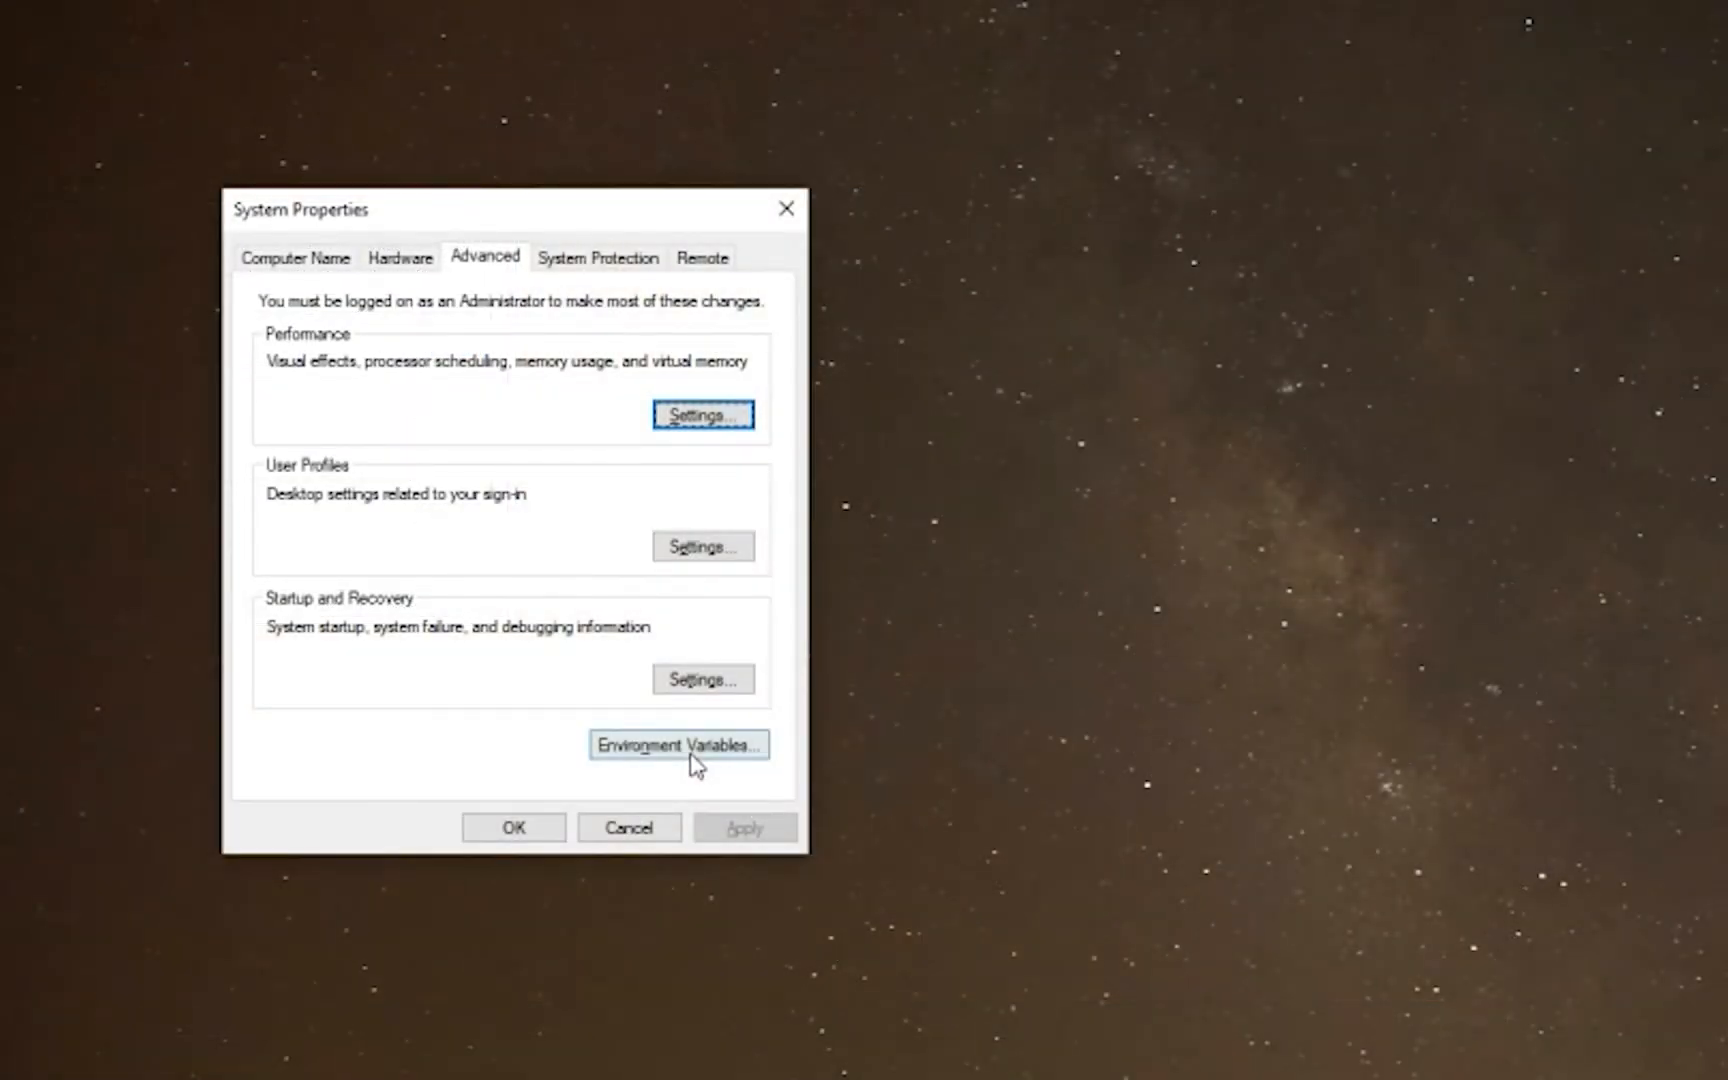
{"action": "left_click", "coordinate": [683, 744]}
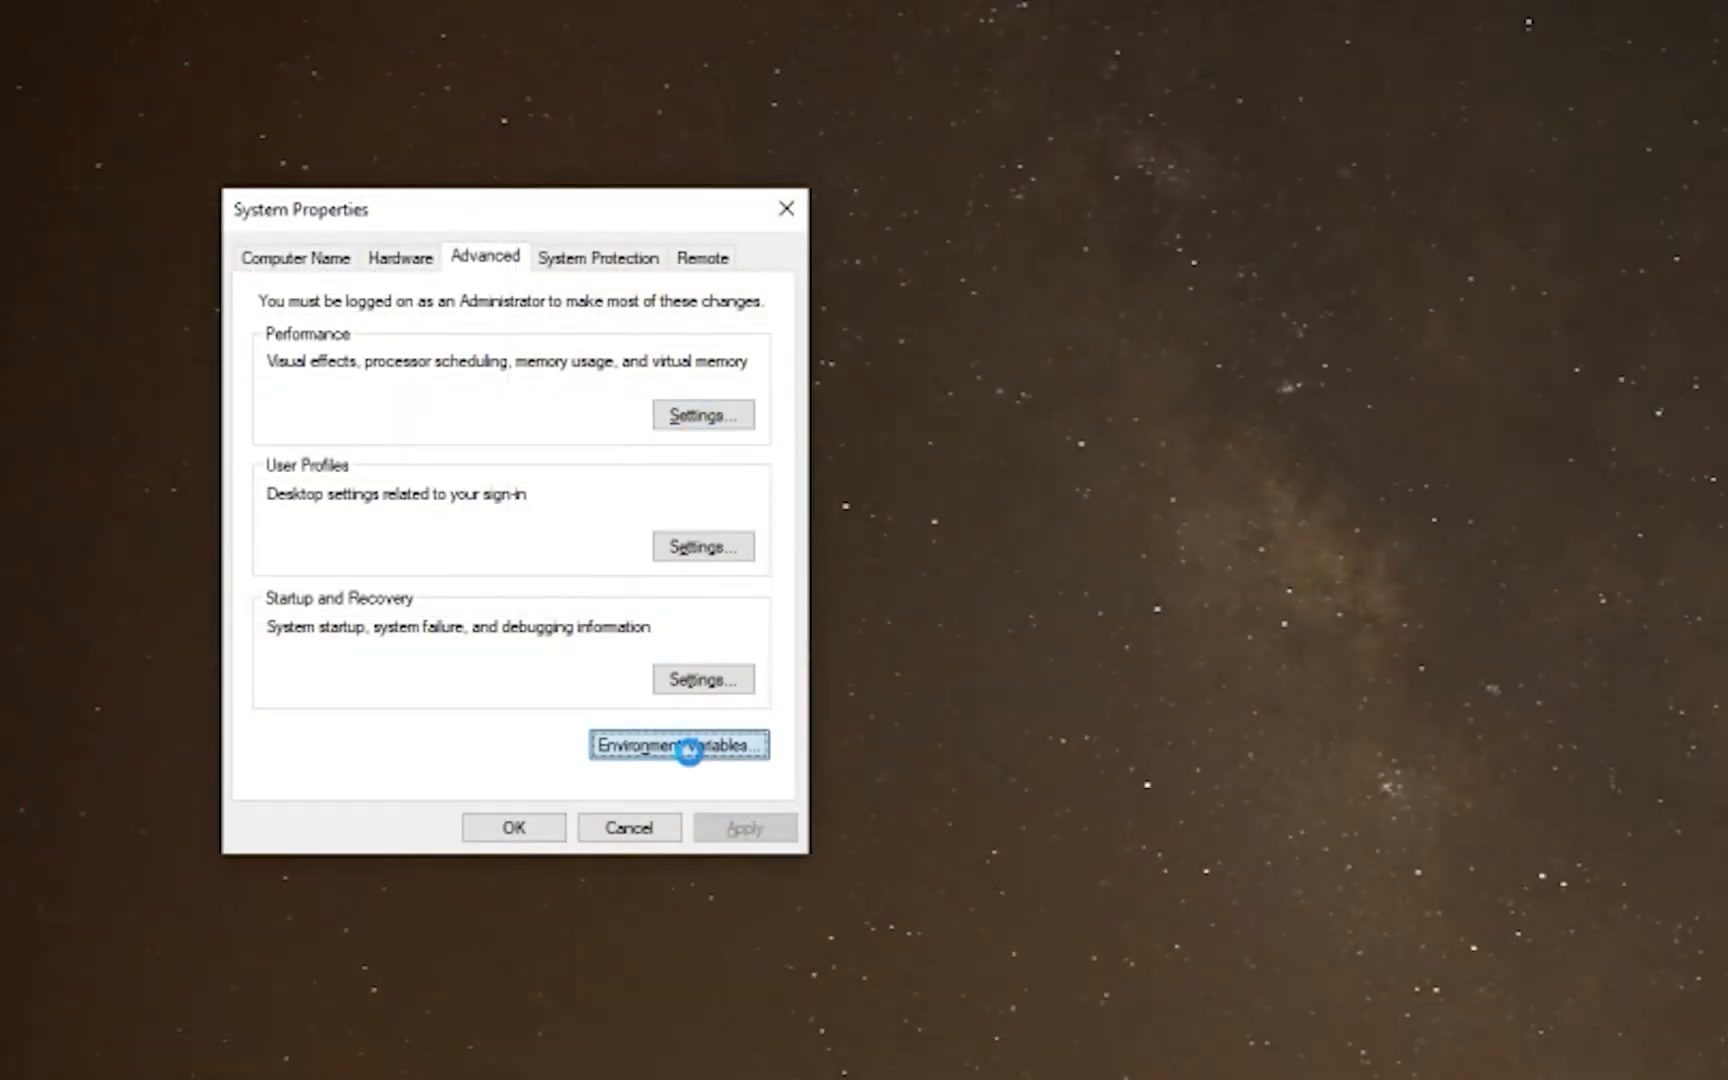
{"action": "left_click", "coordinate": [679, 743]}
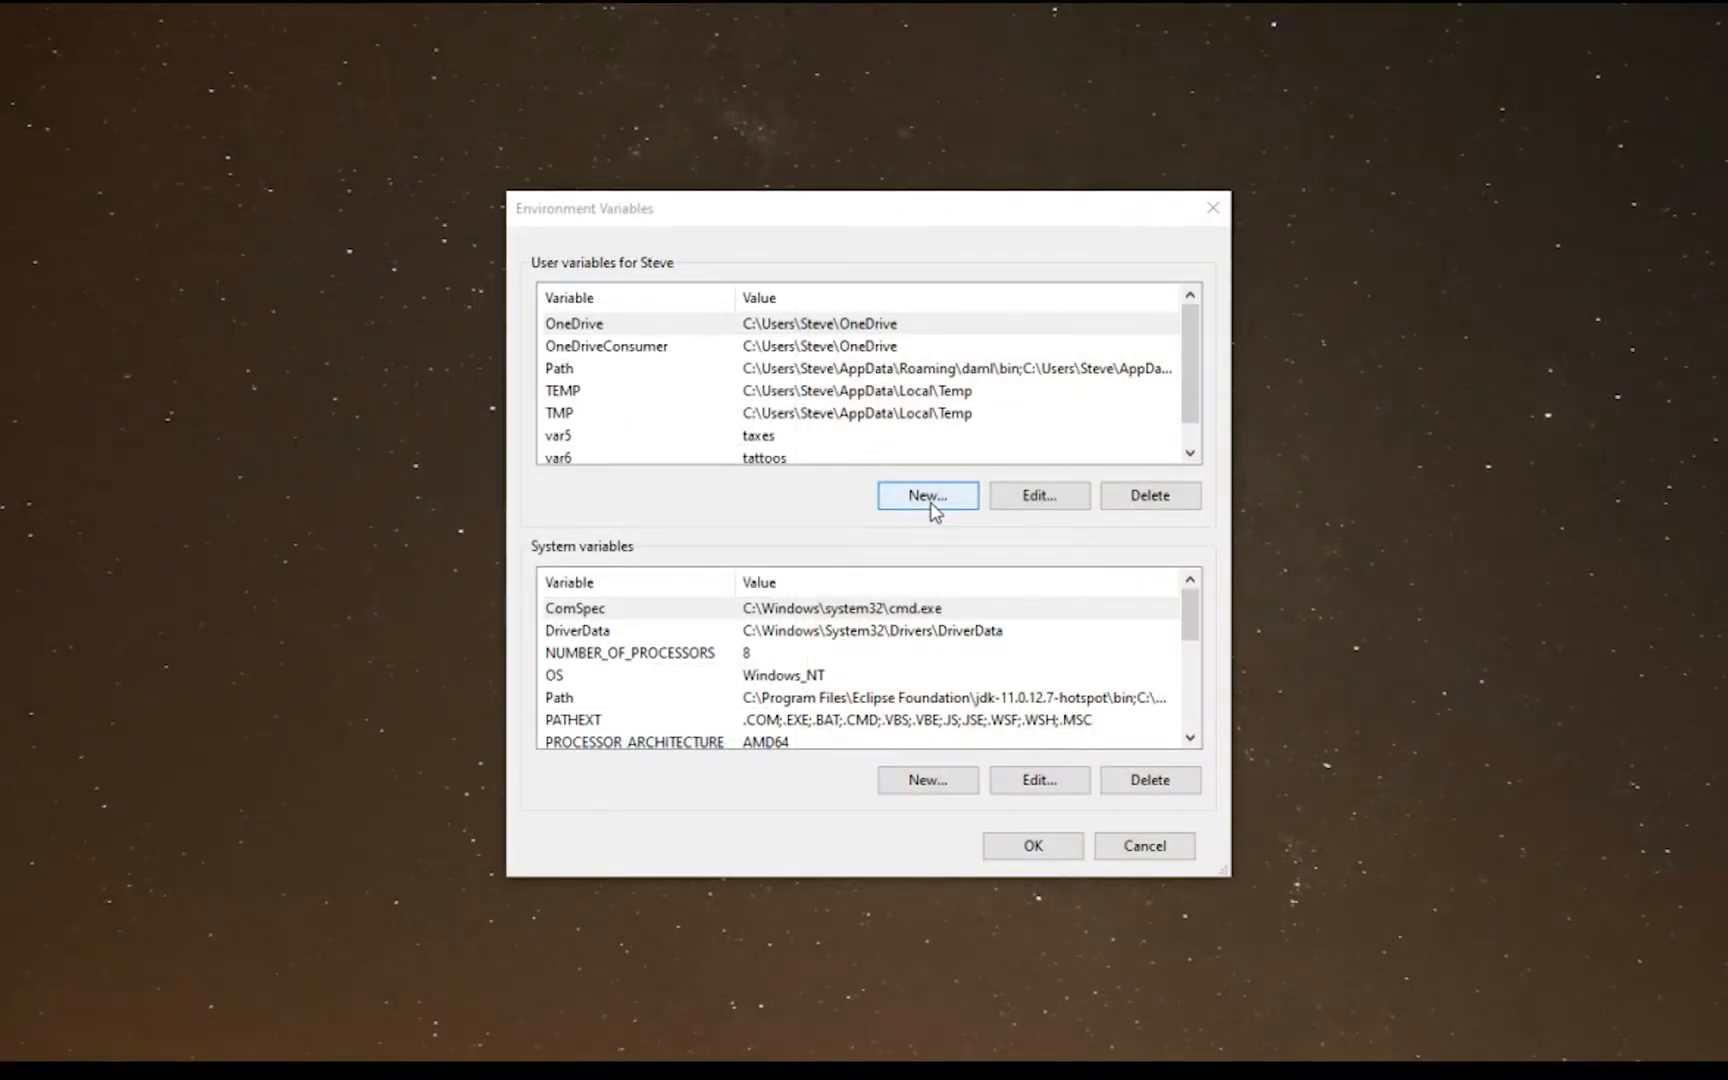
Add user variable JAVA_HOME pointing to C:\Program Files\Eclipse Foundation\jdk-11.0.12.7-hotspot\bin.
{"action": "left_click", "coordinate": [927, 495]}
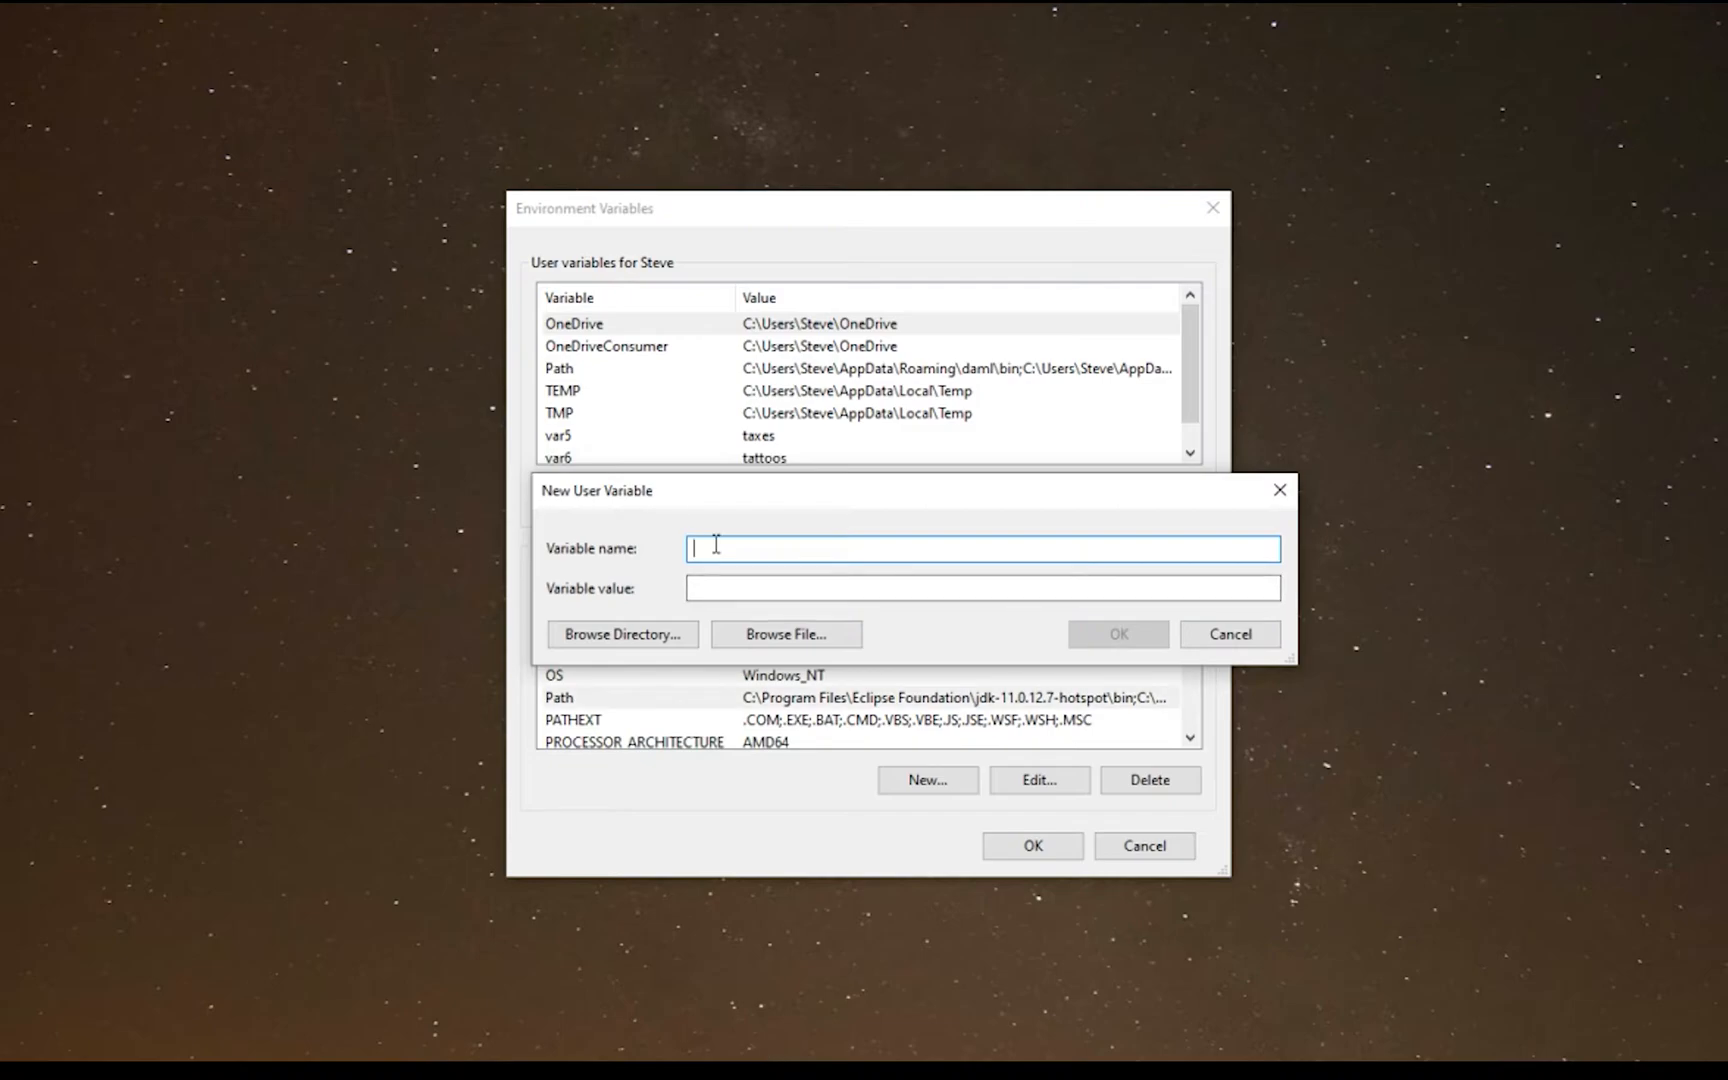
{"action": "type", "text": "JAVA_HOME"}
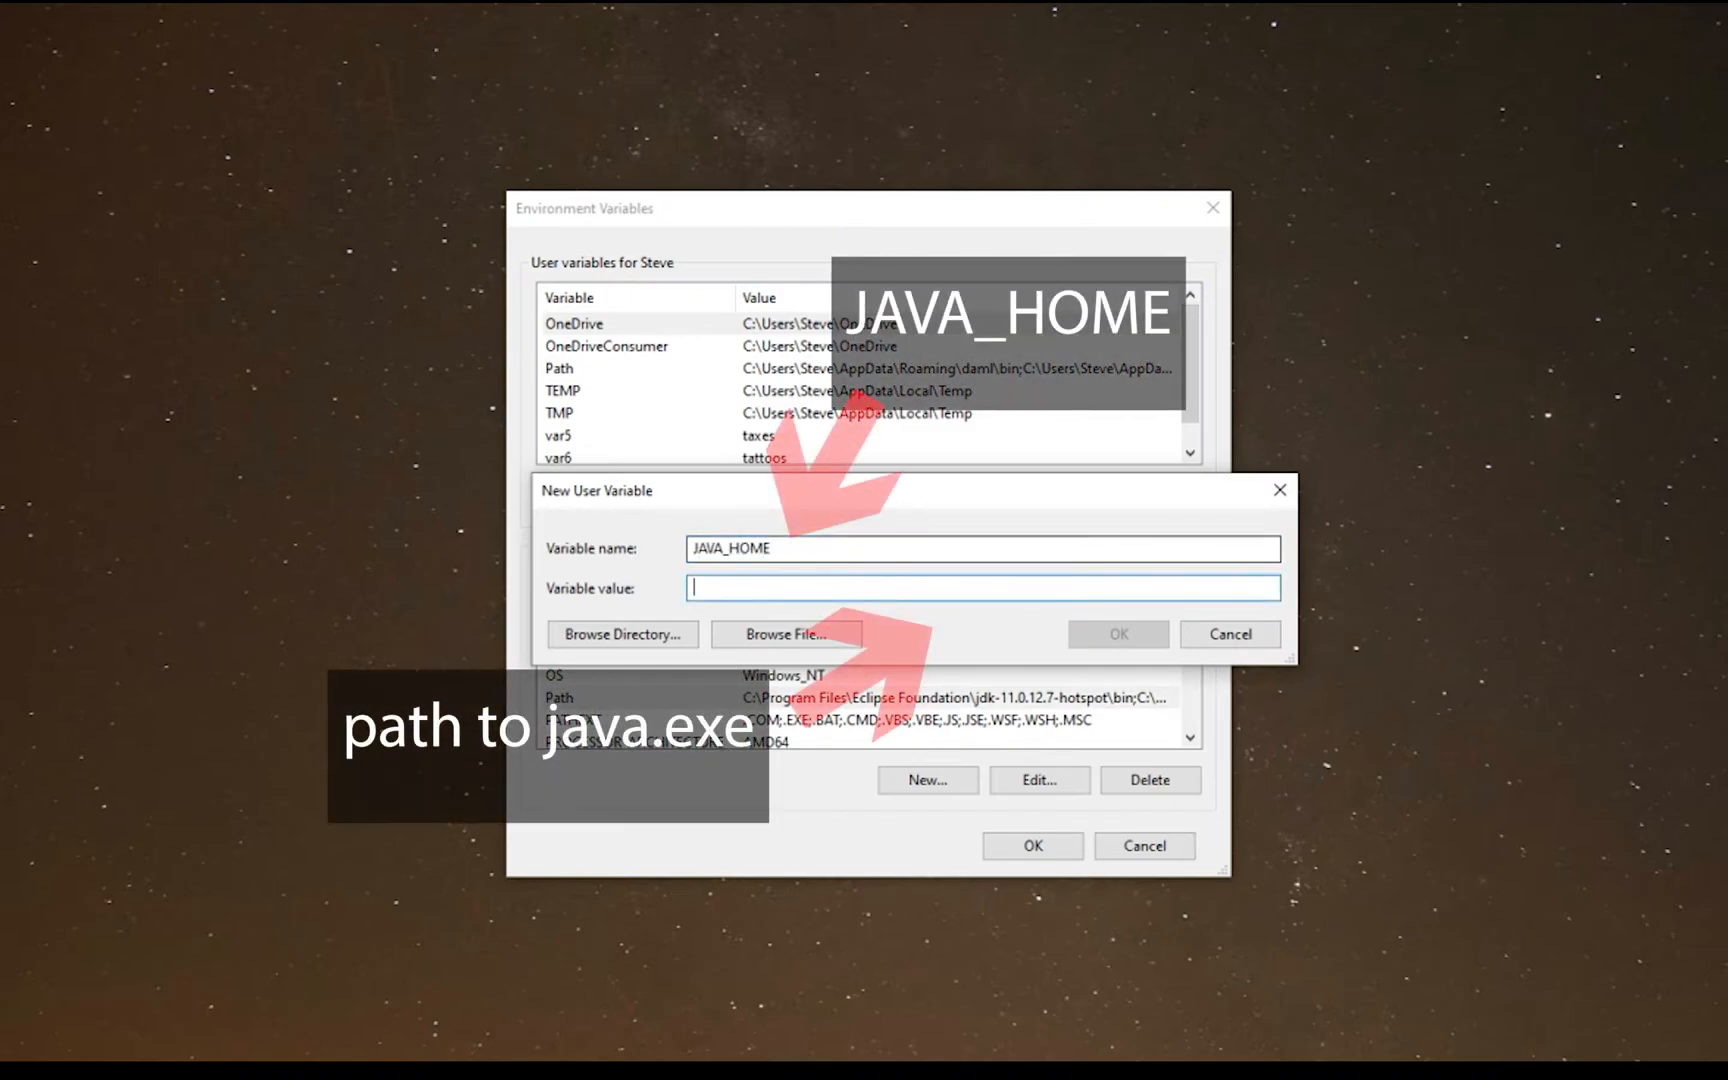
{"action": "type", "text": "C:\\Program Files\\Eclipse Foundation\\jdk-11.0.12.7-hotspot\\bin"}
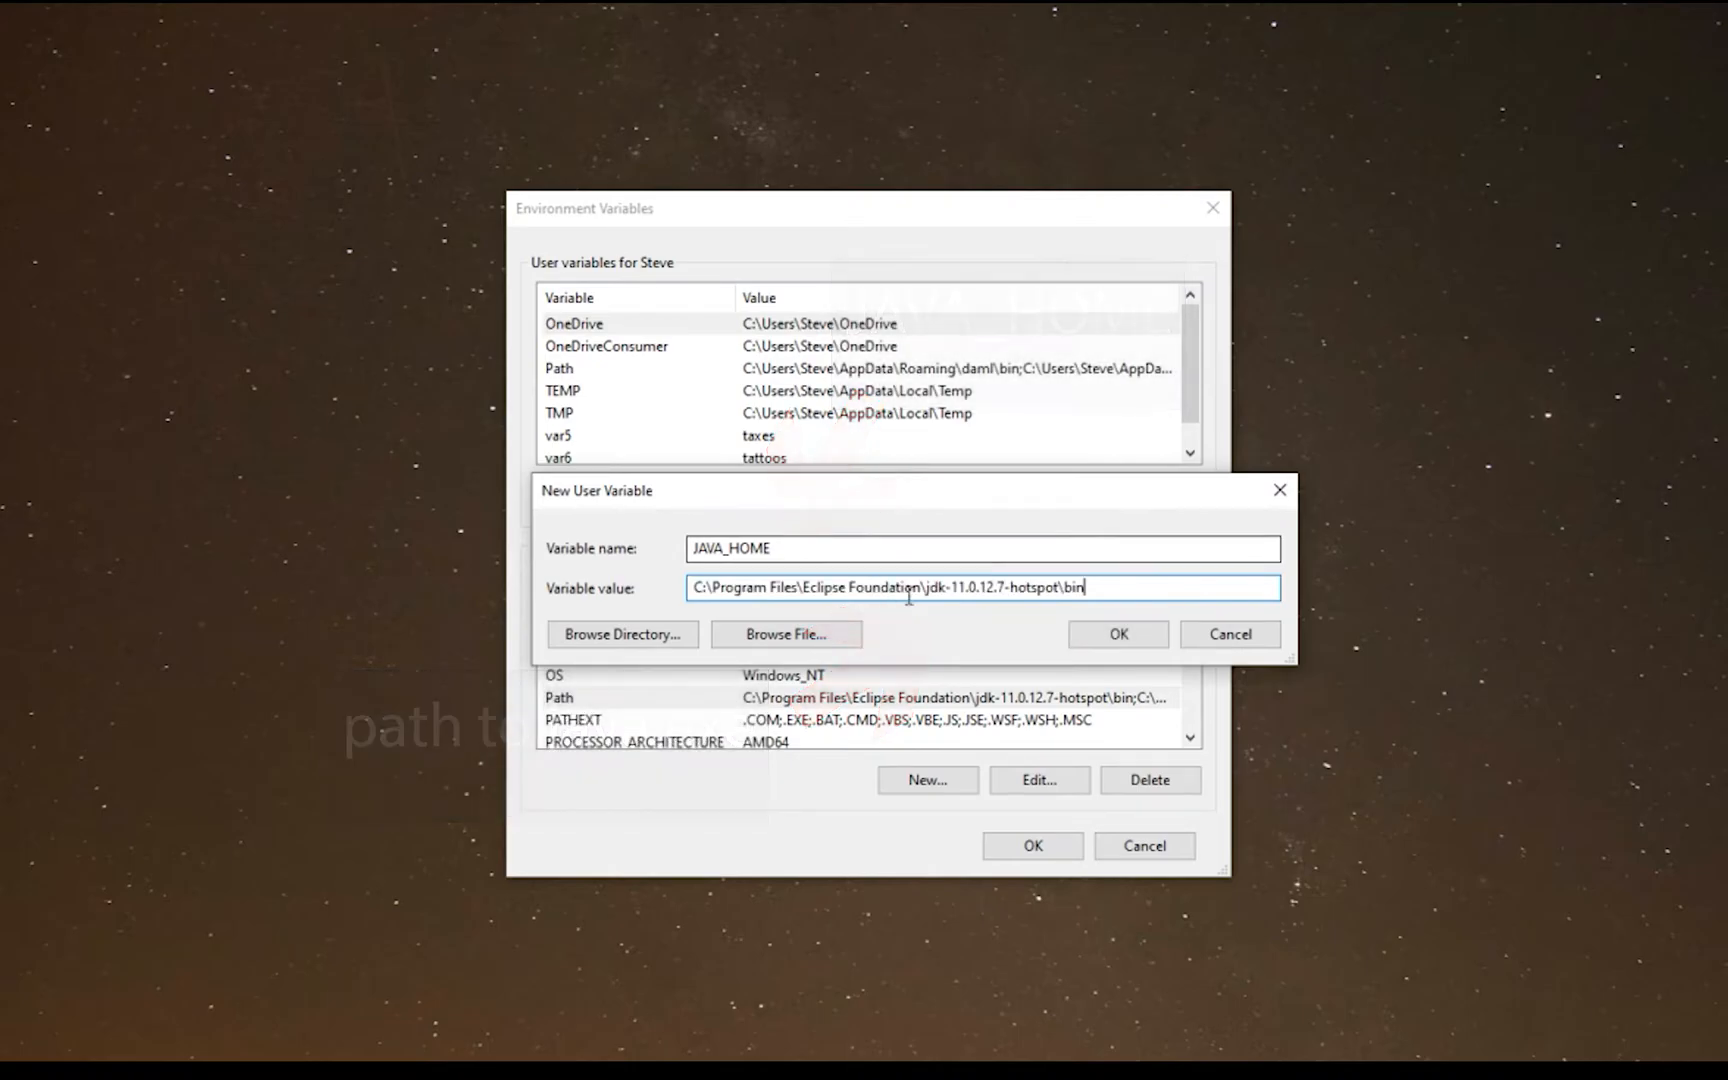
{"action": "left_click", "coordinate": [1118, 634]}
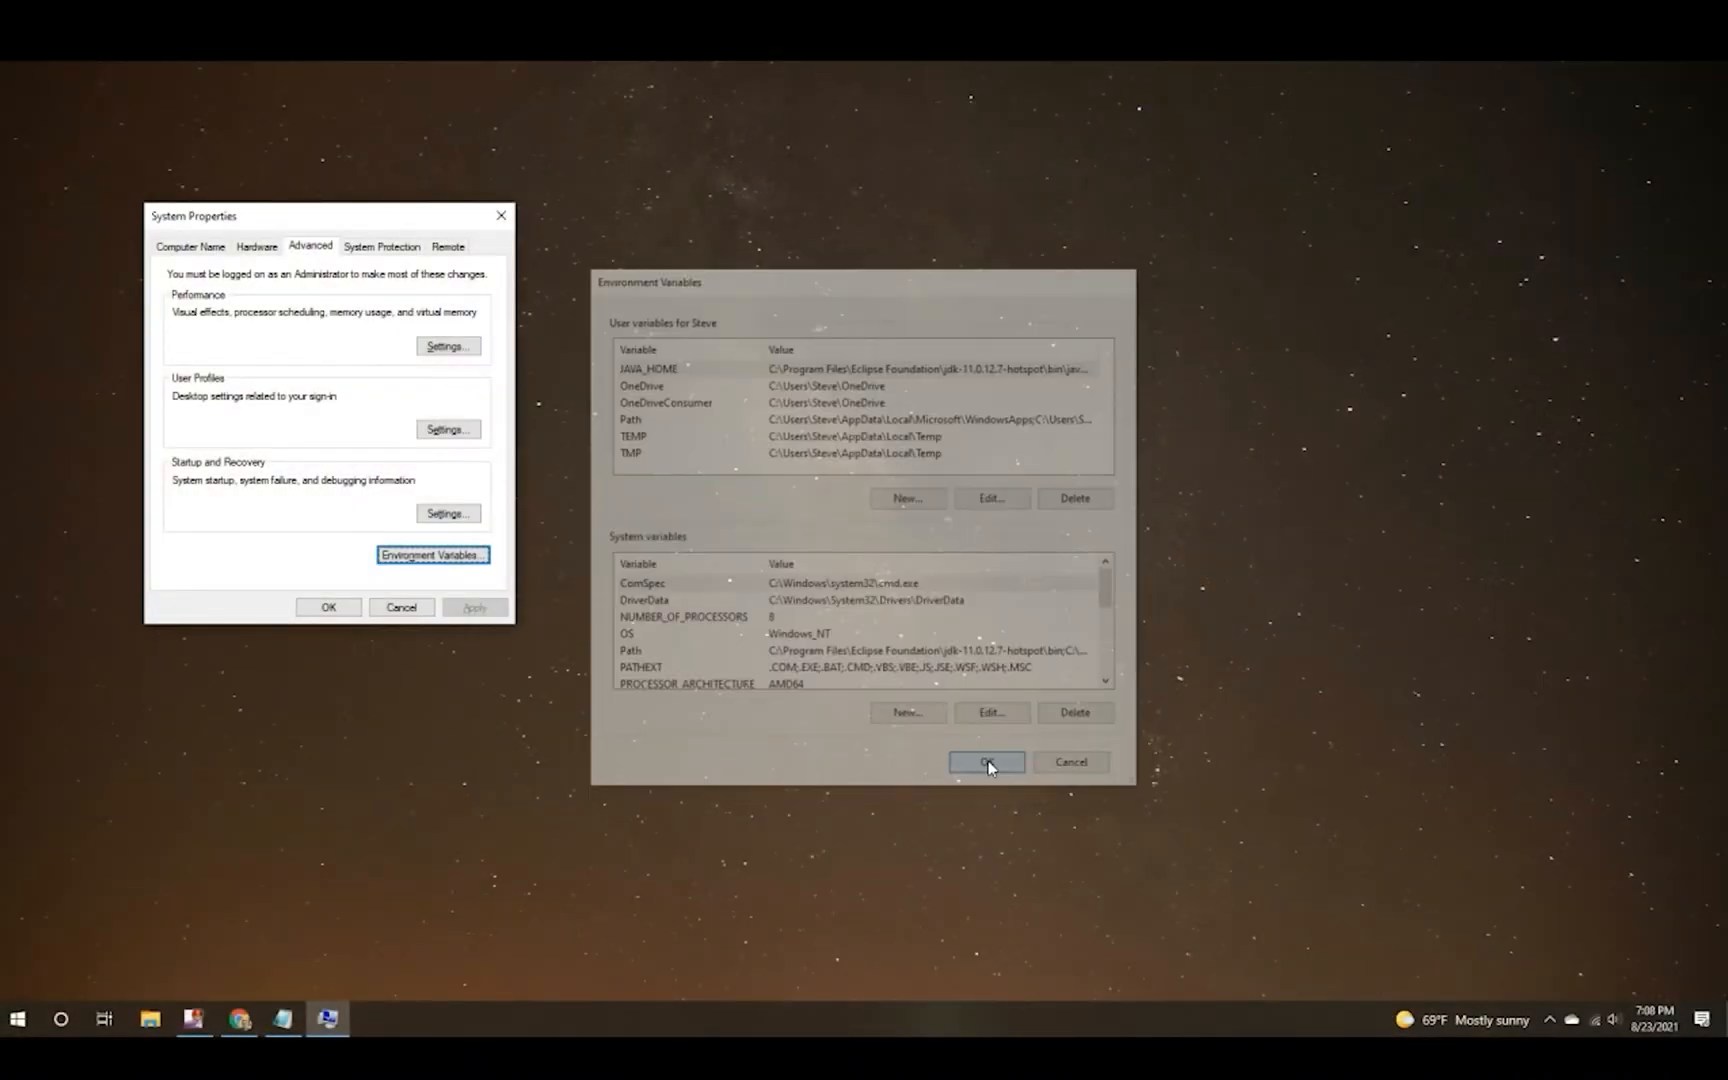
Apply the variable changes and confirm java -version reports OpenJDK 11.0.12 Temurin.
{"action": "left_click", "coordinate": [987, 762]}
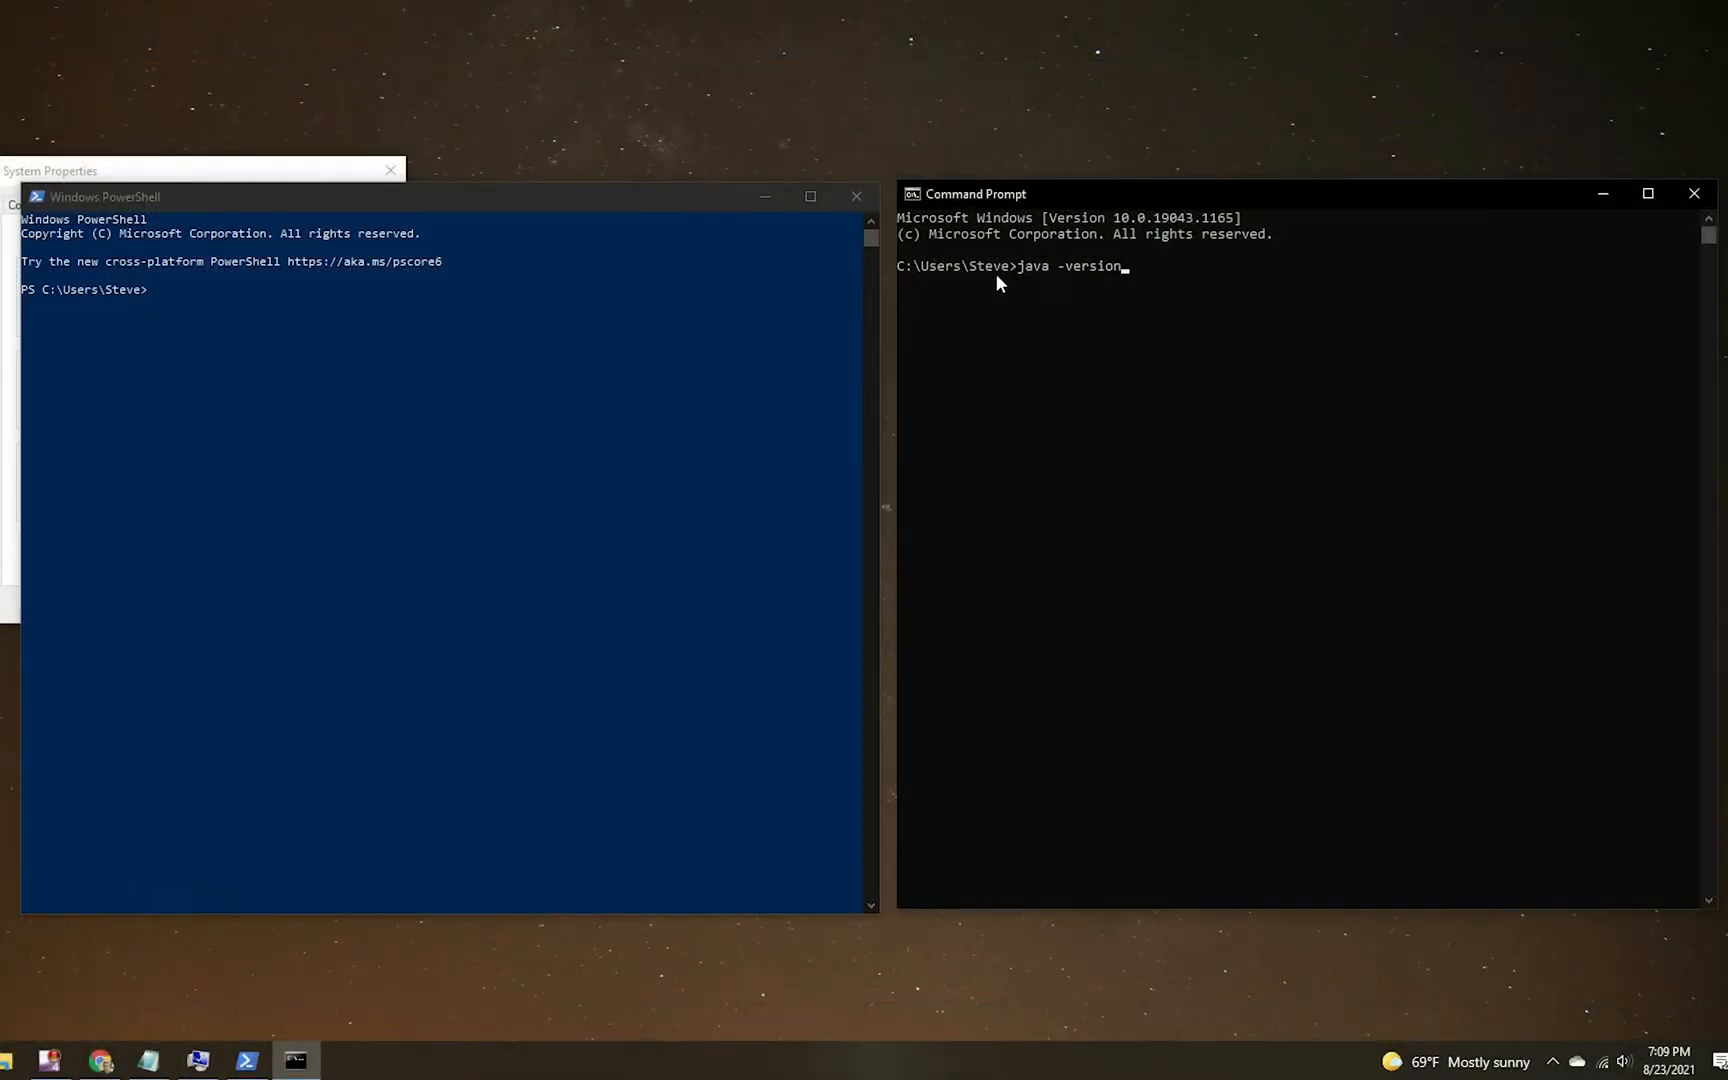
{"action": "mouse_move", "coordinate": [545, 305]}
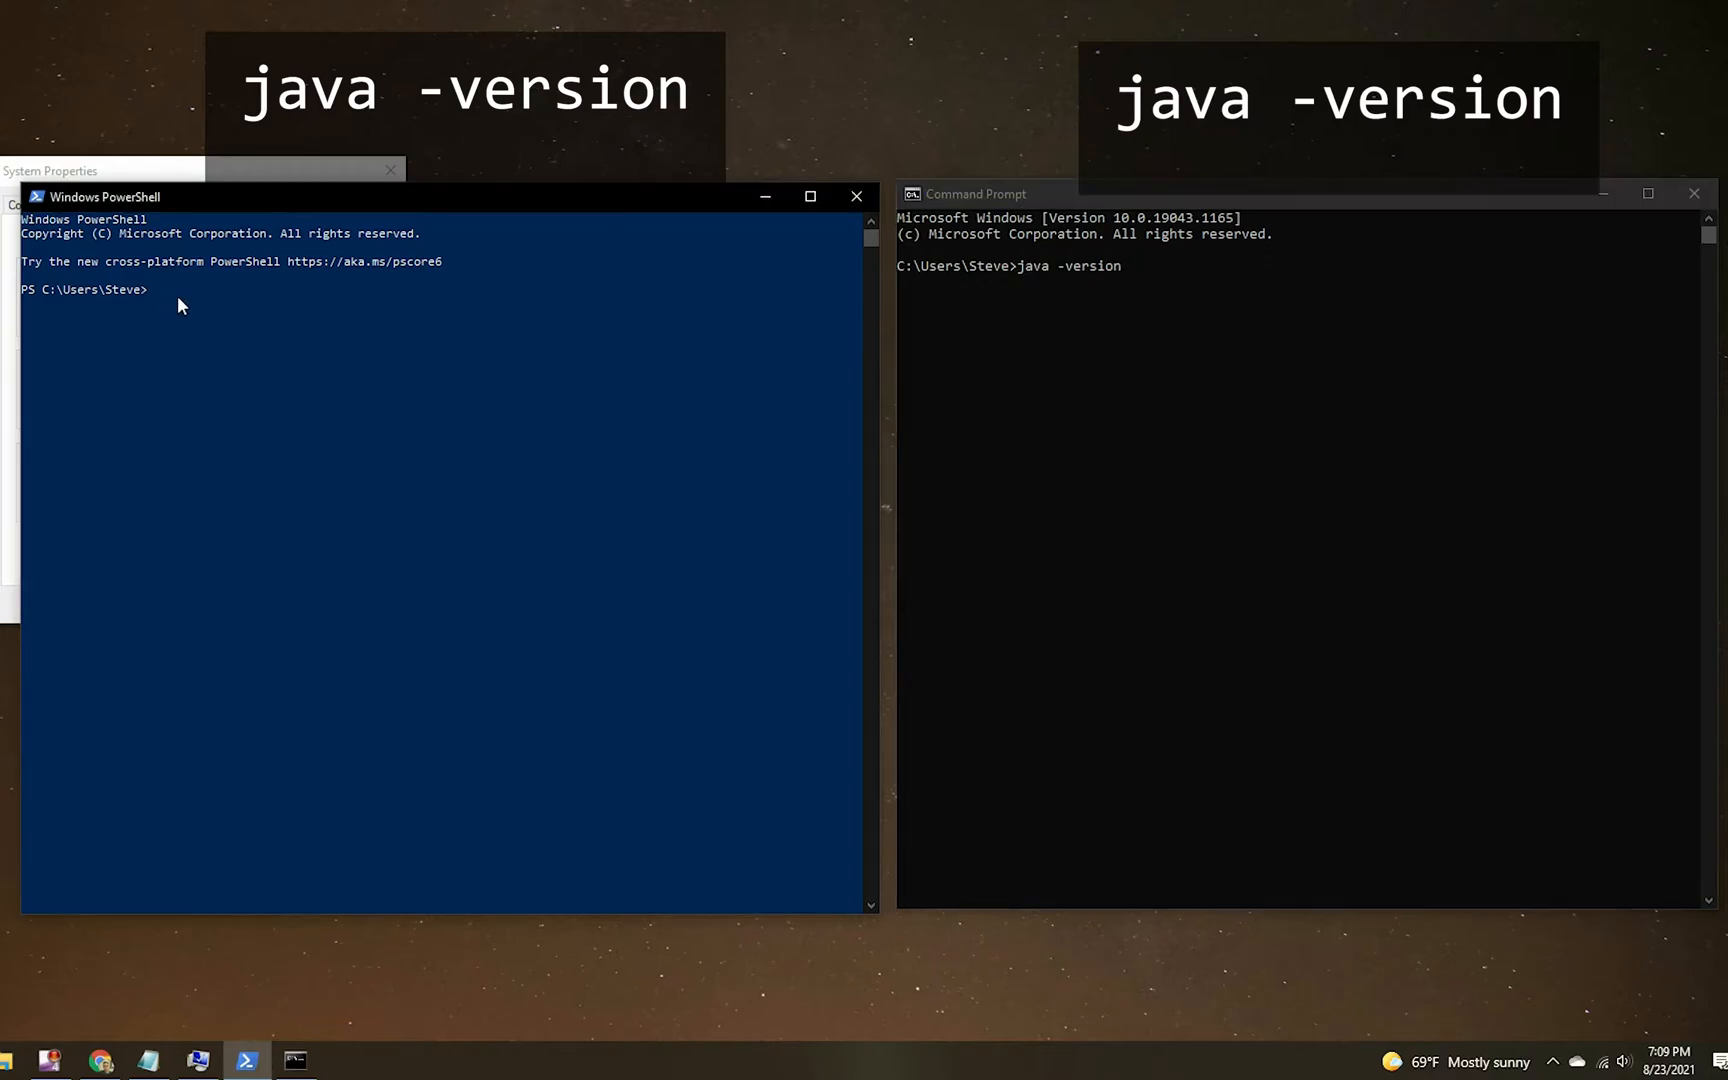
{"action": "key", "text": "Enter"}
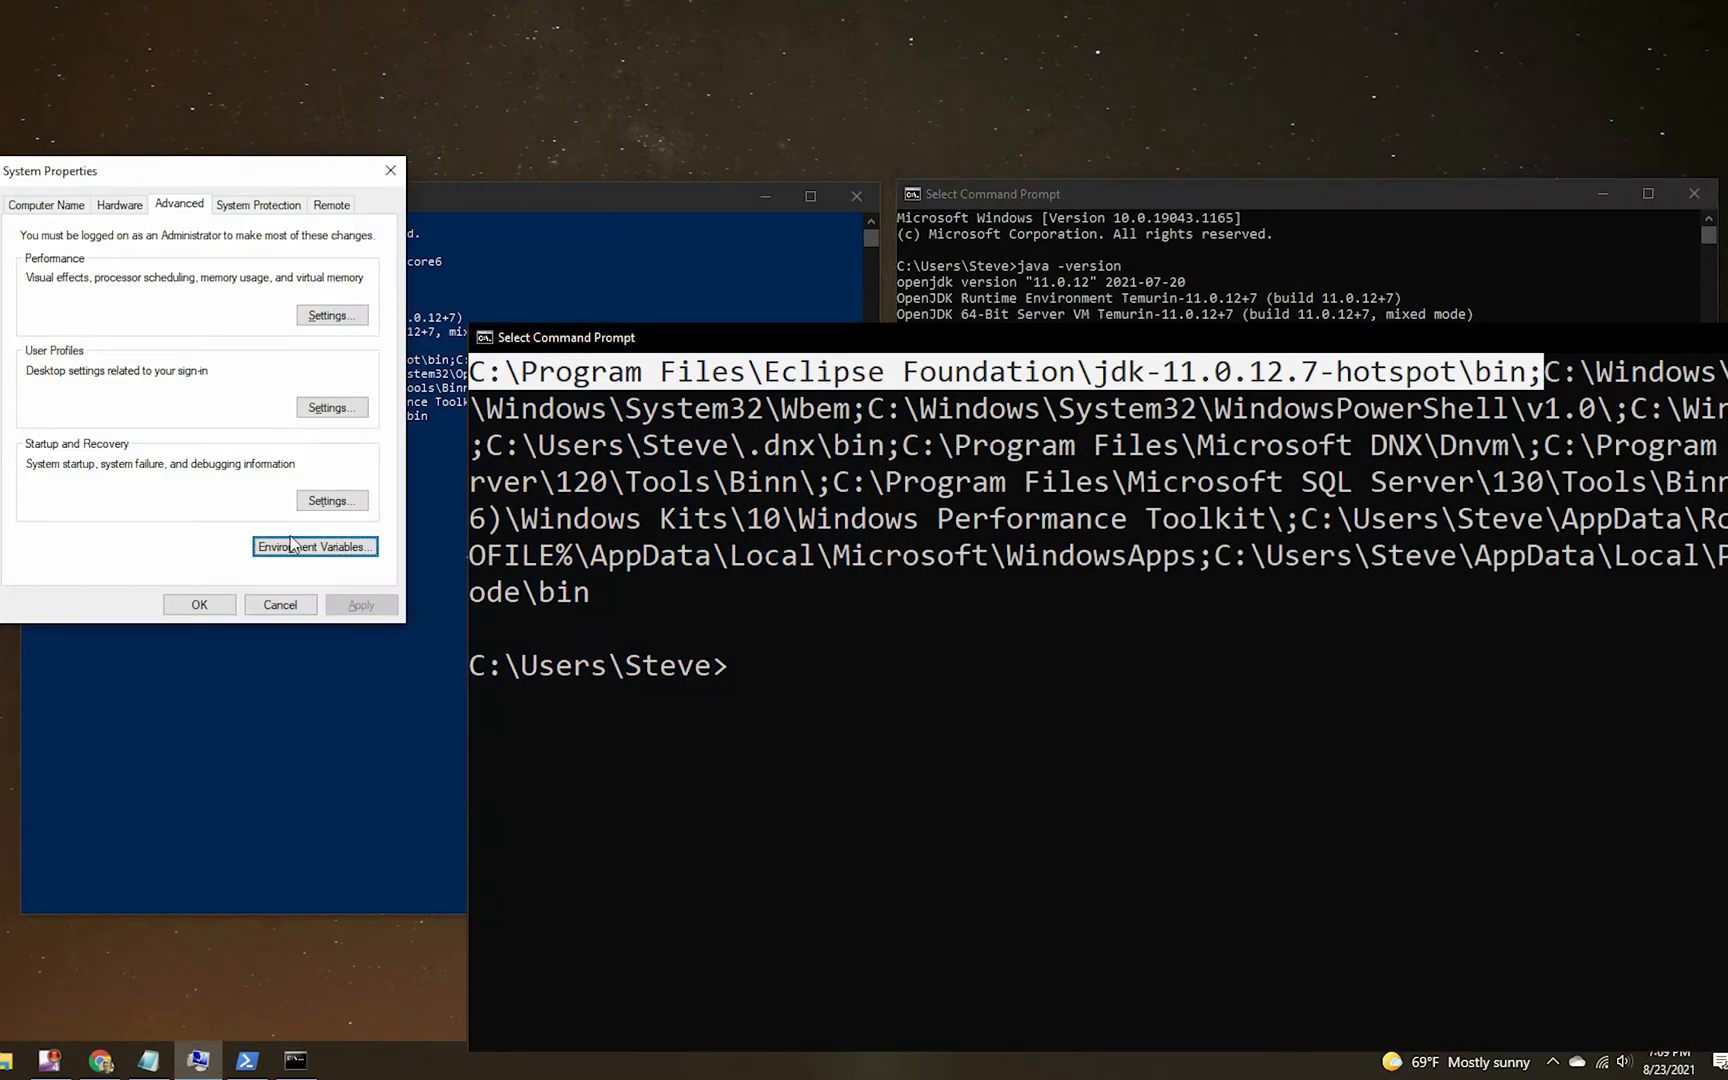
{"action": "left_click", "coordinate": [315, 546]}
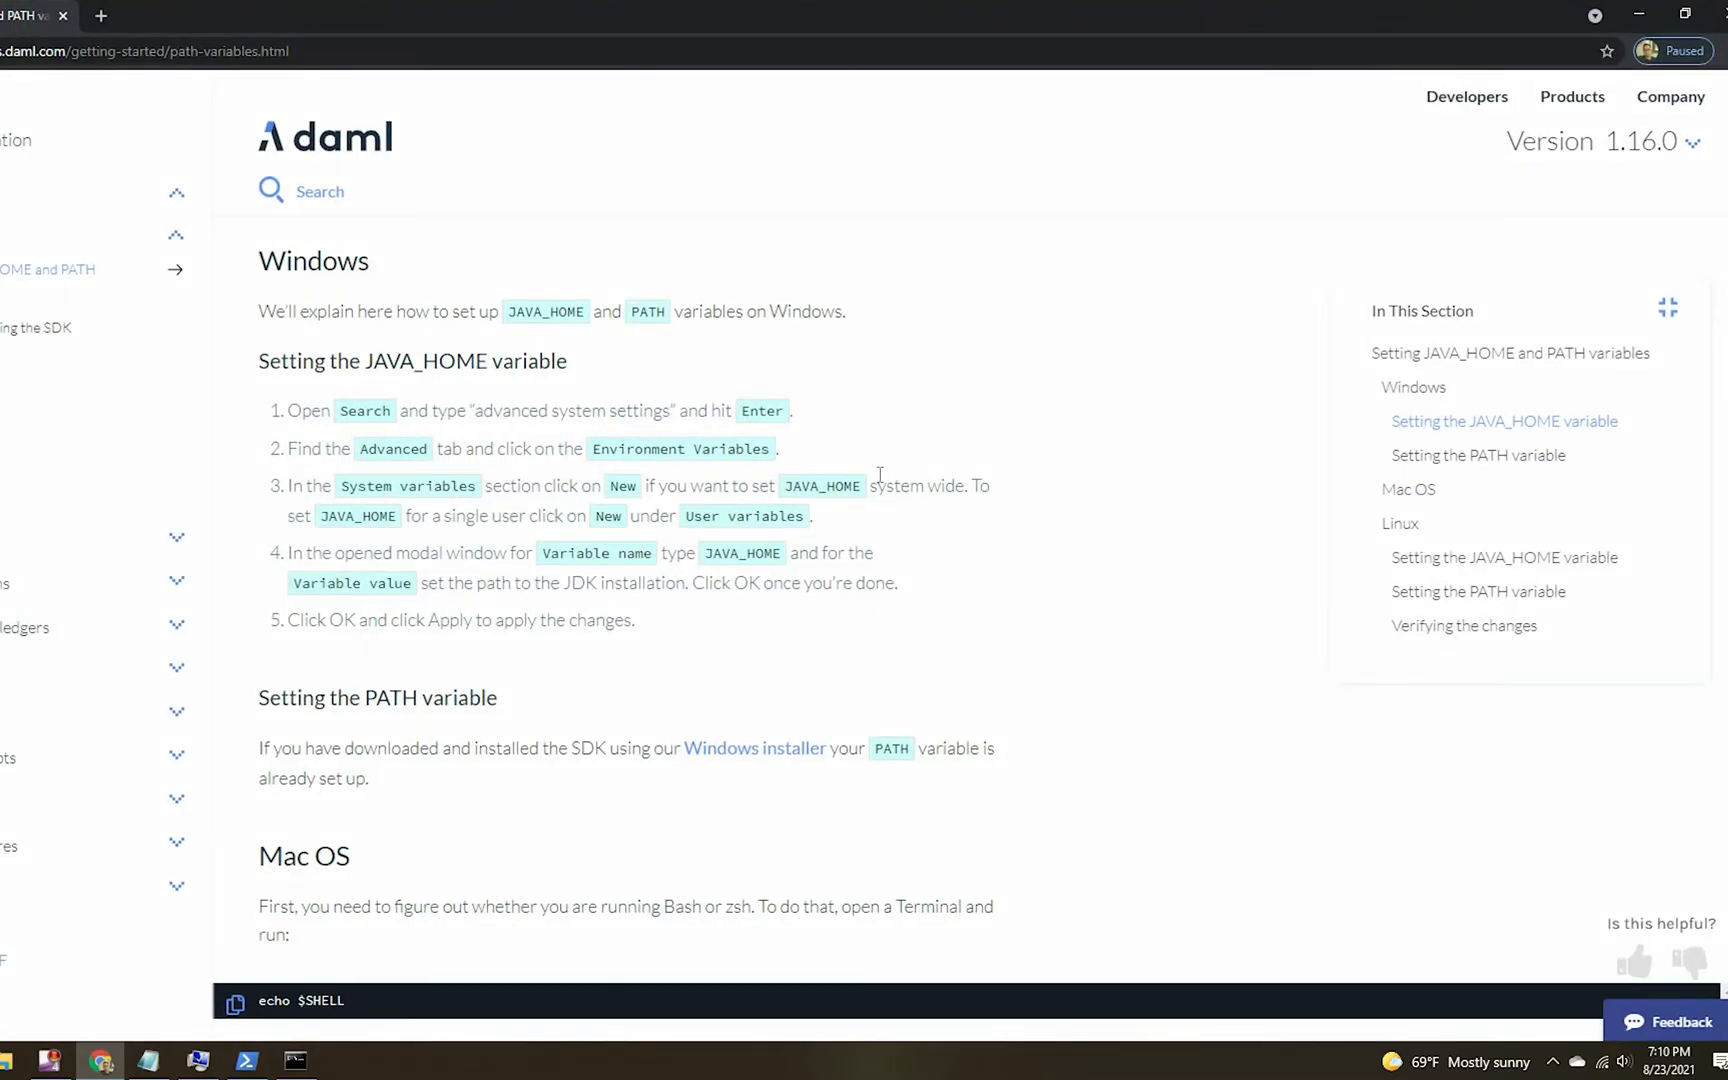
Select JAVA_HOME in the docs, then run the Java version, PATH and username checks in Command Prompt.
{"action": "double_click", "coordinate": [822, 486]}
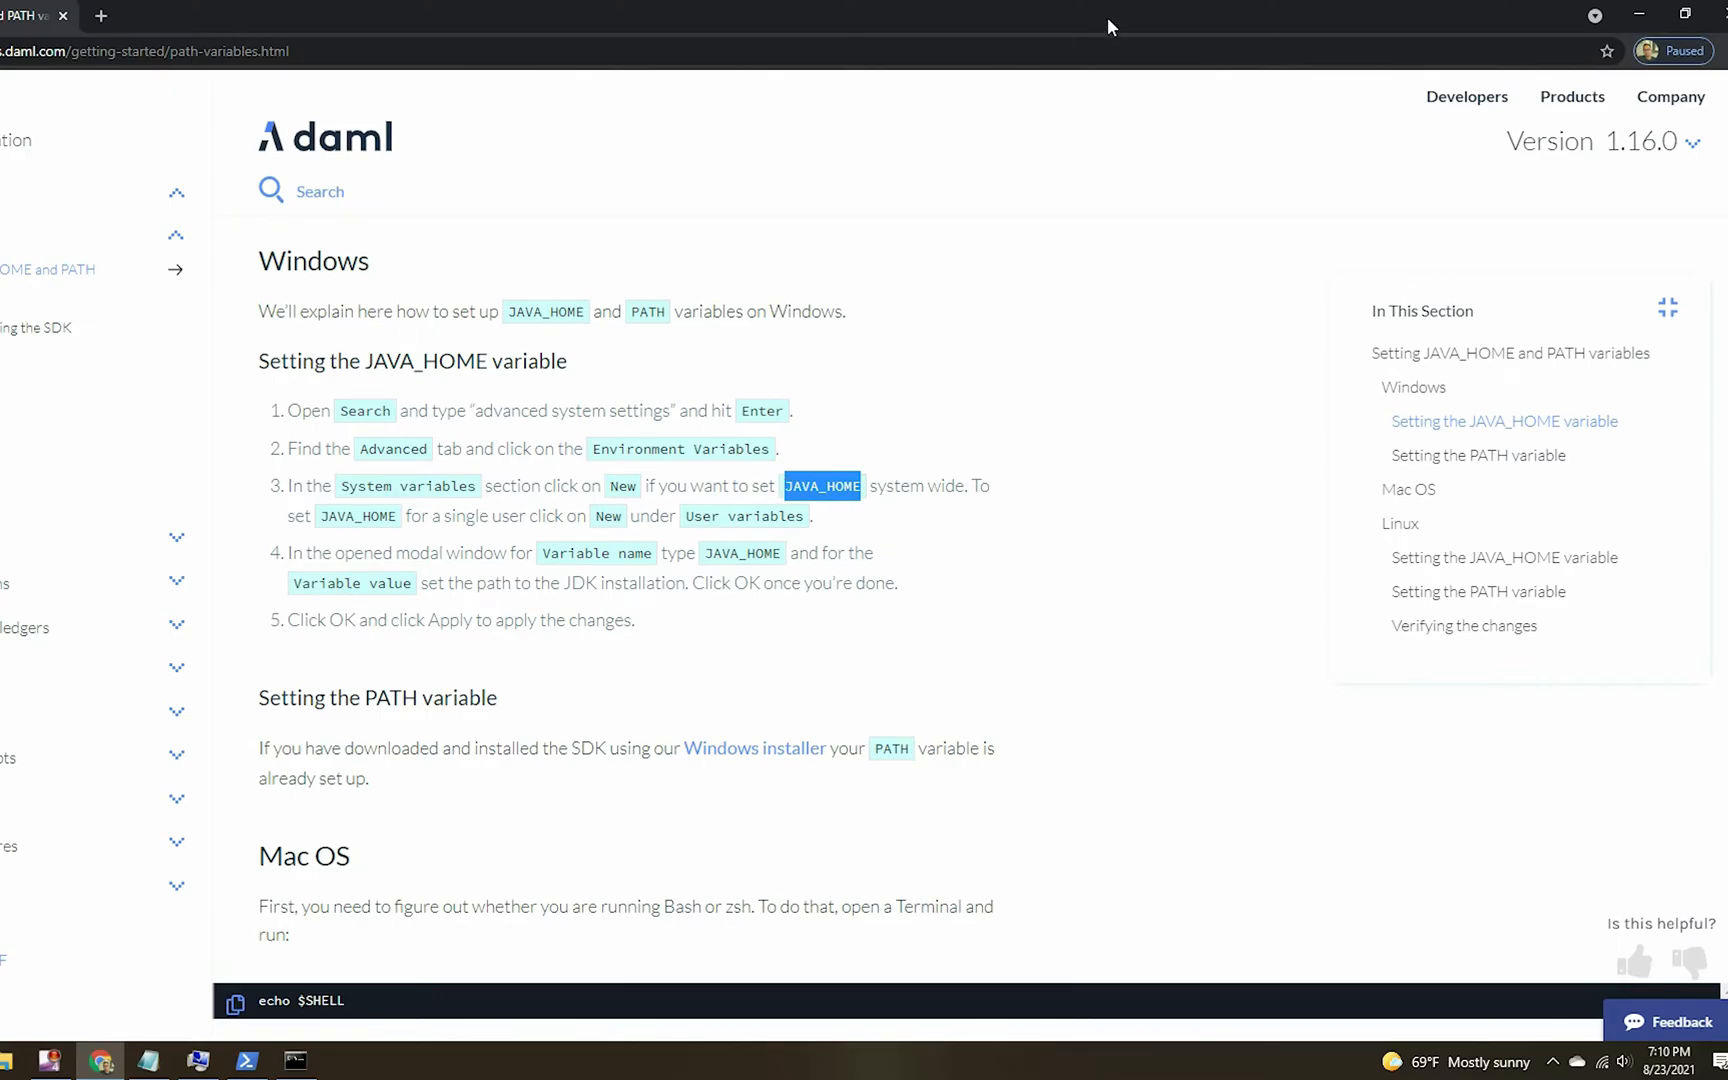
{"action": "left_click", "coordinate": [296, 1062]}
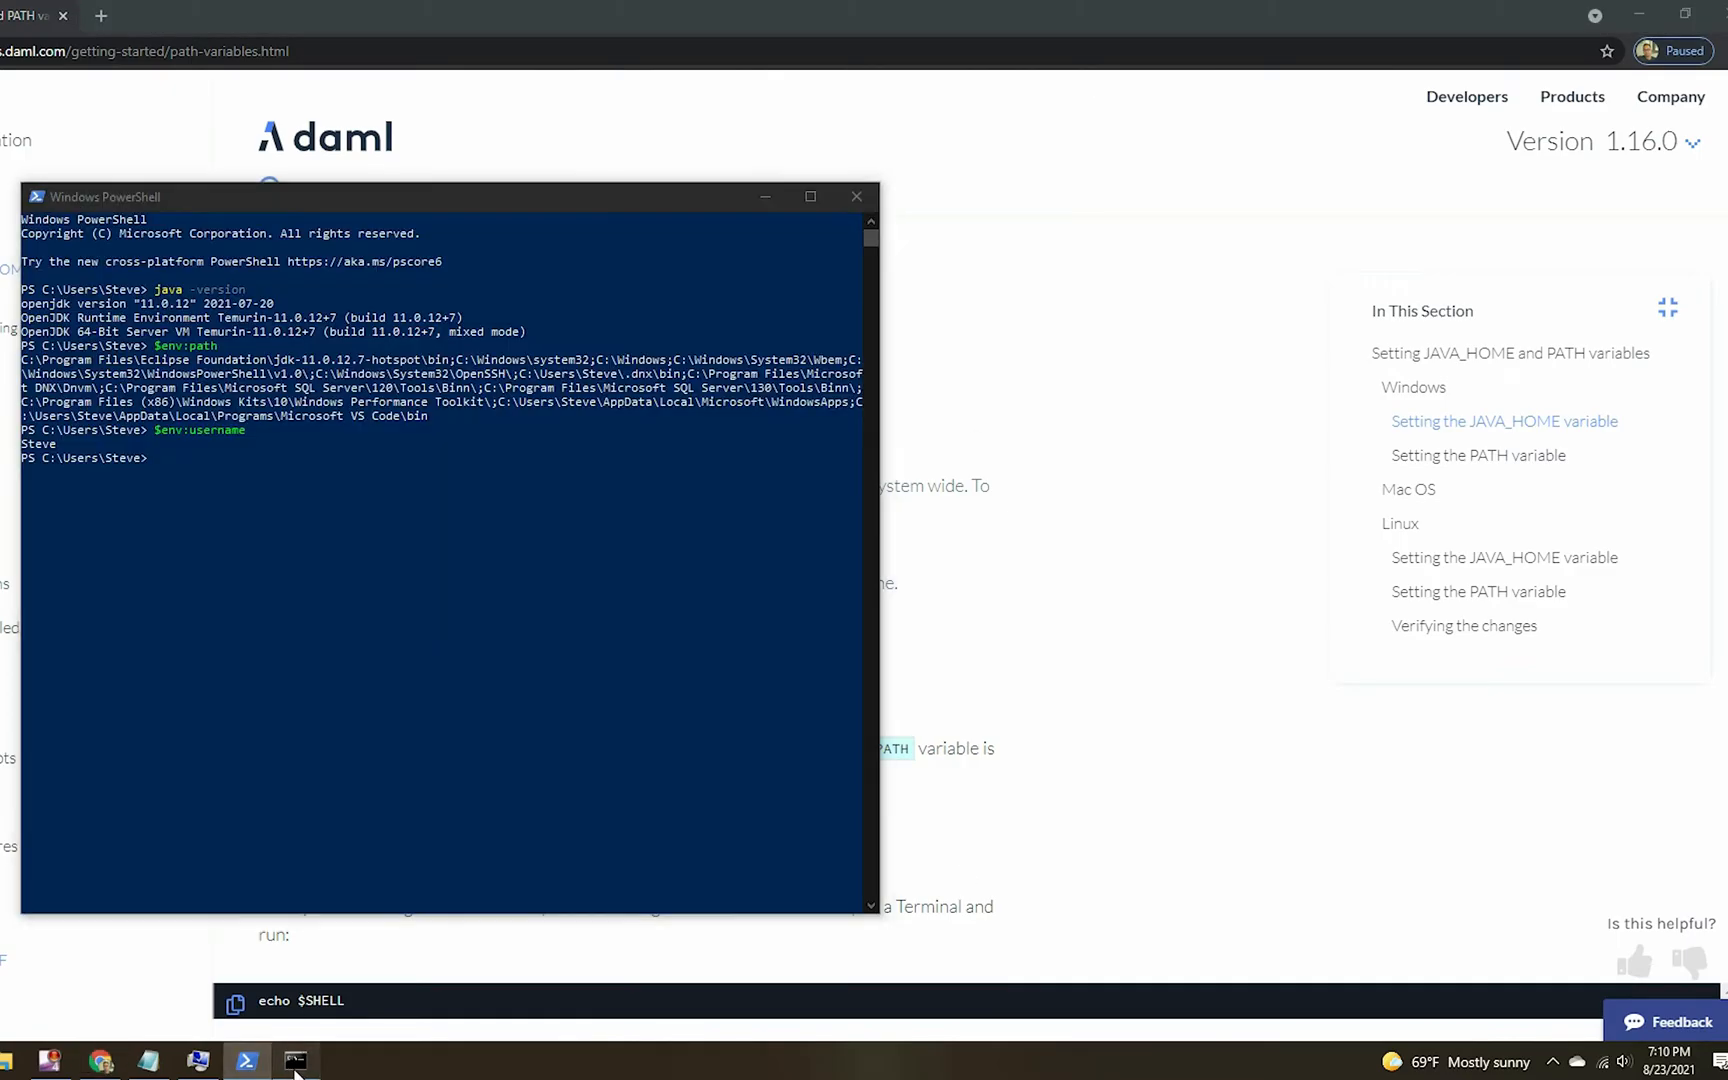
{"action": "left_click", "coordinate": [296, 1058]}
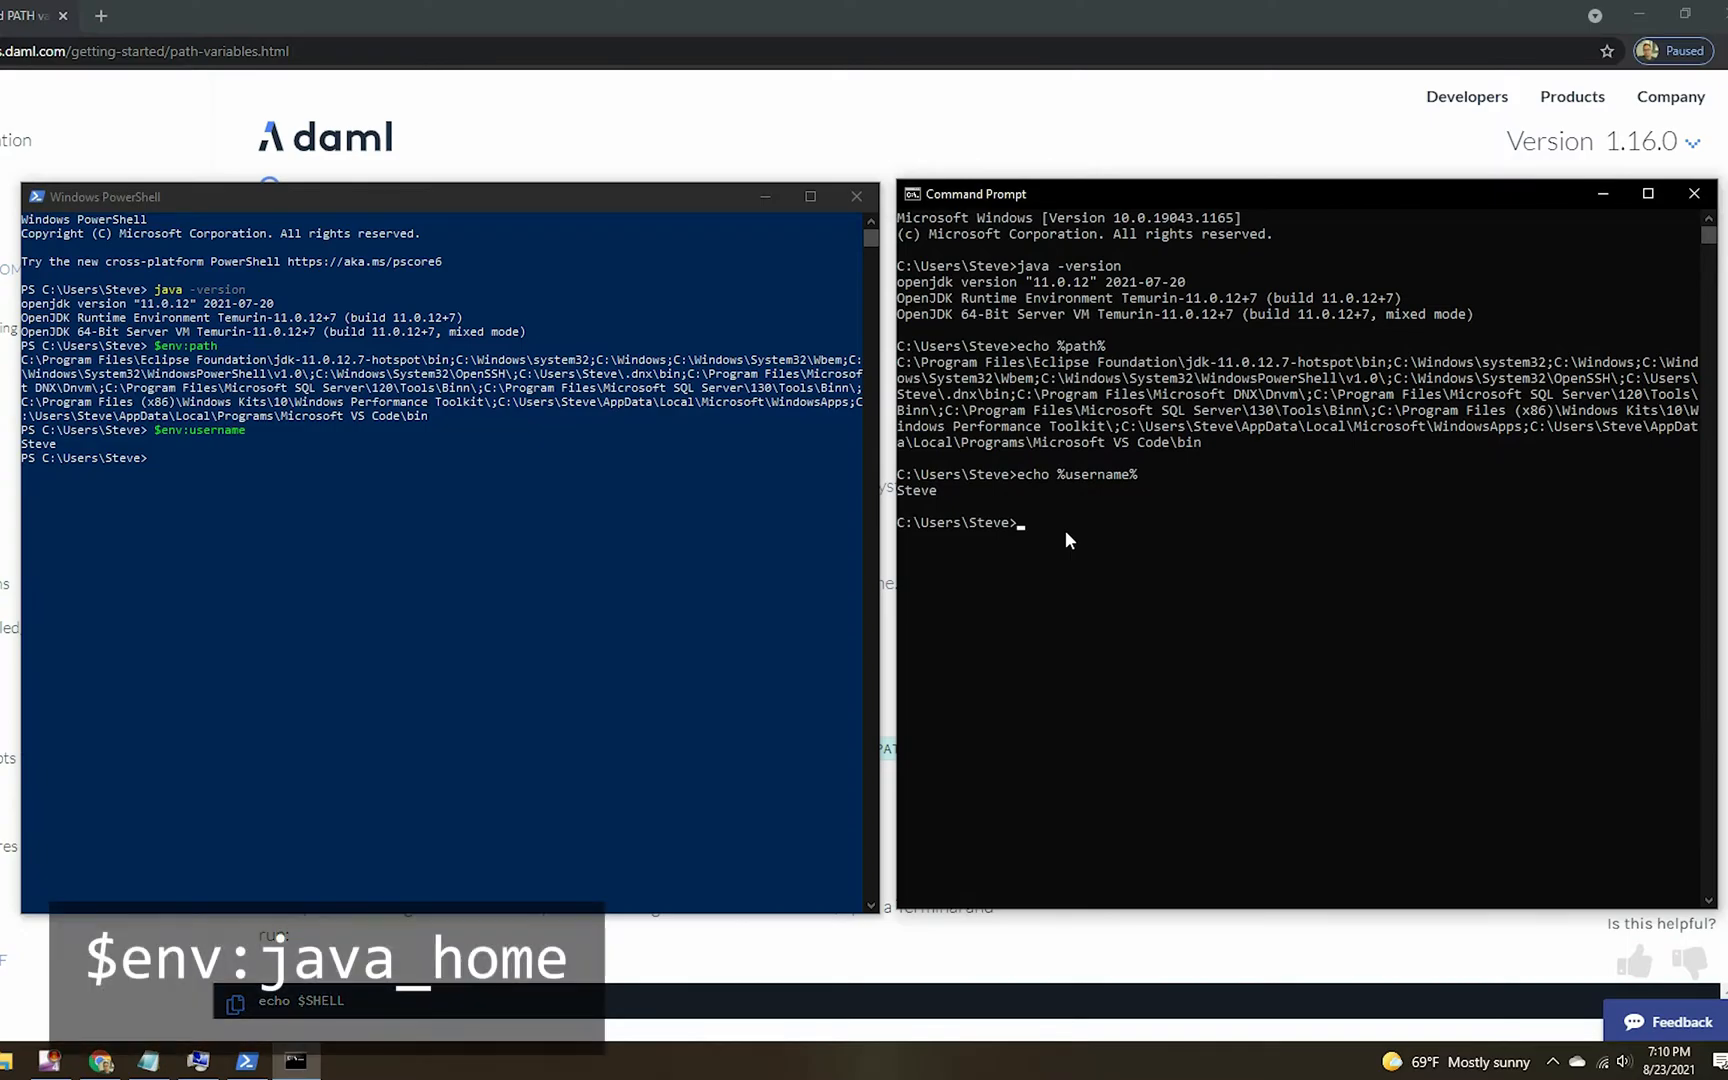
{"action": "mouse_move", "coordinate": [156, 466]}
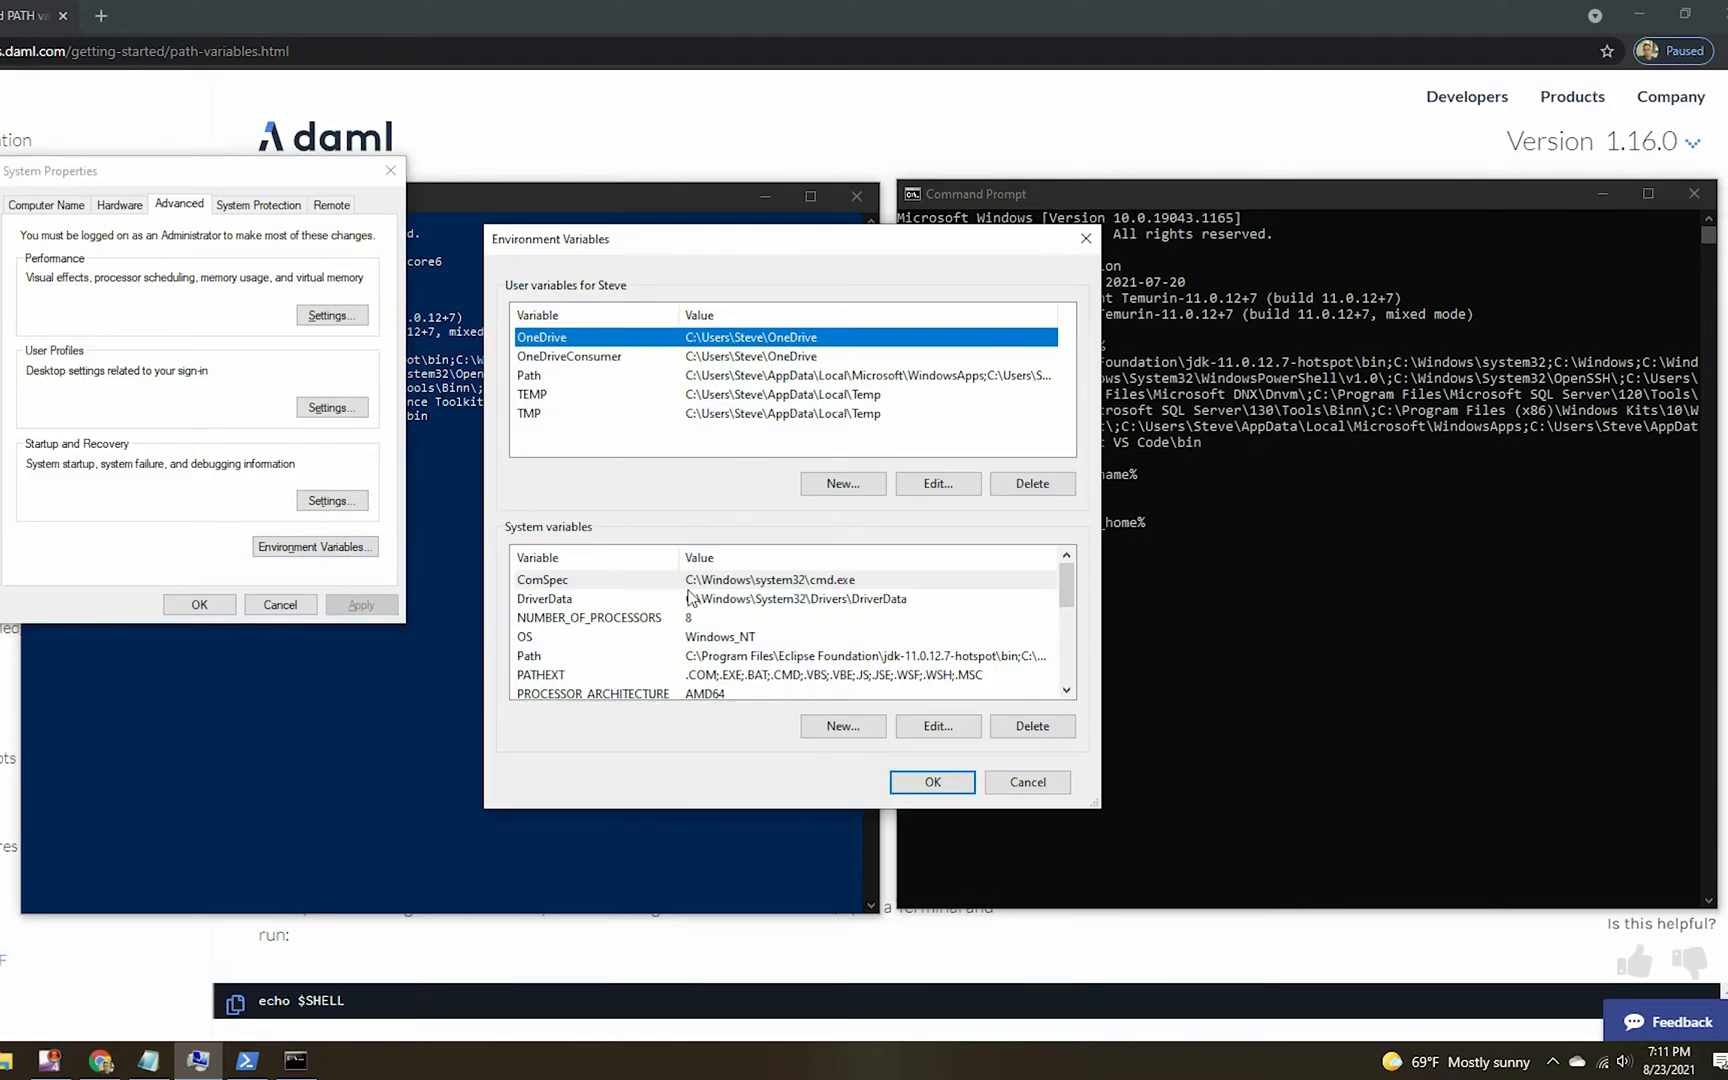
{"action": "scroll", "scroll_direction": "down", "scroll_amount": 3}
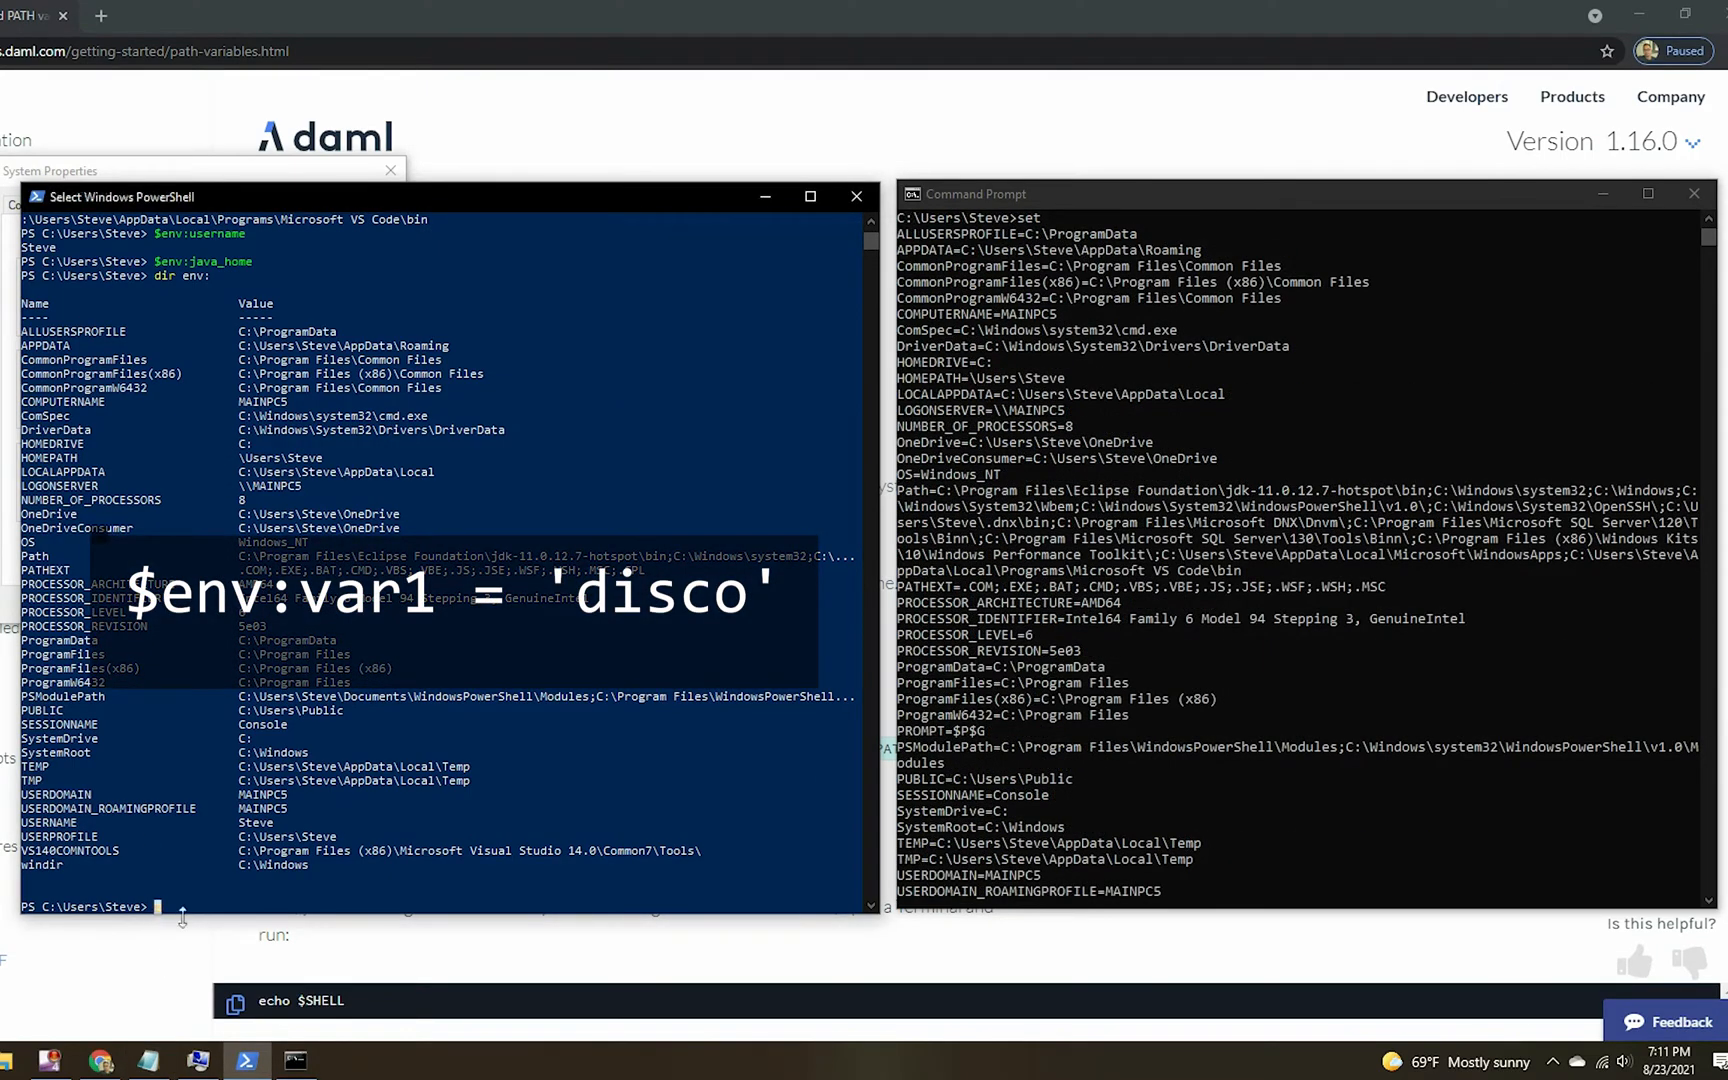
Set var1 to 'disco' and var2 to 'pagers' in PowerShell, then reopen both shells.
{"action": "type", "text": "$env:var1 = 'disco'"}
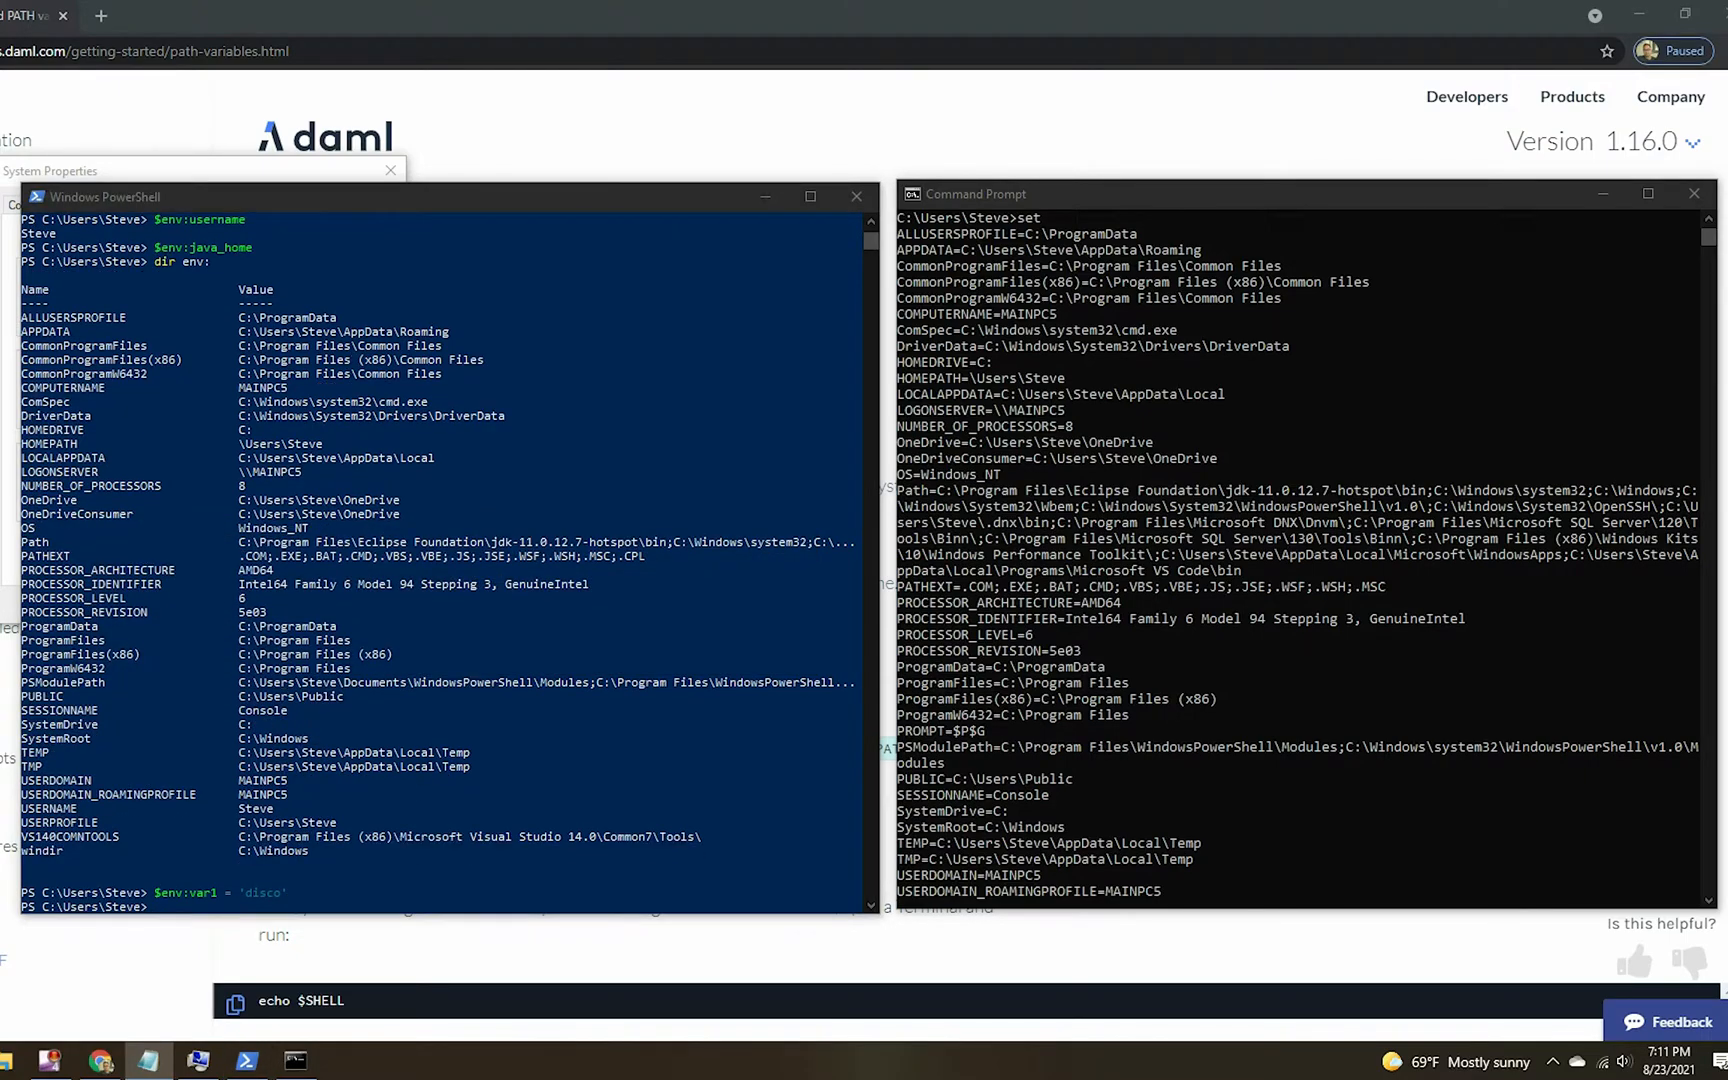
{"action": "mouse_move", "coordinate": [138, 934]}
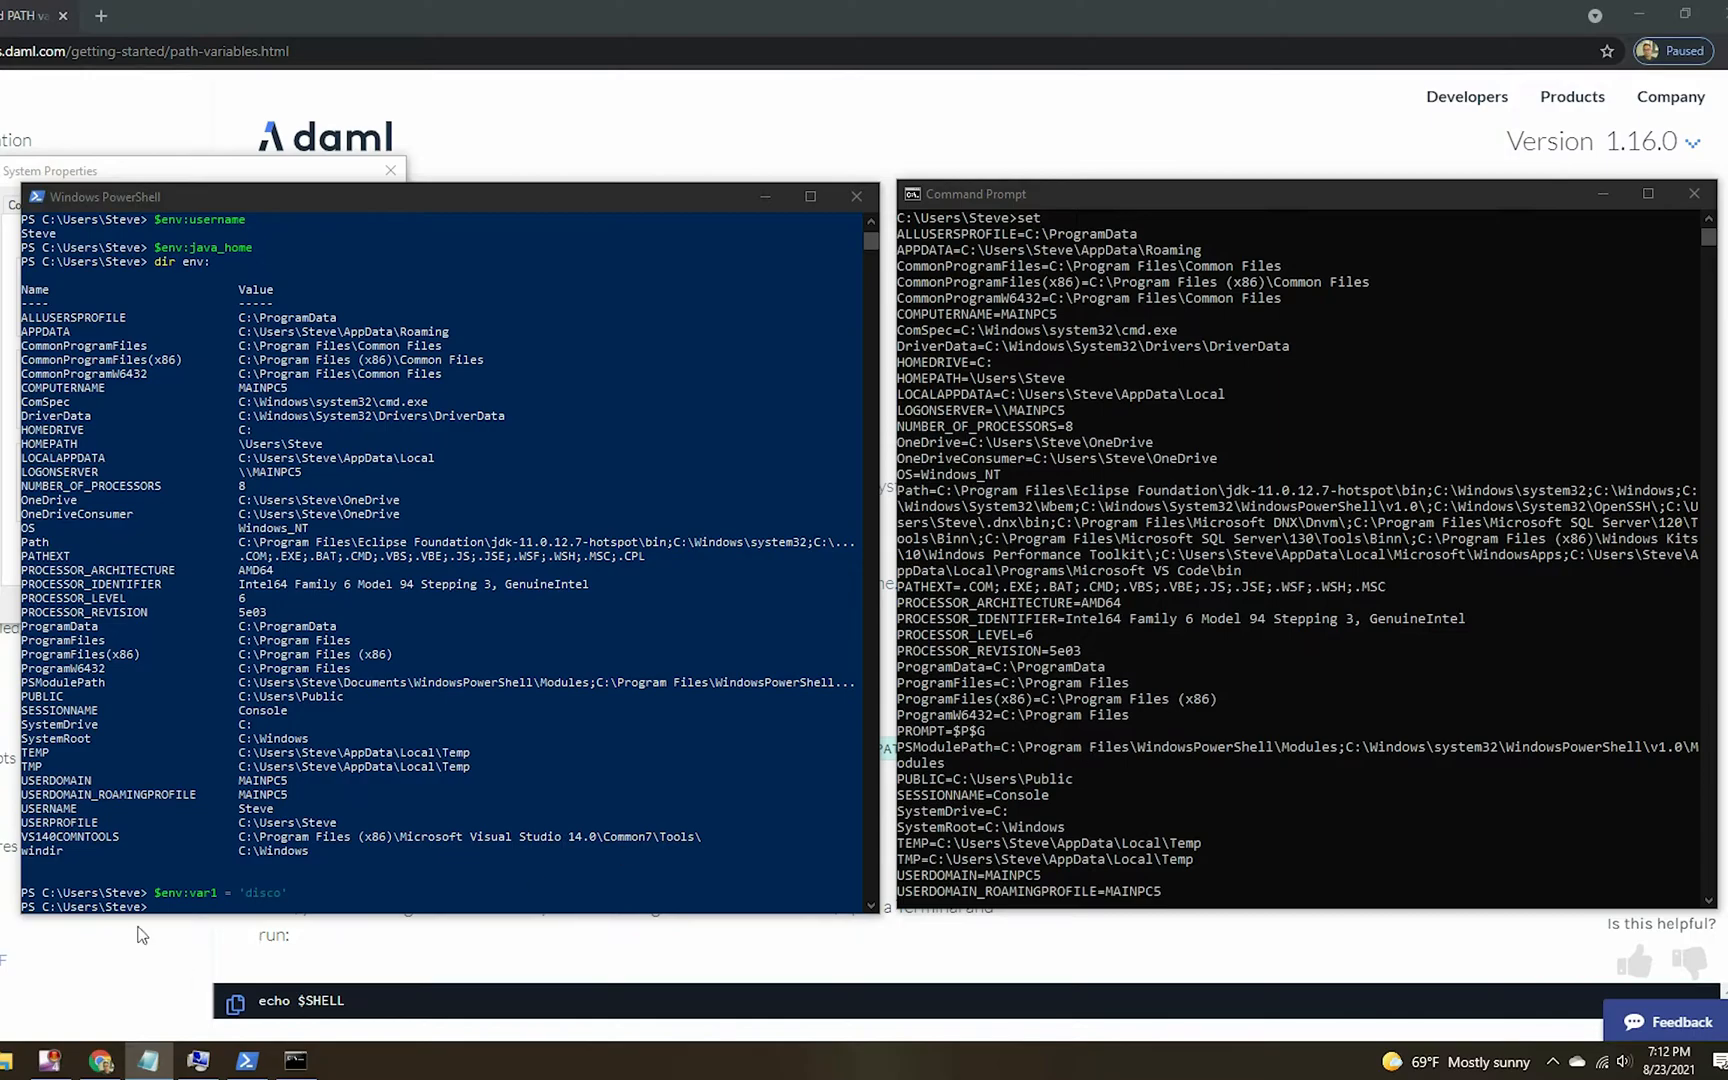
{"action": "type", "text": "[System.Environment]::SetEnvironmentVariable(\"var2\", \"pagers\")"}
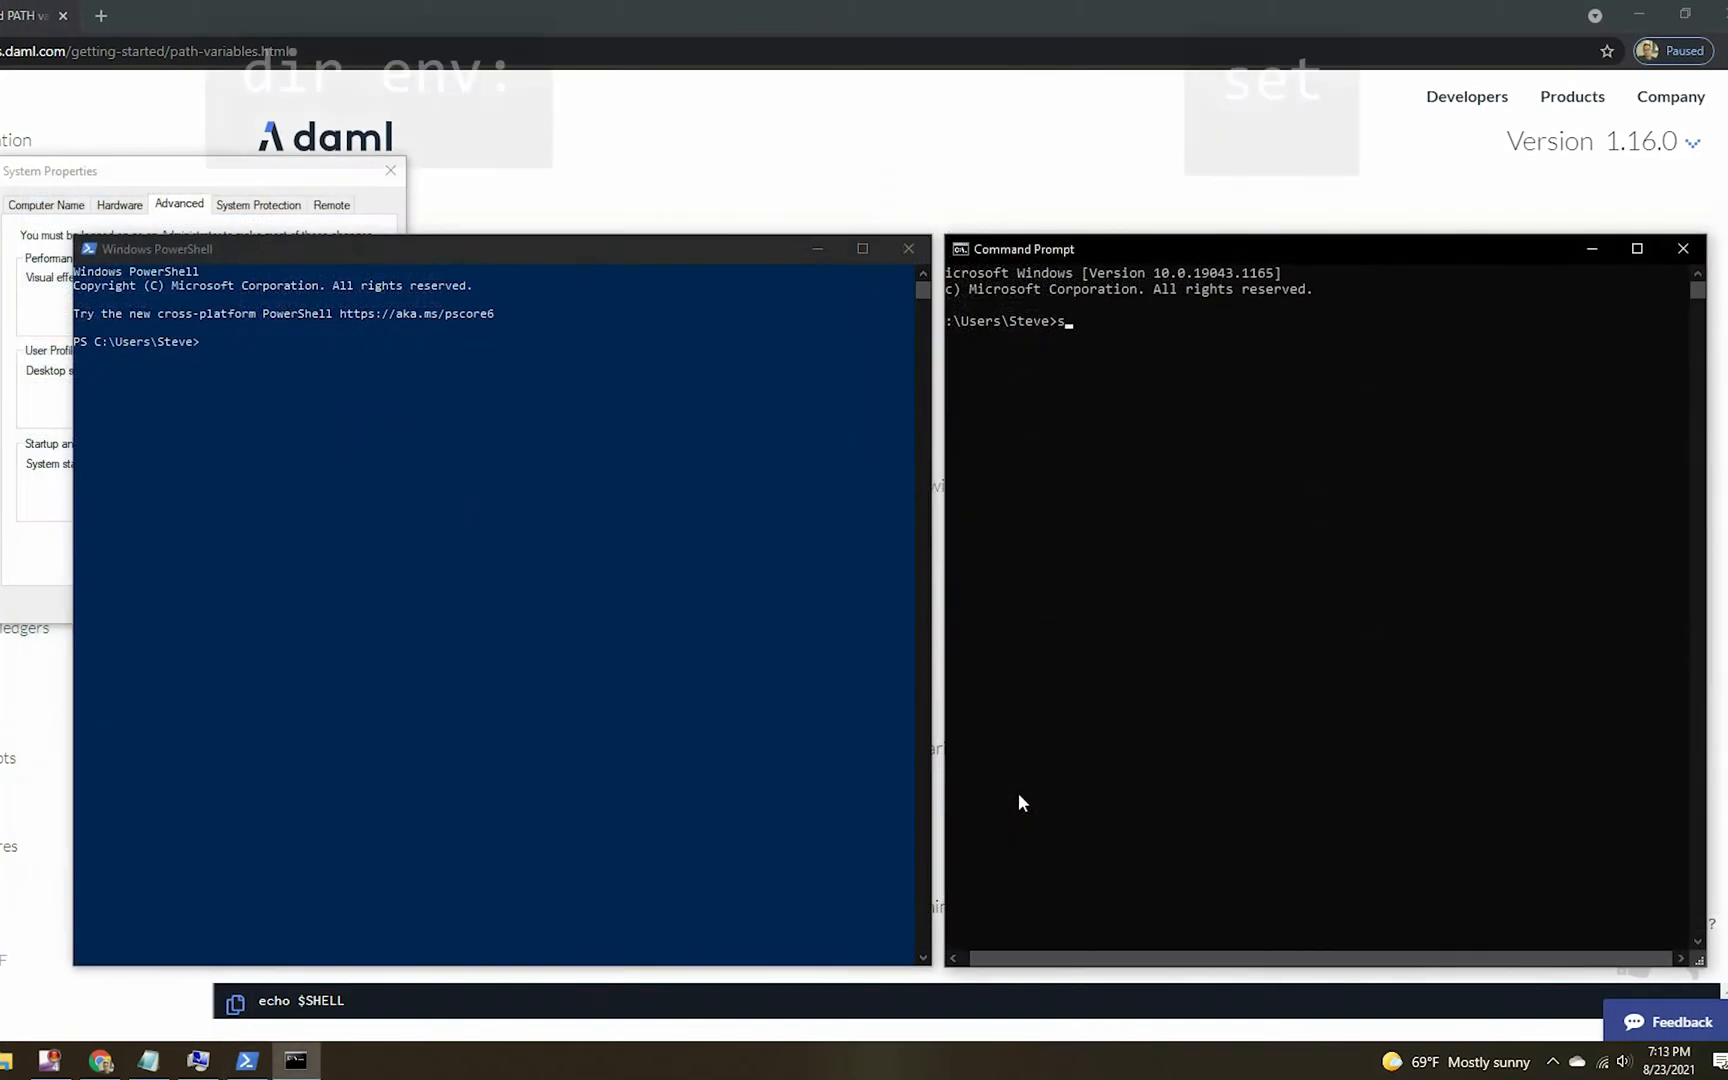
List variables with set and dir env: to confirm var1 and var2 are gone.
{"action": "type", "text": "set"}
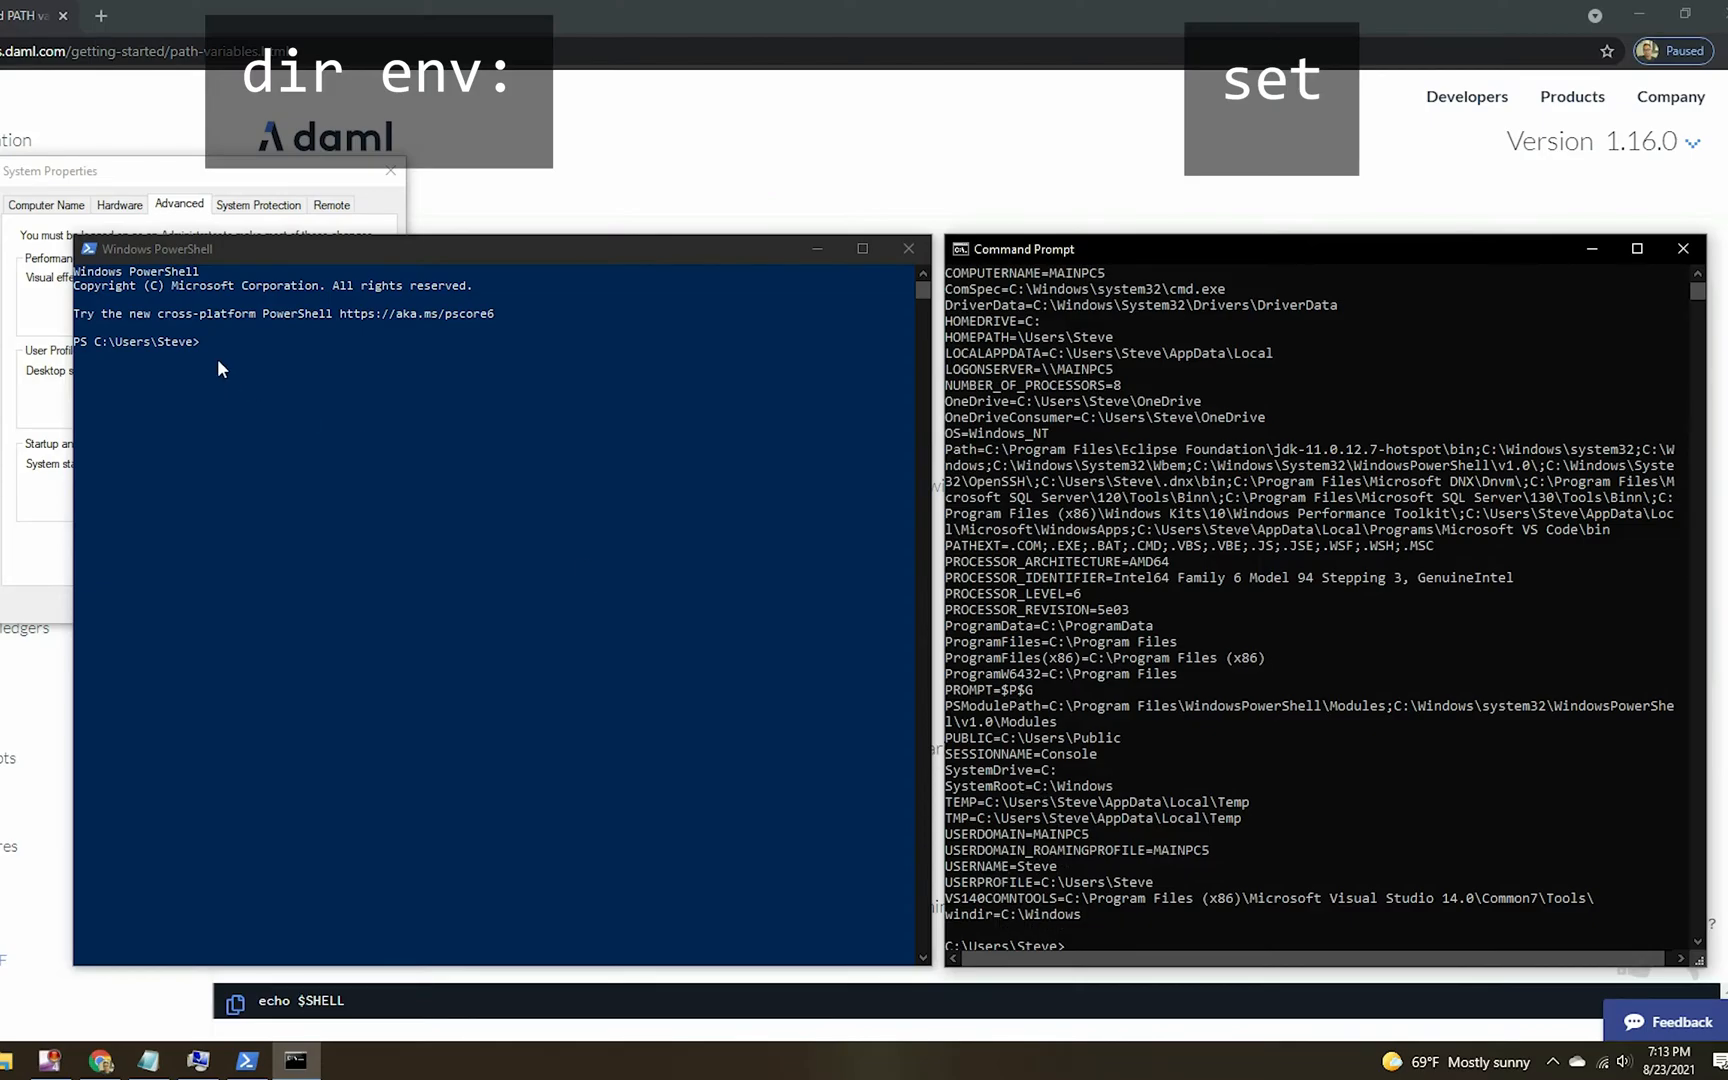
{"action": "type", "text": "dir env:"}
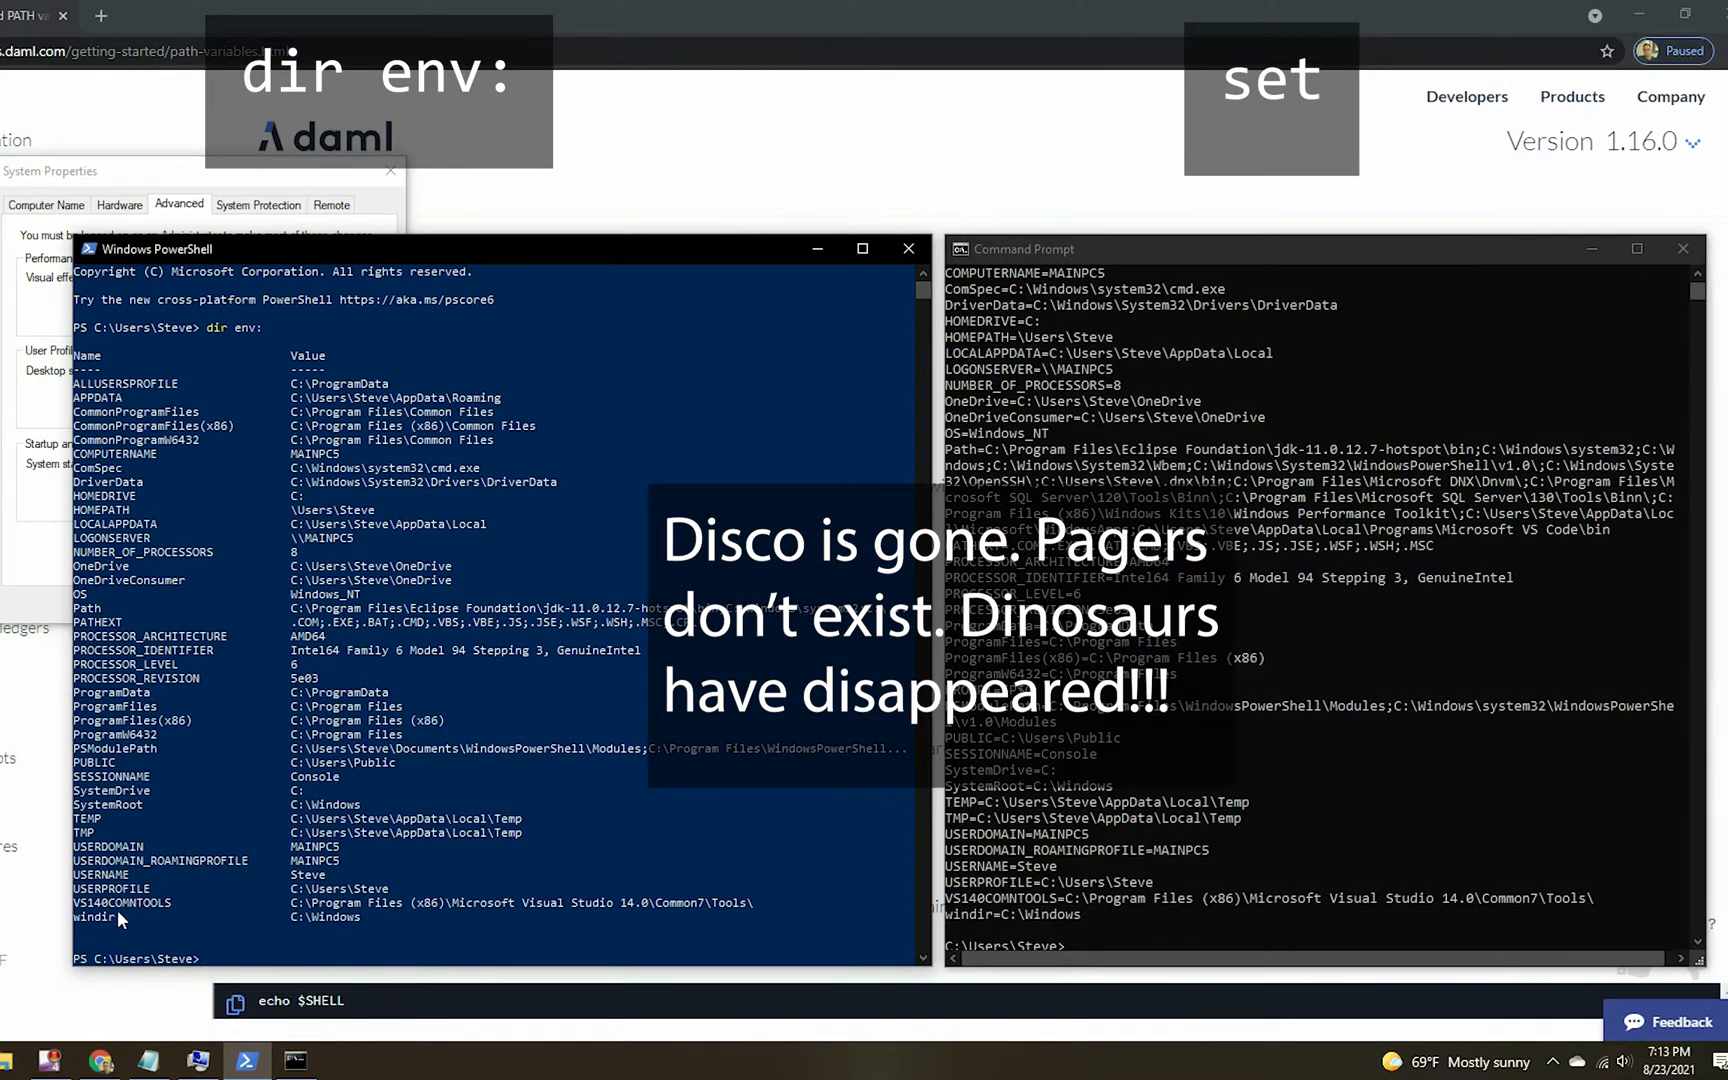
{"action": "mouse_move", "coordinate": [680, 712]}
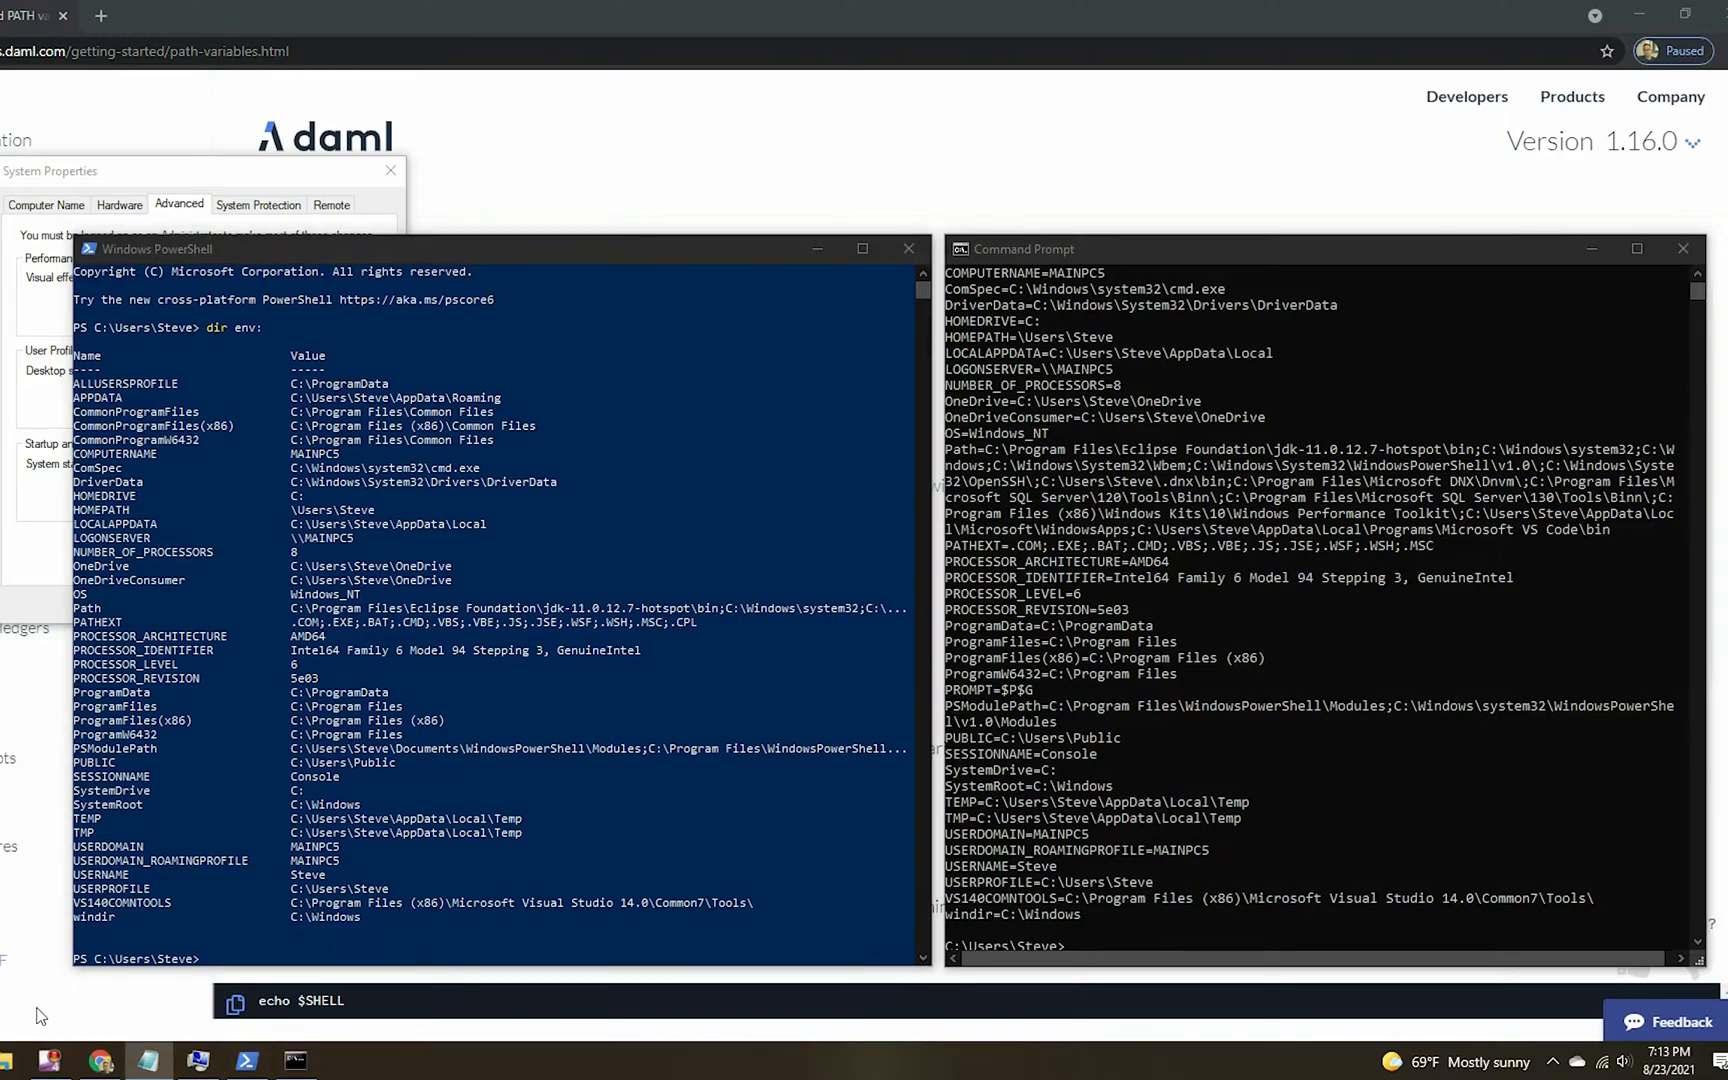
Persist var5=taxes and var6=tattoos with setx, then list variables in a new Command Prompt.
{"action": "type", "text": "setx var5 taxes"}
{"action": "left_click", "coordinate": [1319, 945]}
{"action": "type", "text": "setx var6 tattoo"}
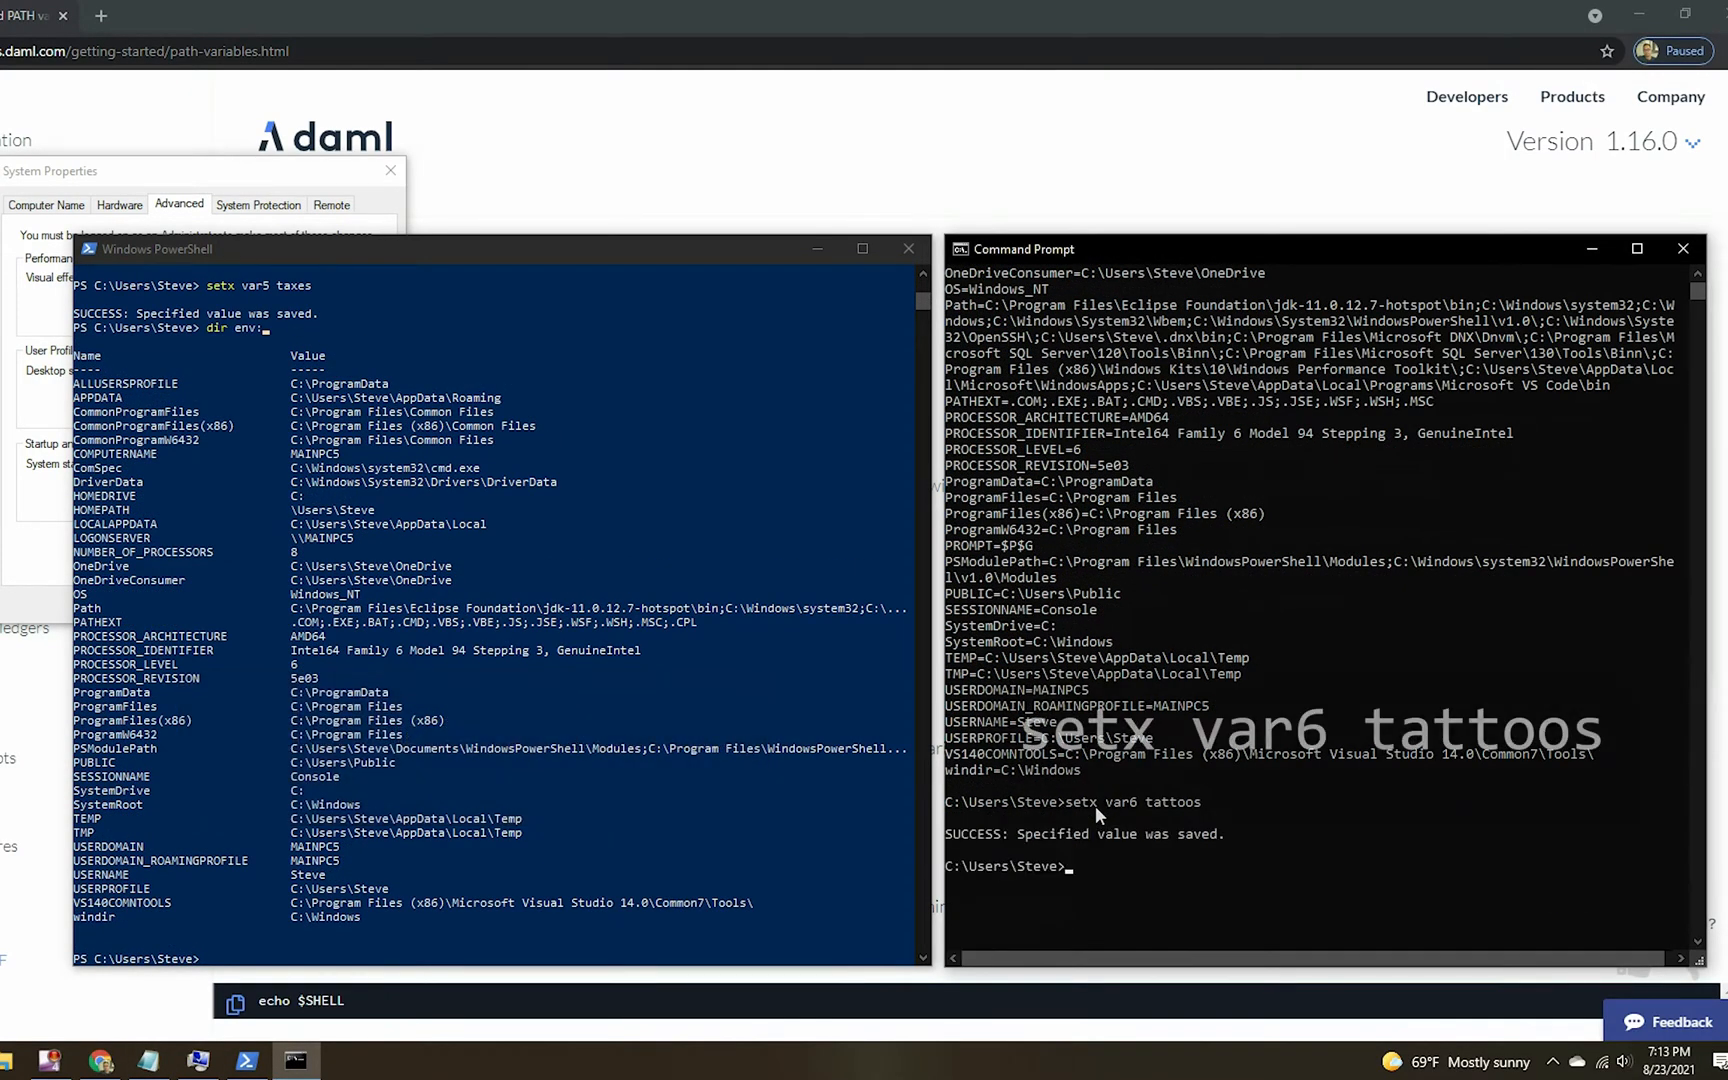
{"action": "type", "text": "se"}
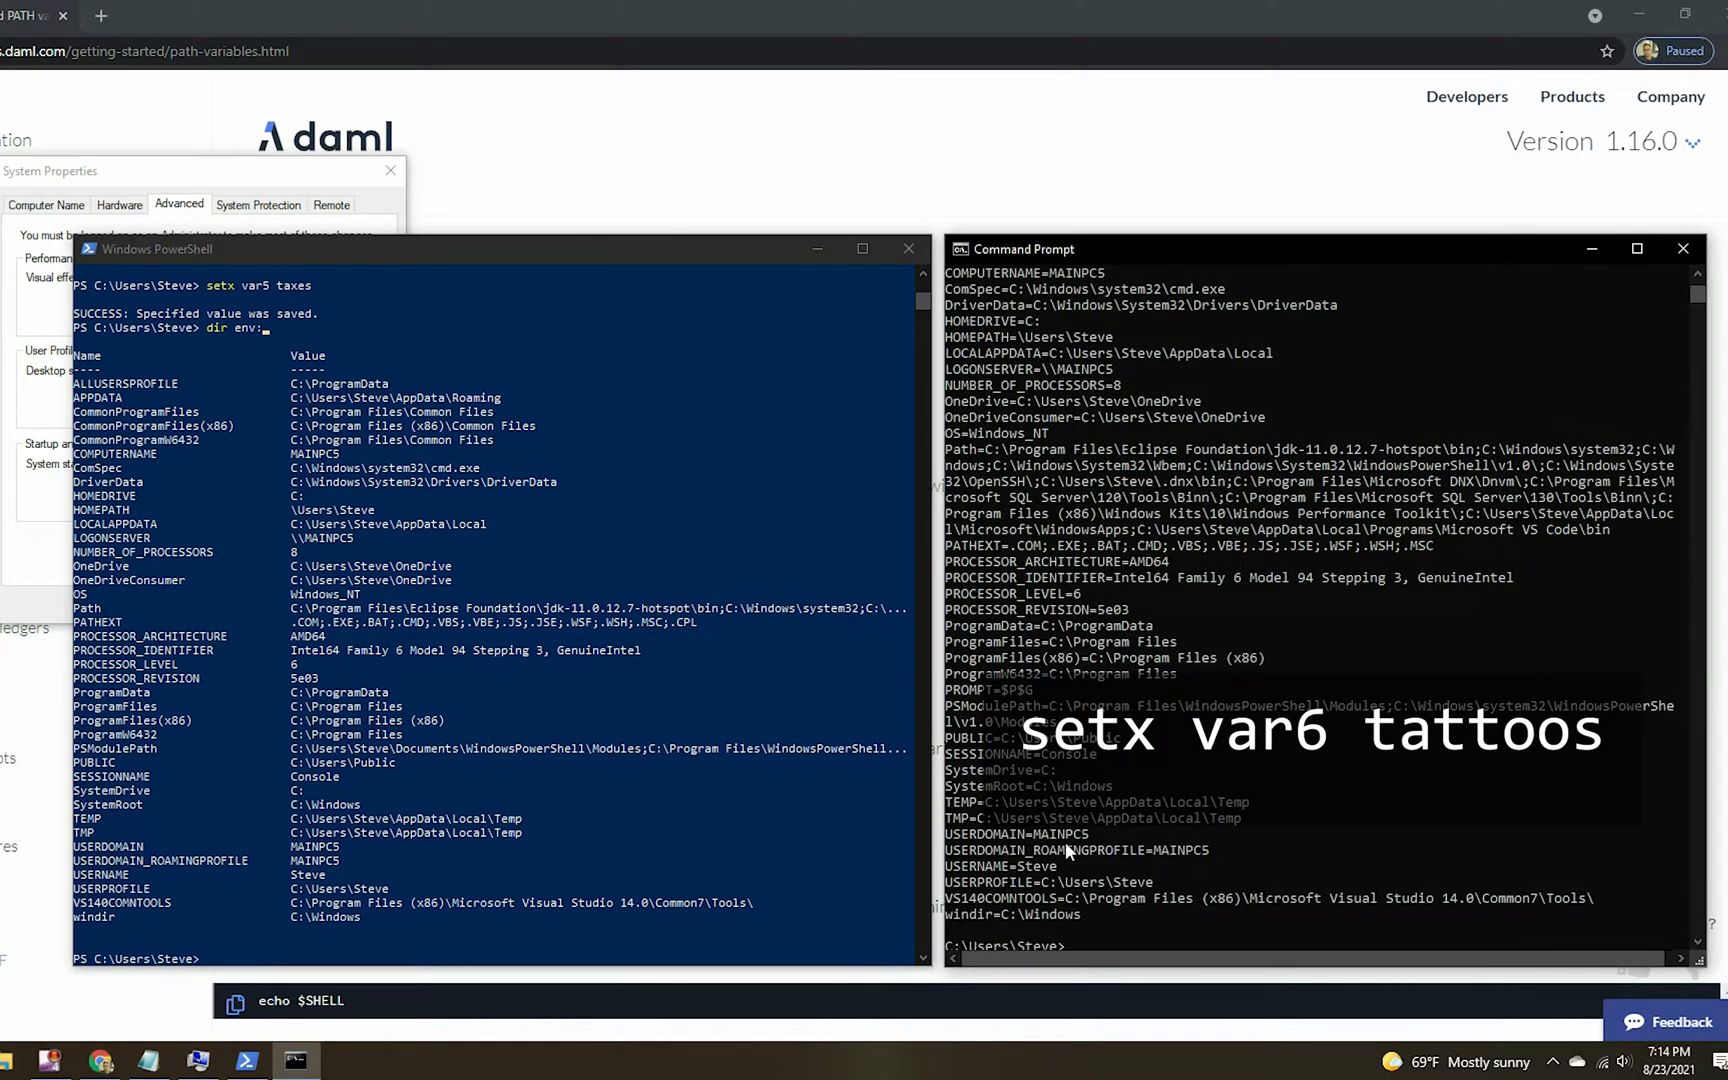
{"action": "mouse_move", "coordinate": [807, 669]}
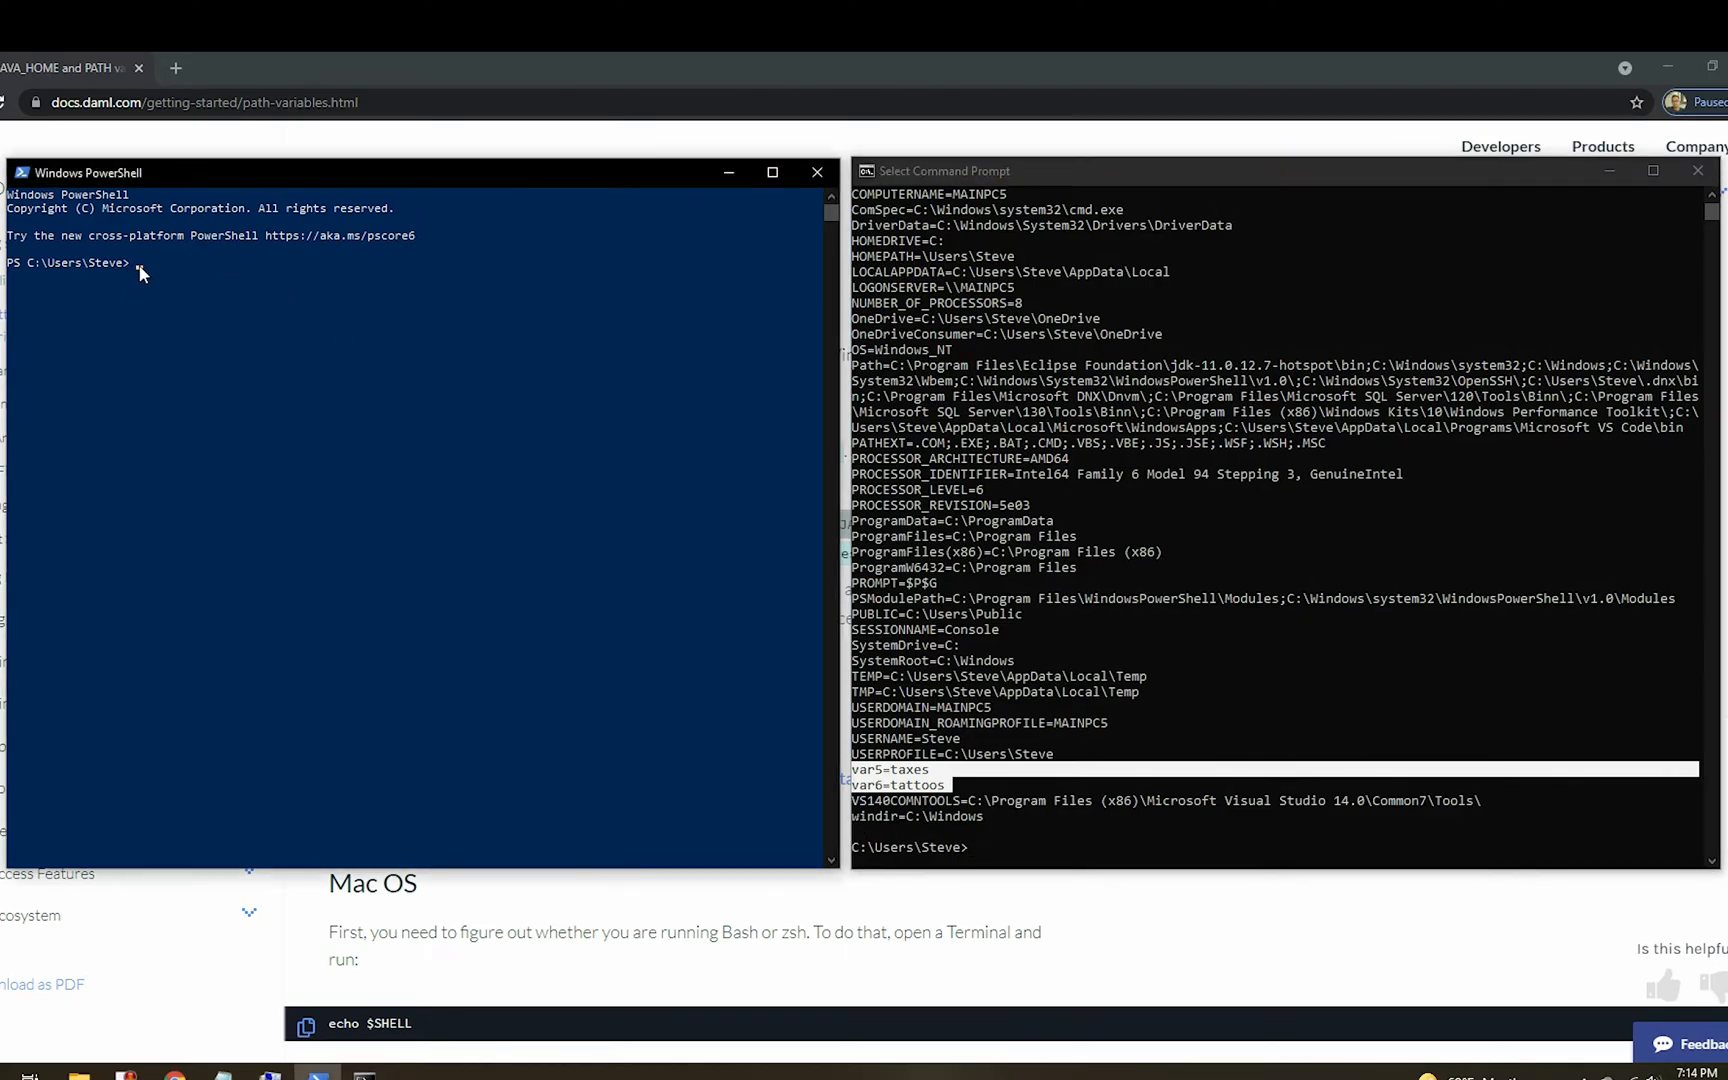
List PowerShell variables with dir env: showing var5 and var6, then print $env:path.
{"action": "type", "text": "dir env"}
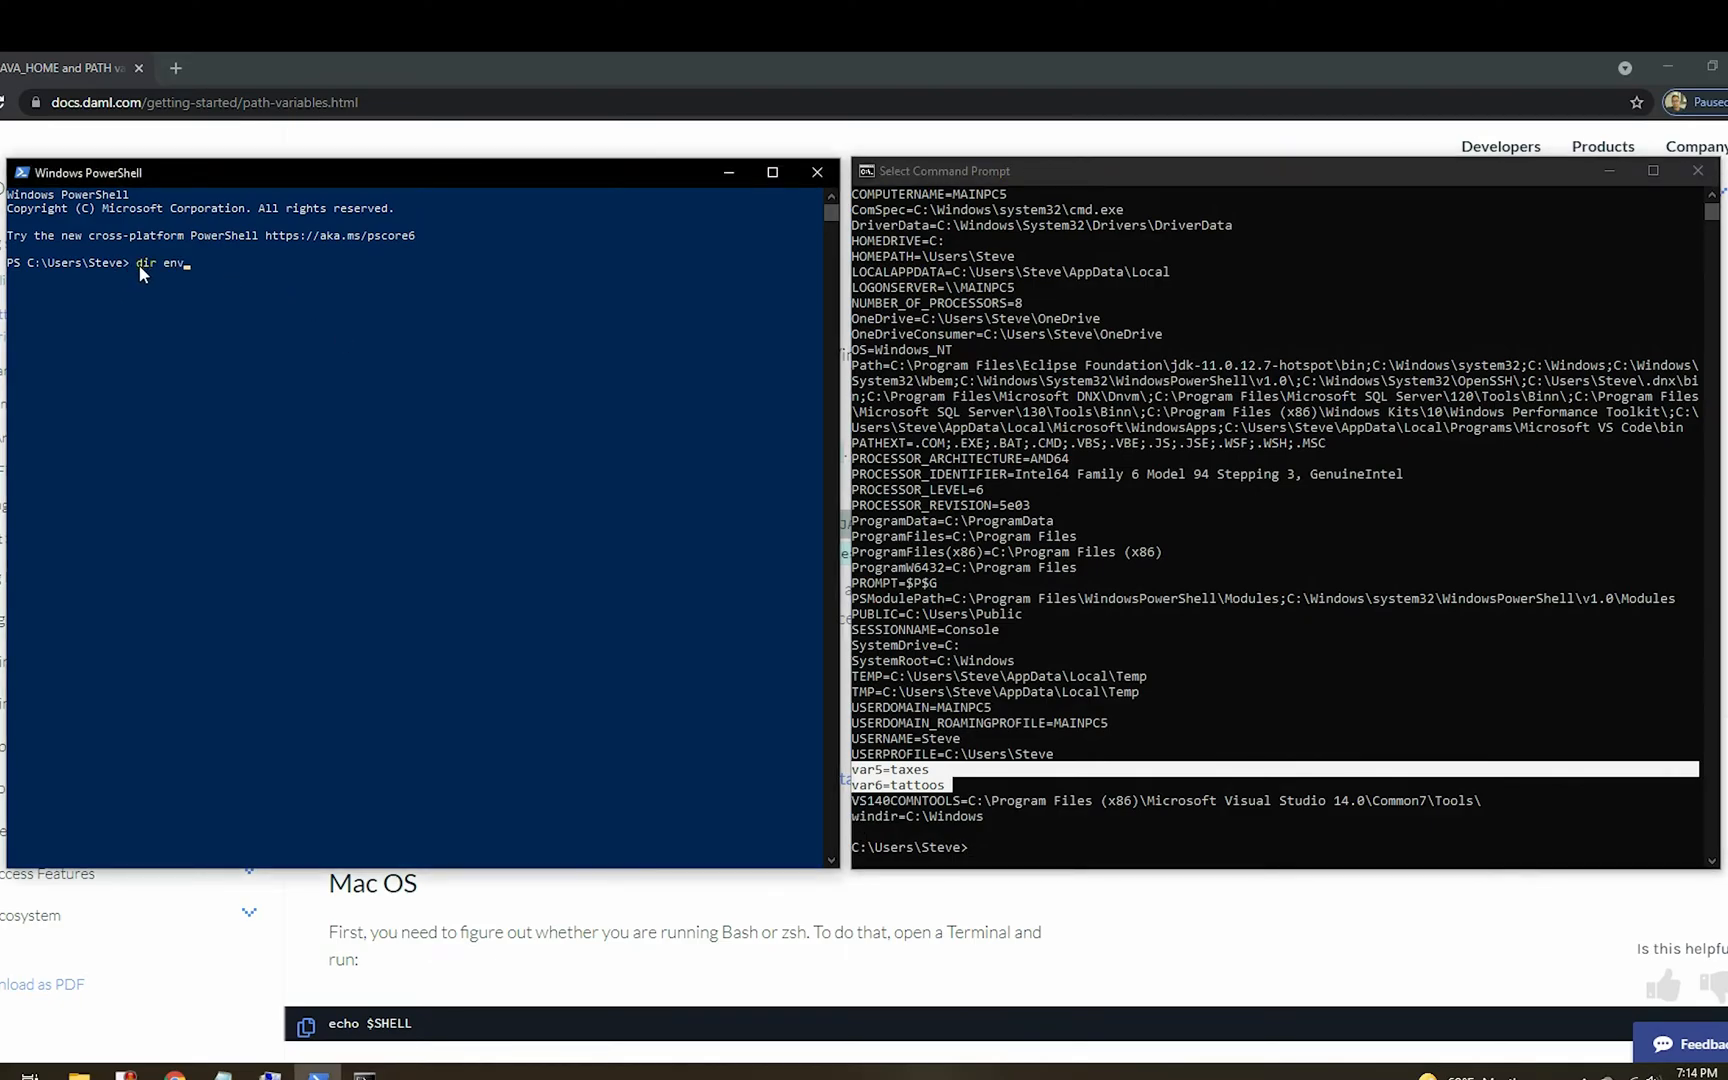
{"action": "key", "text": "Enter"}
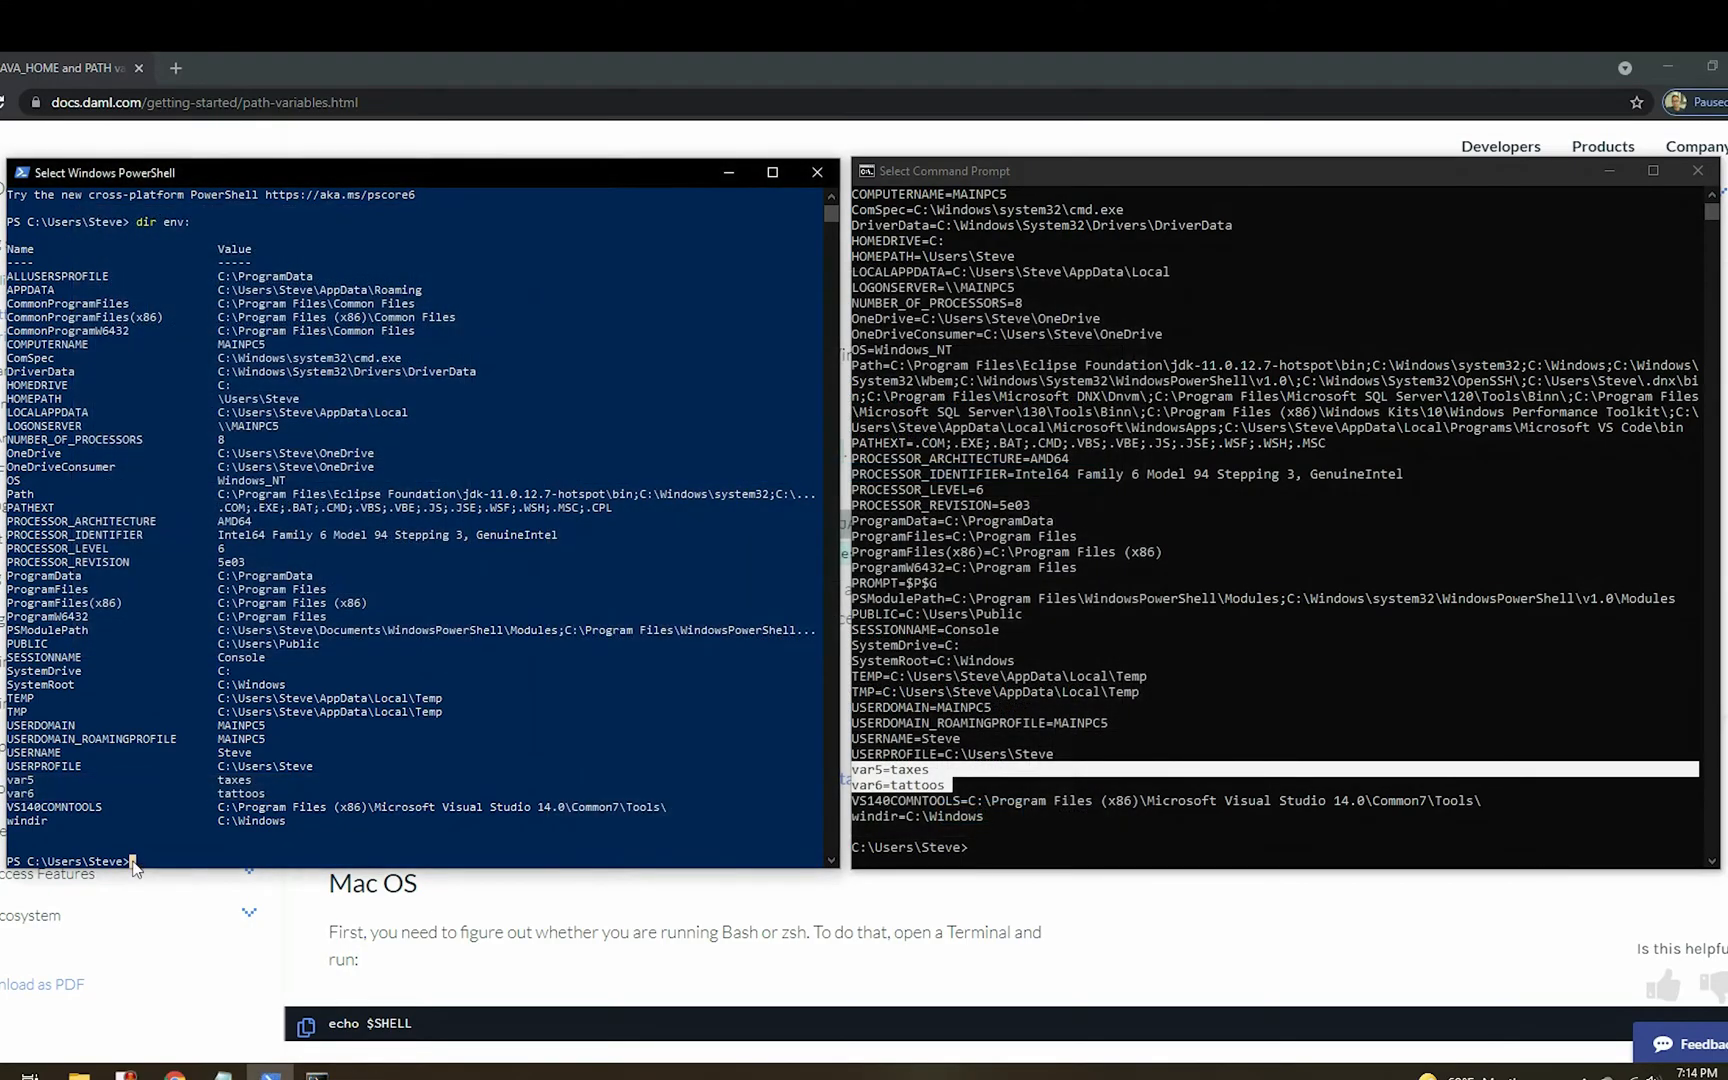
{"action": "type", "text": "$env:path"}
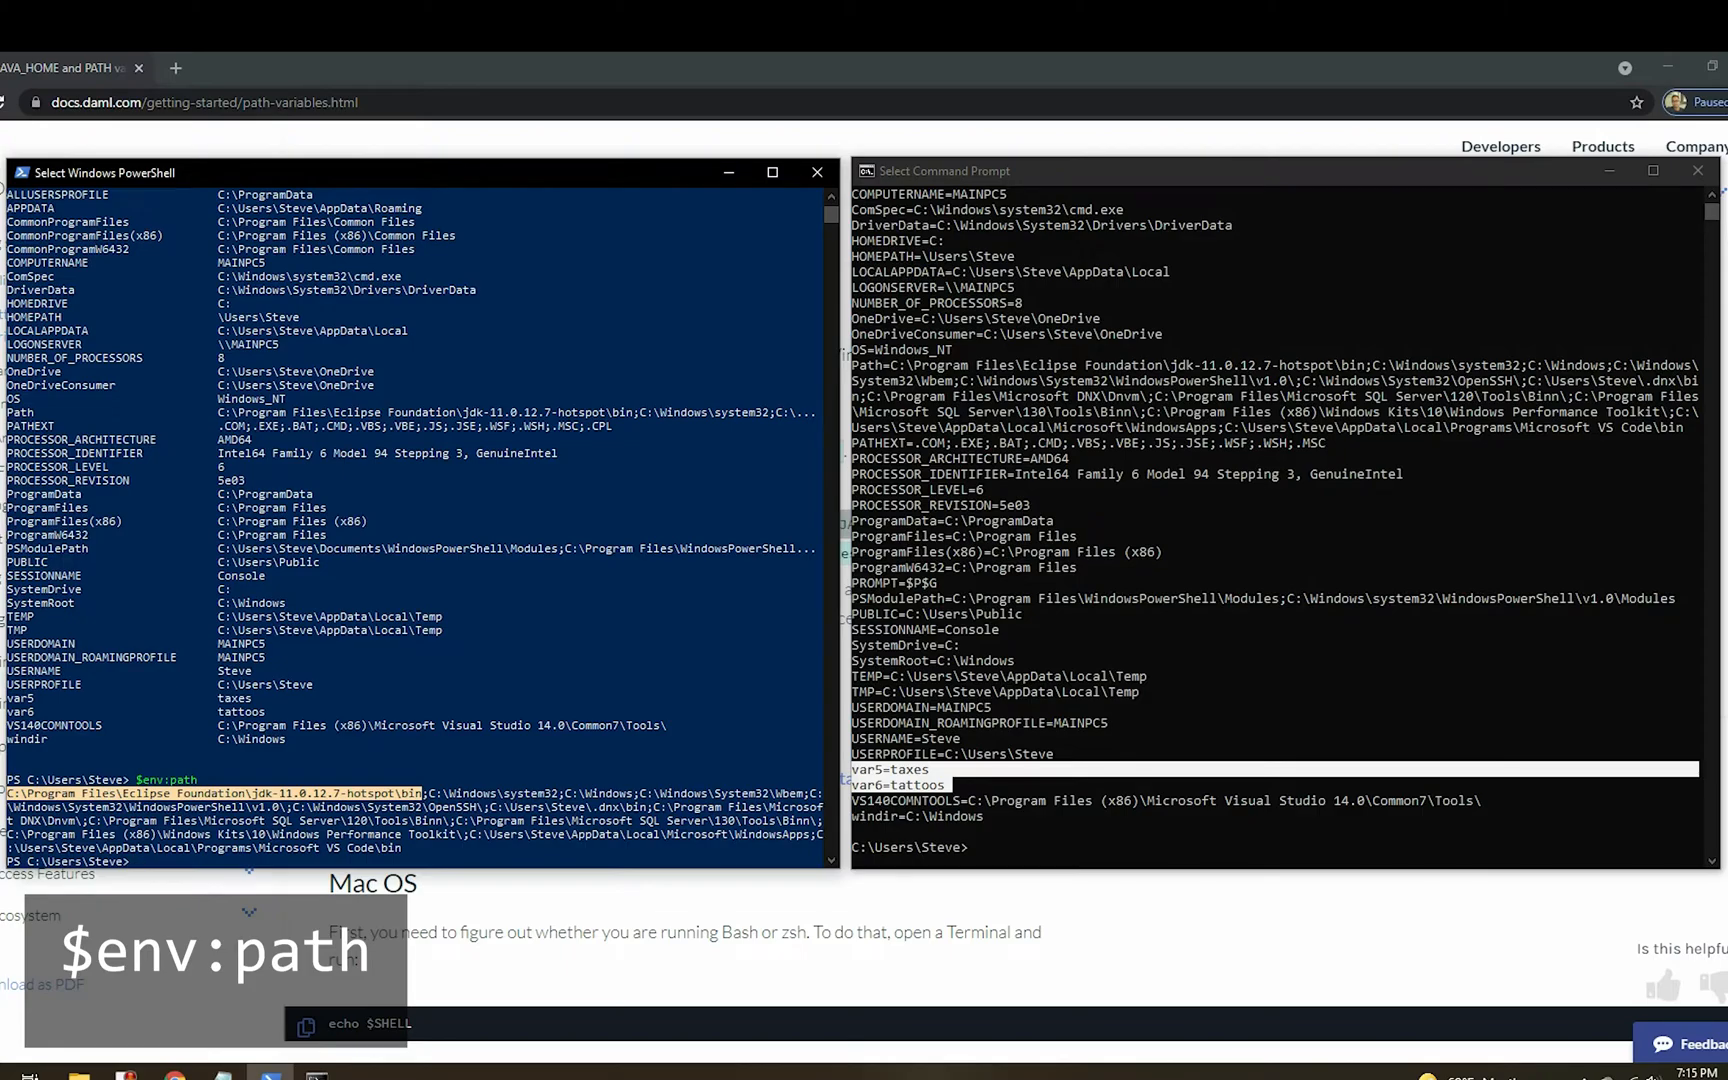
{"action": "mouse_move", "coordinate": [145, 855]}
{"action": "type", "text": "Get-Command -All java"}
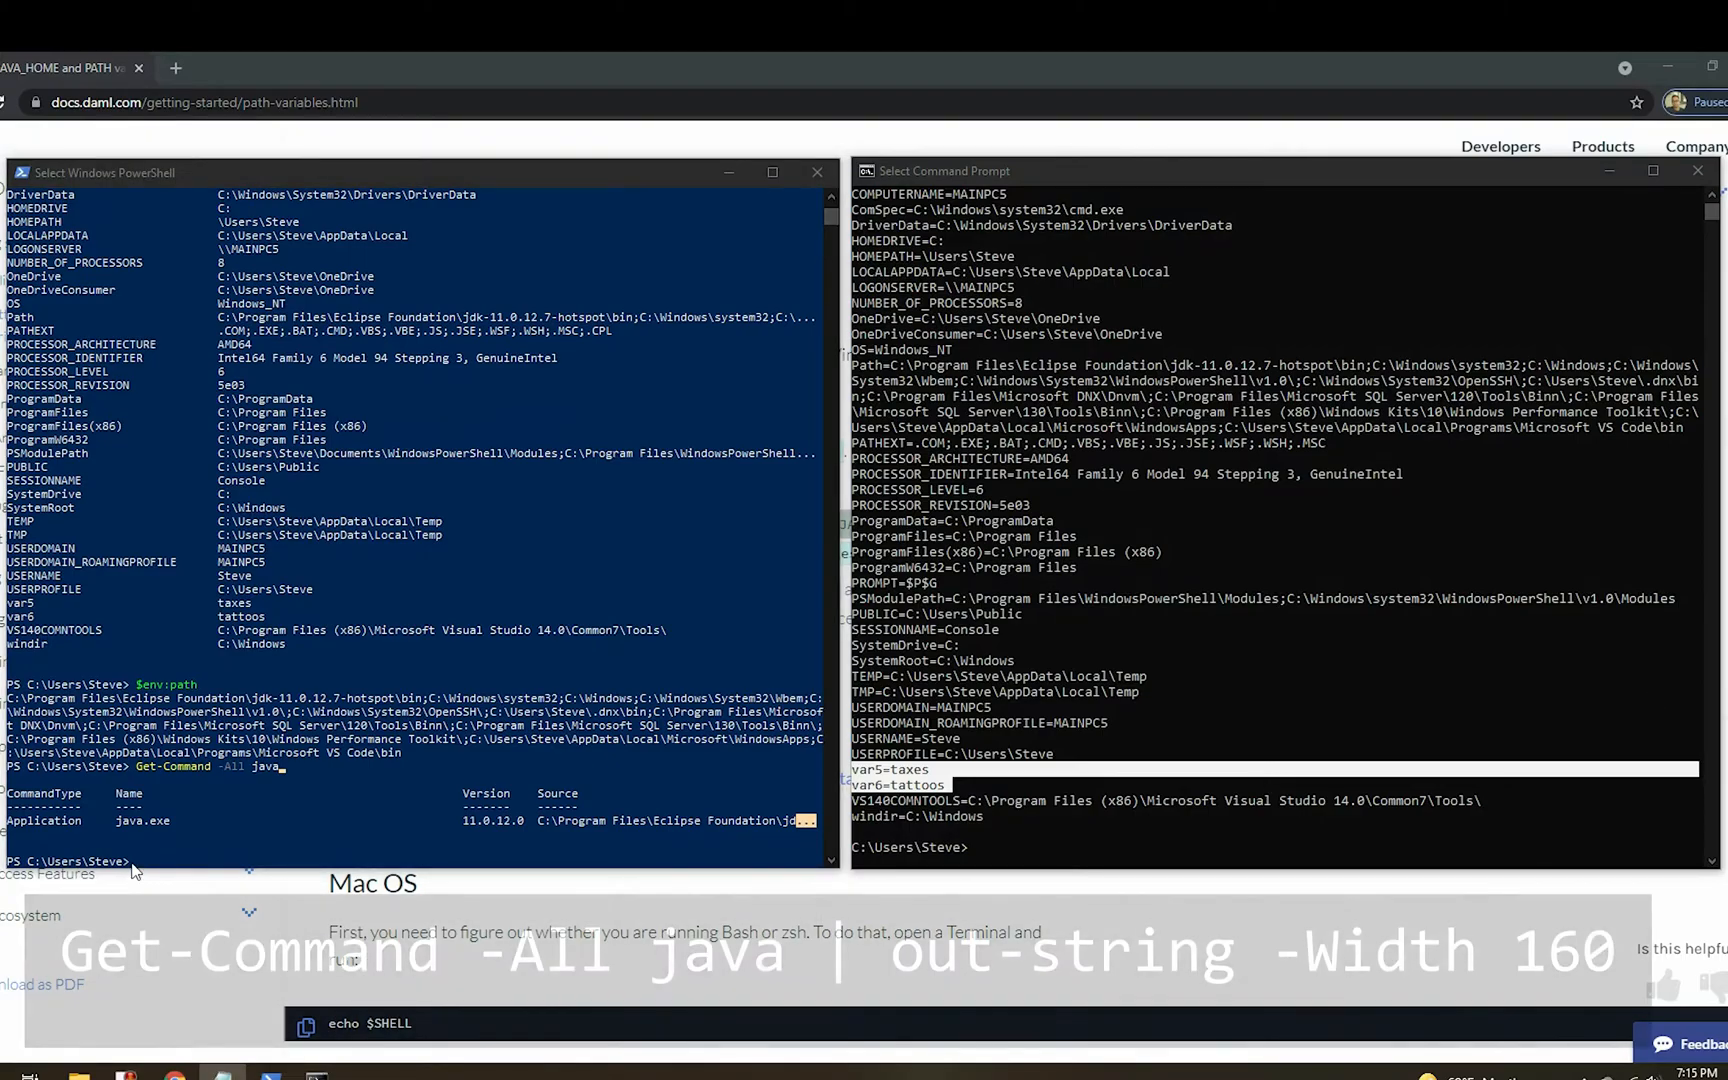
List java.exe's full path in the jdk-11.0.12.7-hotspot bin folder and select it.
{"action": "key", "text": "Enter"}
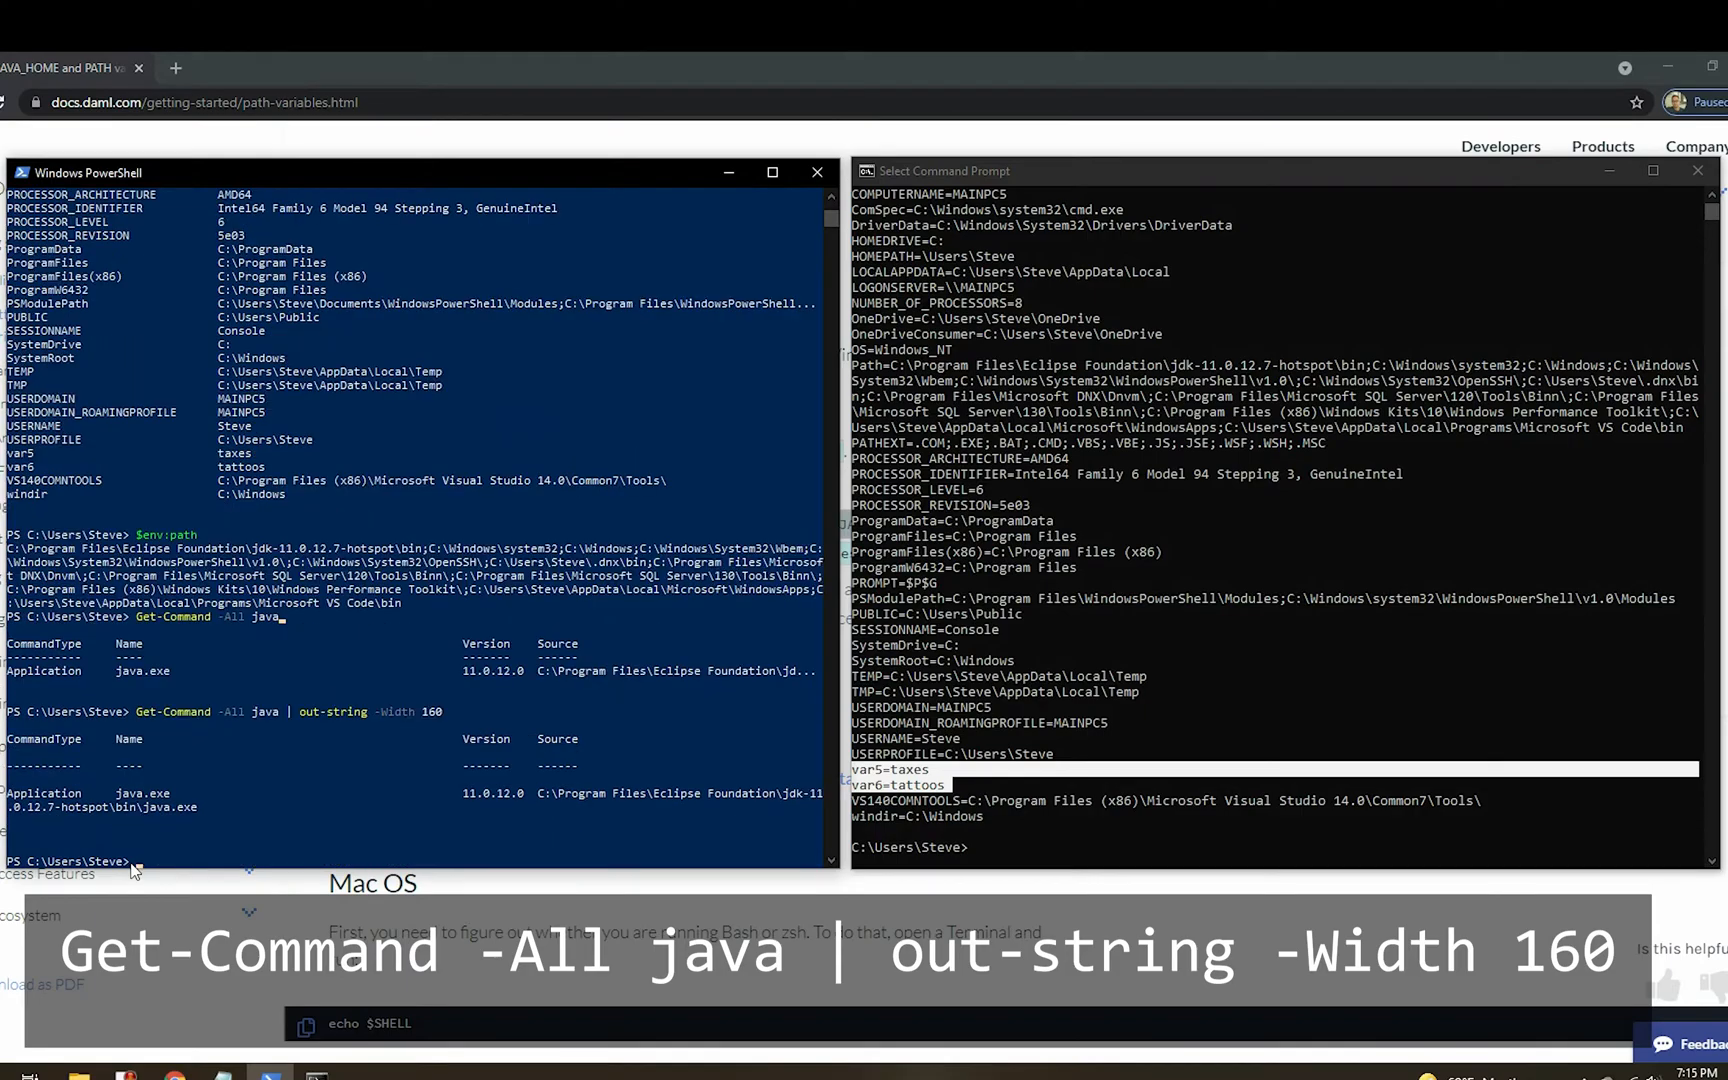
{"action": "left_click_drag", "start_coordinate": [251, 711], "coordinate": [449, 711]}
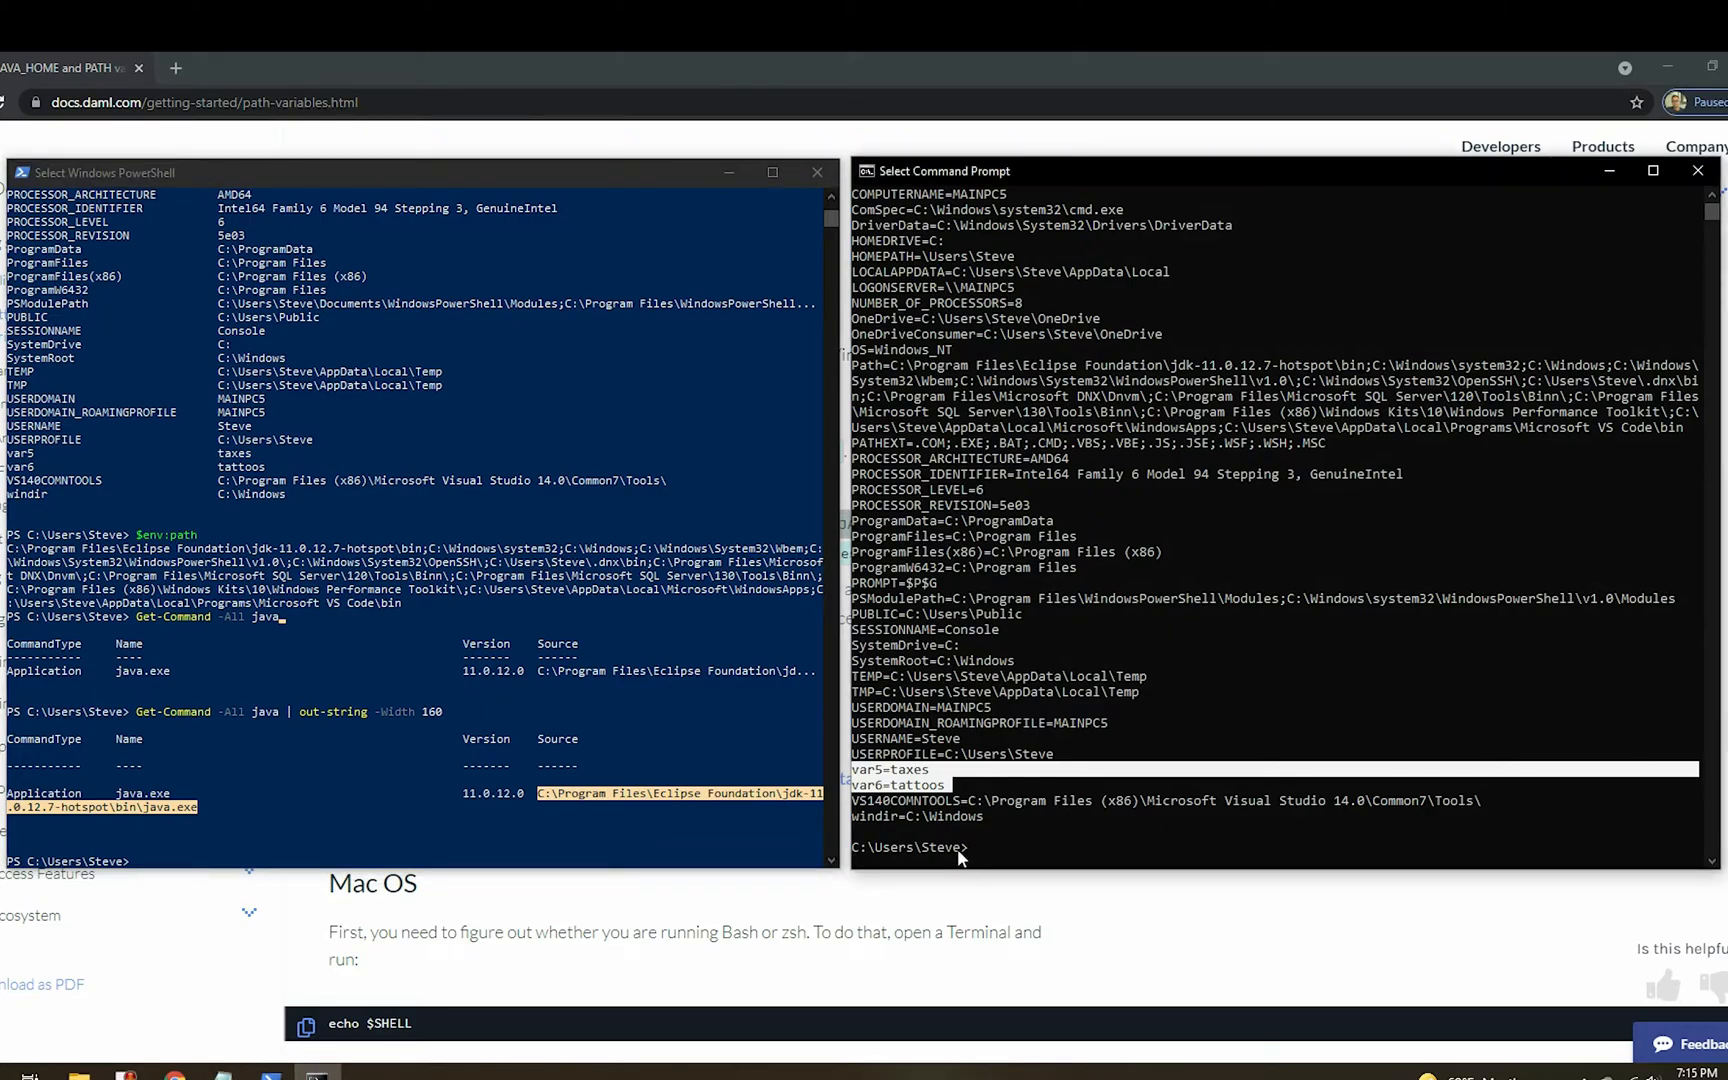
Run where java and the %~$PATH:i for-loop to locate java.exe and javac.exe.
{"action": "type", "text": "where java"}
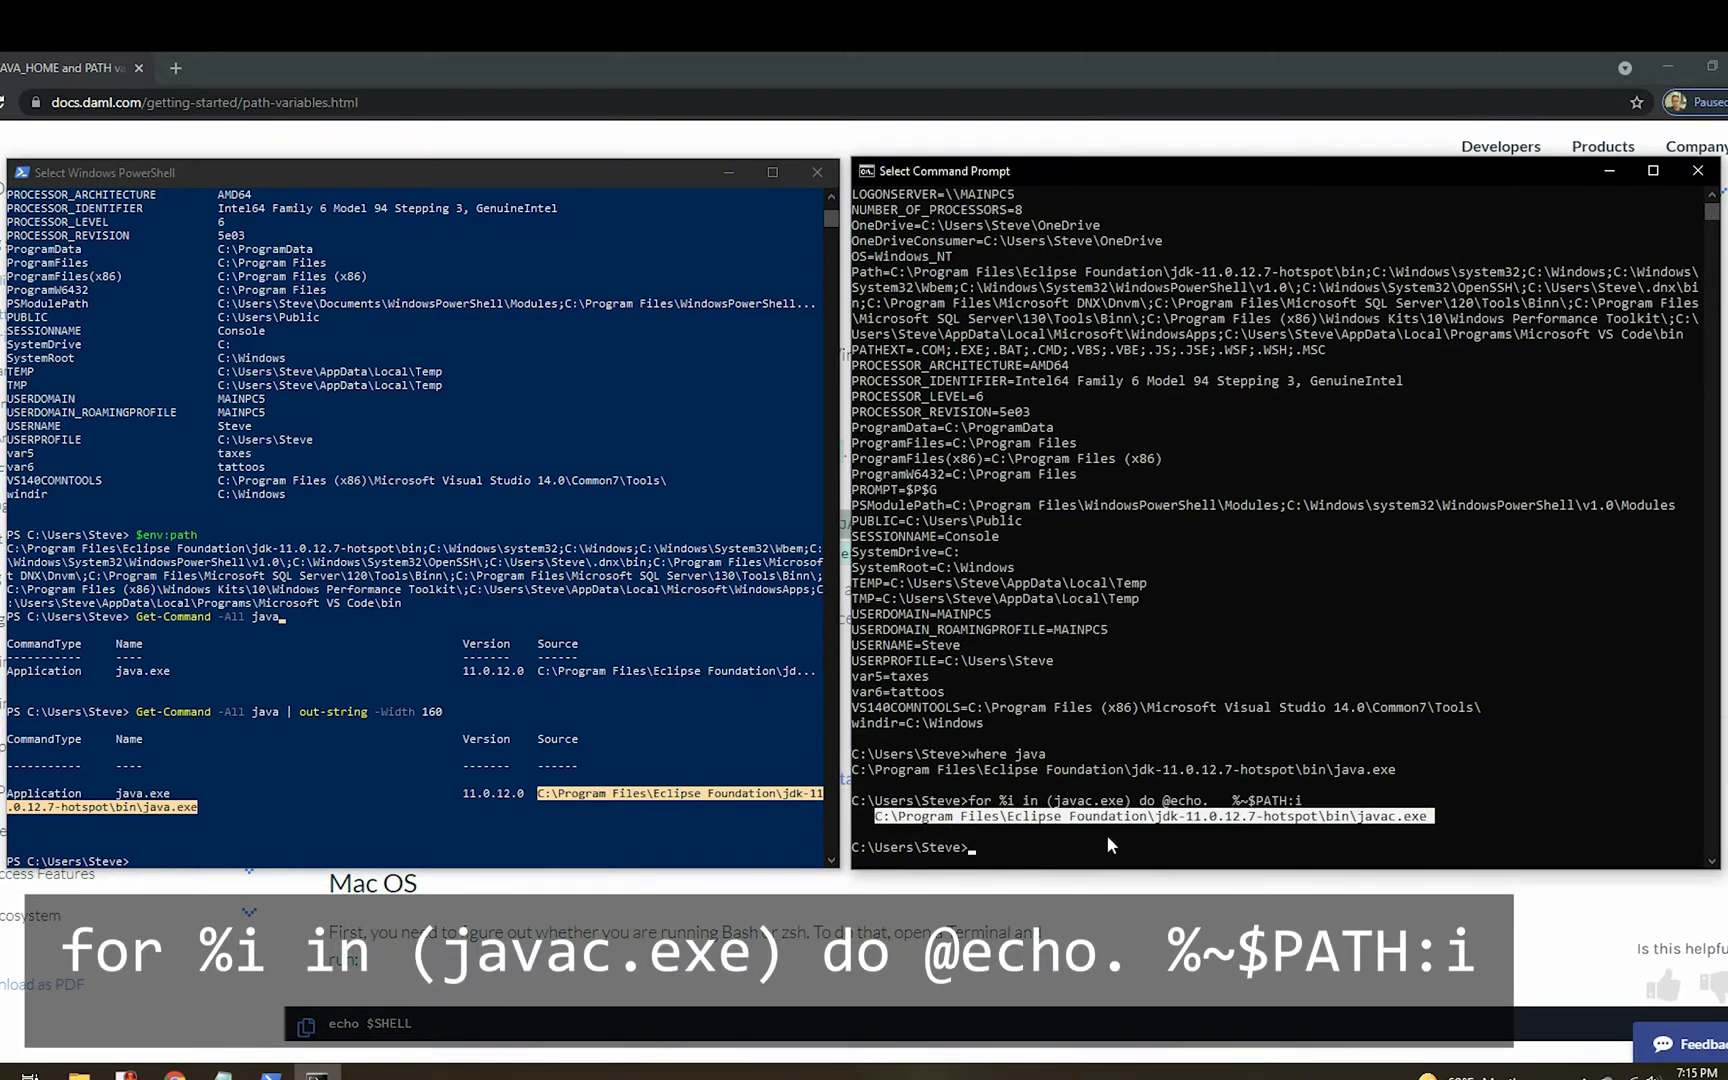
{"action": "type", "text": "for %i in (javac.exe) do @echo.   %~$PATH:i"}
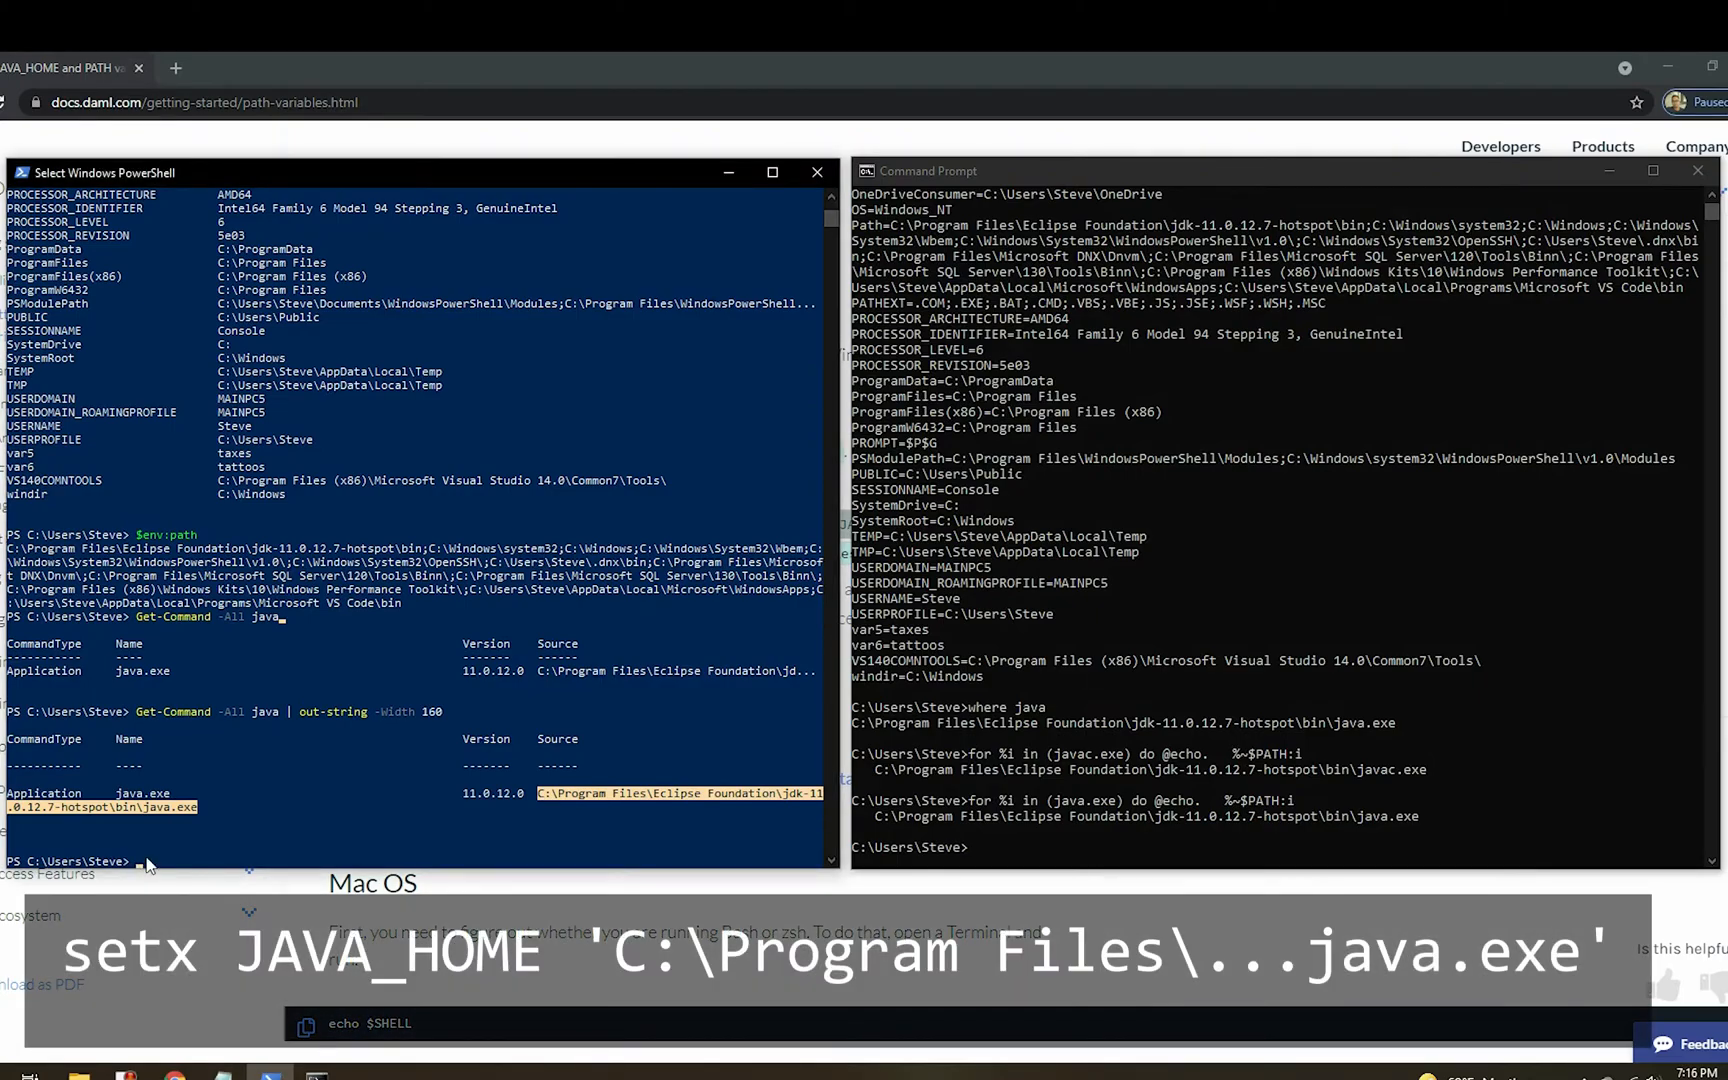
Set JAVA_HOME to the jdk-11.0.12.7-hotspot java.exe path with setx, then verify it in Environment Variables.
{"action": "type", "text": "setx JAVA_HOME 'C:\\Program Files\\Eclipse Foundation\\jdk-11.0.12.7-hotspot\\bin\\java.exe'"}
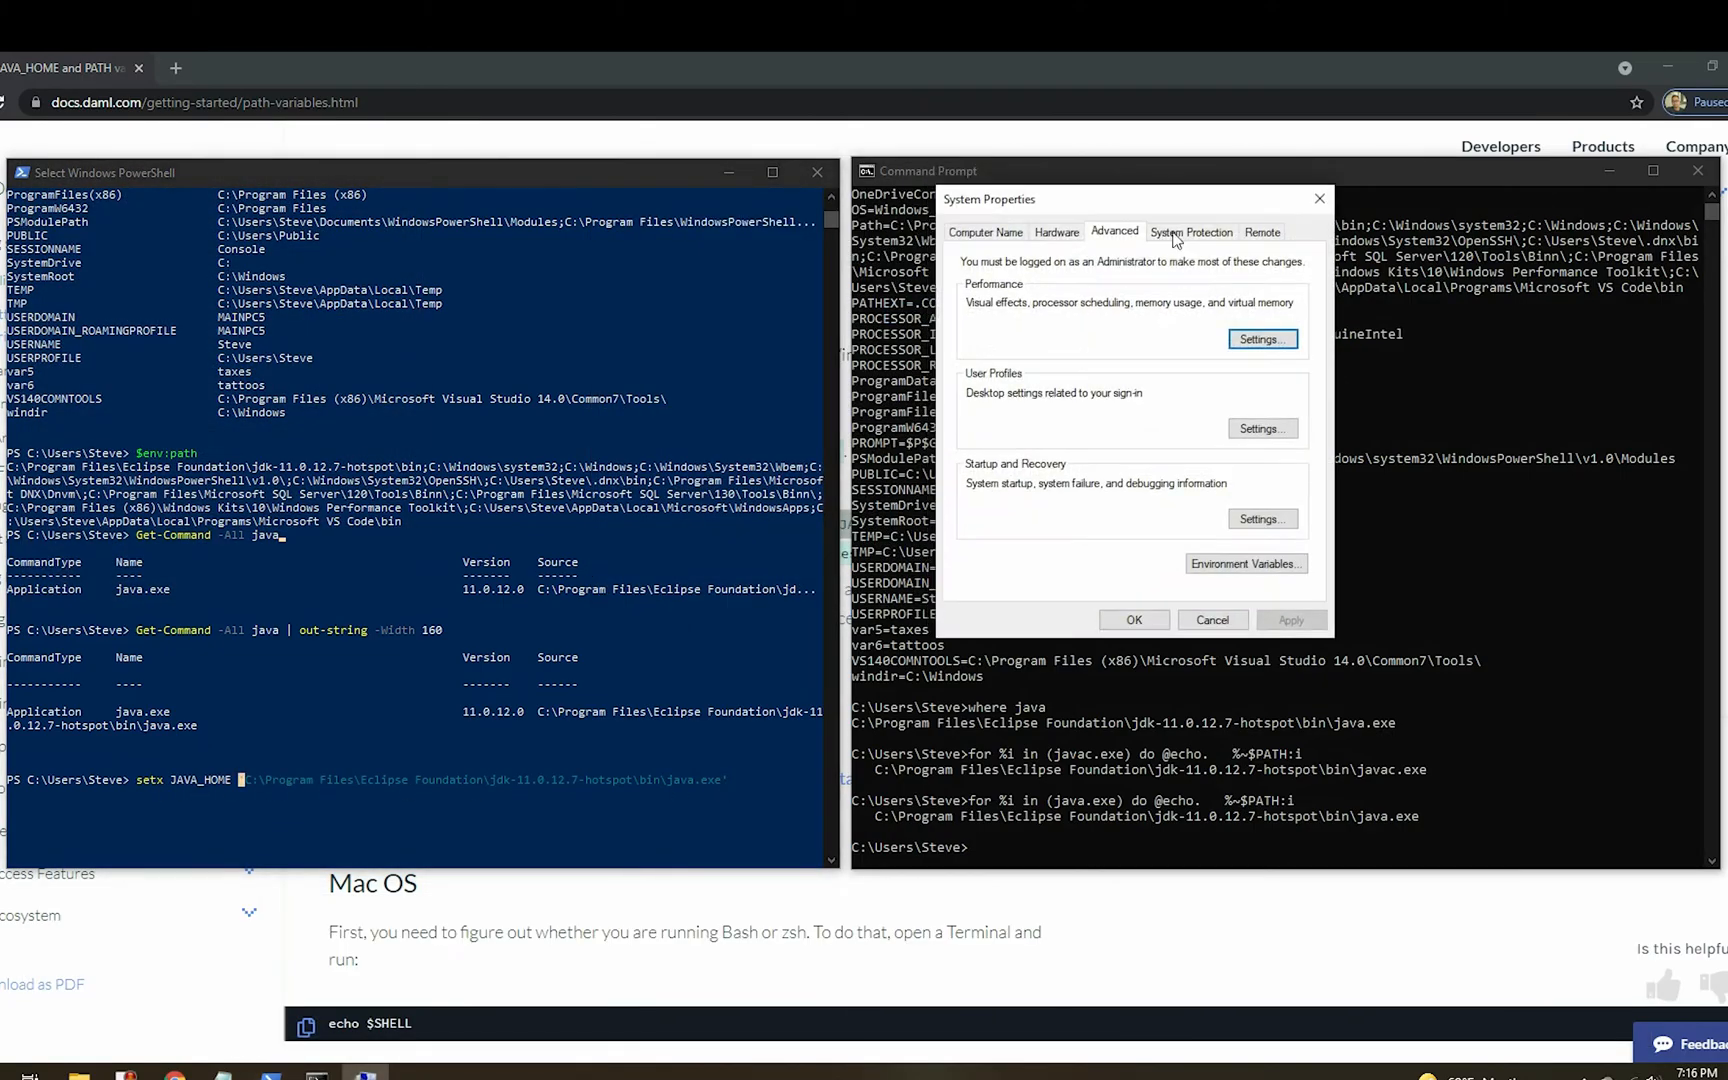
{"action": "left_click", "coordinate": [1246, 563]}
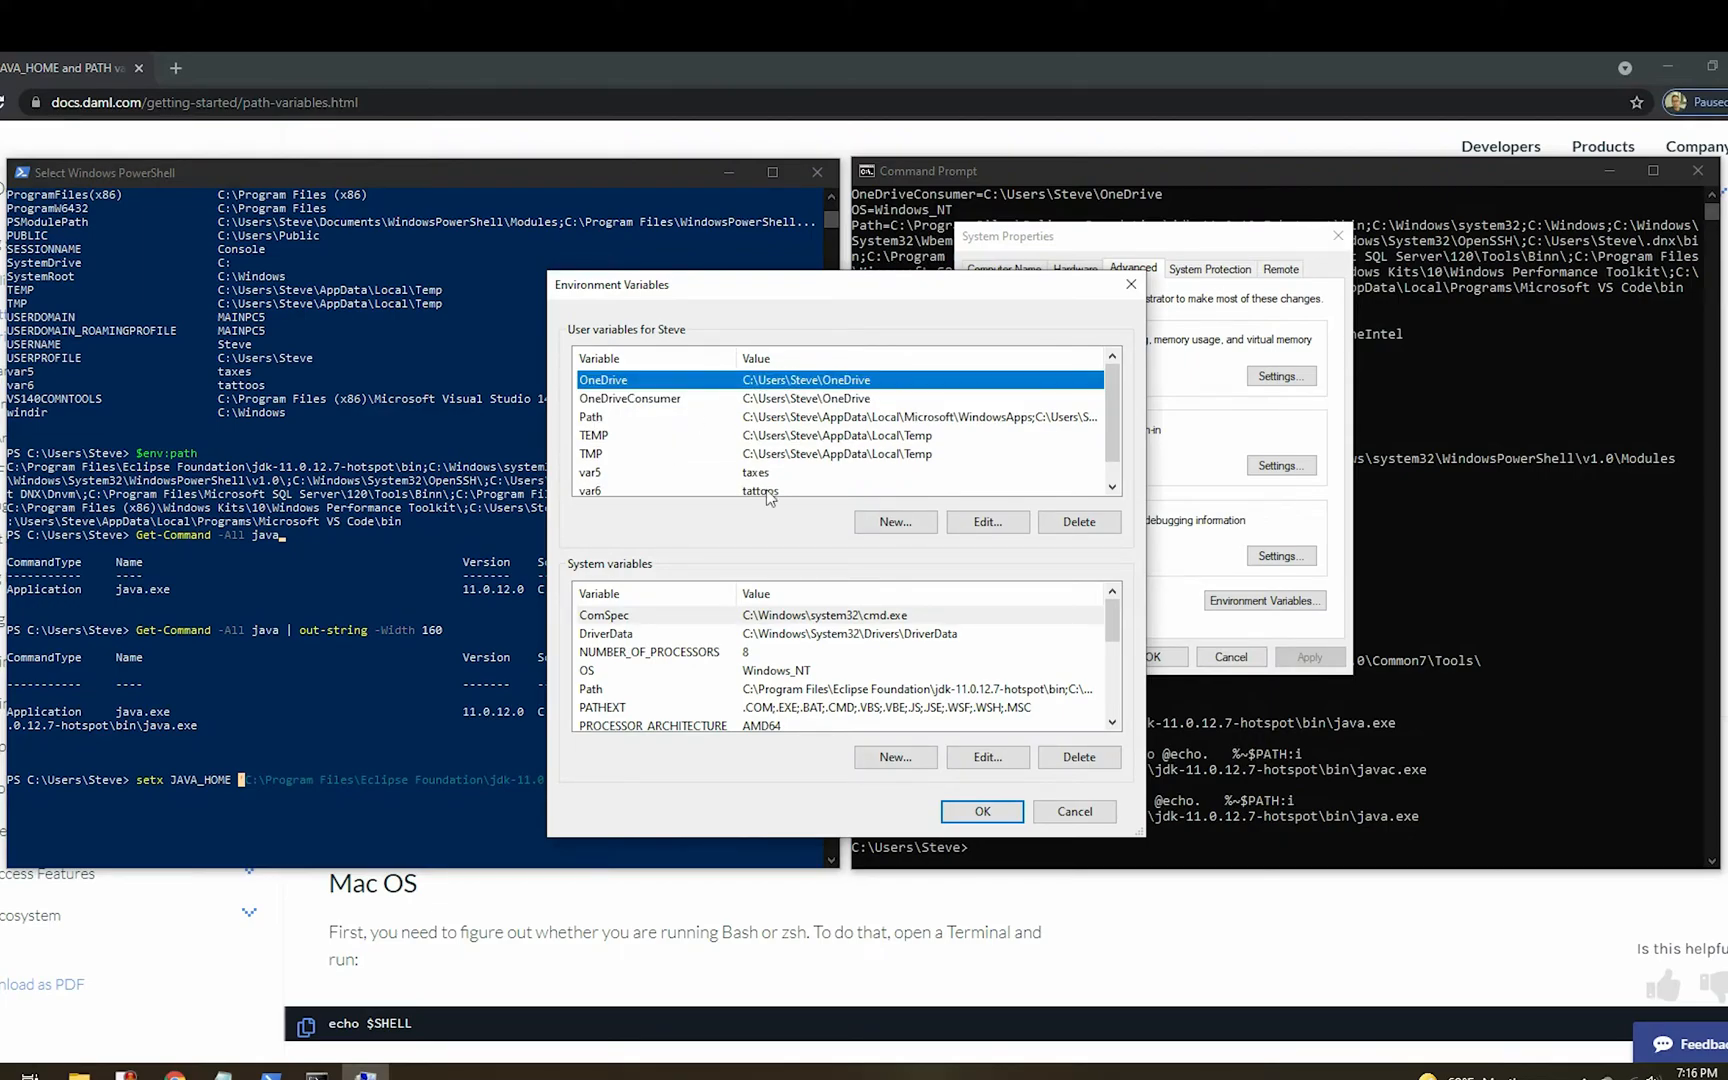
{"action": "left_click", "coordinate": [982, 811]}
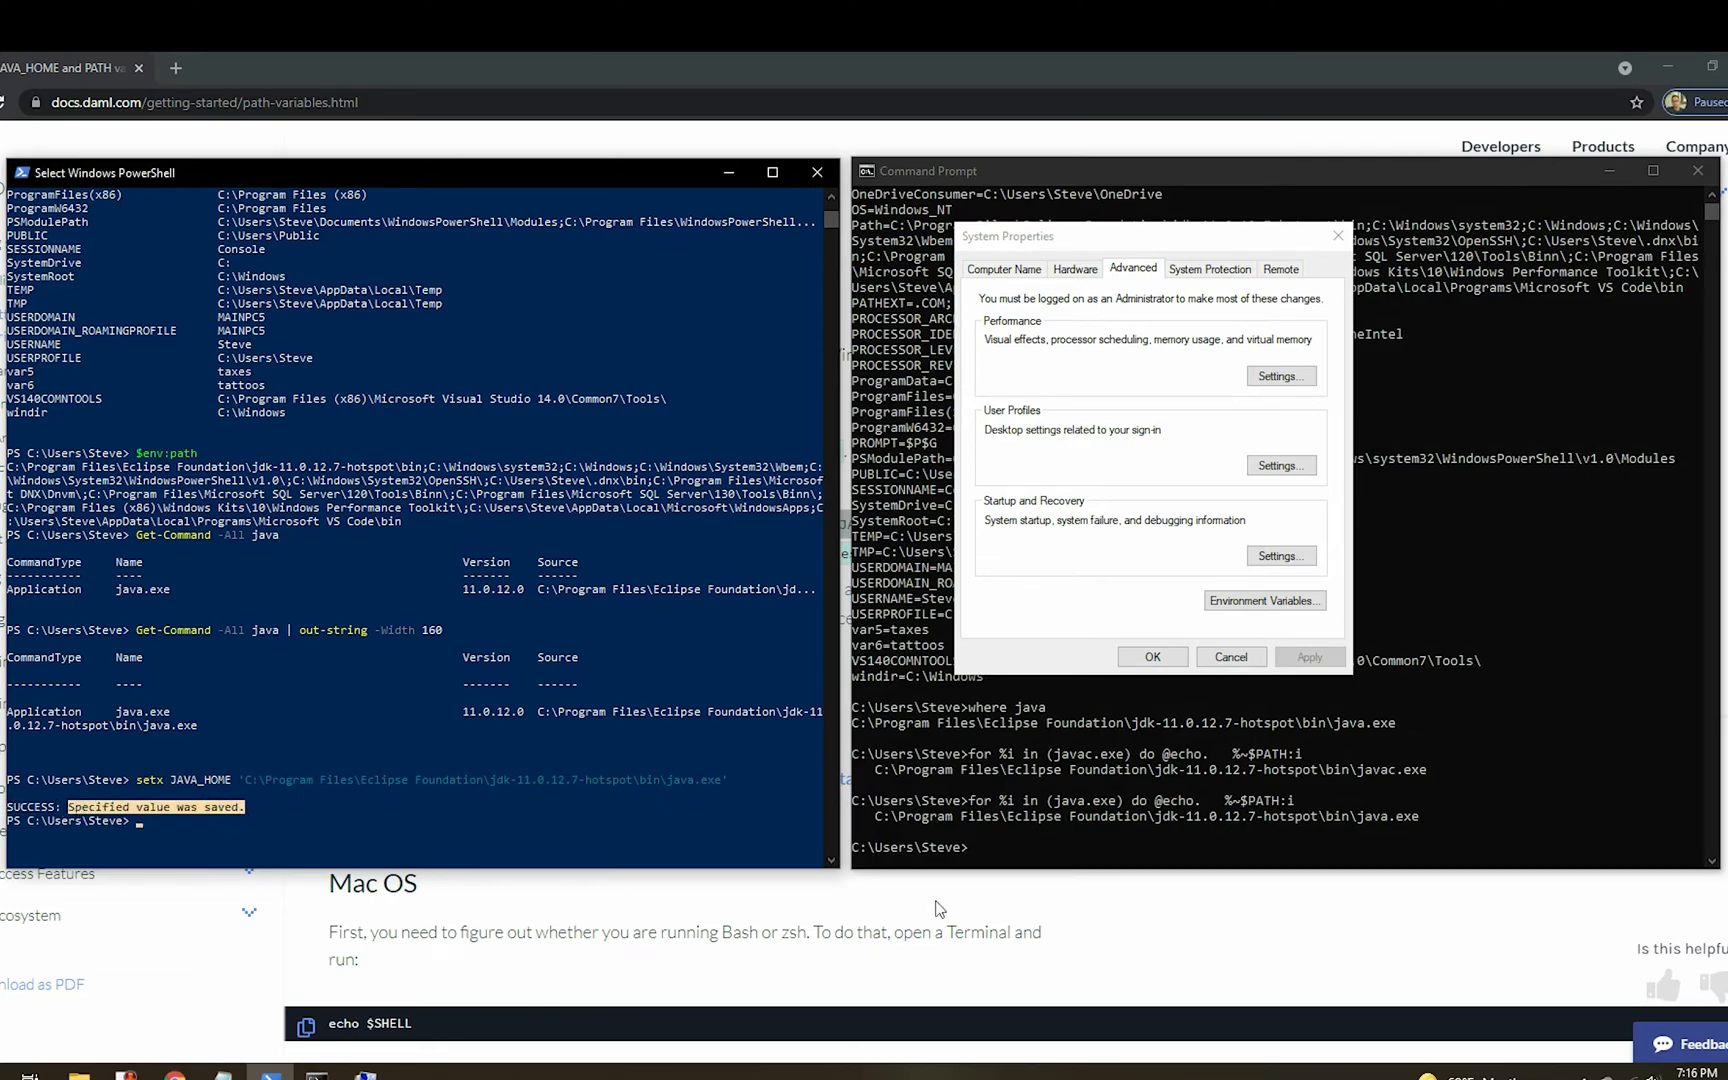
{"action": "left_click", "coordinate": [1265, 600]}
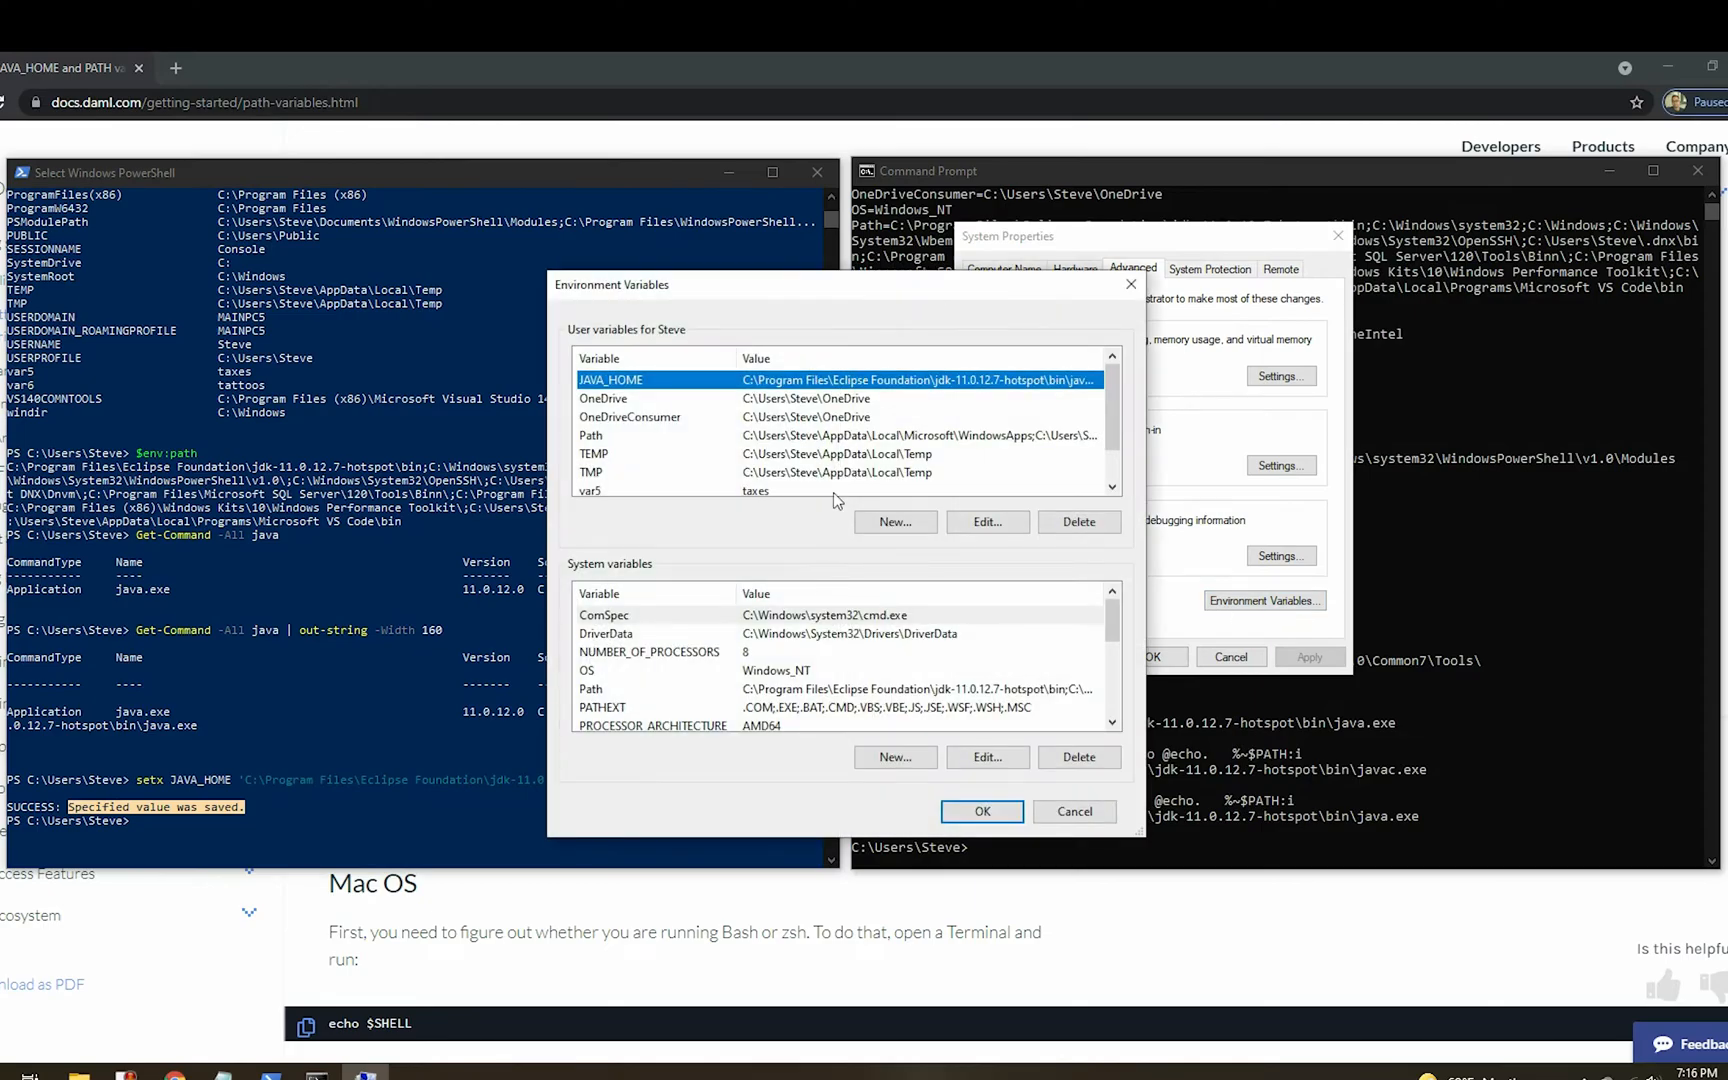
{"action": "mouse_move", "coordinate": [925, 383]}
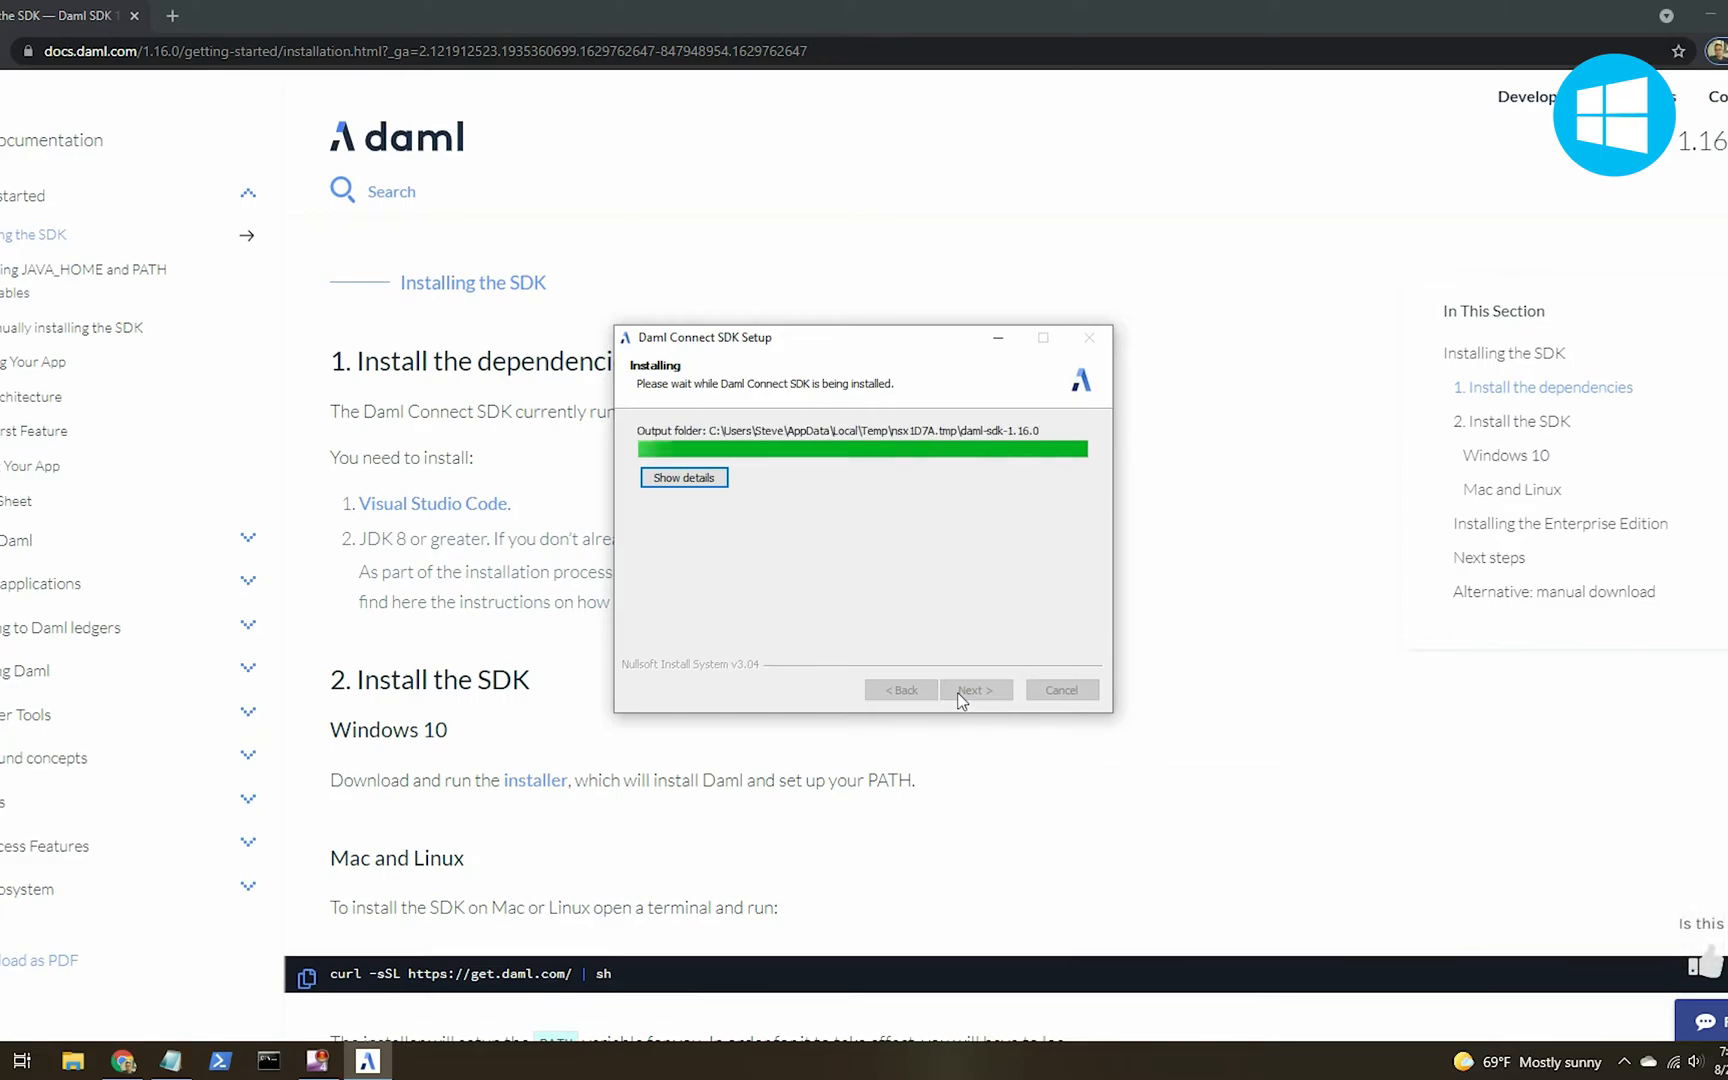
{"action": "mouse_move", "coordinate": [879, 628]}
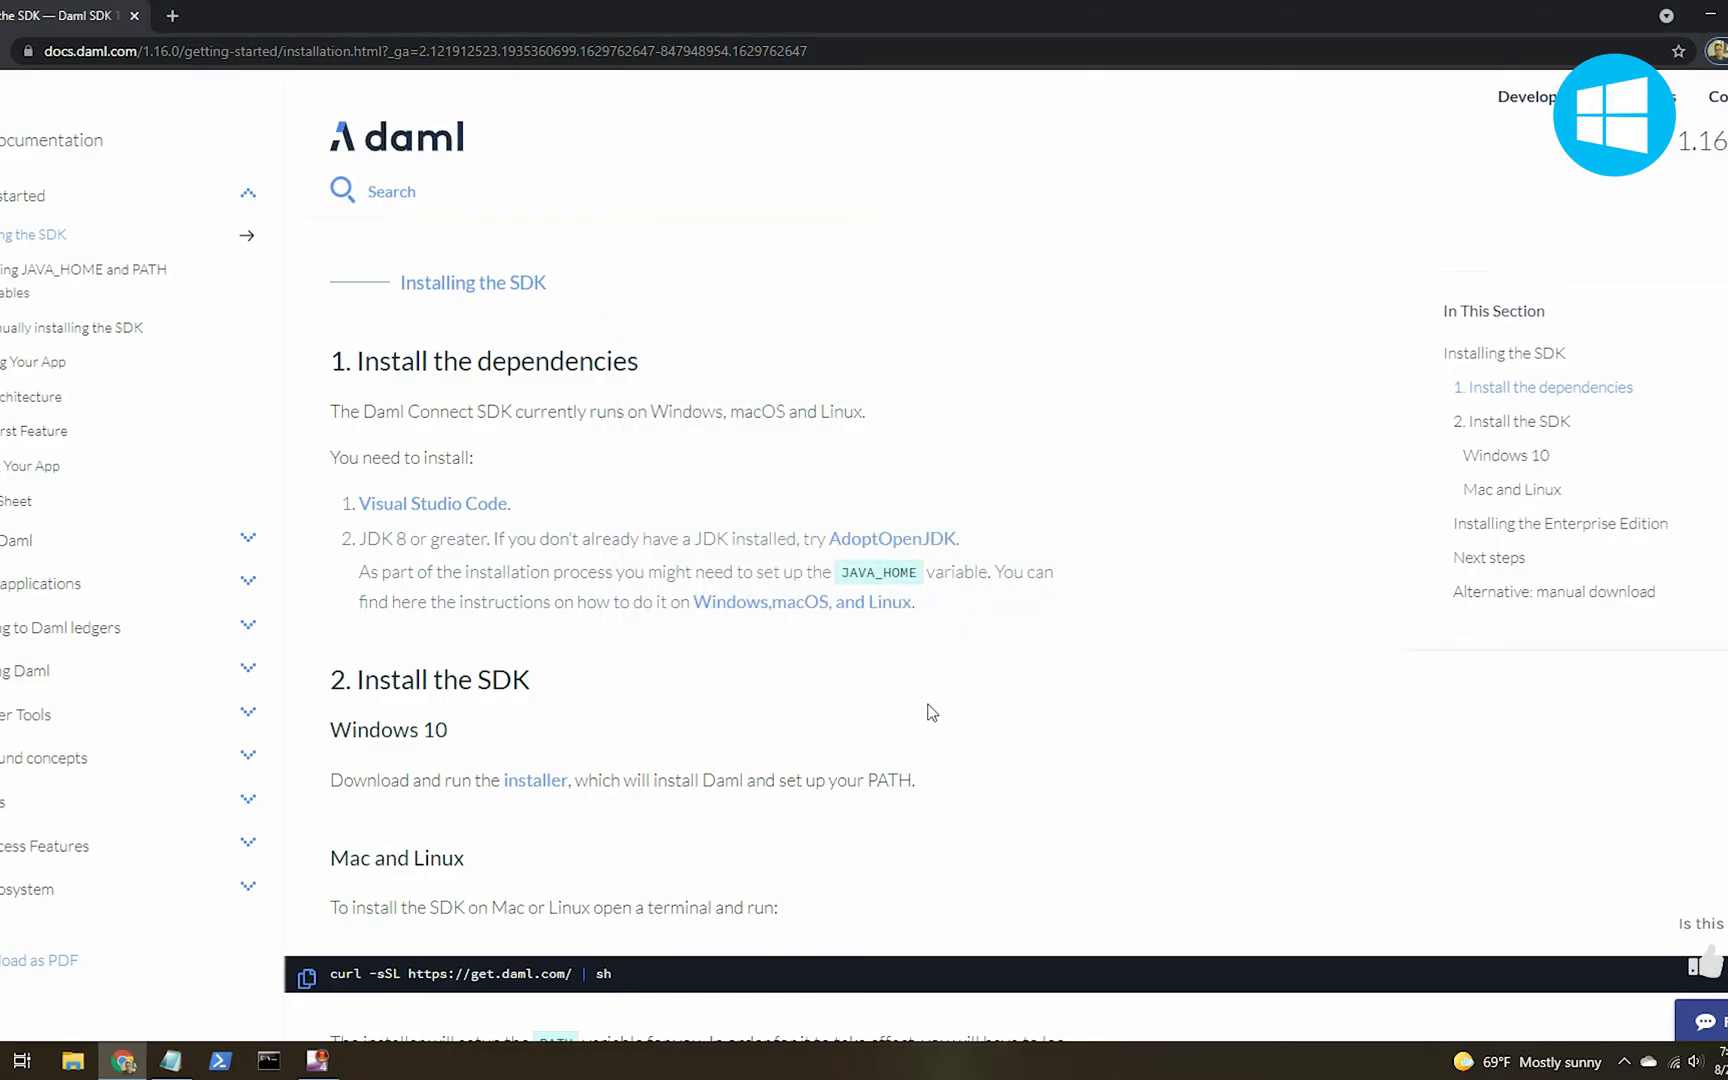
Scroll down while the Daml Connect SDK installer runs to completion.
{"action": "scroll", "scroll_direction": "down", "scroll_amount": 3}
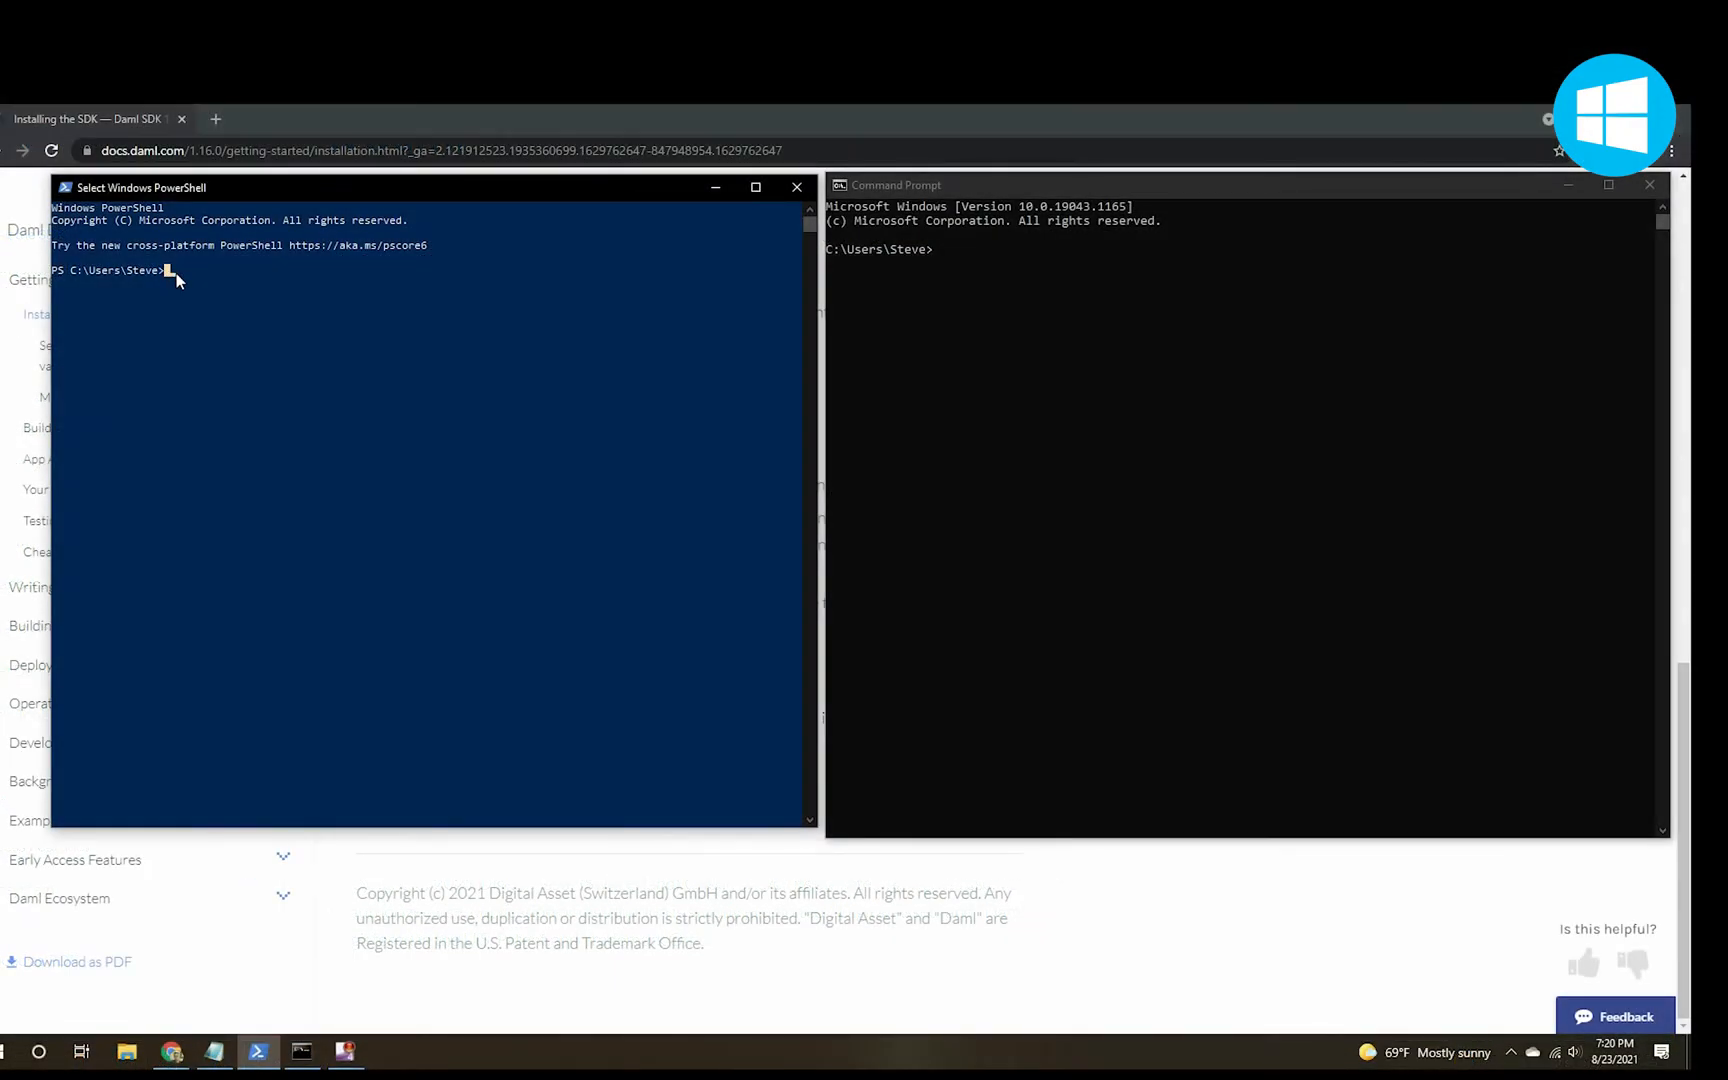
Run daml -h and daml version in both consoles, confirming SDK 1.16.0 is the default.
{"action": "type", "text": "daml -h"}
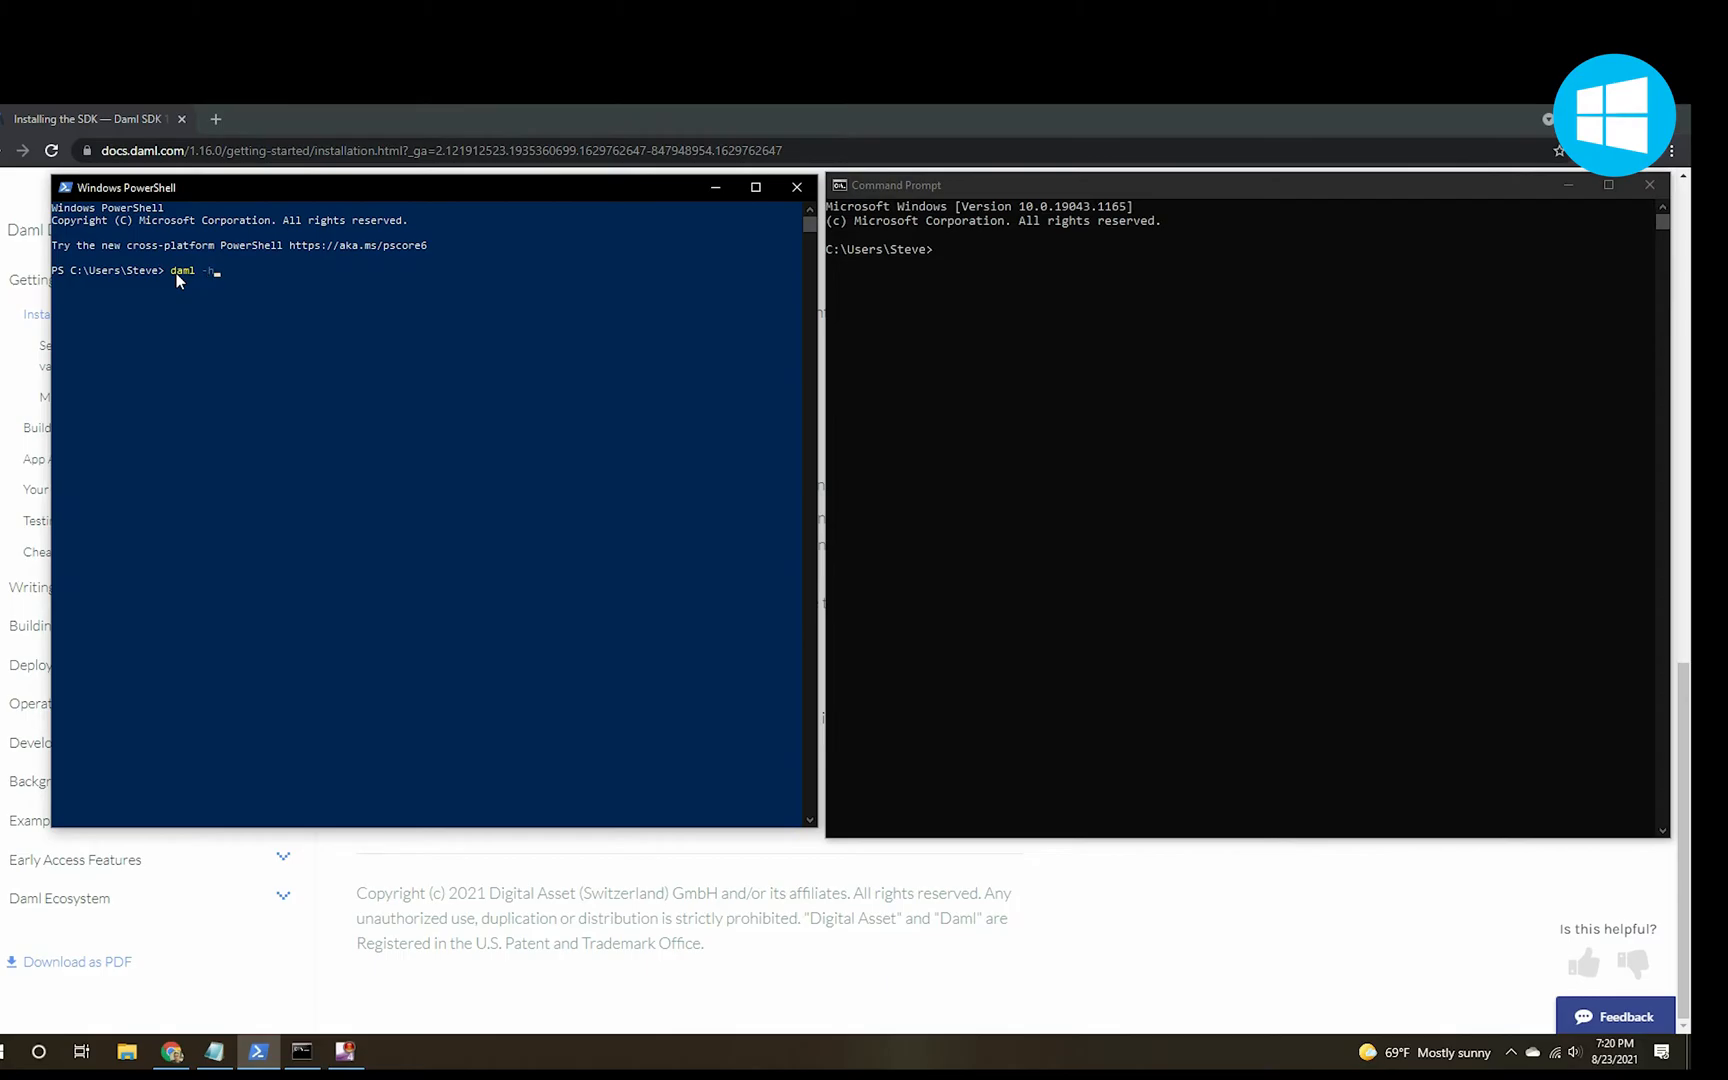
{"action": "key", "text": "Enter"}
{"action": "type", "text": "daml version"}
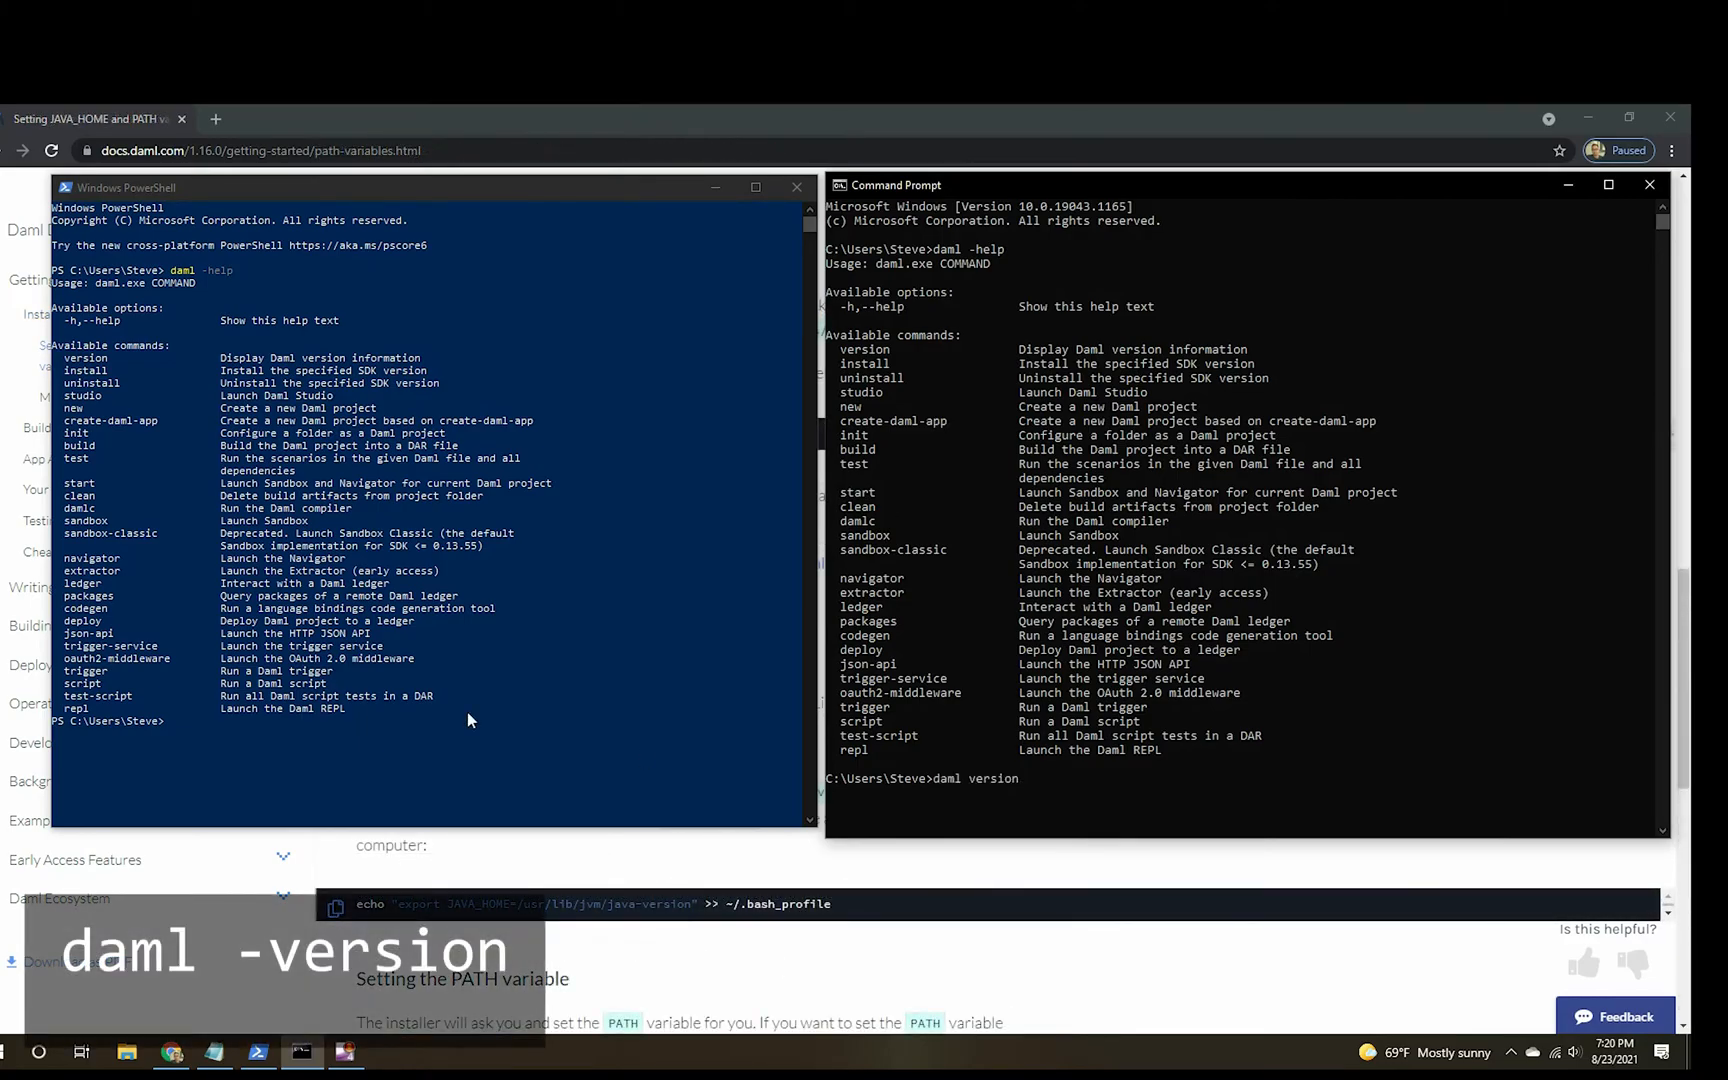
{"action": "key", "text": "Enter"}
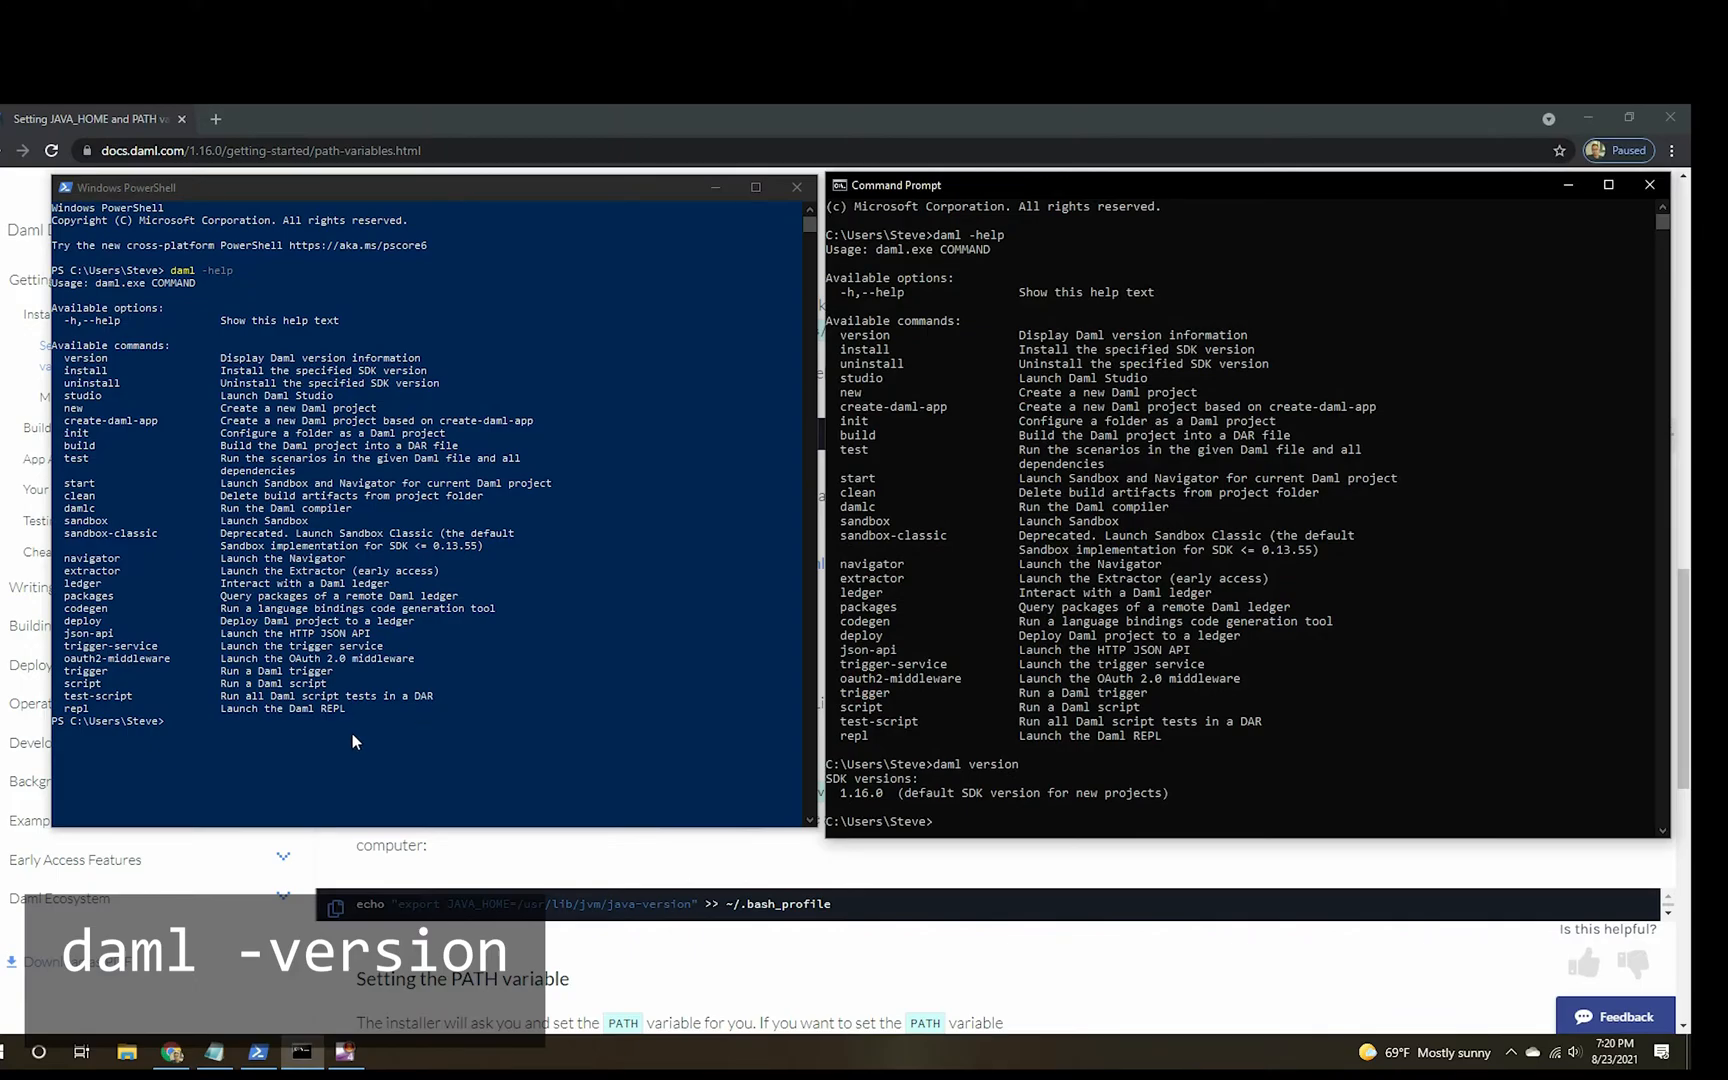
{"action": "type", "text": "d"}
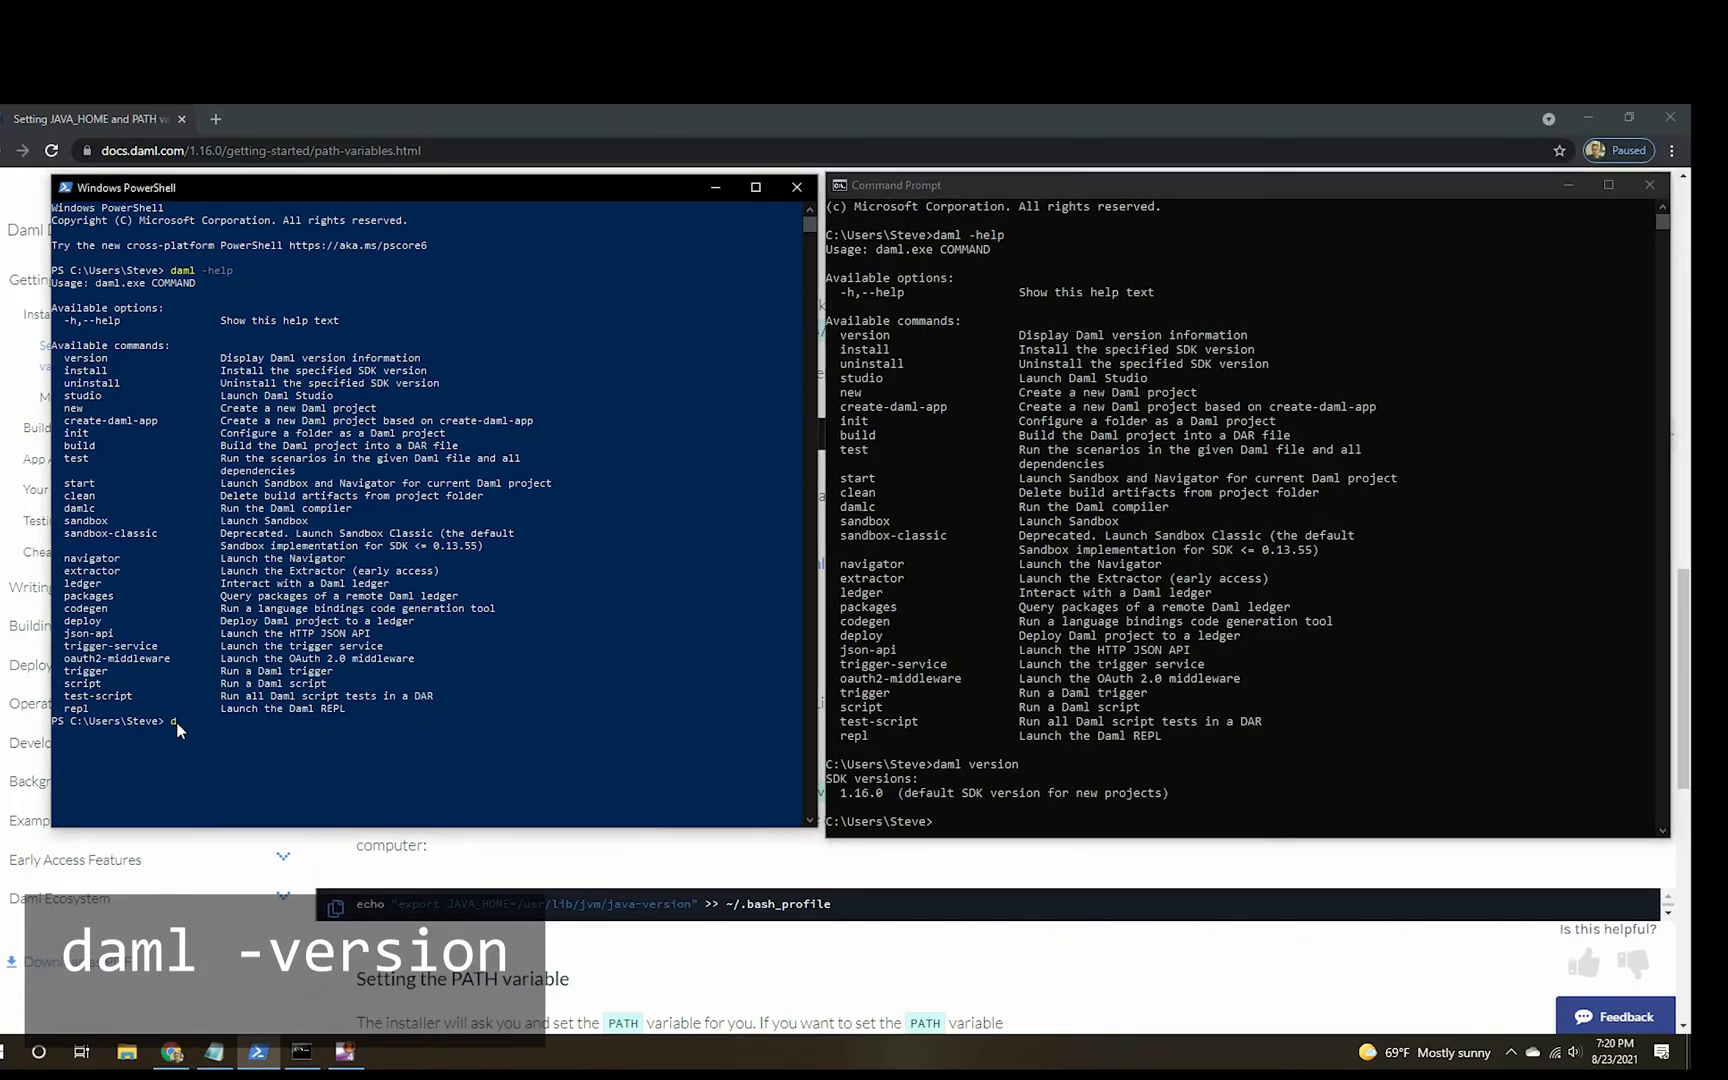
{"action": "key", "text": "Enter"}
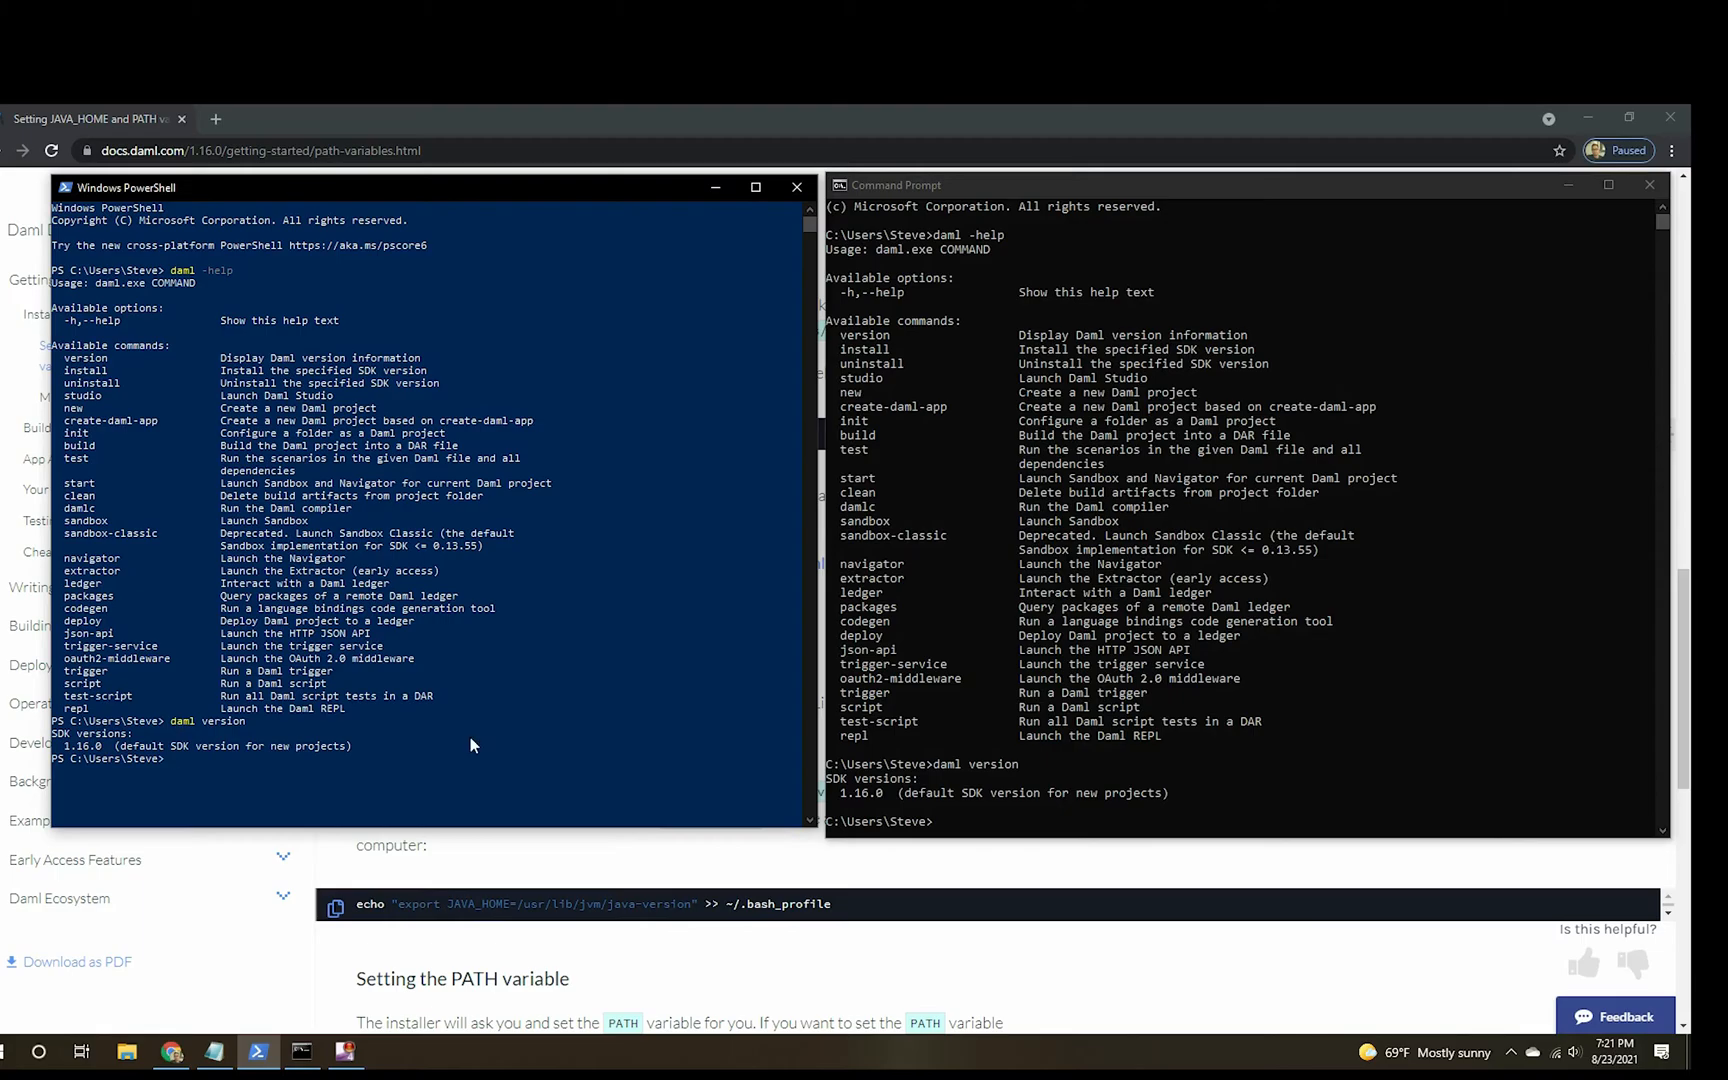
{"action": "mouse_move", "coordinate": [1036, 978]}
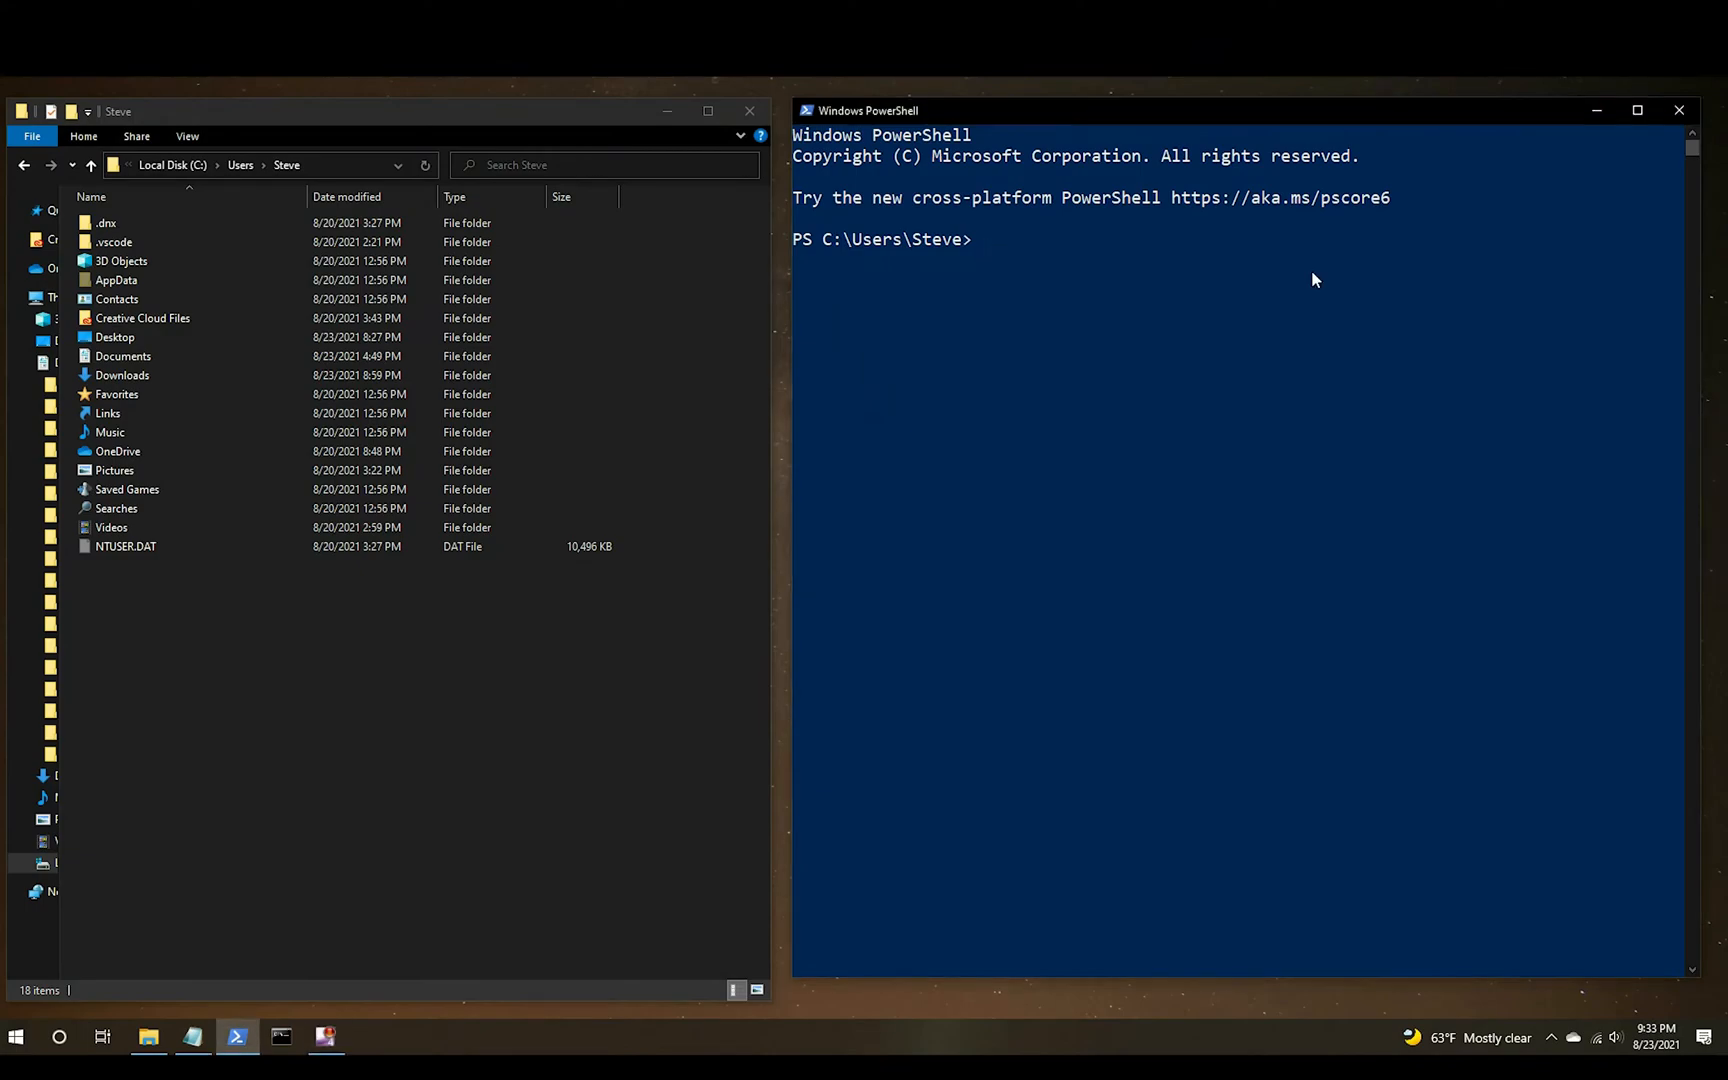
{"action": "mouse_move", "coordinate": [1357, 280]}
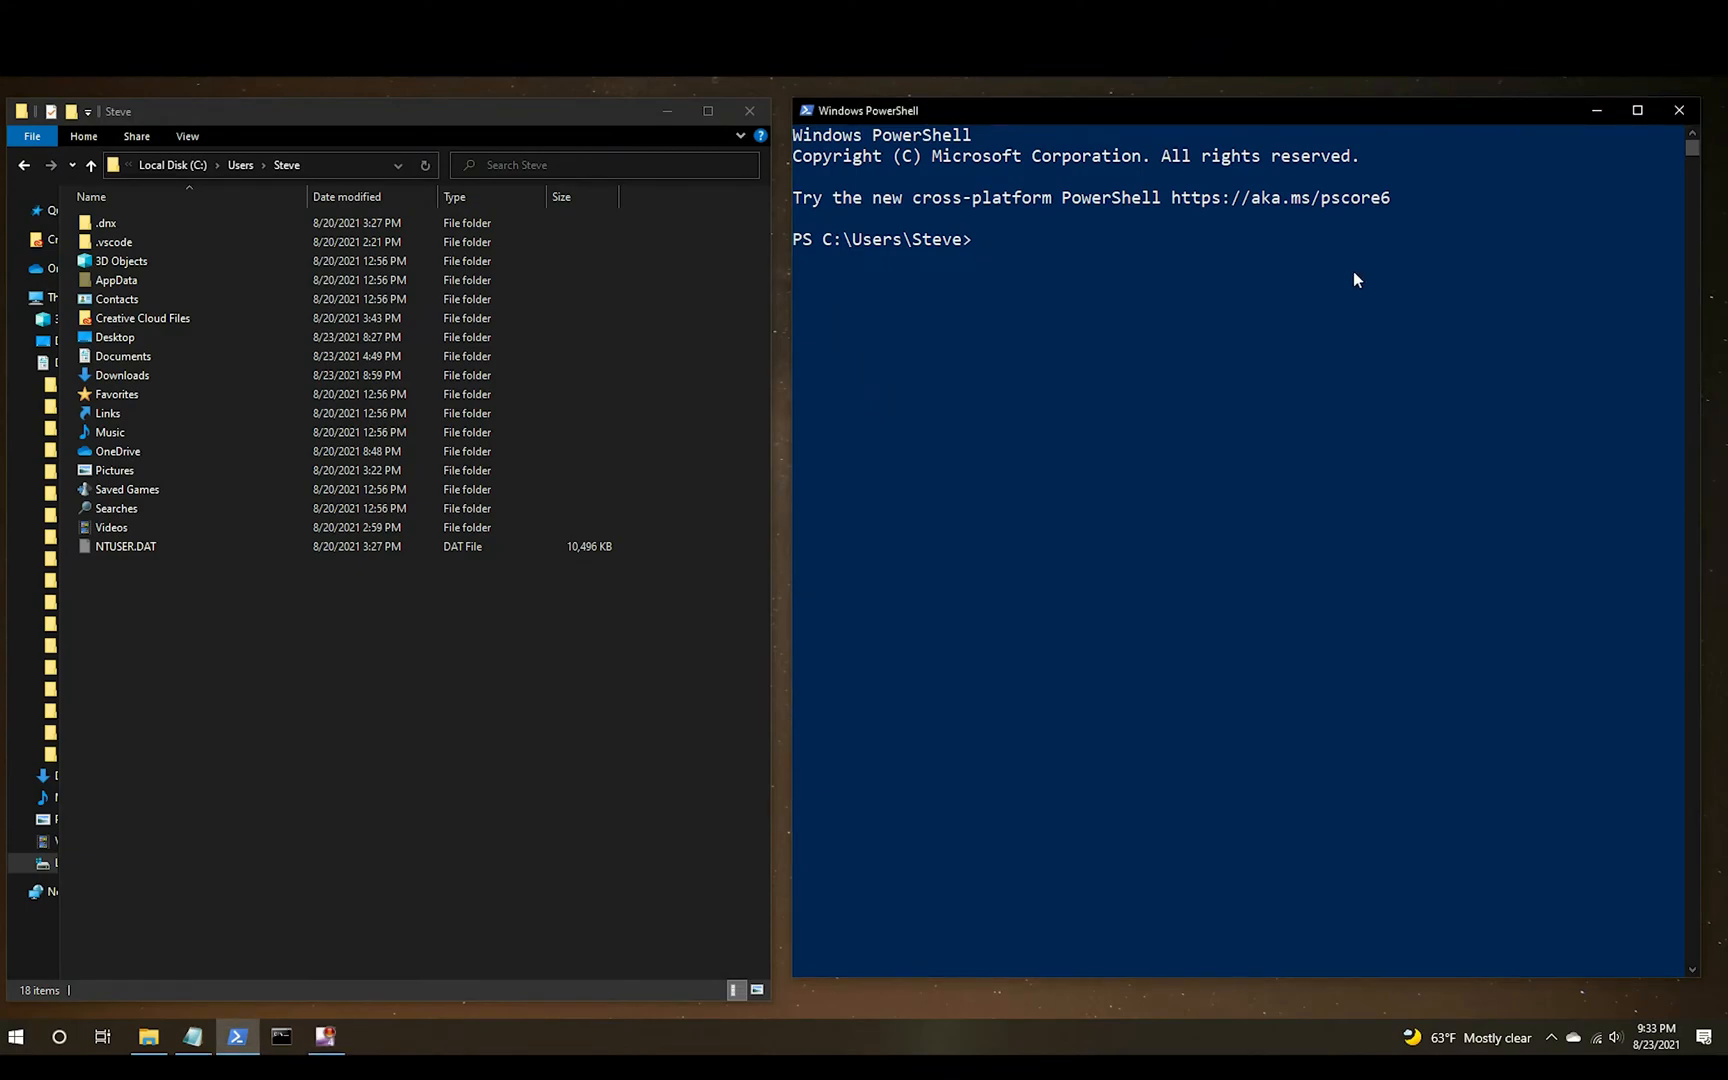
Create MyFirstDamlProject with daml create-daml-app, then type daml studio.
{"action": "type", "text": "daml c"}
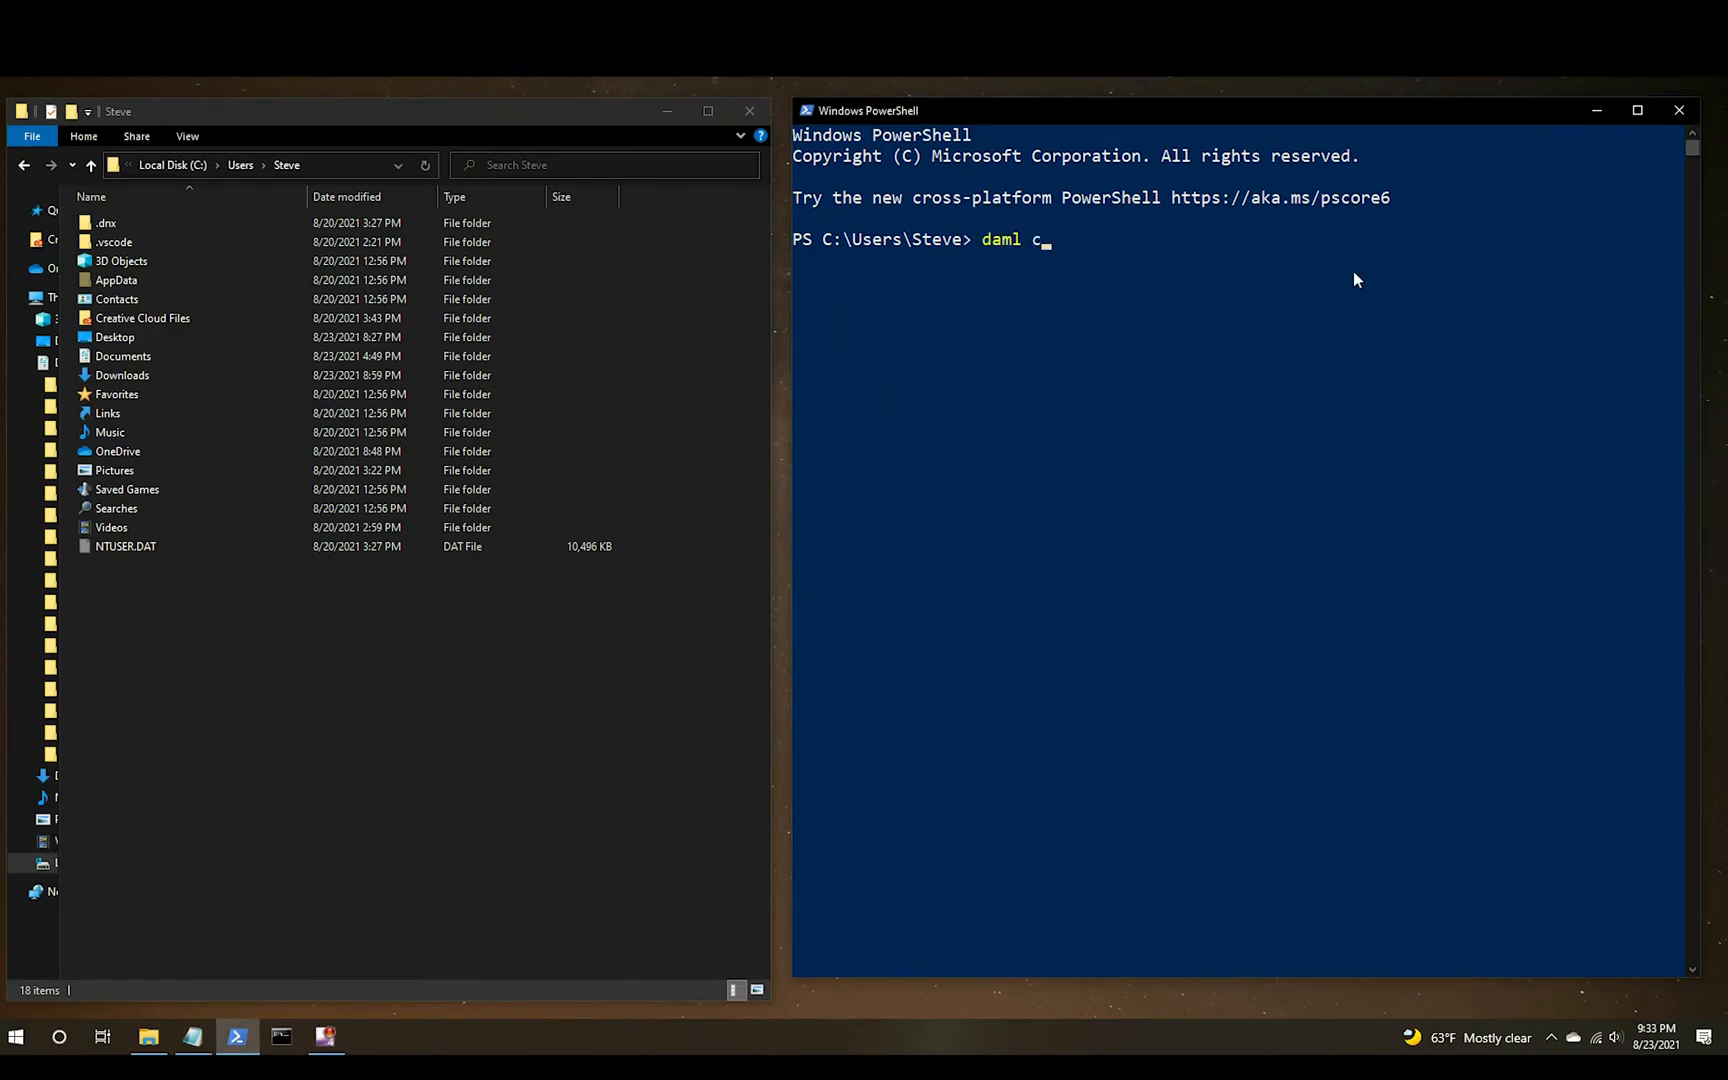
{"action": "type", "text": "reate-daml-app"}
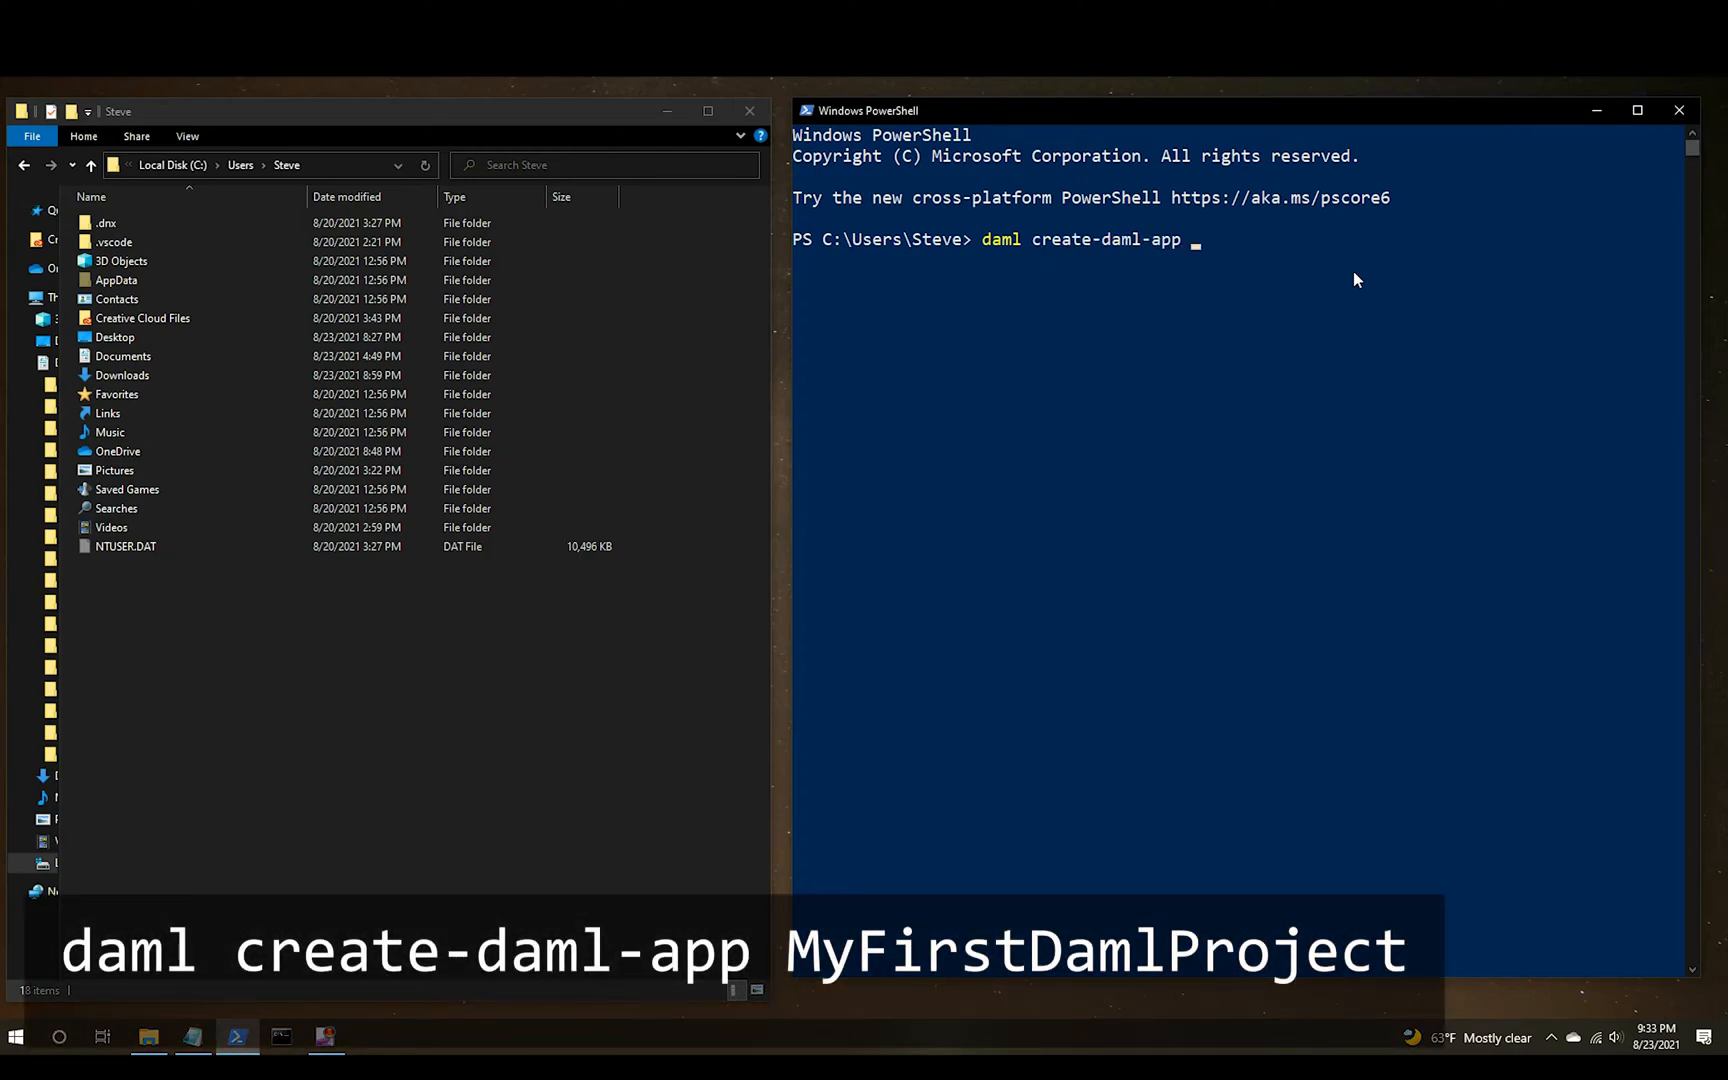
{"action": "type", "text": "MyFirstDamlProject"}
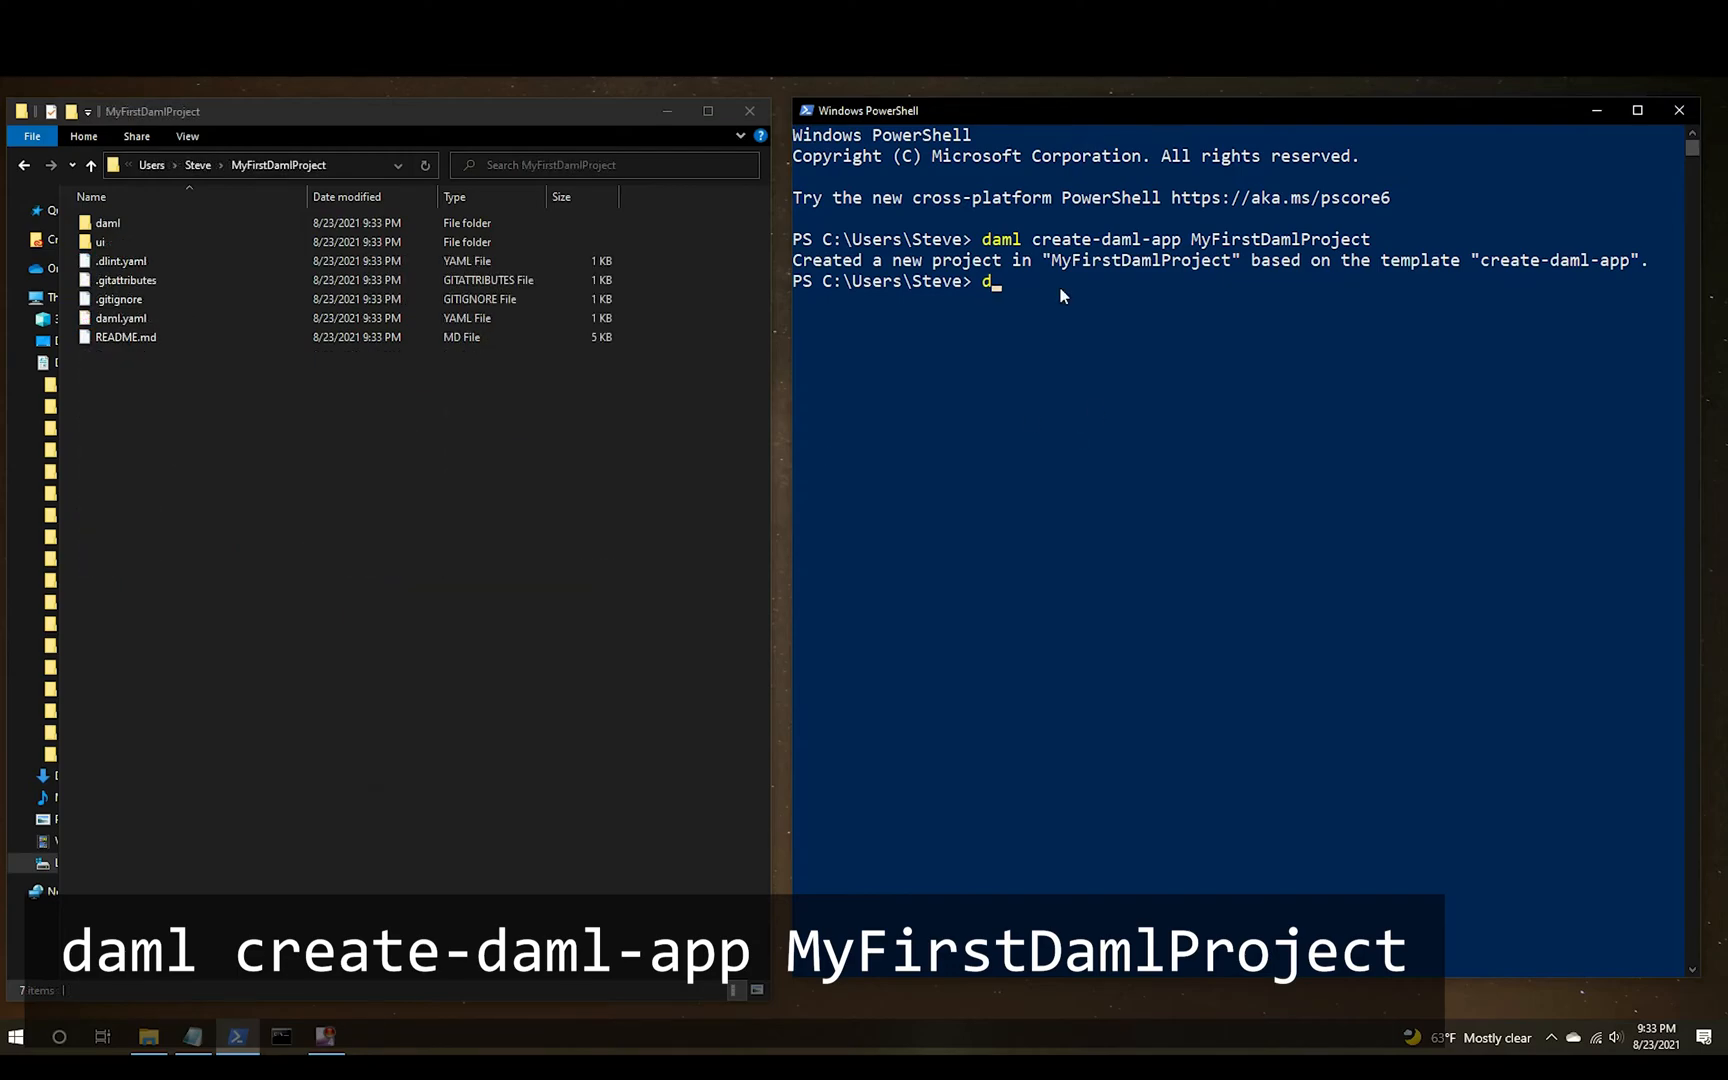
{"action": "type", "text": "aml studio"}
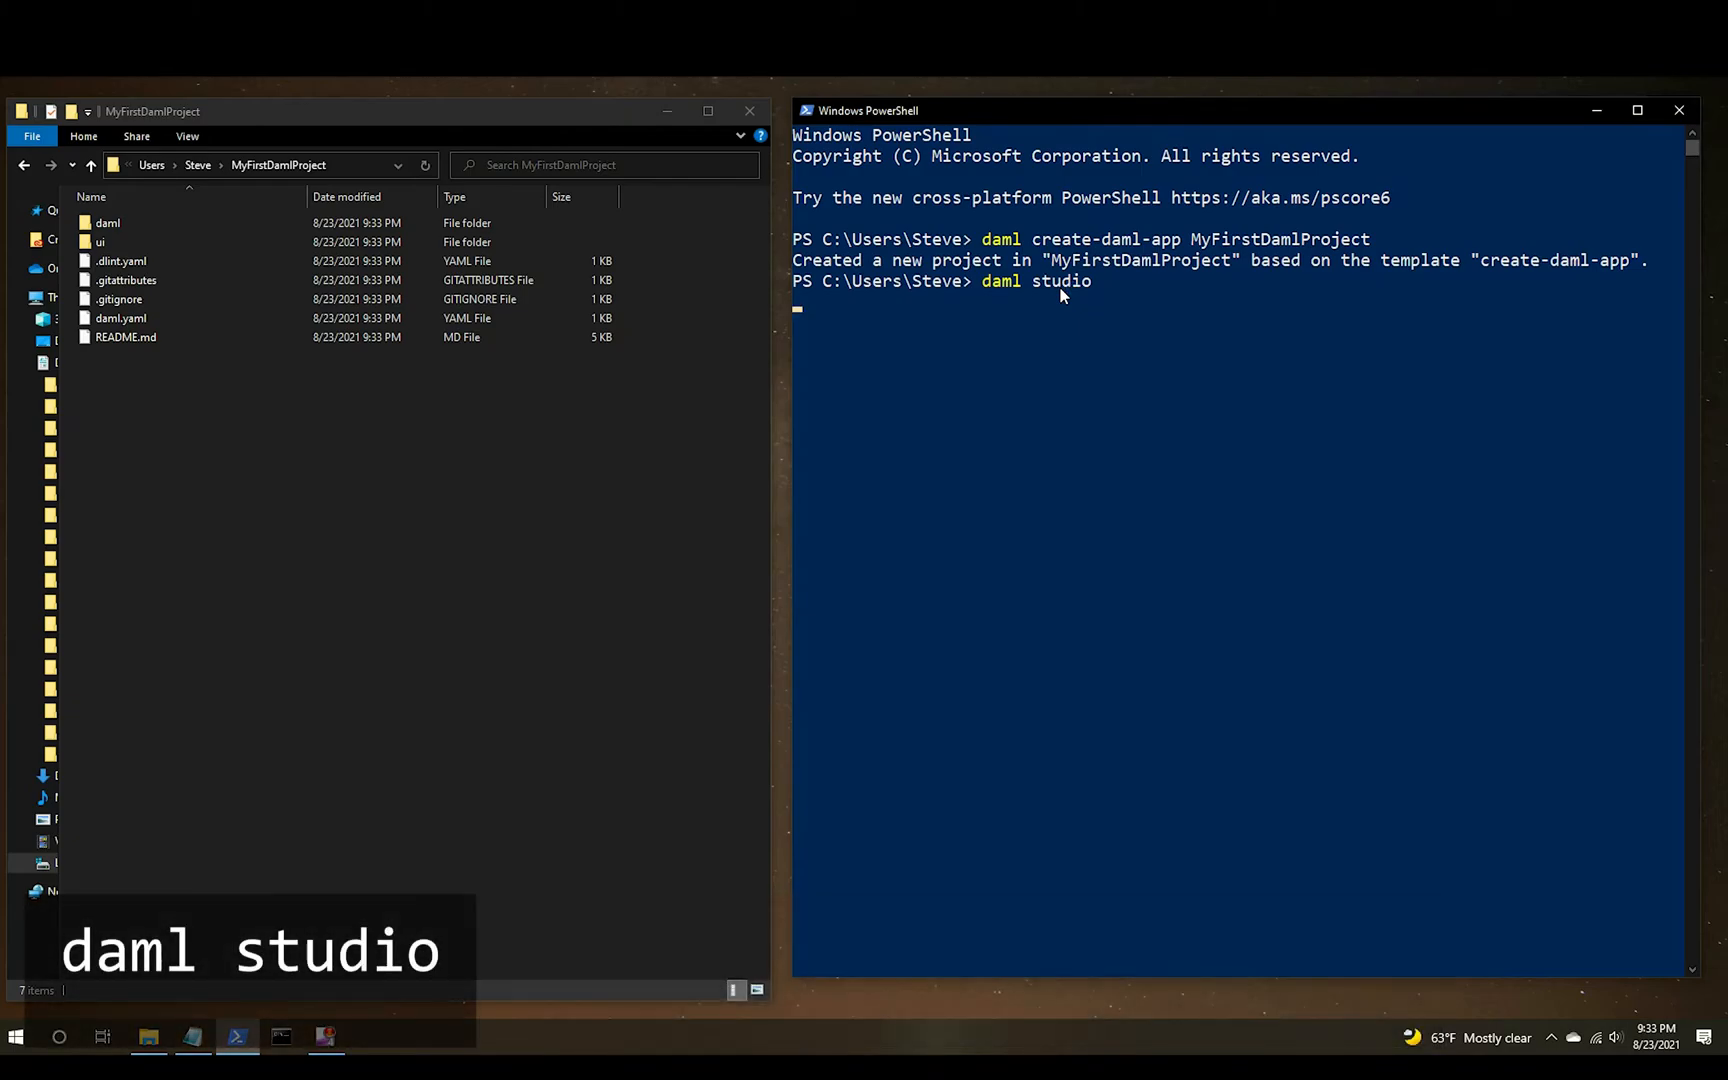
Launch daml studio, opening VS Code's Welcome page on the home folder.
{"action": "key", "text": "Enter"}
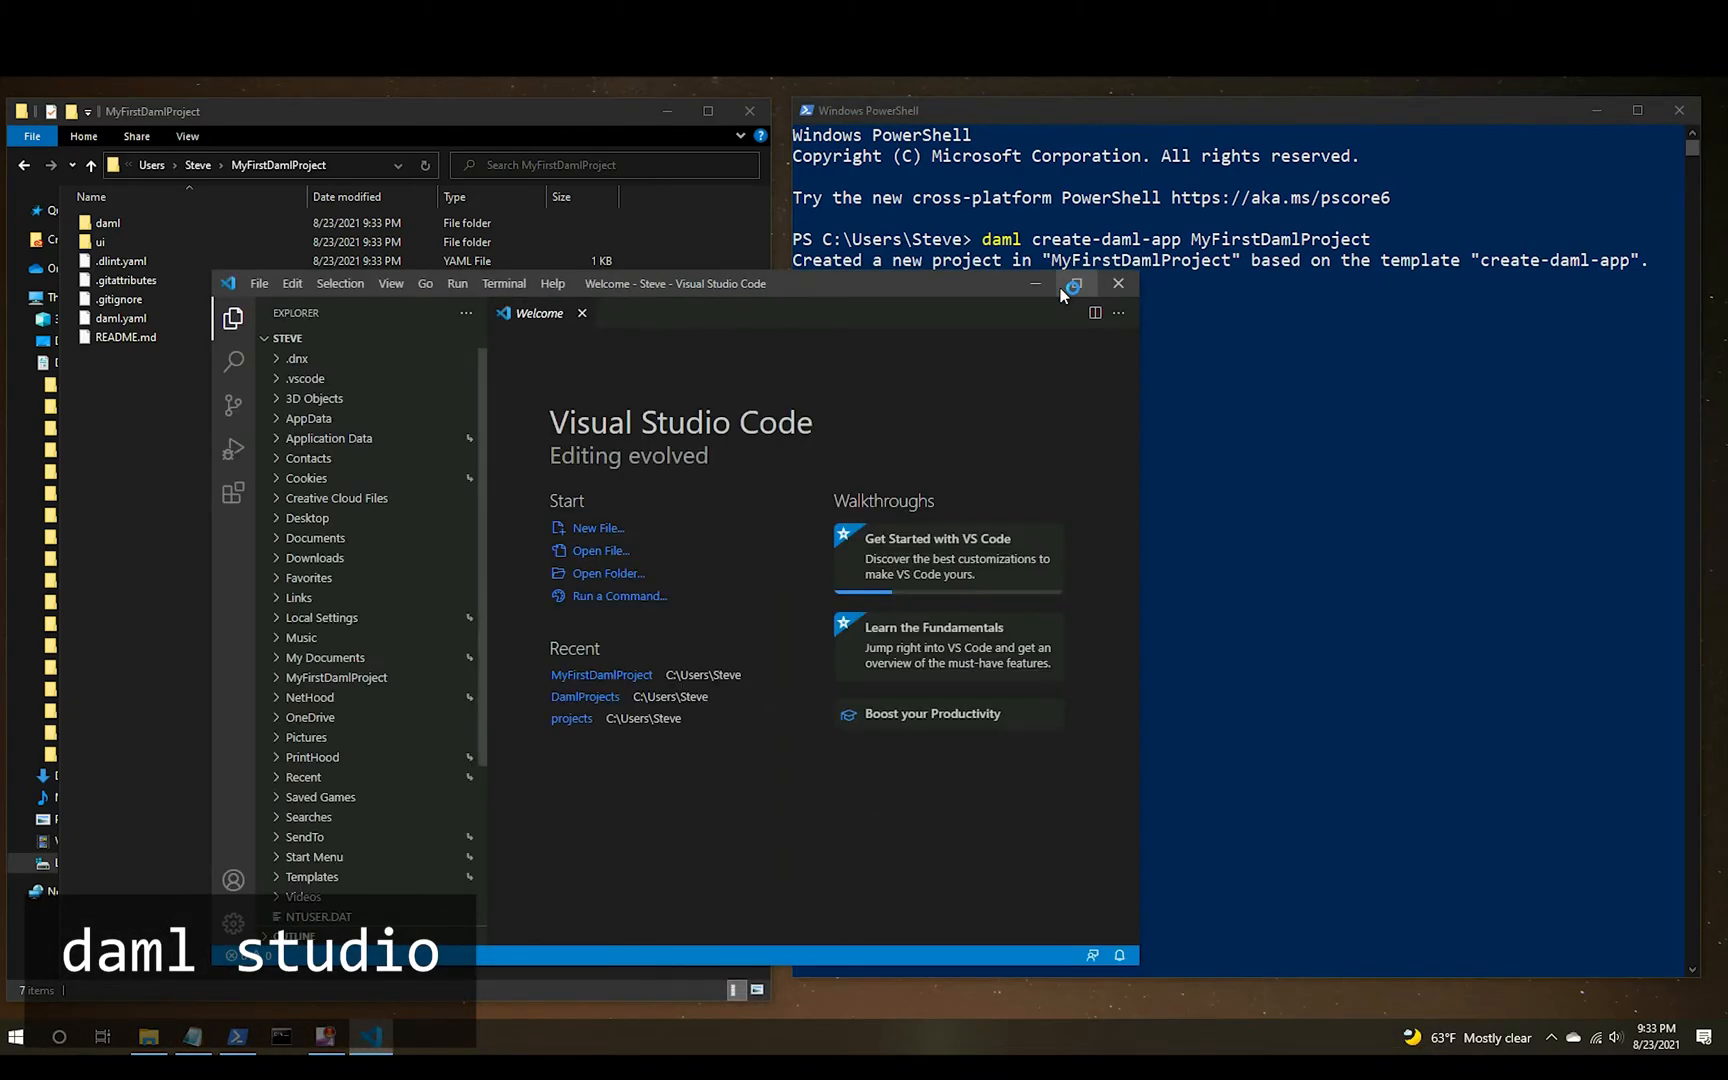
{"action": "mouse_move", "coordinate": [446, 683]}
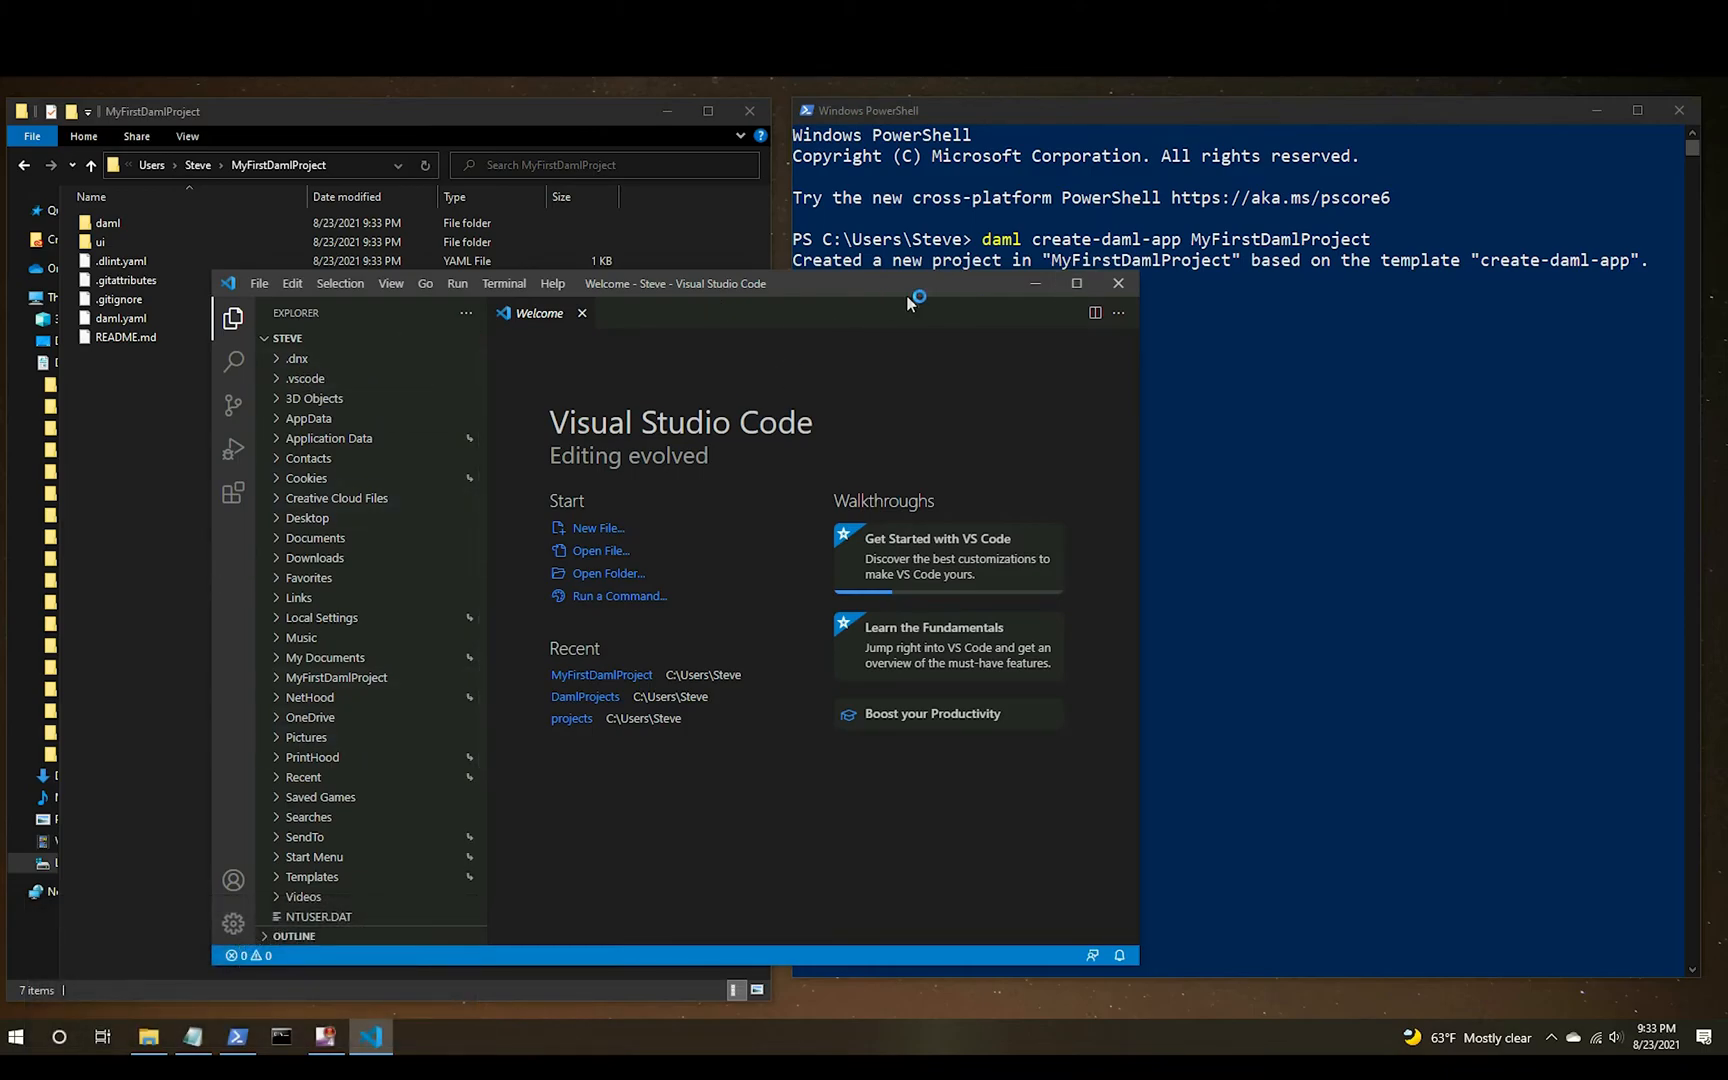
{"action": "mouse_move", "coordinate": [915, 298]}
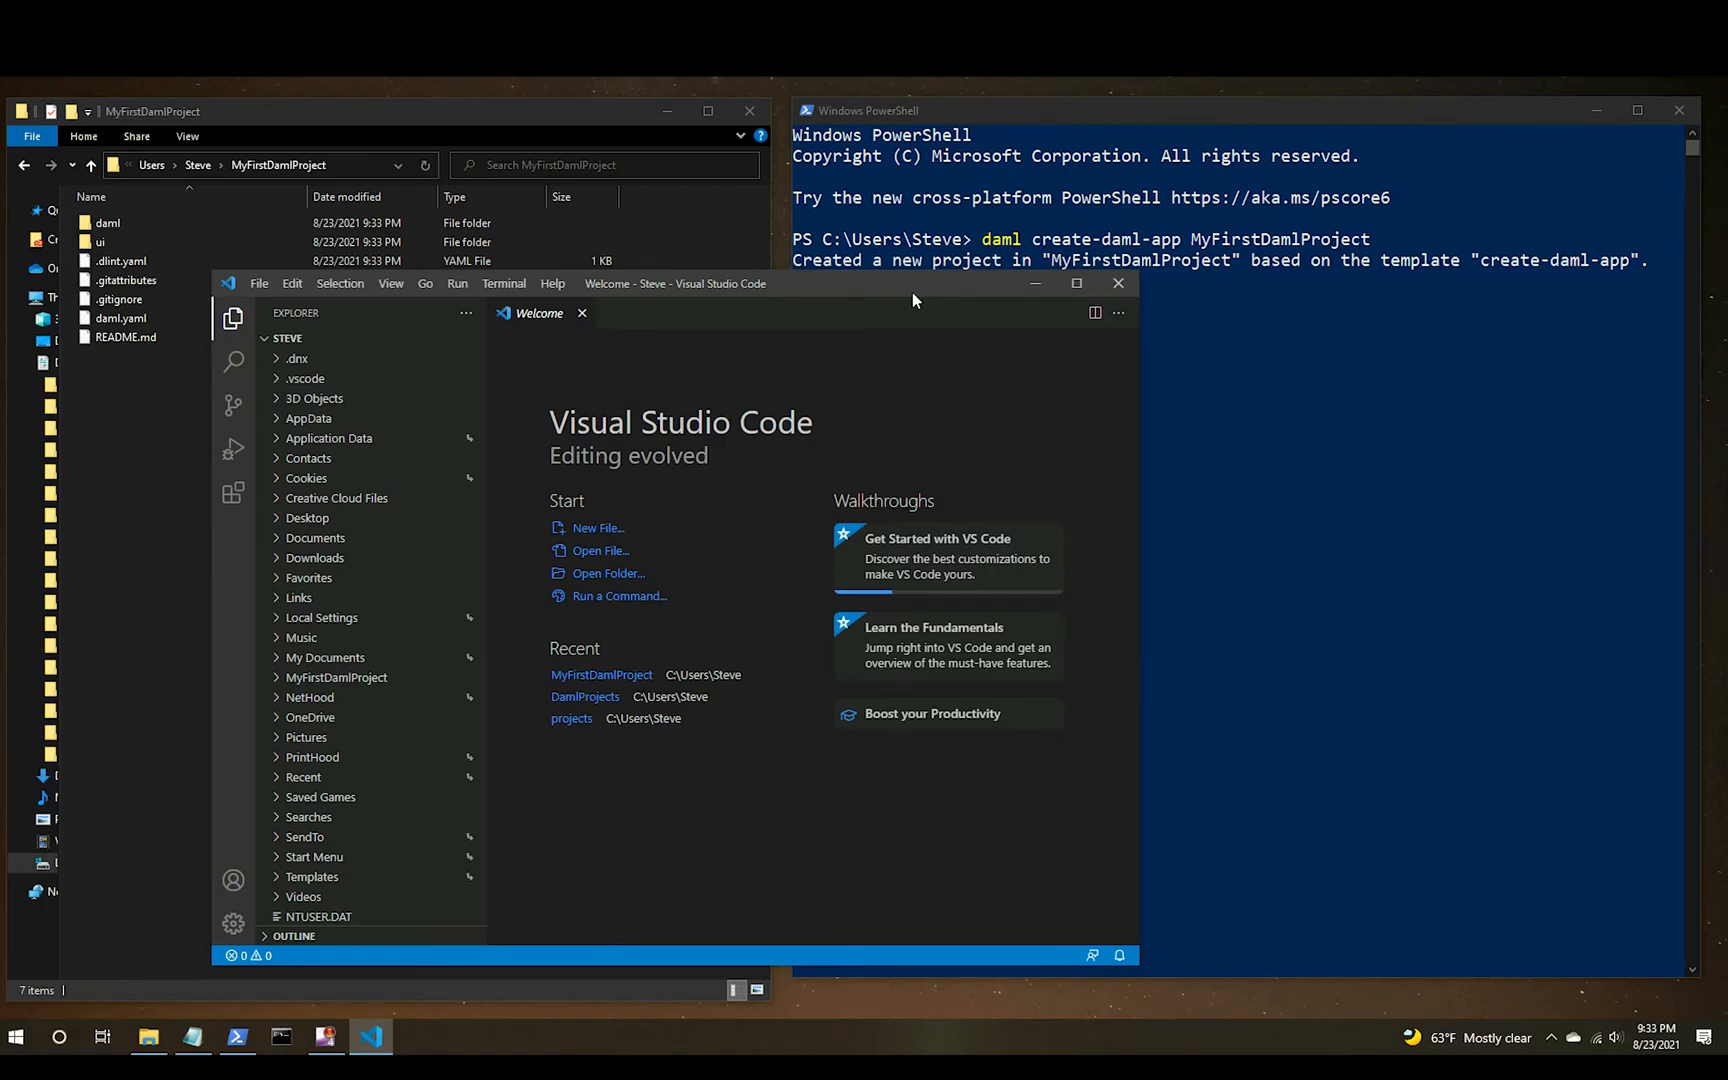
{"action": "mouse_move", "coordinate": [956, 289]}
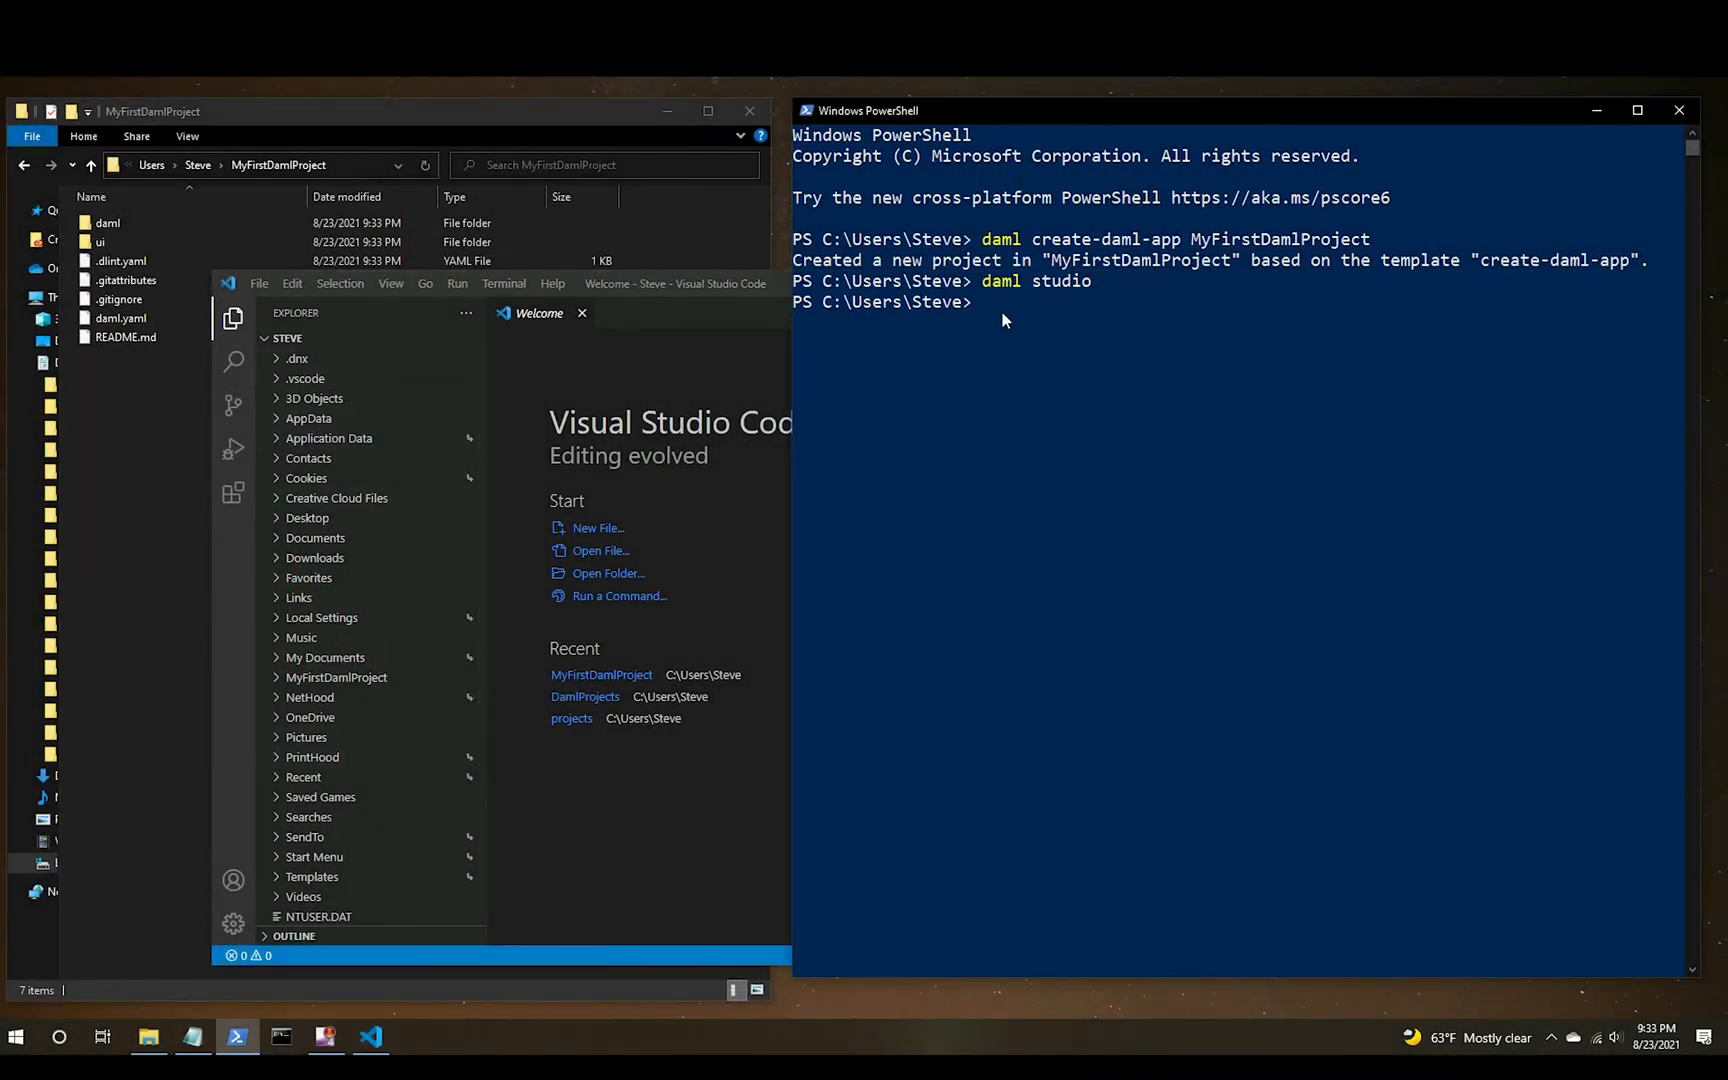
Start daml studio inside MyFirstDamlProject and open daml/User.daml in VS Code.
{"action": "type", "text": "cd"}
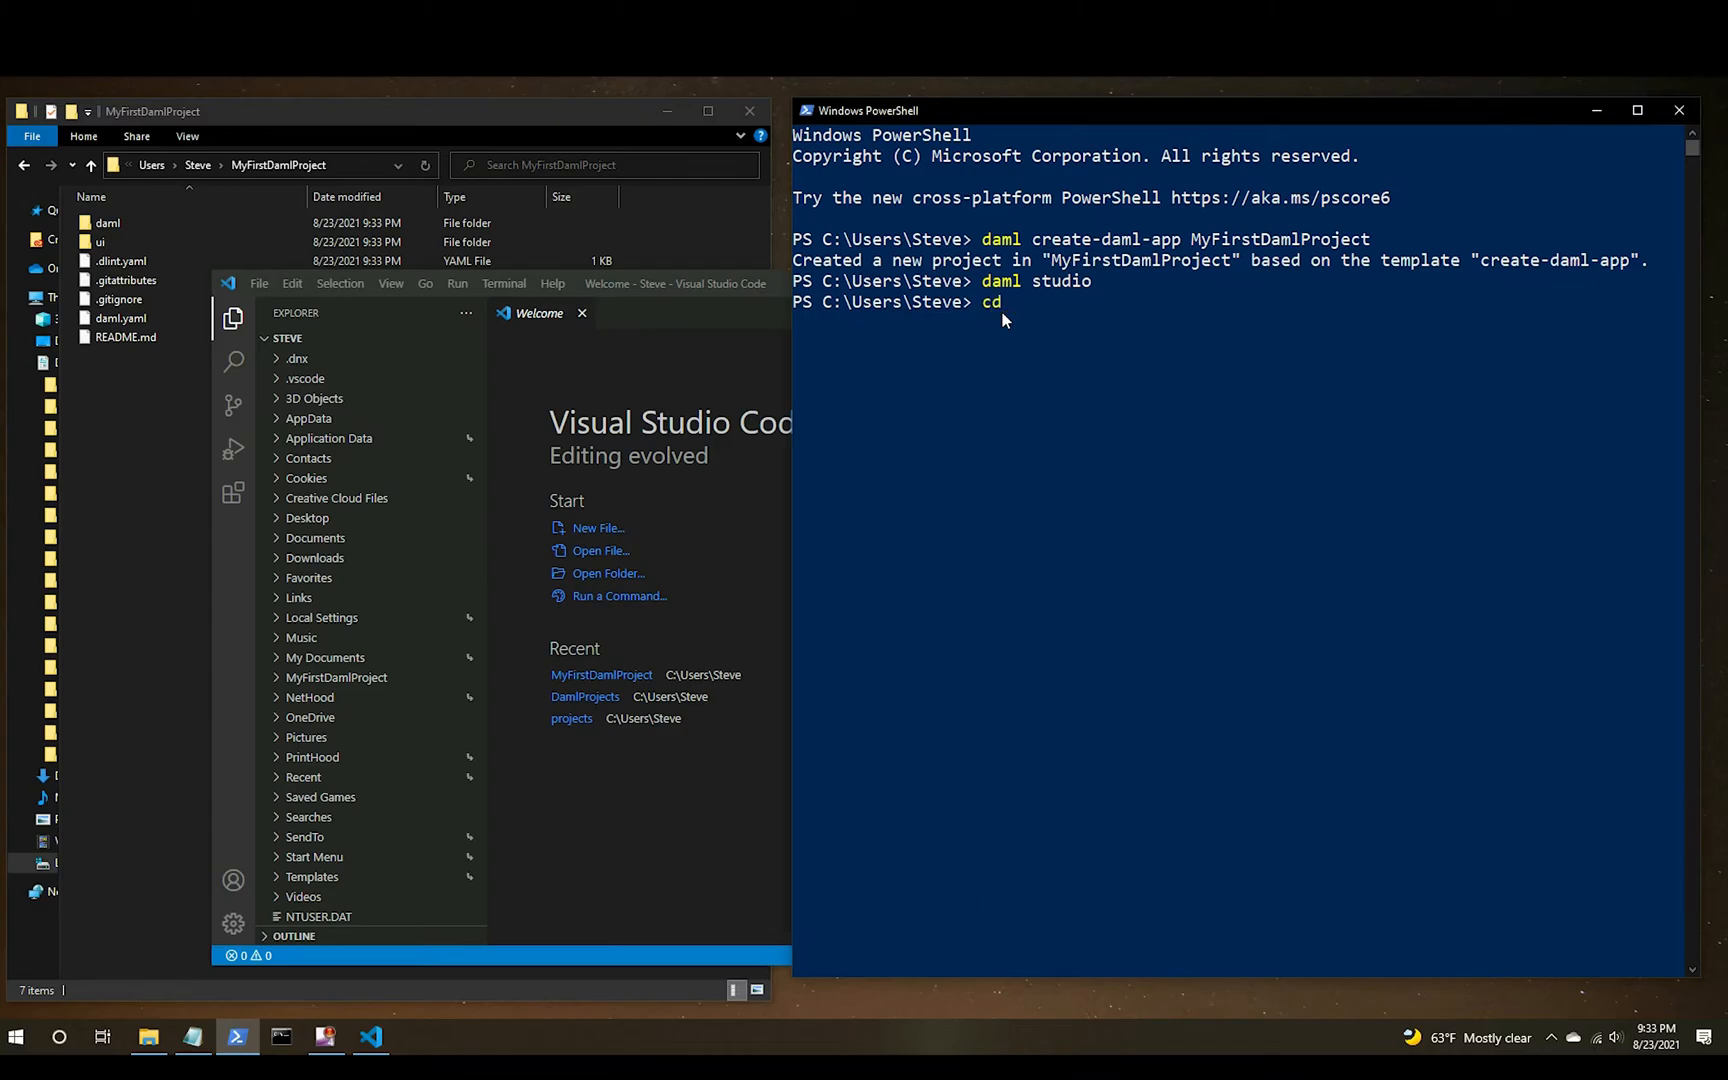
{"action": "type", "text": "My"}
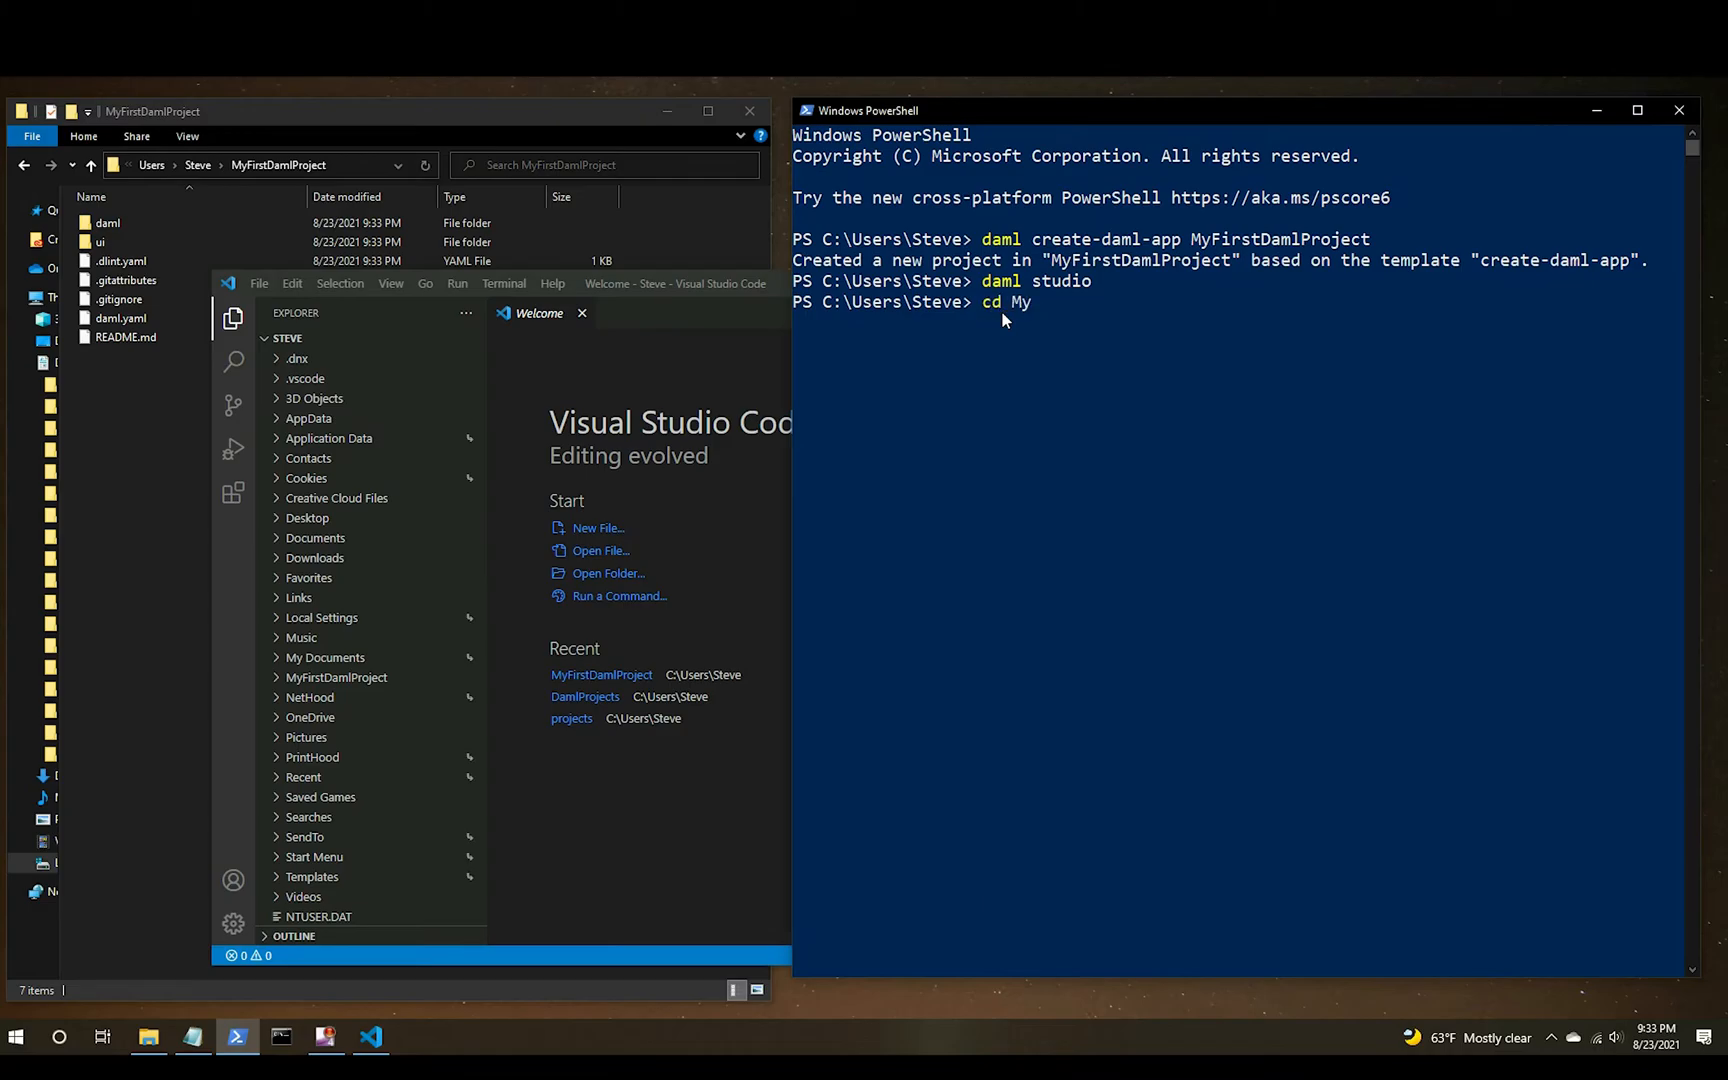
{"action": "type", "text": "FirstDamlP"}
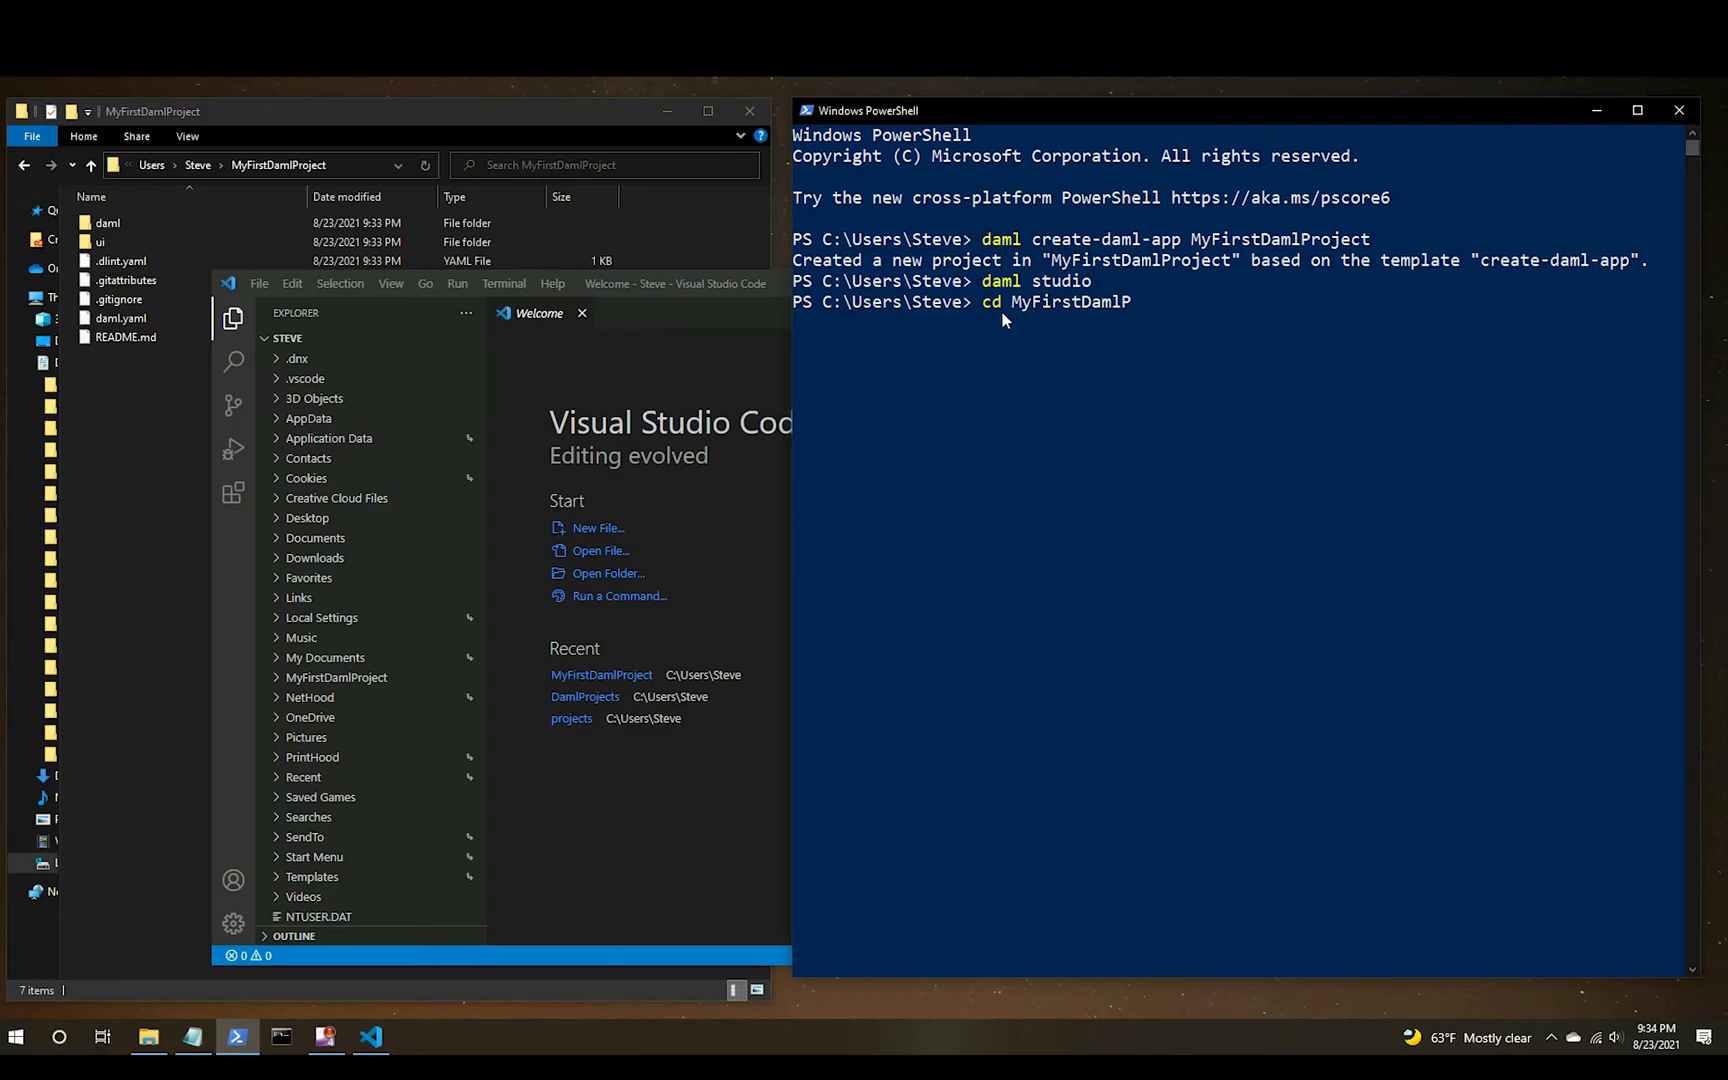
{"action": "key", "text": "Enter"}
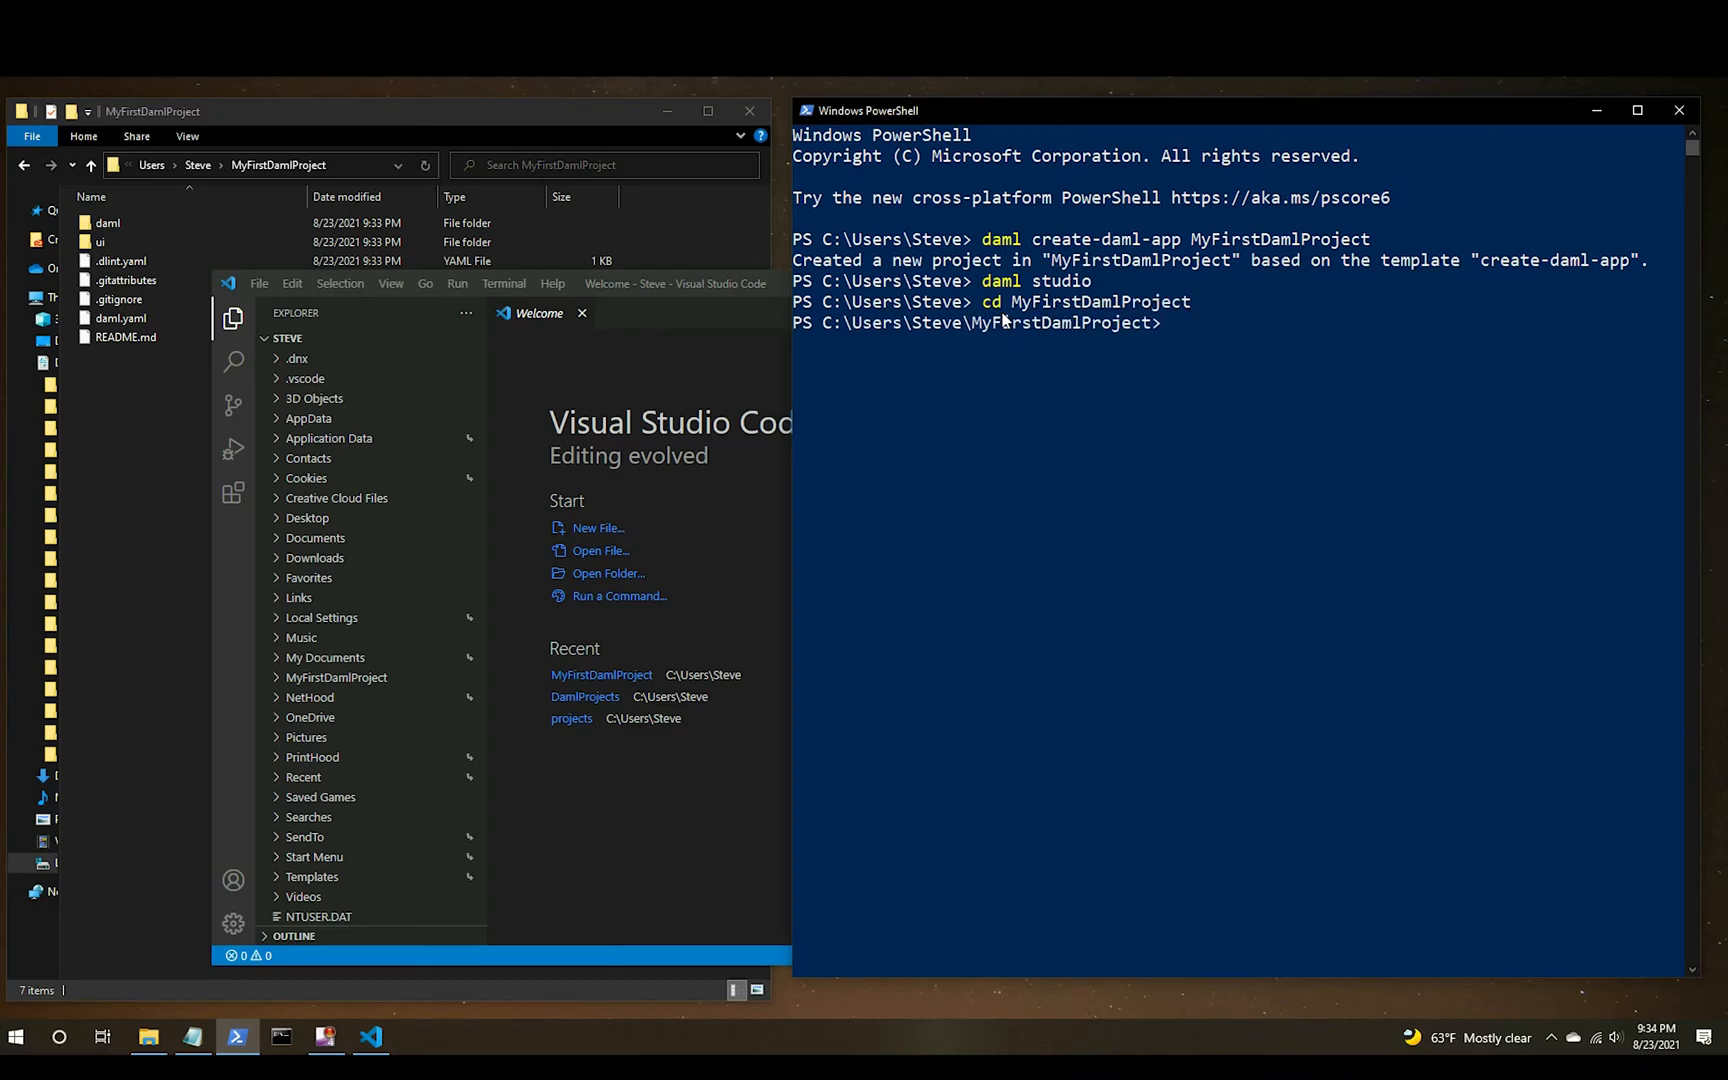
{"action": "type", "text": "daml studio"}
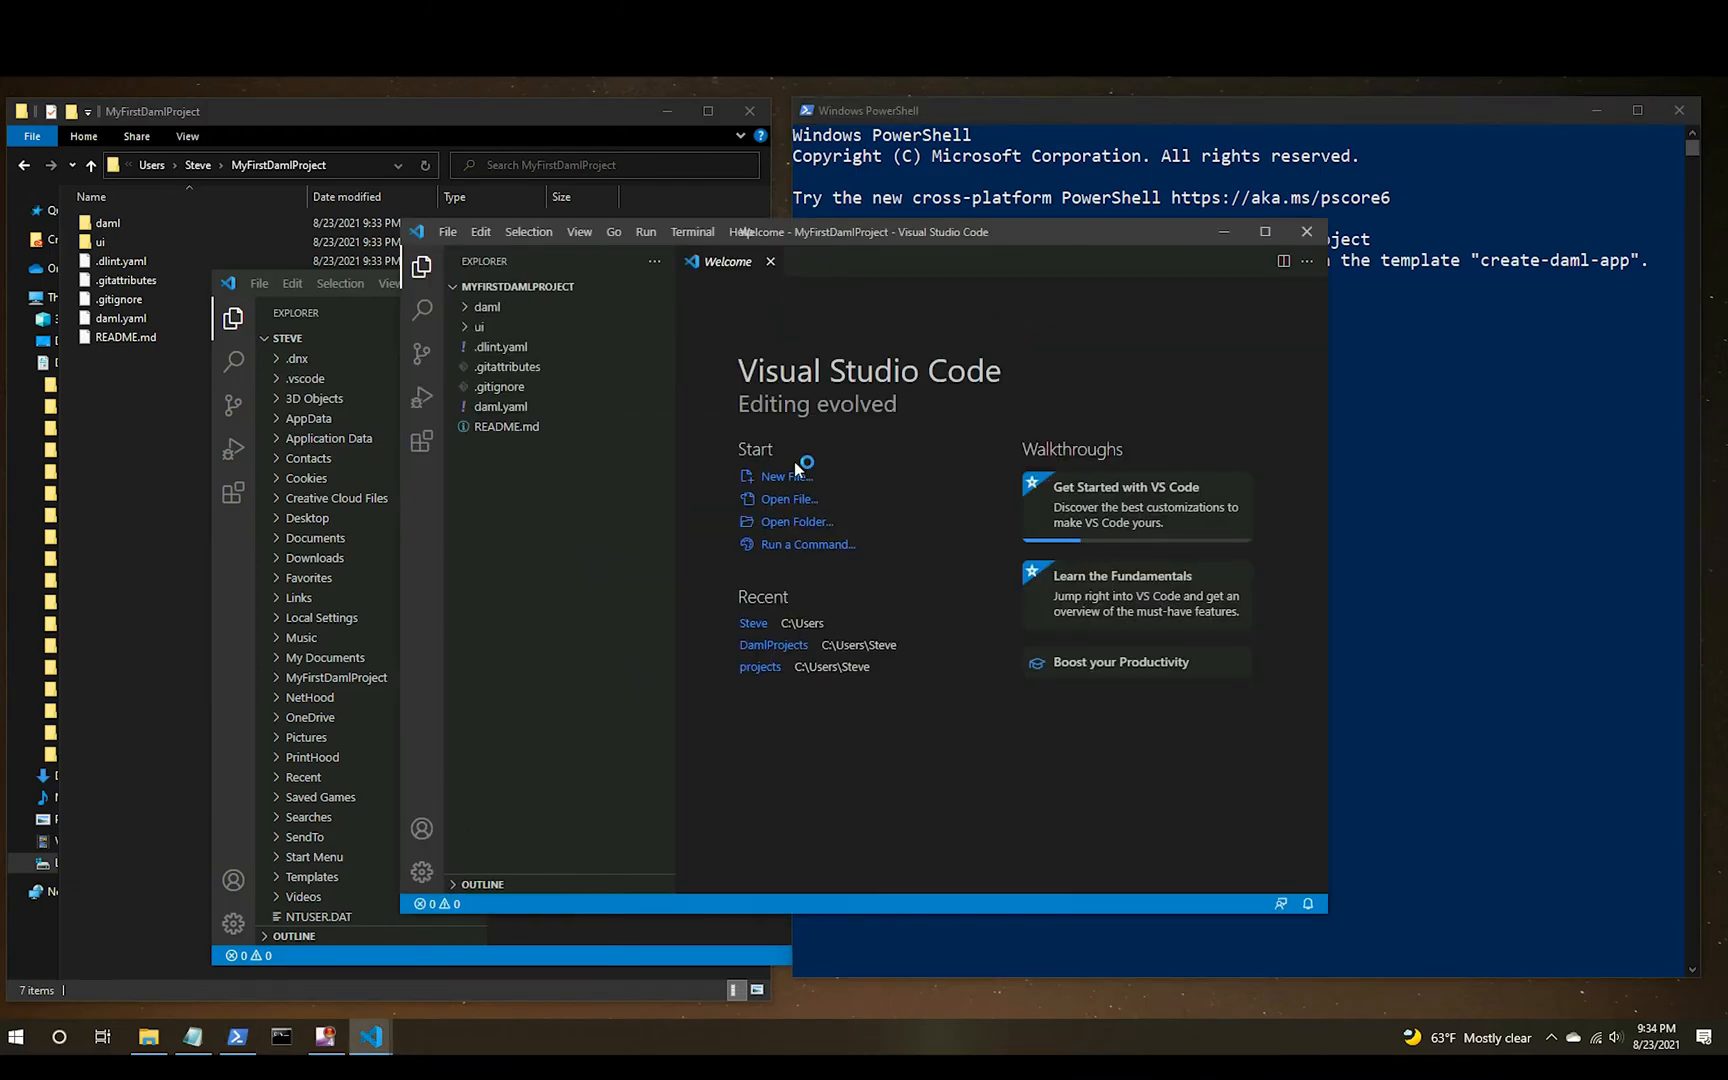
{"action": "mouse_move", "coordinate": [256, 524]}
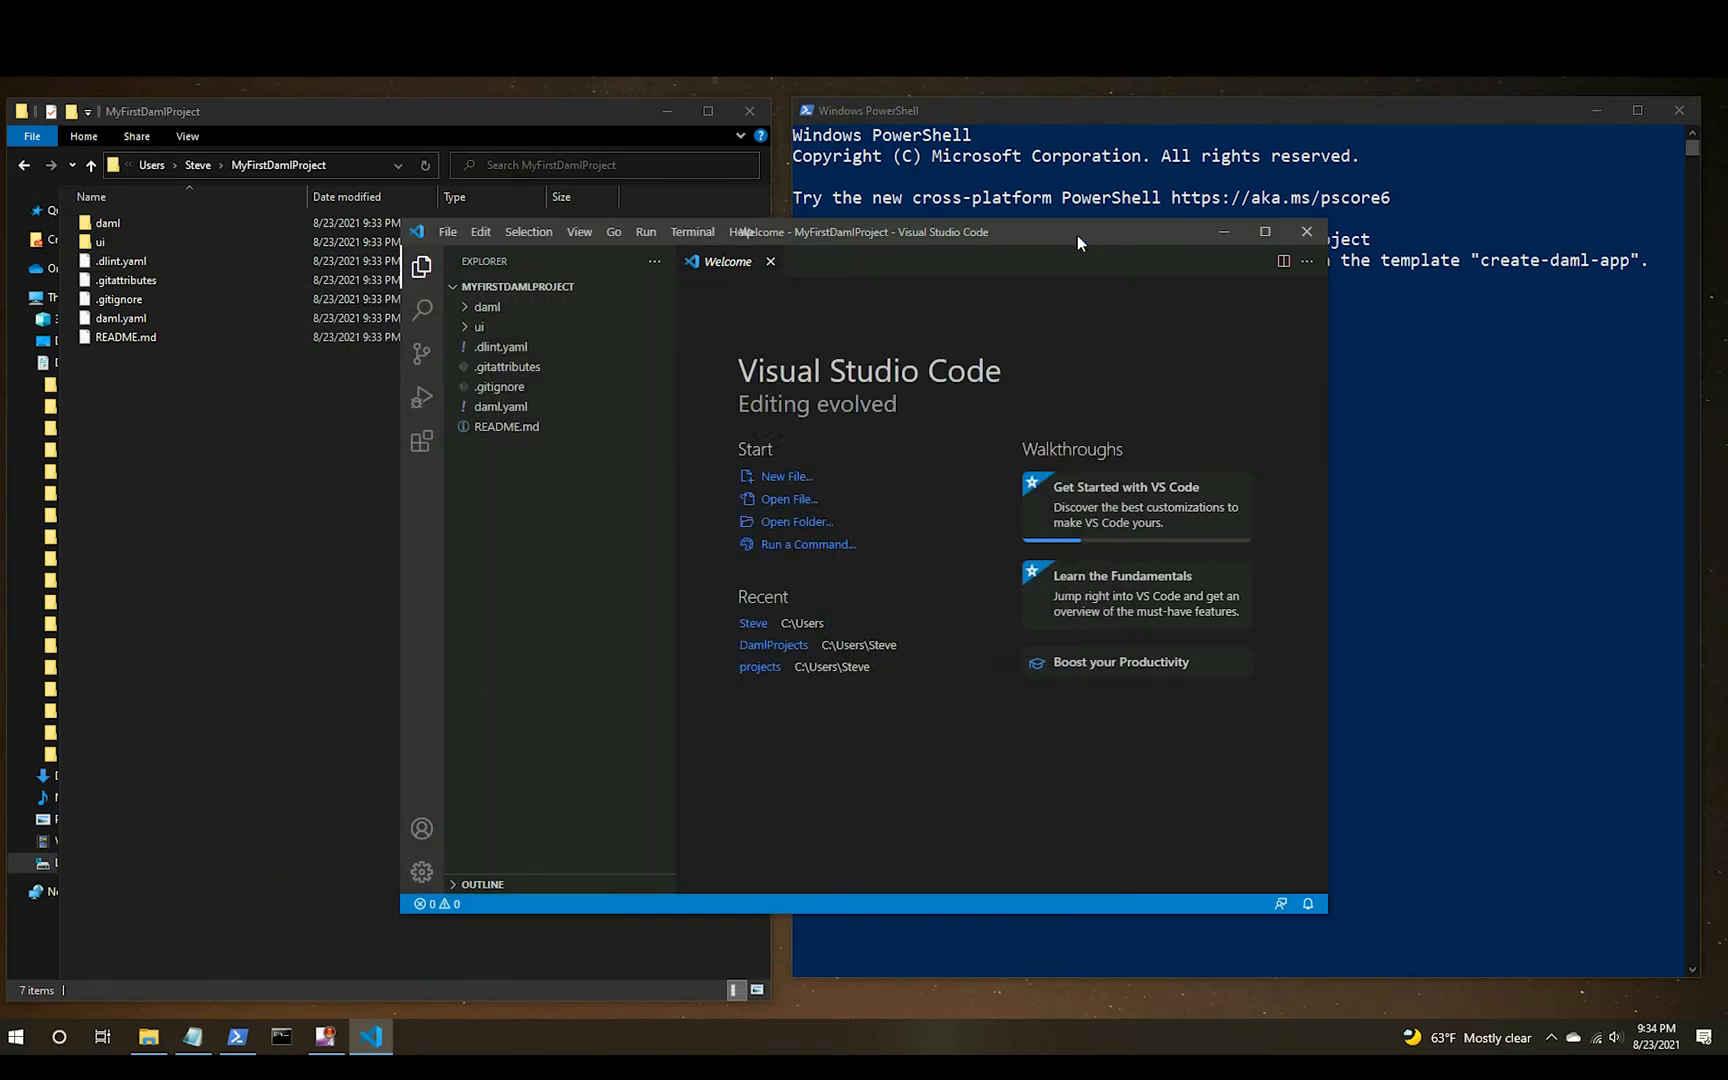
{"action": "left_click", "coordinate": [486, 307]}
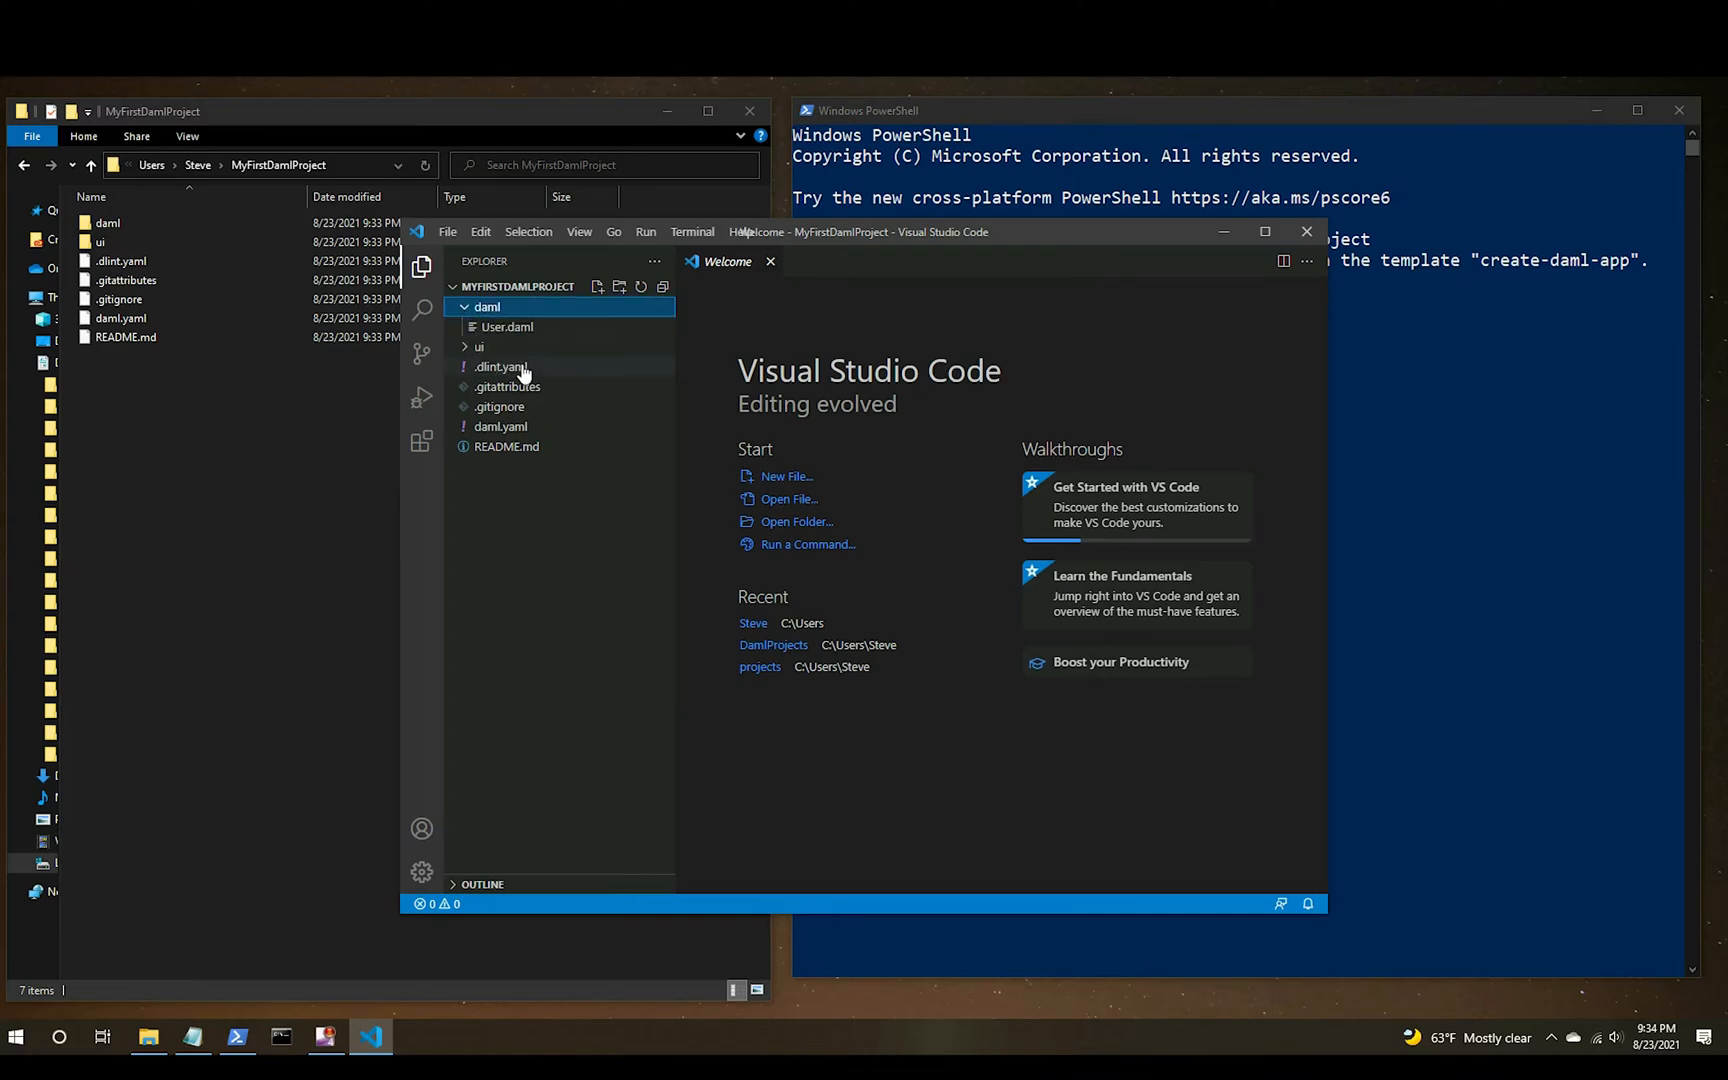
{"action": "mouse_move", "coordinate": [439, 330]}
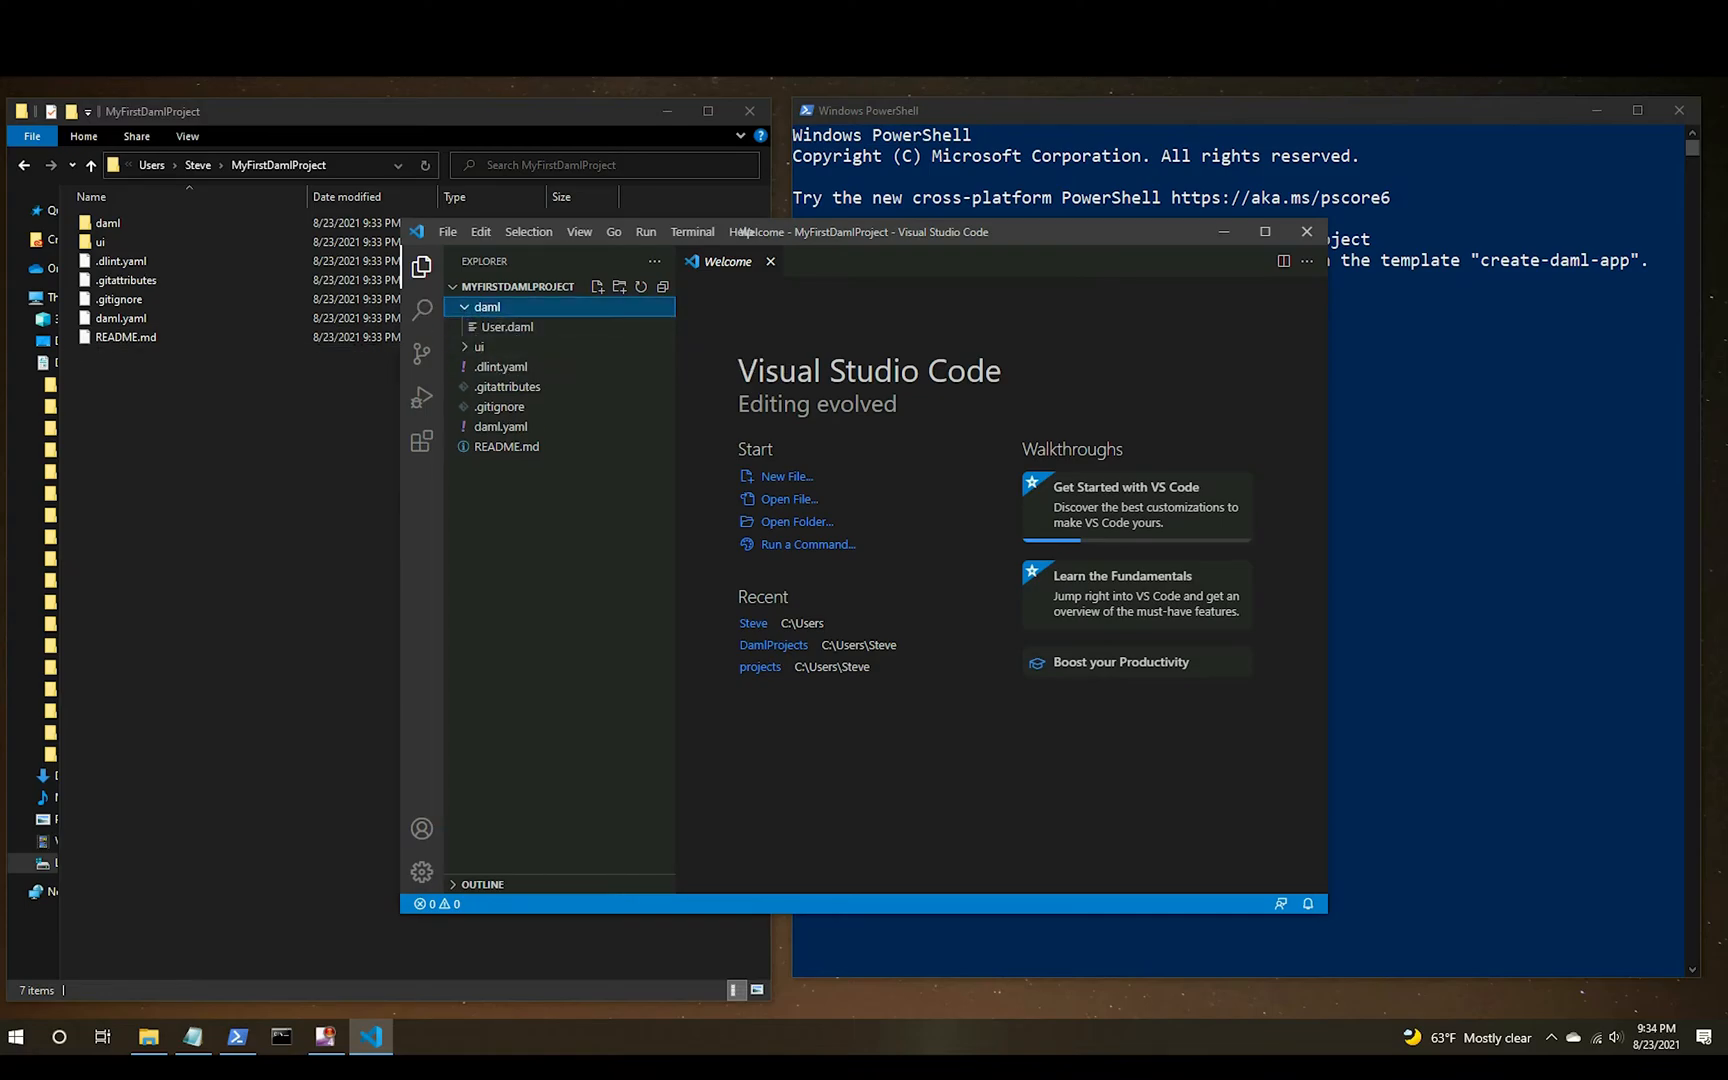
{"action": "double_click", "coordinate": [505, 327]}
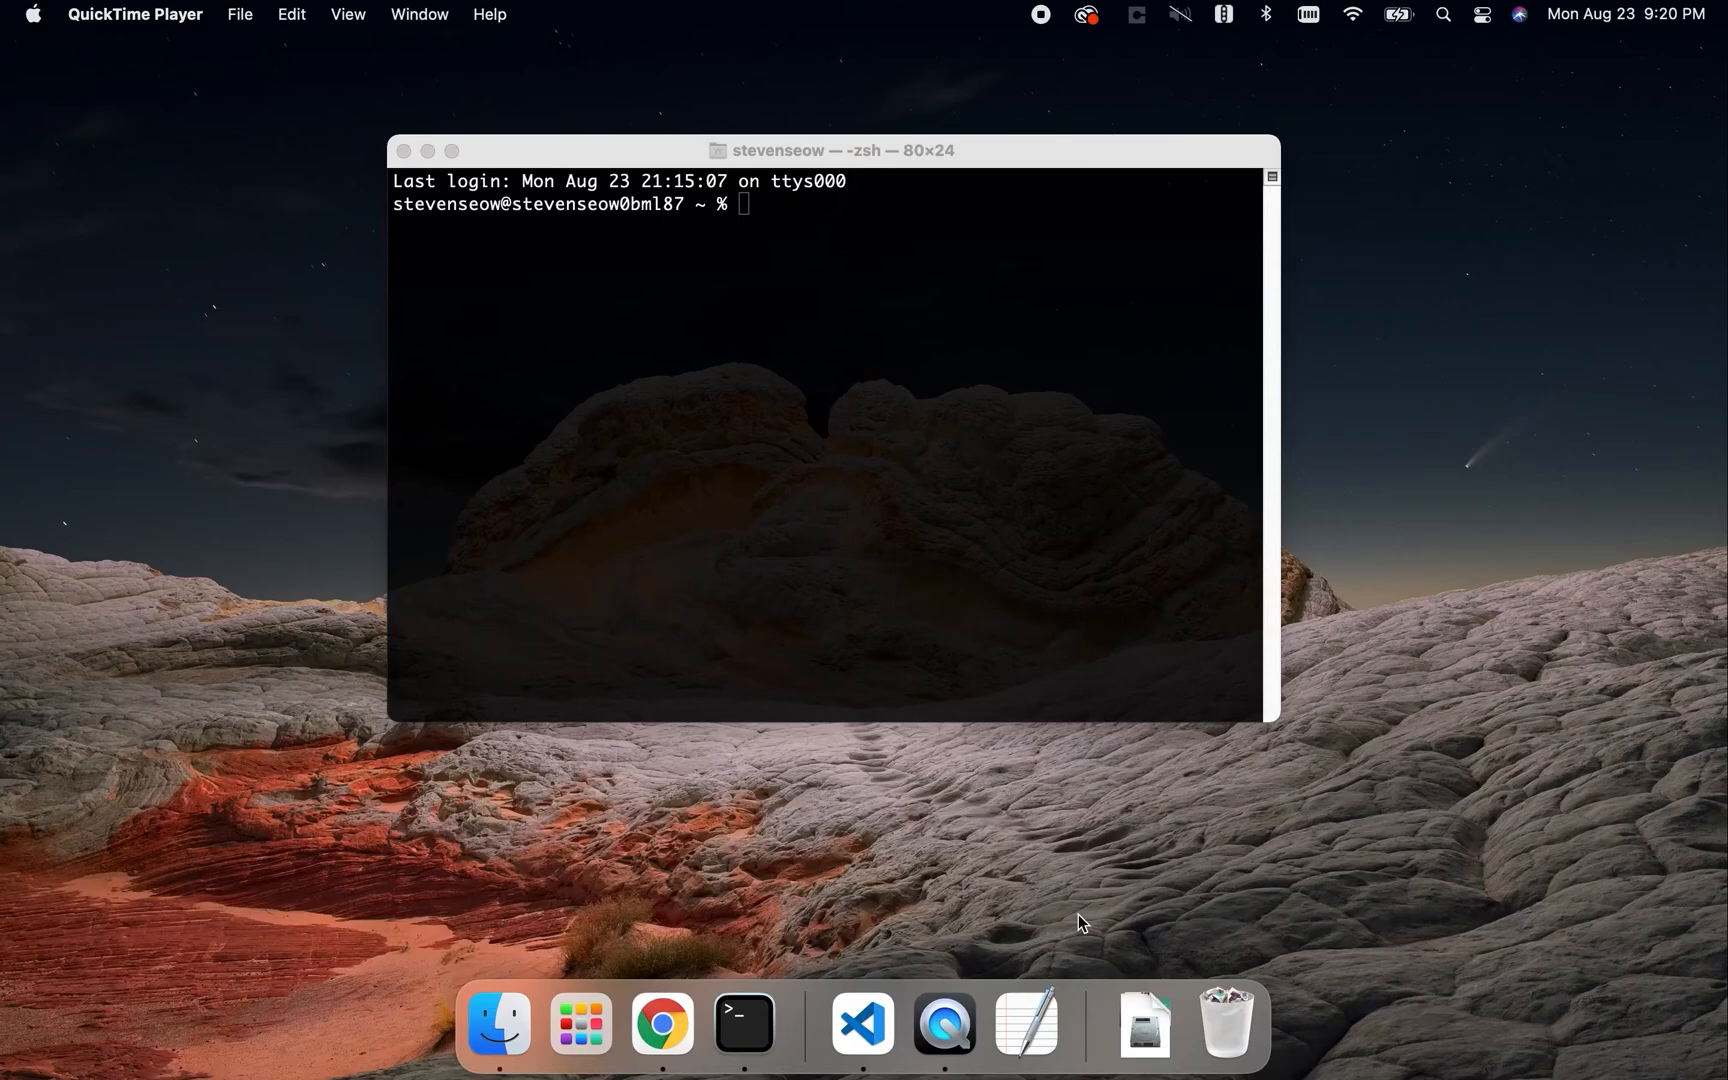
{"action": "mouse_move", "coordinate": [1064, 925]}
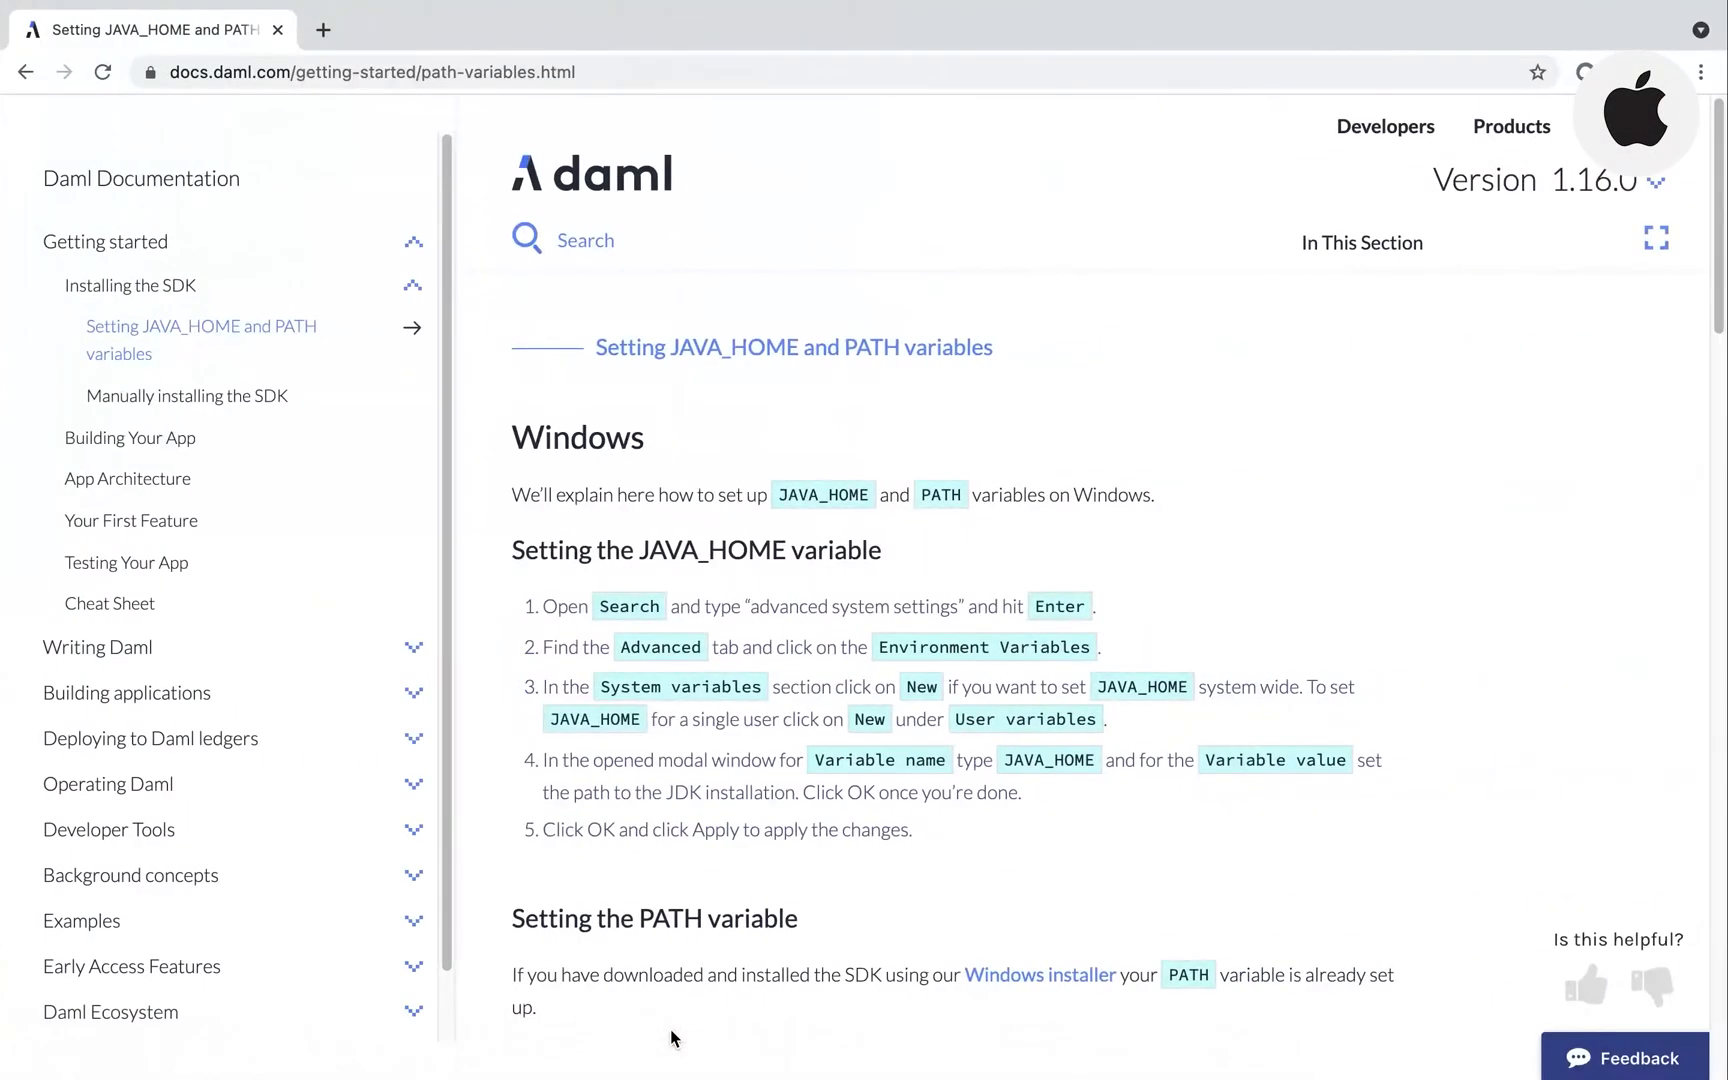
Scroll the Daml docs to the macOS echo $SHELL and zsh JAVA_HOME export instructions.
{"action": "scroll", "scroll_direction": "down", "scroll_amount": 3}
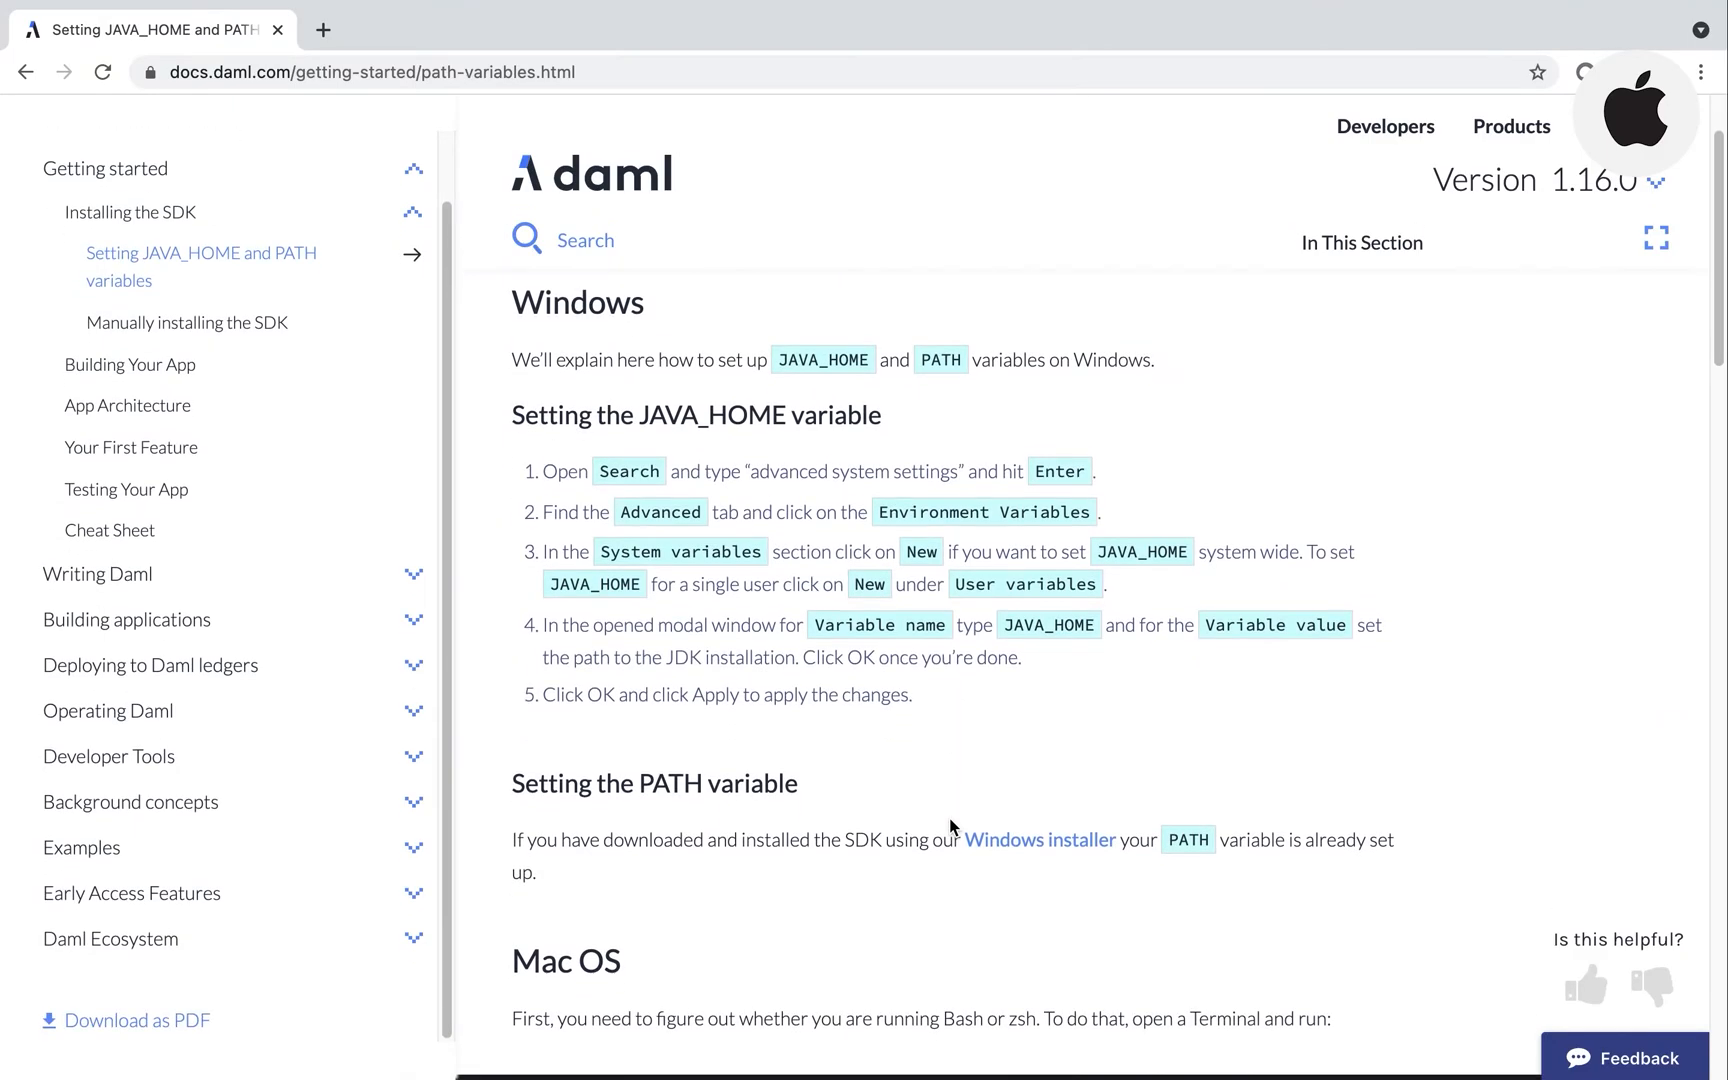
{"action": "scroll", "scroll_direction": "down", "scroll_amount": 3}
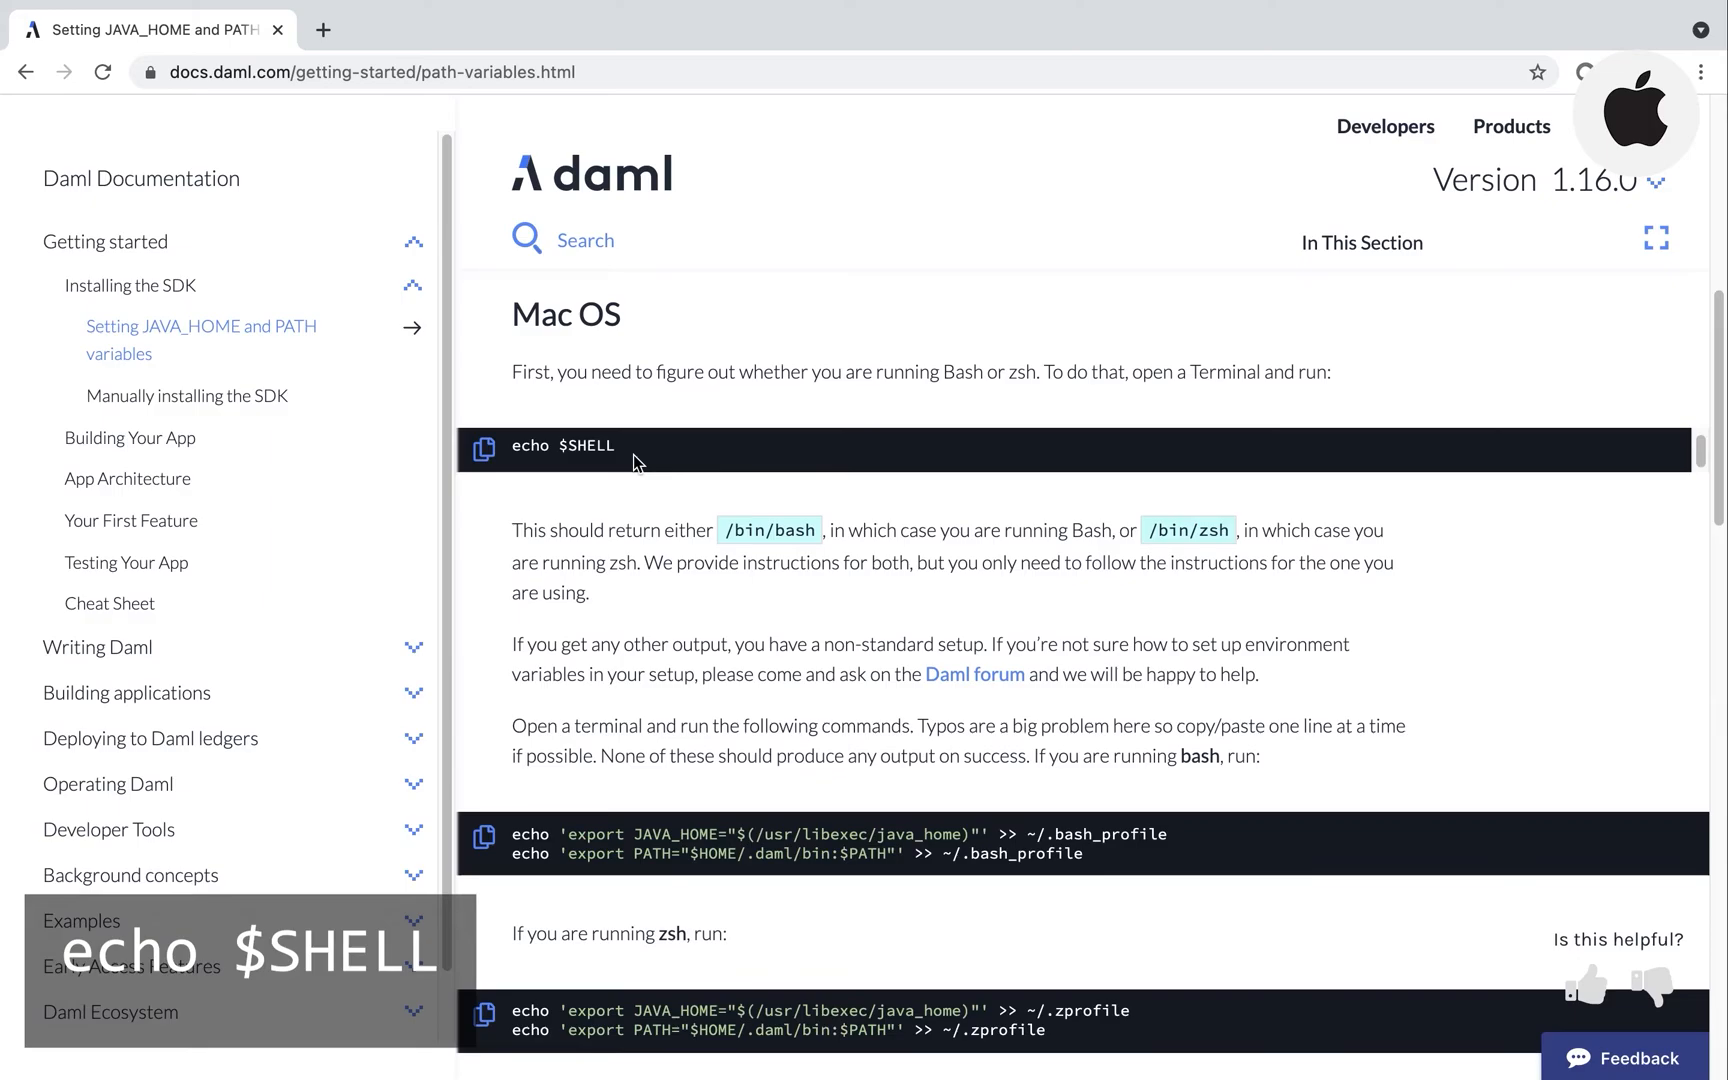
{"action": "mouse_move", "coordinate": [769, 1025]}
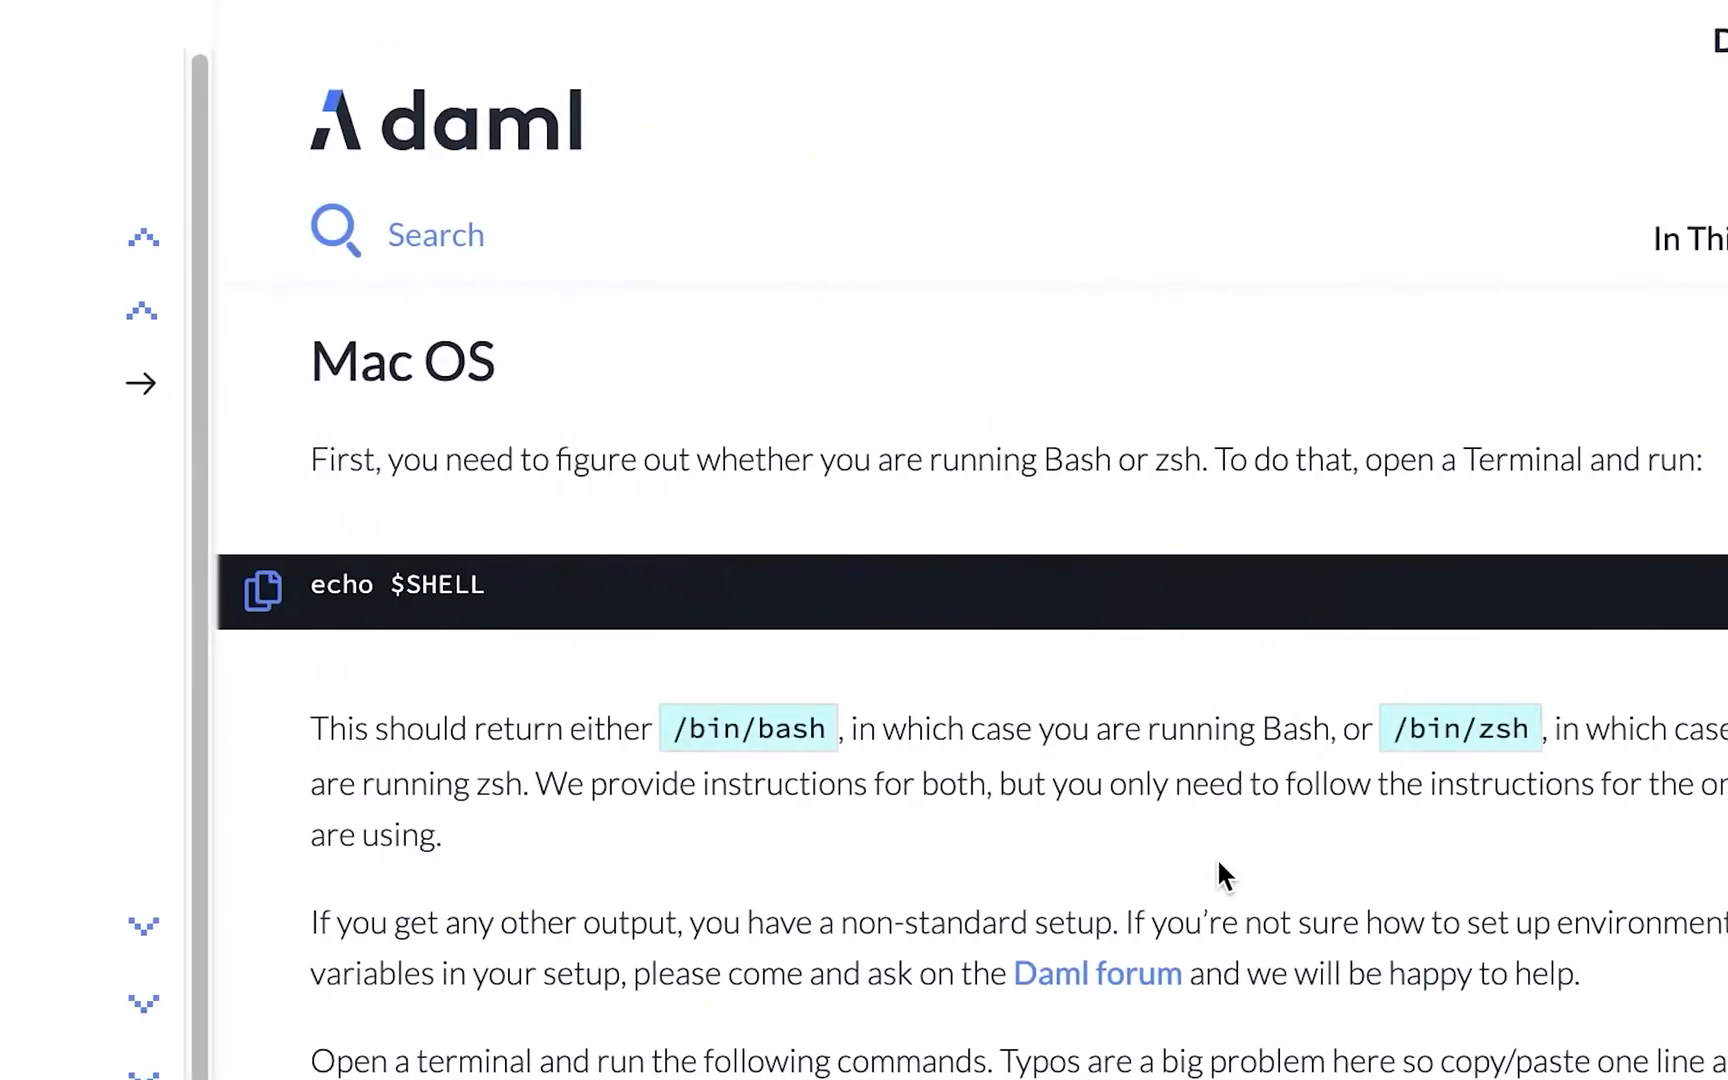
{"action": "scroll", "scroll_direction": "down", "scroll_amount": 3}
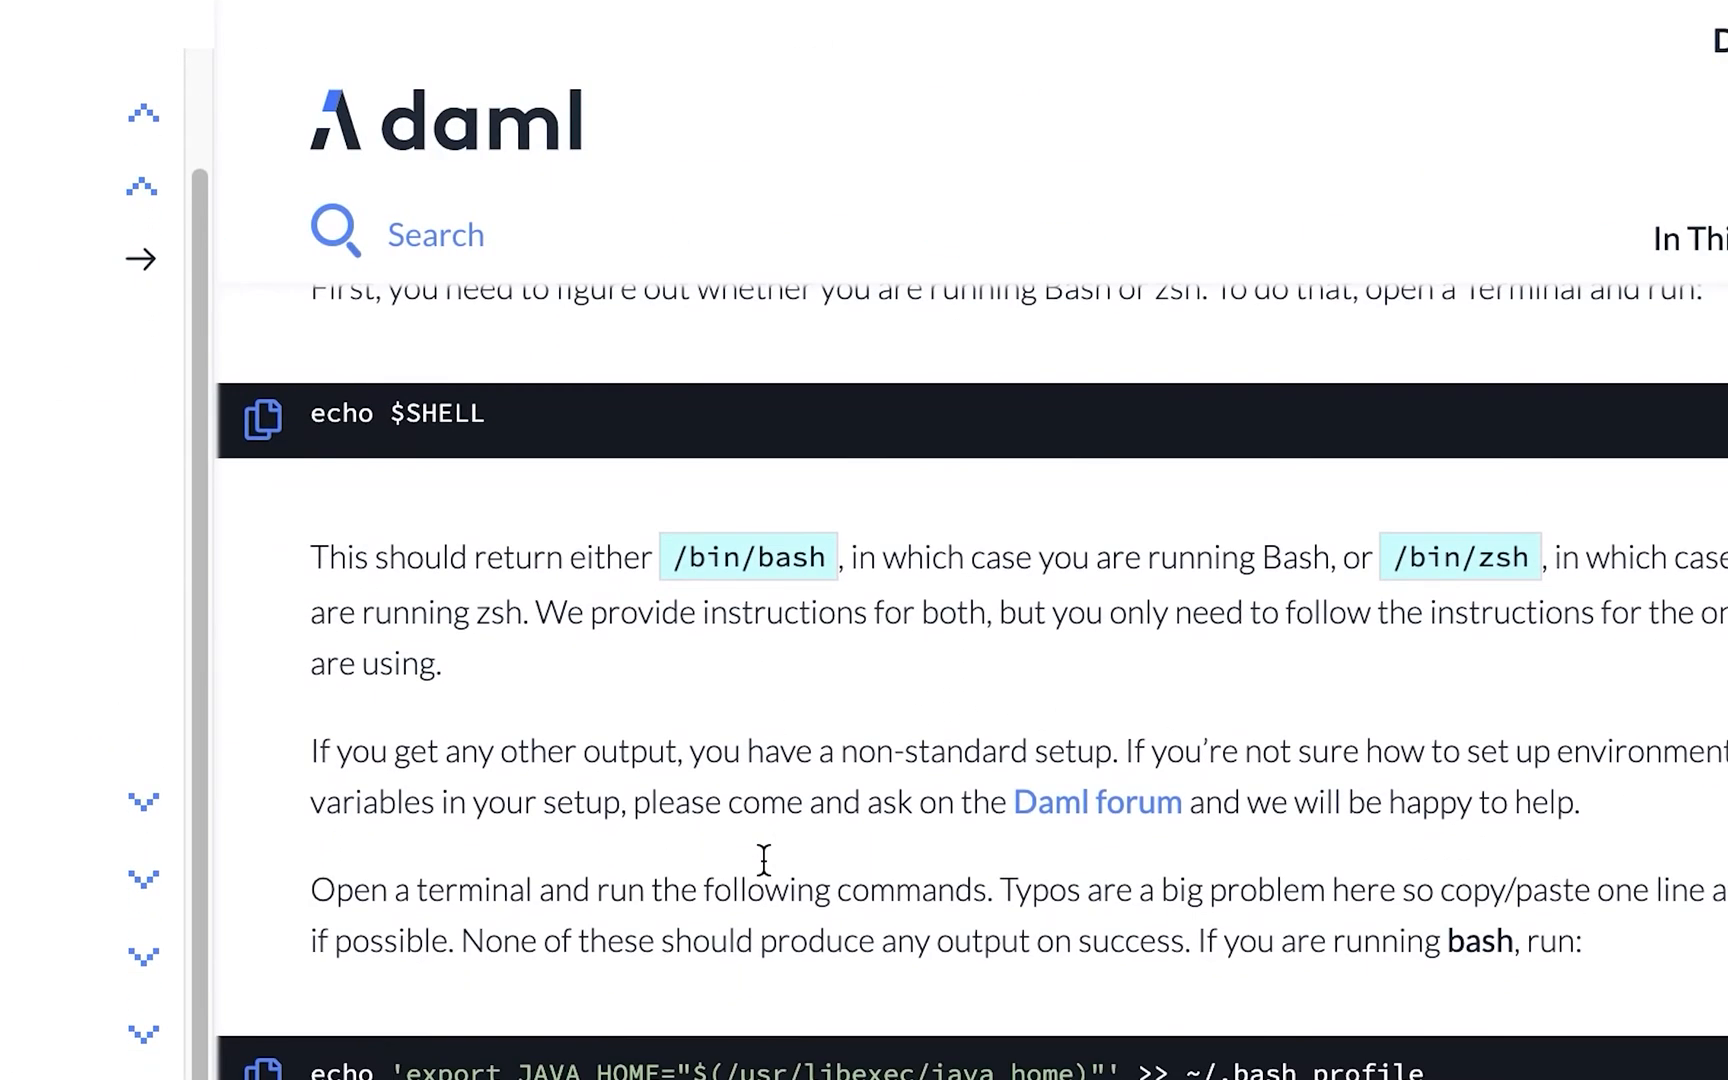
{"action": "scroll", "scroll_direction": "down", "scroll_amount": 3}
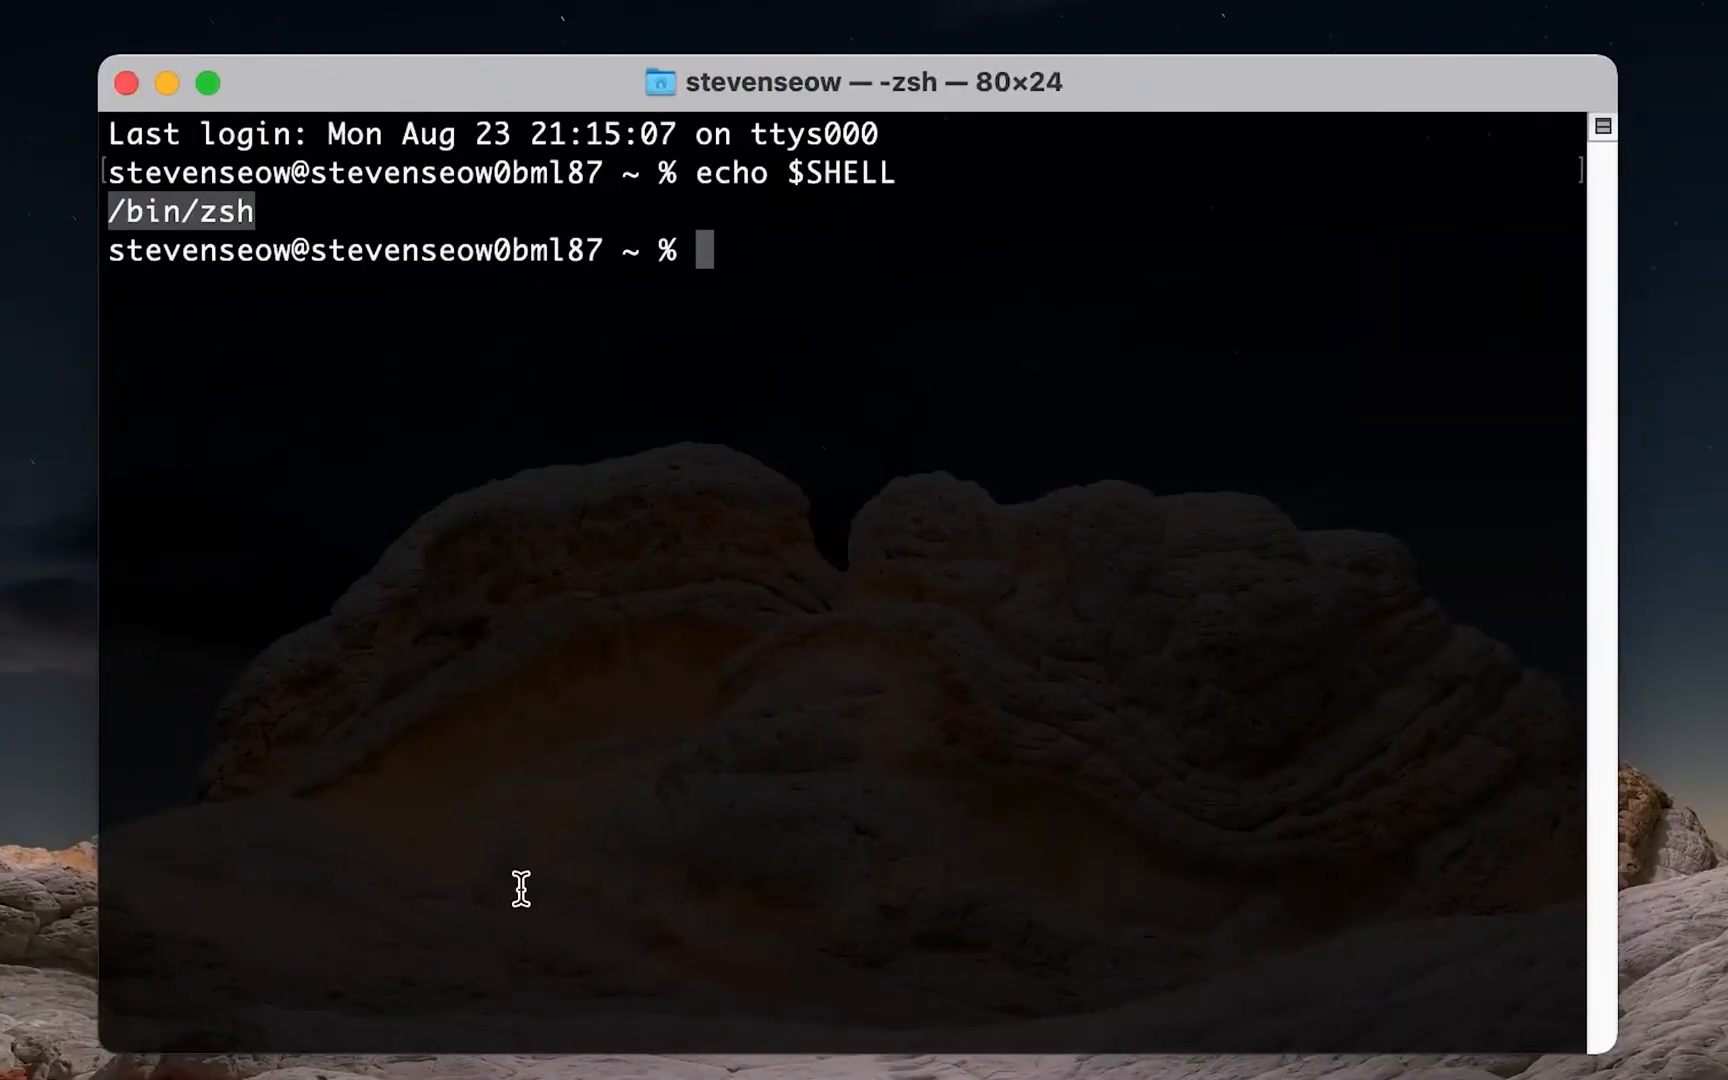
Append the JAVA_HOME export to ~/.zprofile and confirm echo $JAVA_HOME shows the temurin-11 JDK.
{"action": "type", "text": "echo 'export JAVA_HOME=\"$(/usr/libexec/java_home)\"' >> ~/.zprofile"}
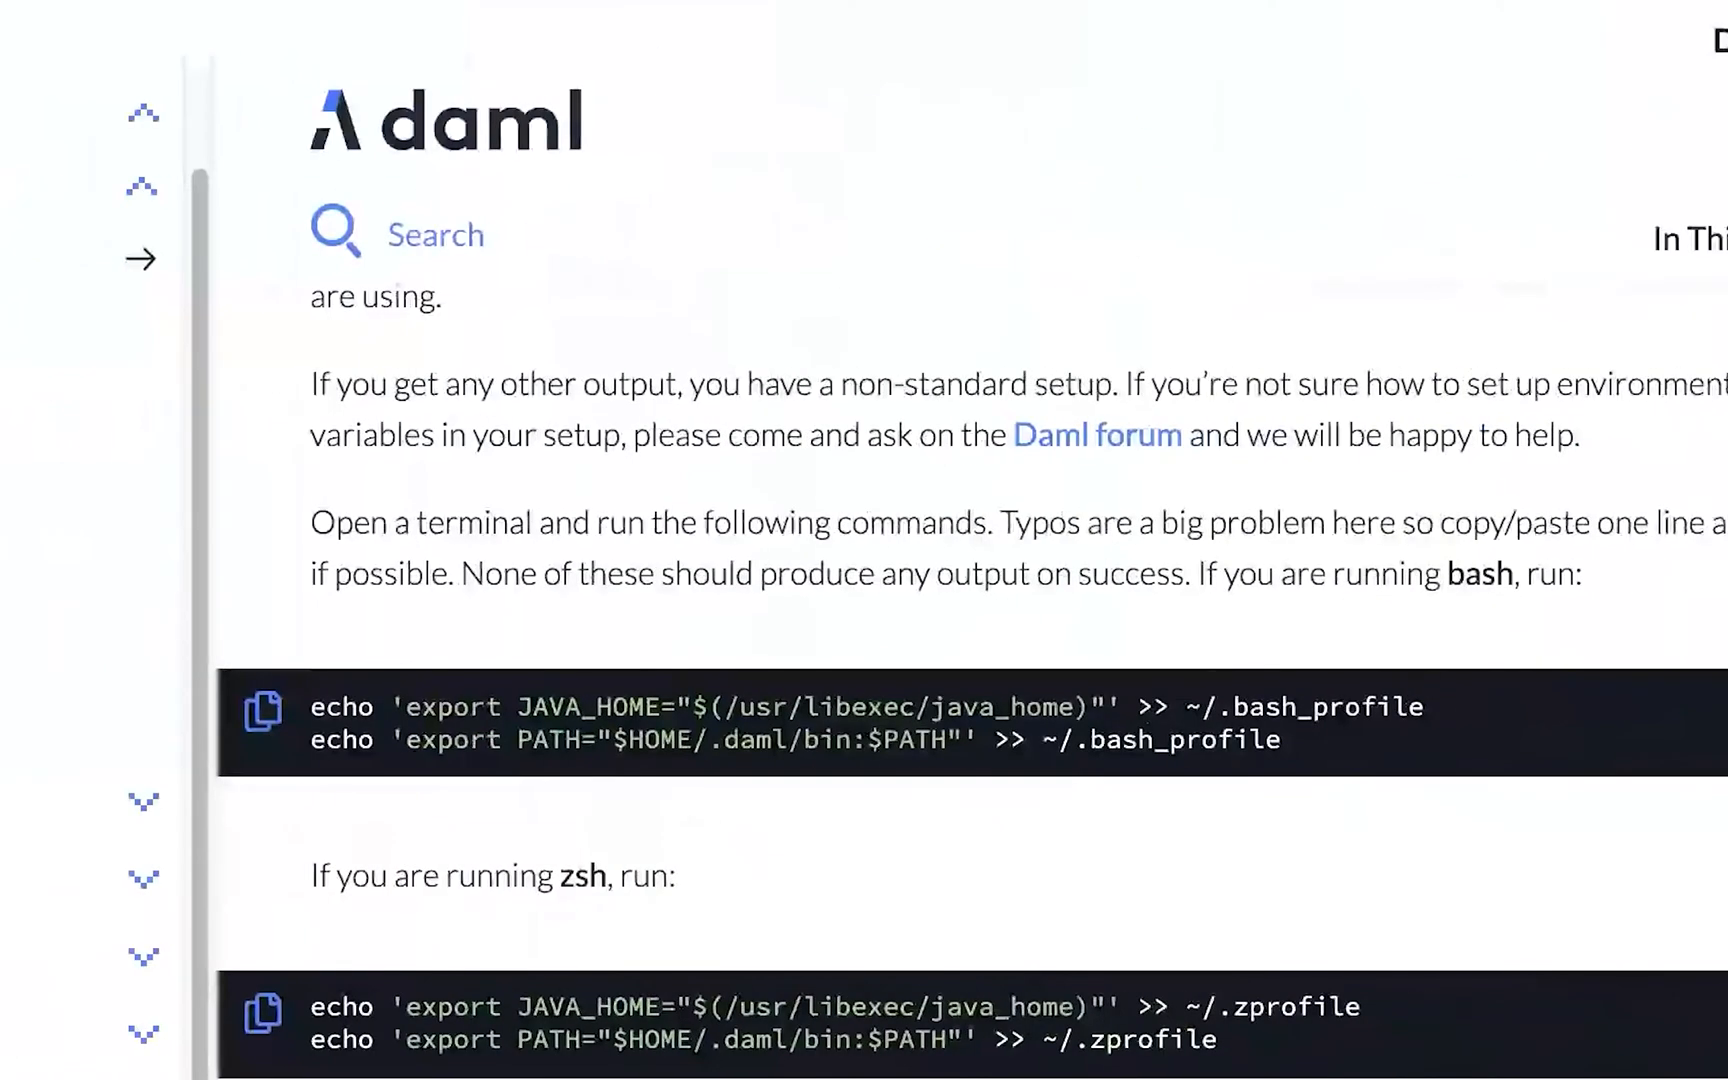
{"action": "scroll", "scroll_direction": "down", "scroll_amount": 3}
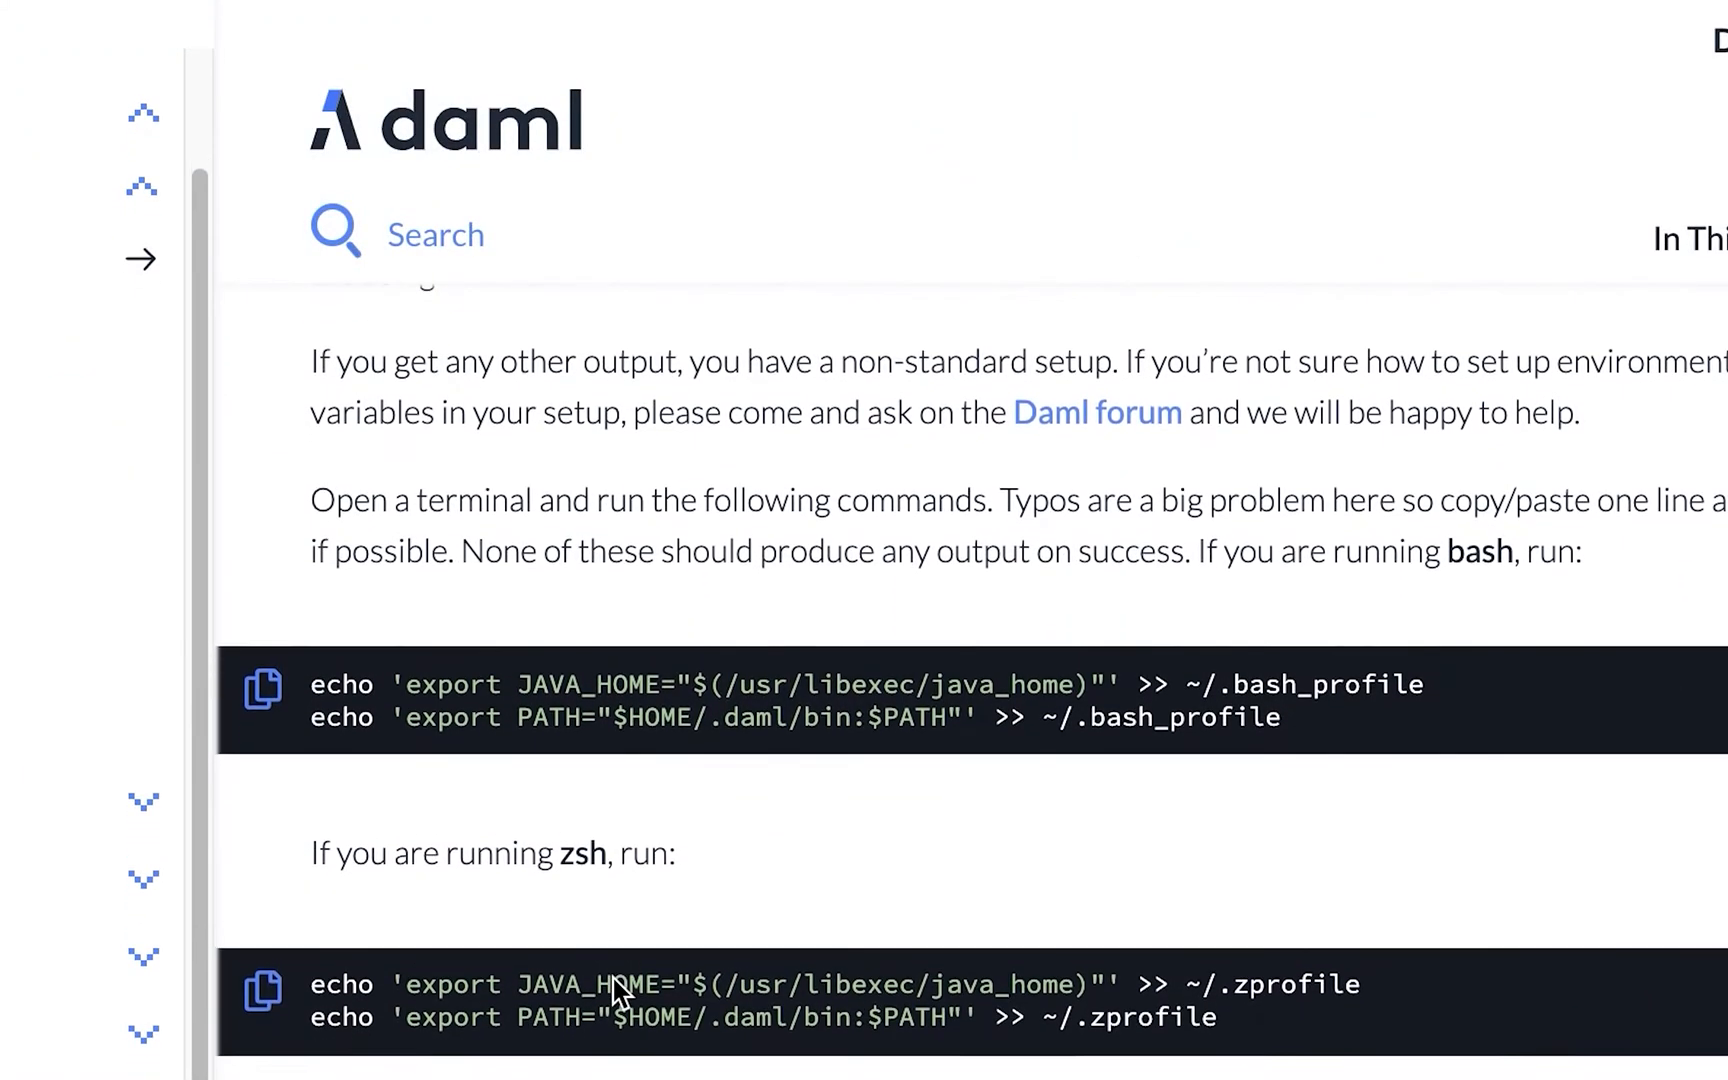
{"action": "scroll", "scroll_direction": "down", "scroll_amount": 3}
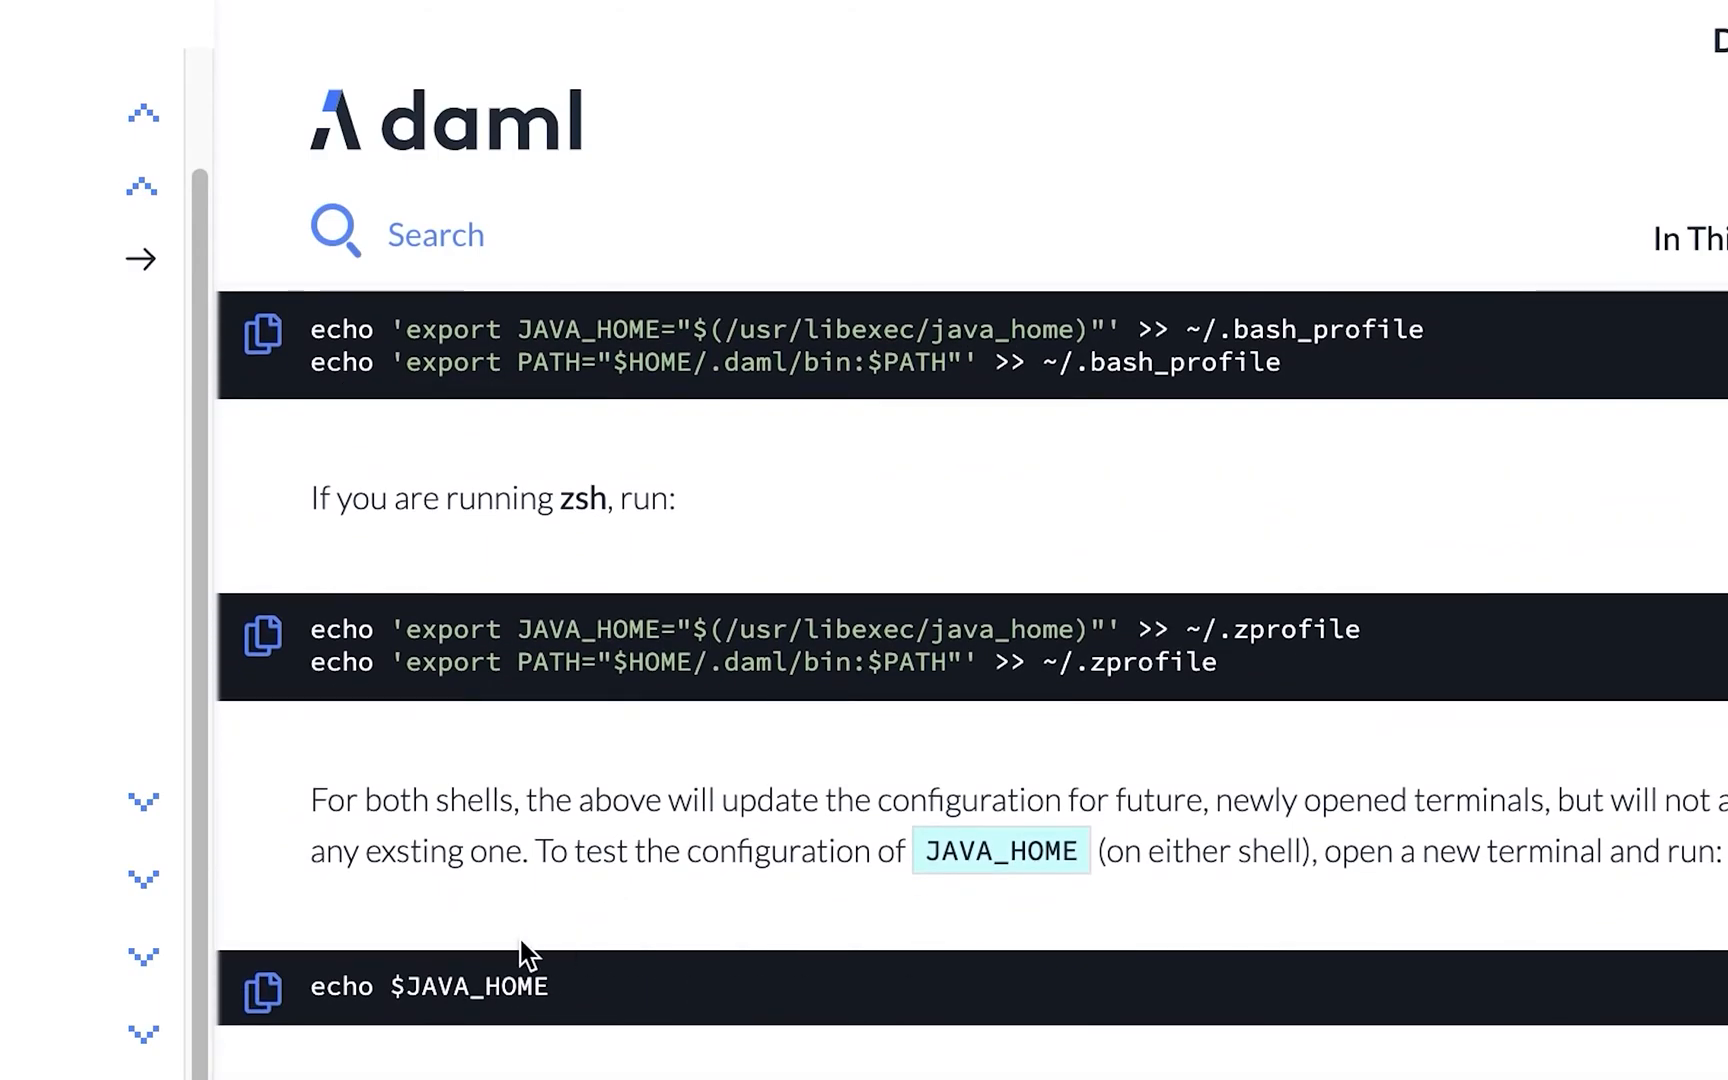
{"action": "mouse_move", "coordinate": [587, 1028]}
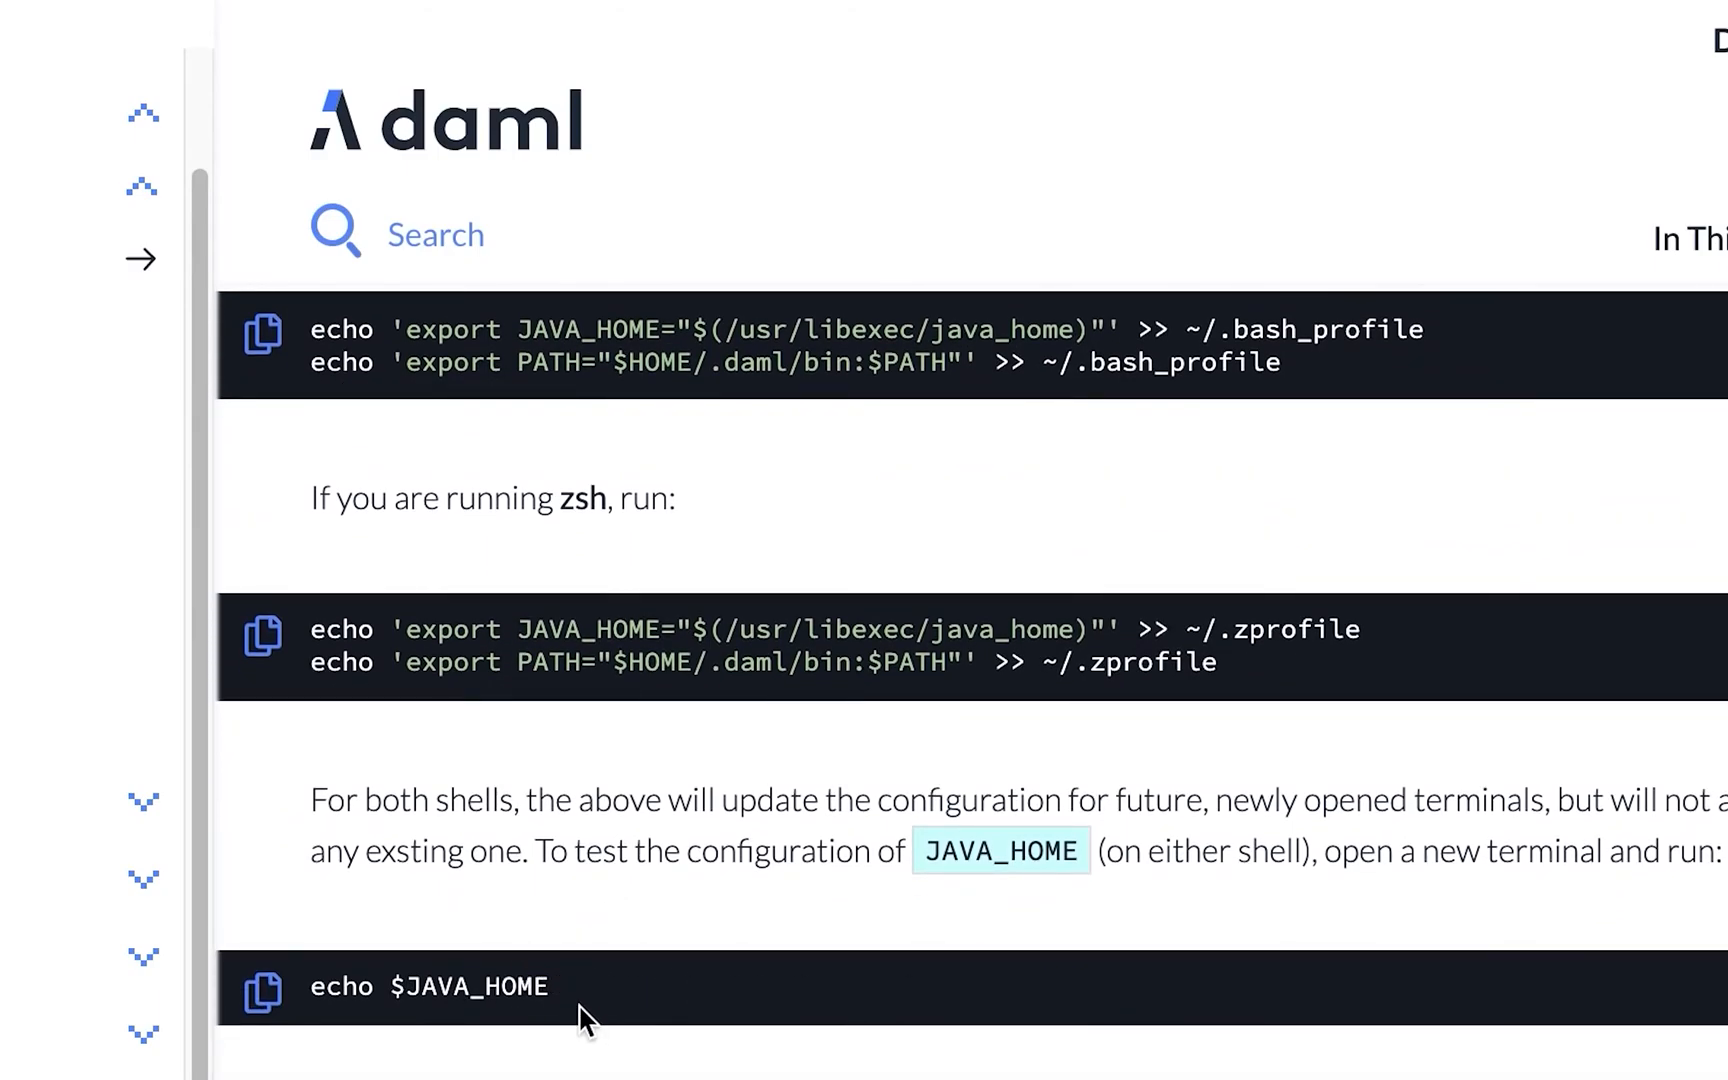
{"action": "mouse_move", "coordinate": [371, 986]}
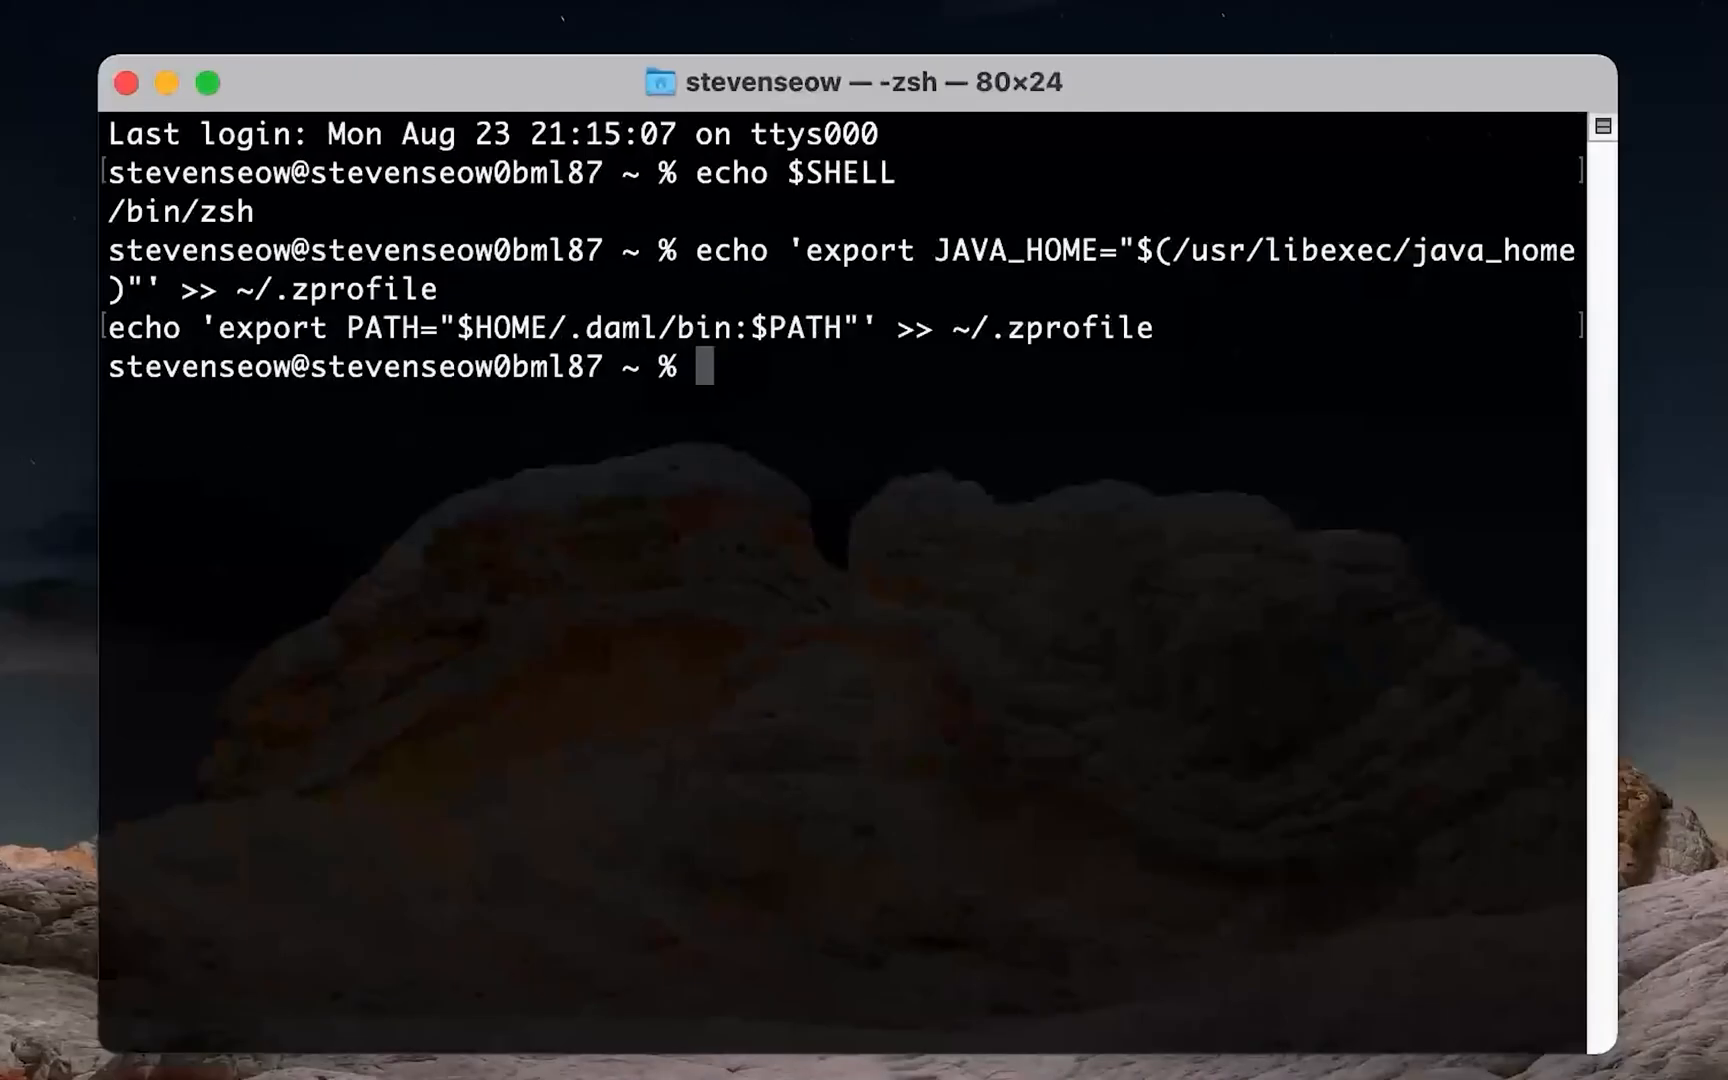
{"action": "type", "text": "echo $JAVA_HOME"}
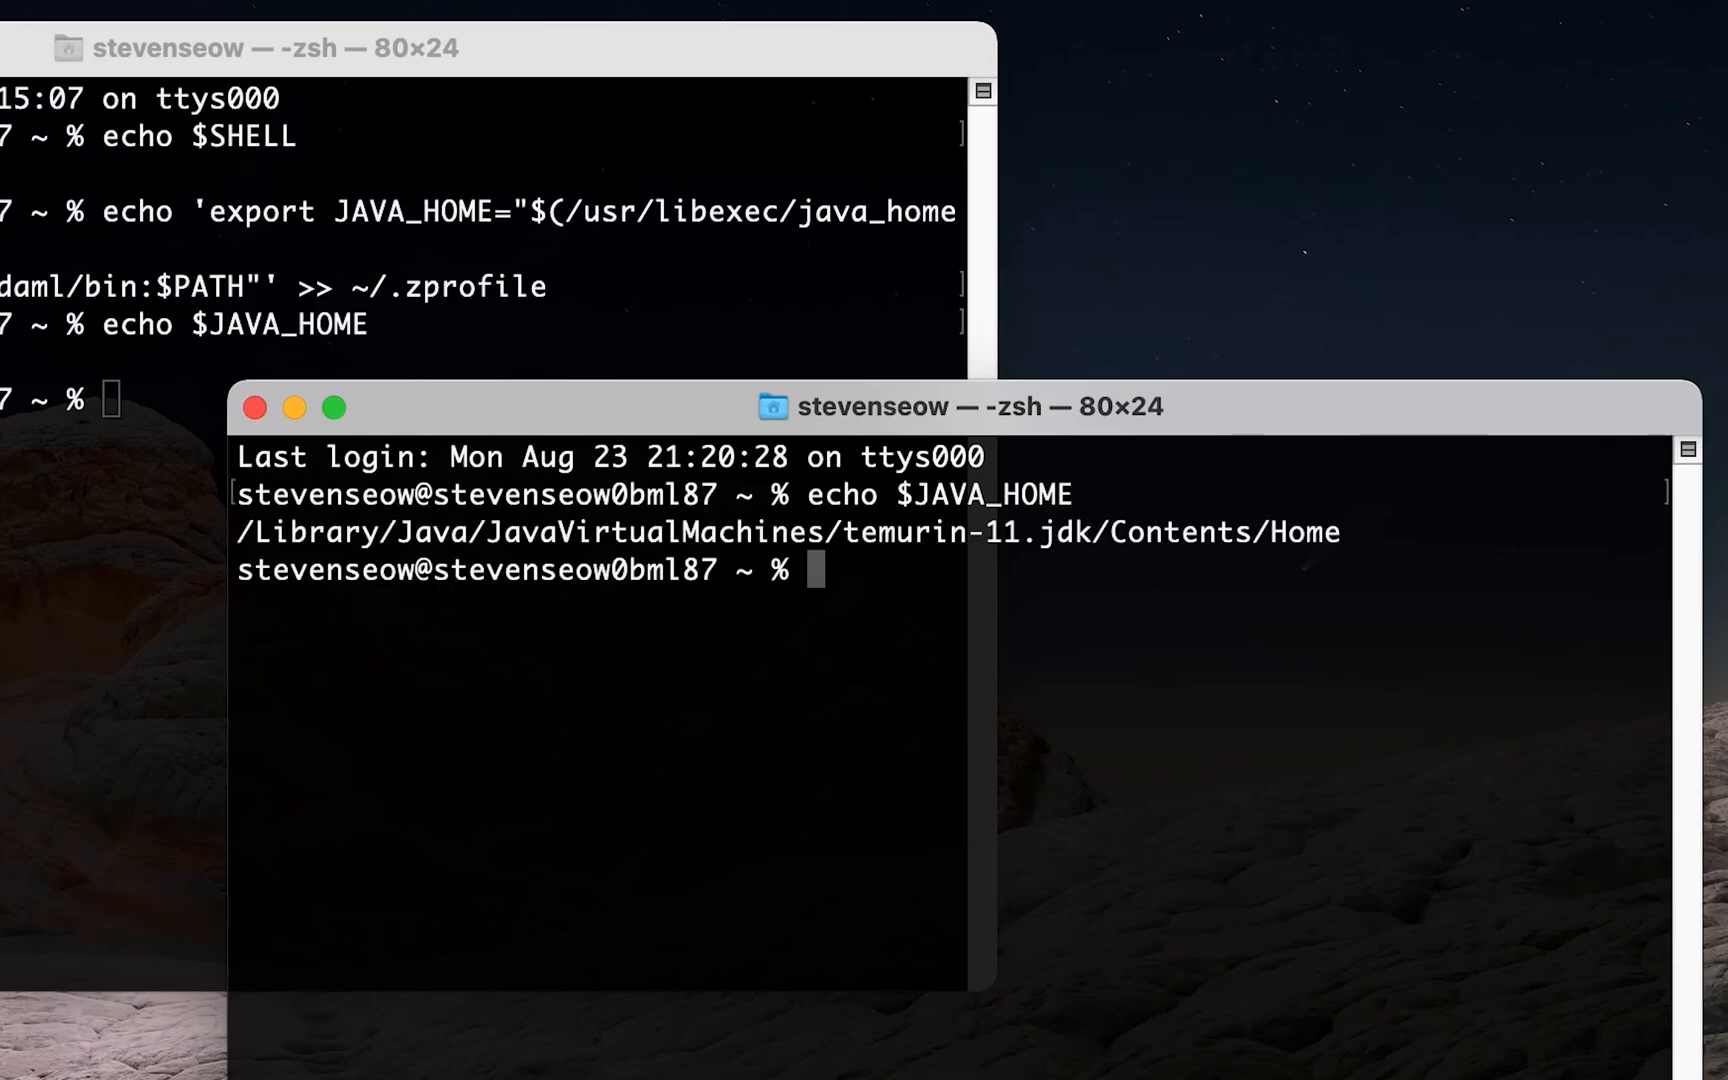
{"action": "left_click_drag", "start_coordinate": [236, 532], "coordinate": [1341, 532]}
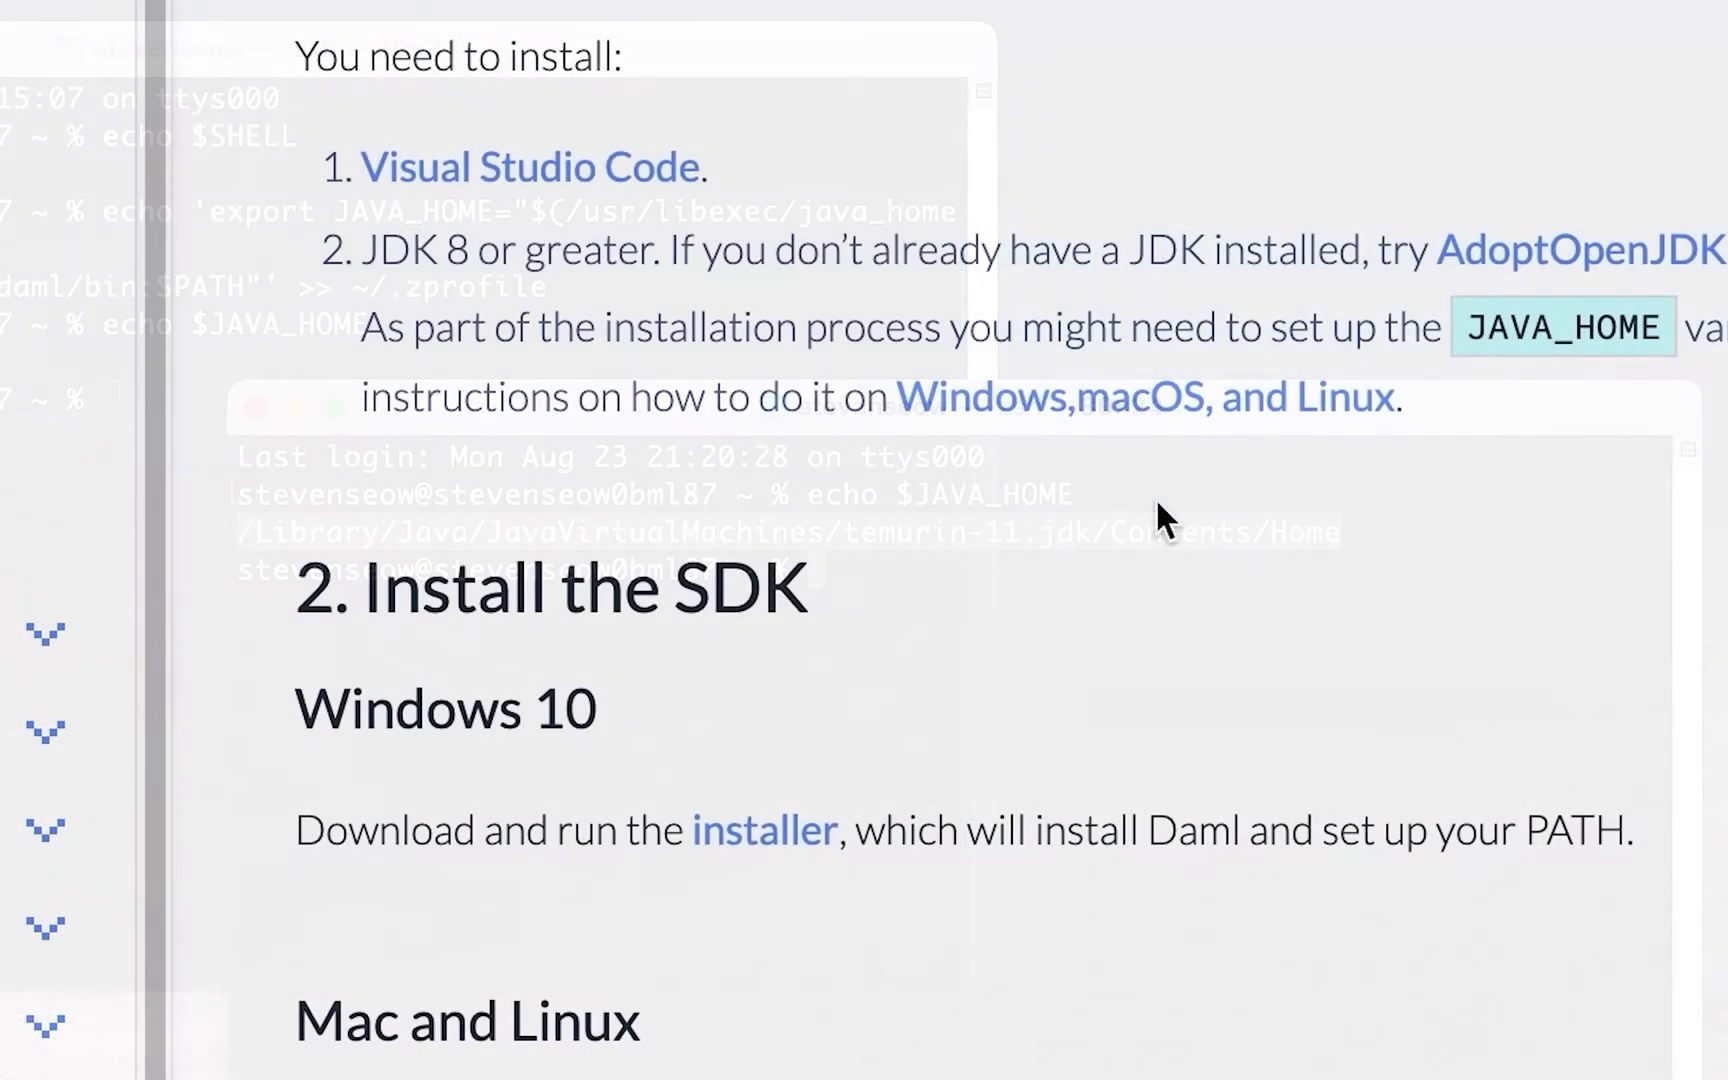
Confirm daml is missing, install Daml SDK 1.16.0 via the get.daml.com script, and recheck the version.
{"action": "scroll", "scroll_direction": "down", "scroll_amount": 3}
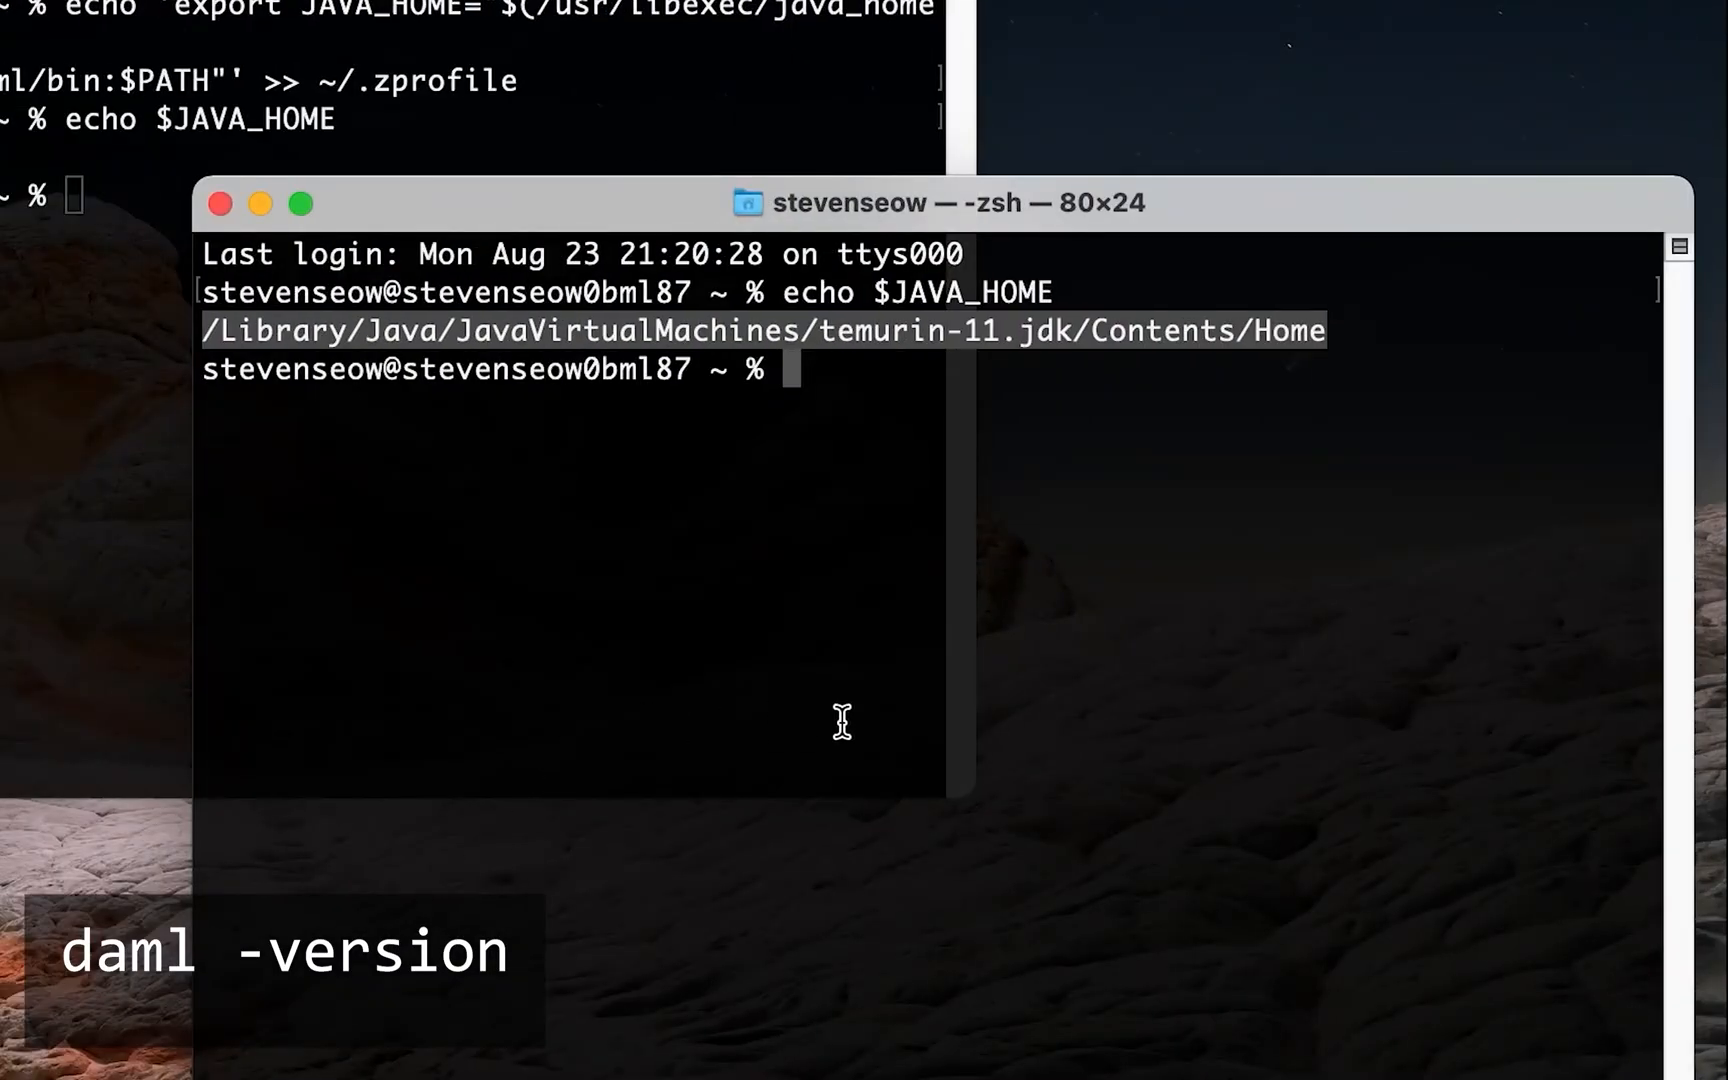
{"action": "type", "text": "daml version"}
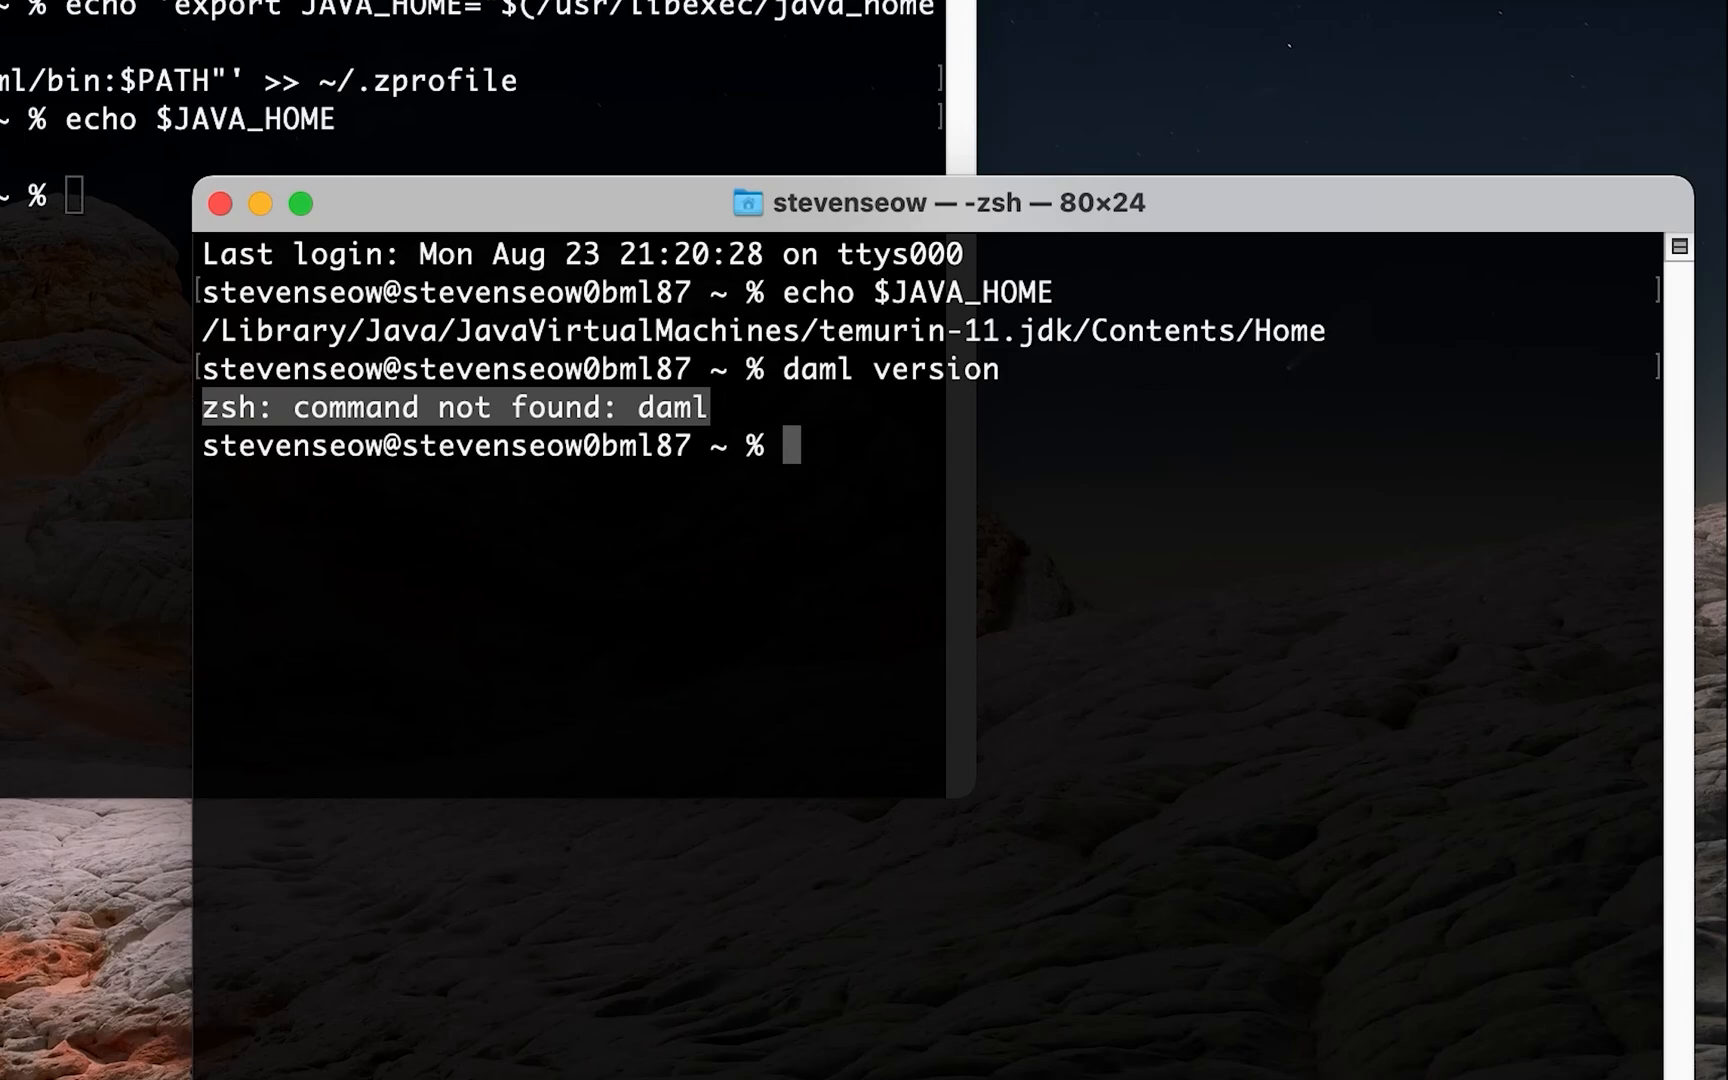
{"action": "type", "text": "curl -sSL https://get.daml.com/ | sh"}
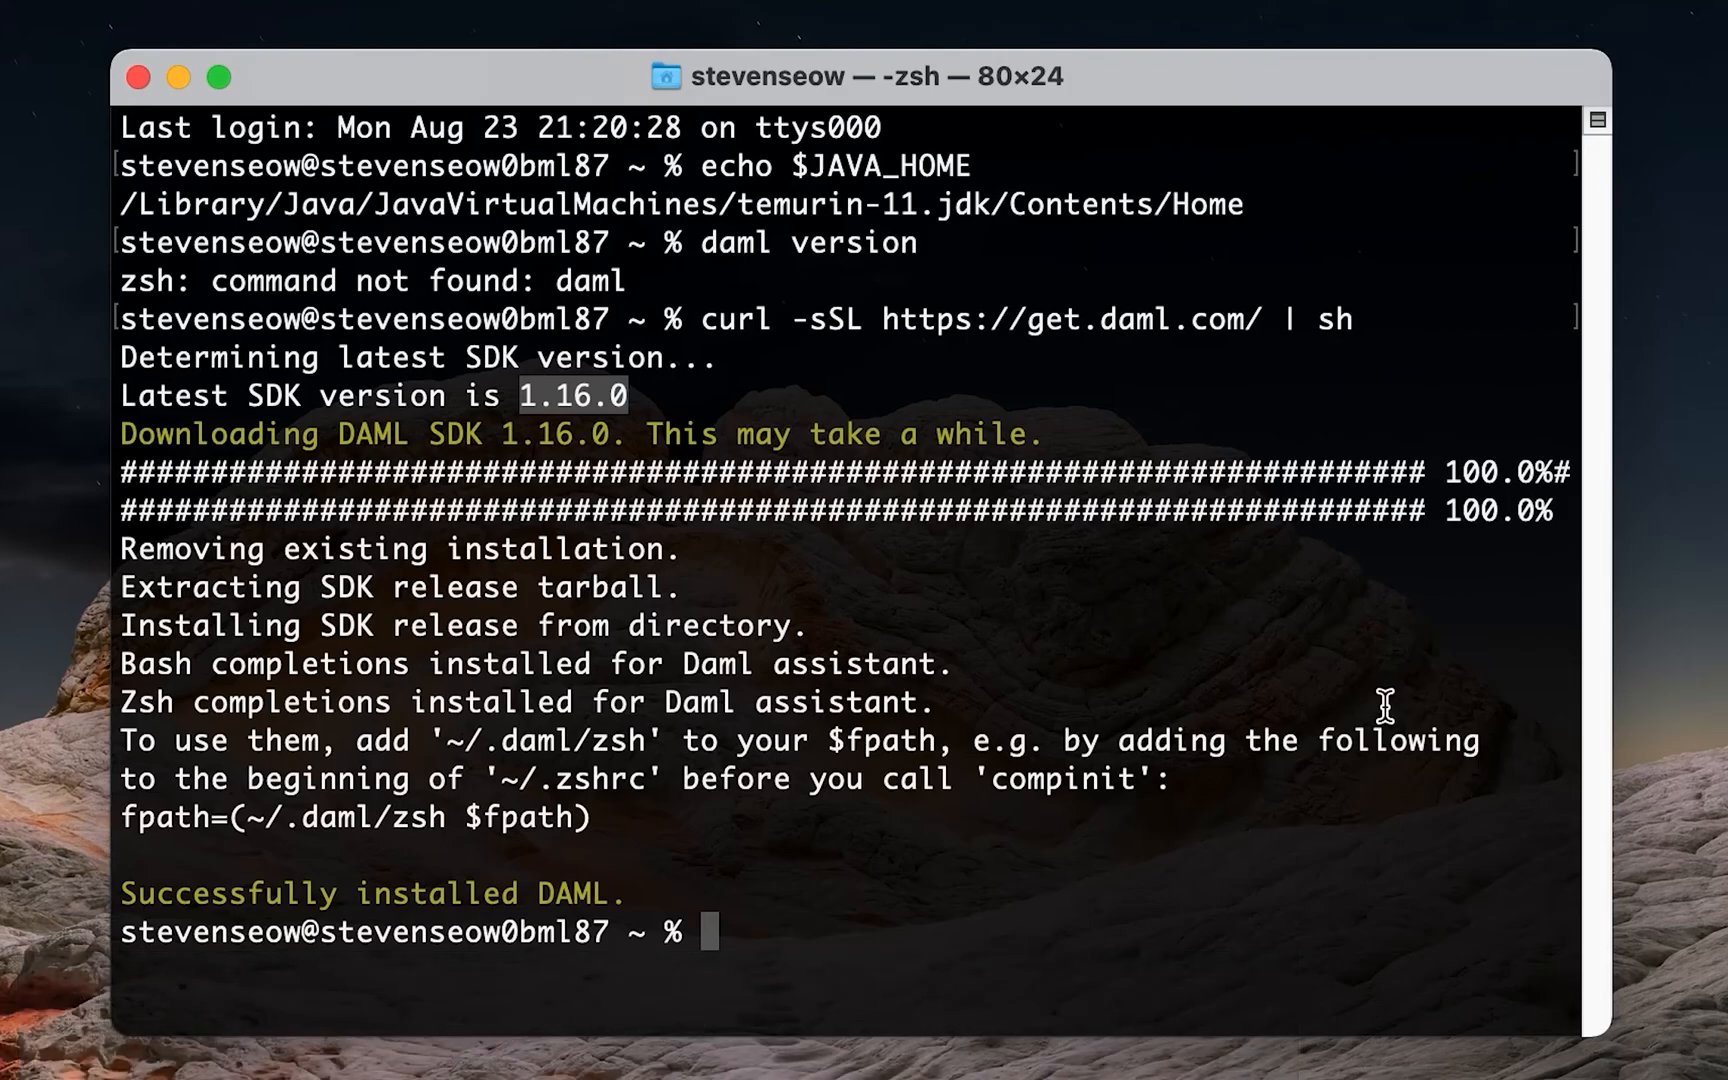
{"action": "mouse_move", "coordinate": [927, 577]}
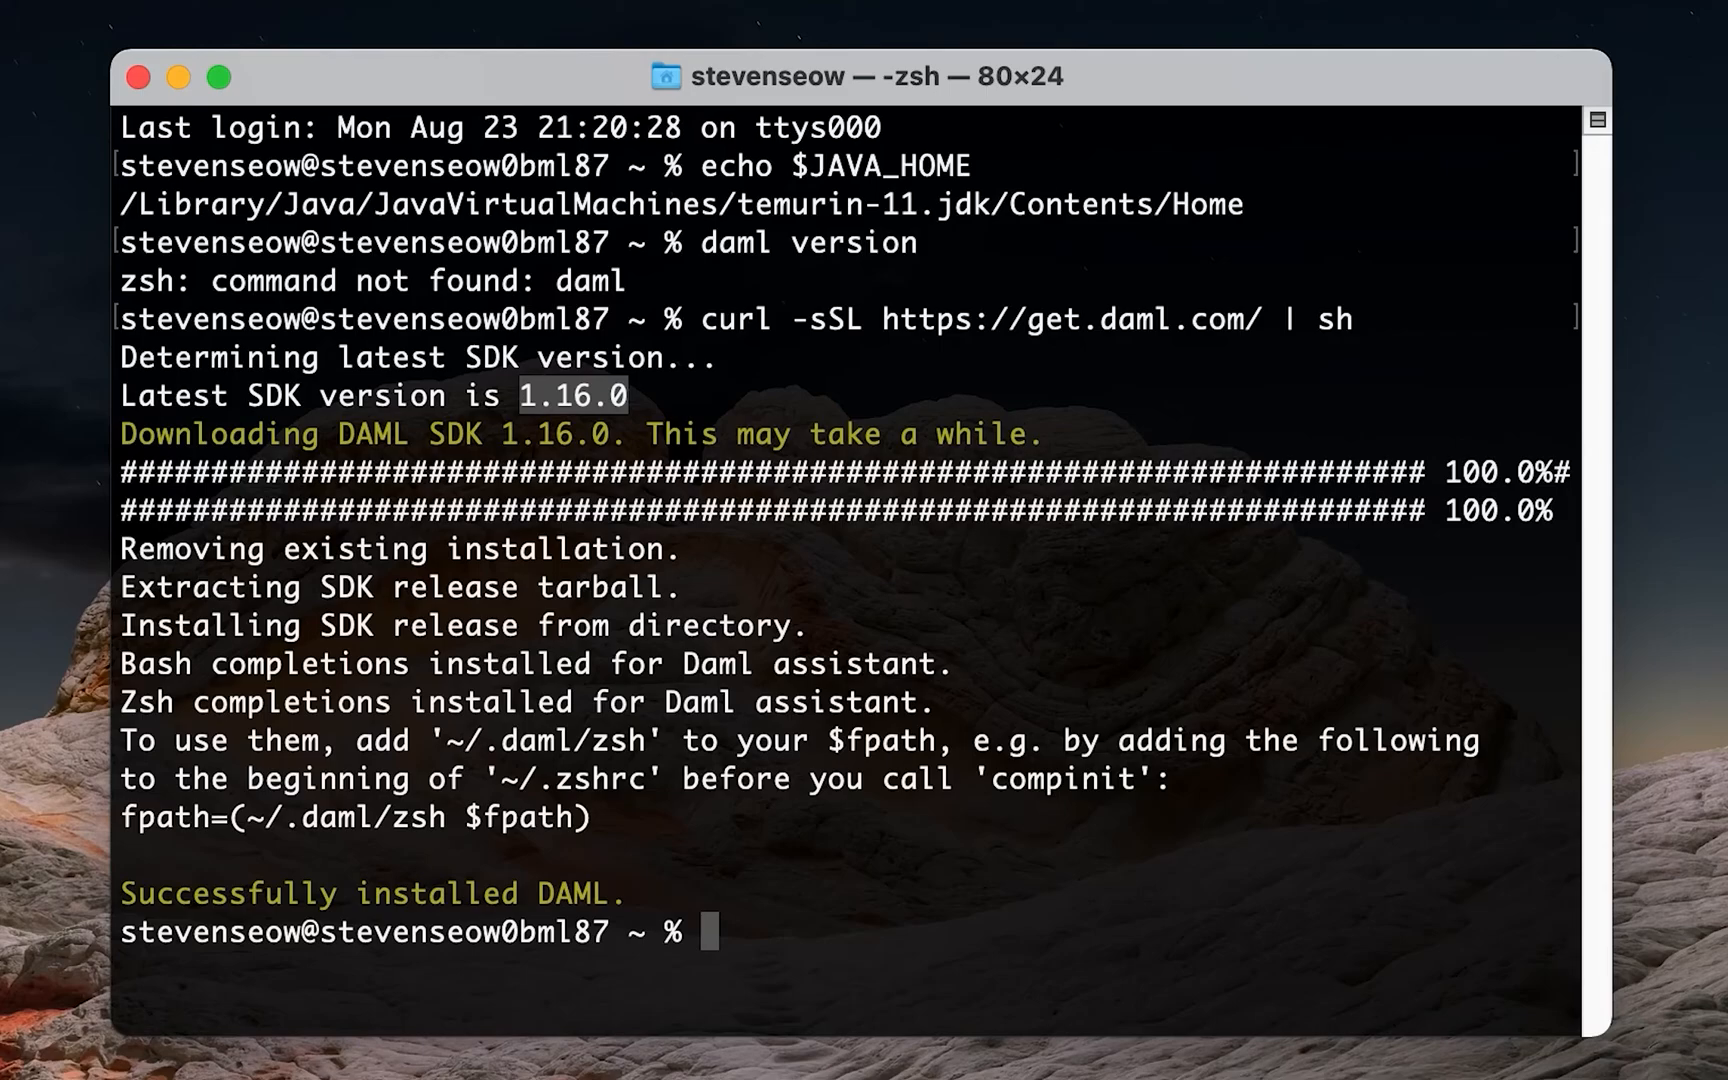
{"action": "type", "text": "daml version"}
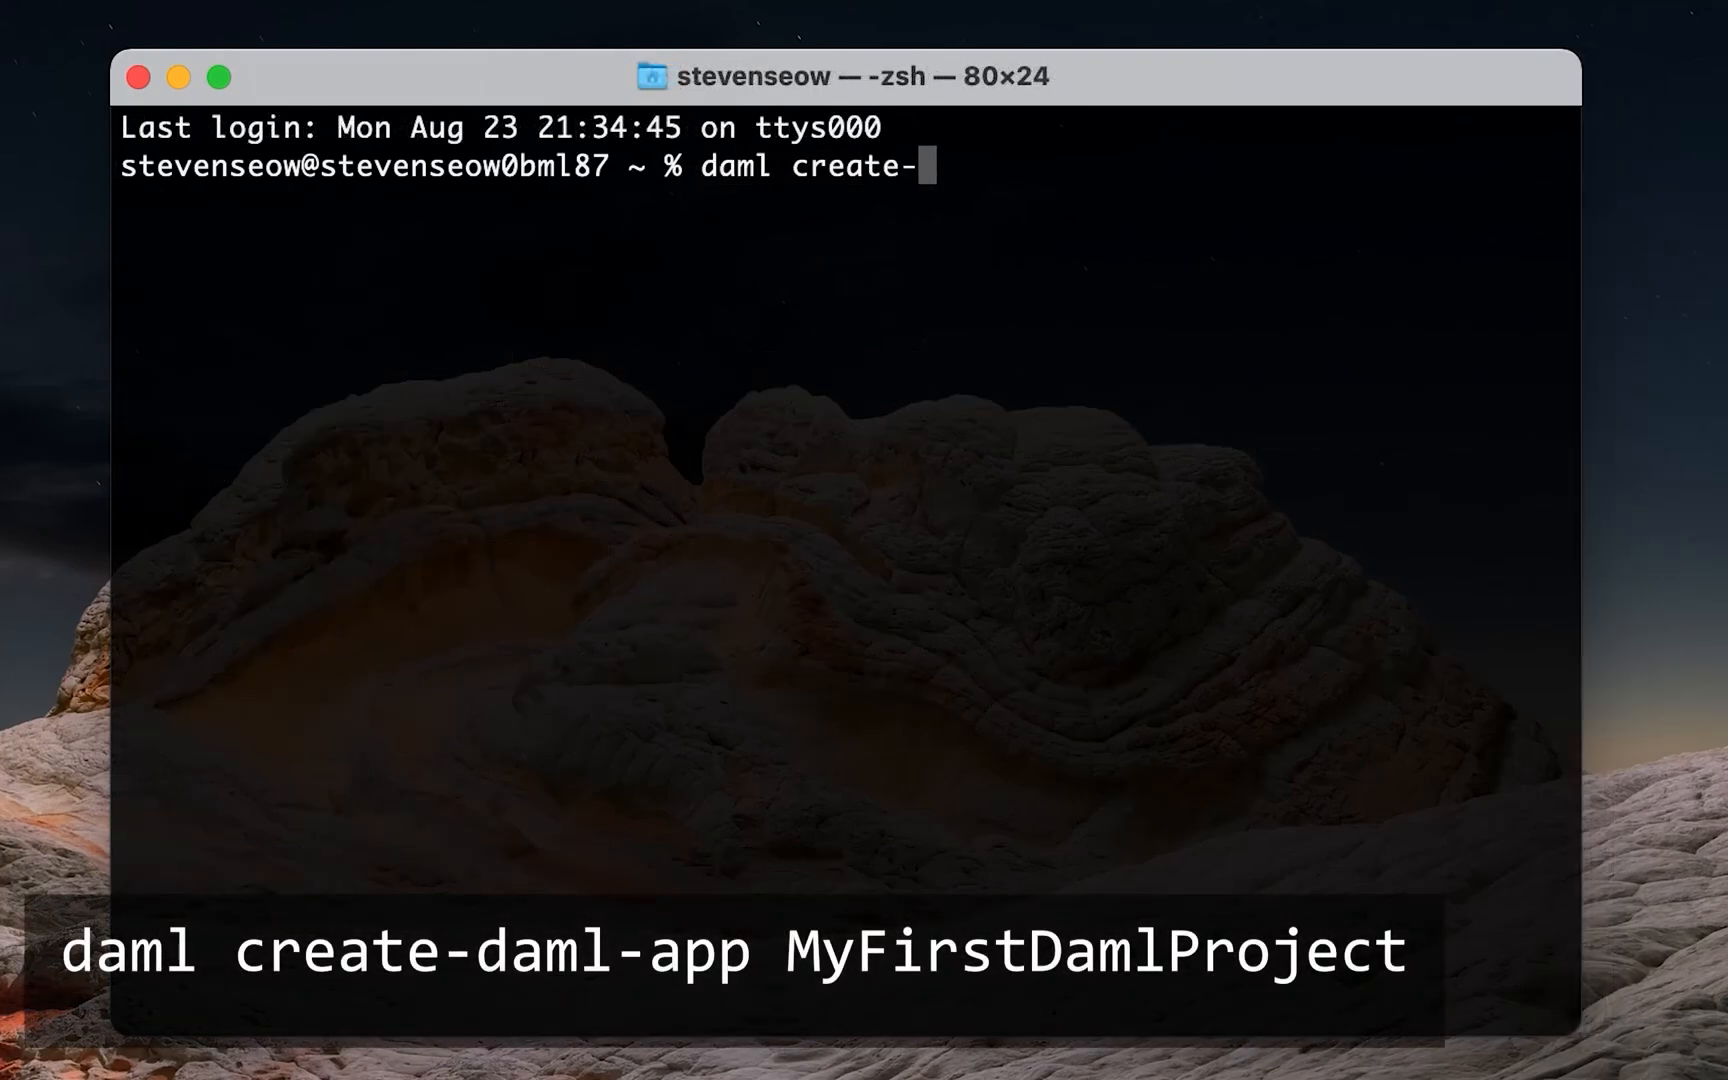
Create MyFirstDamlProject from the create-daml-app template with daml create-daml-app.
{"action": "type", "text": "daml-app"}
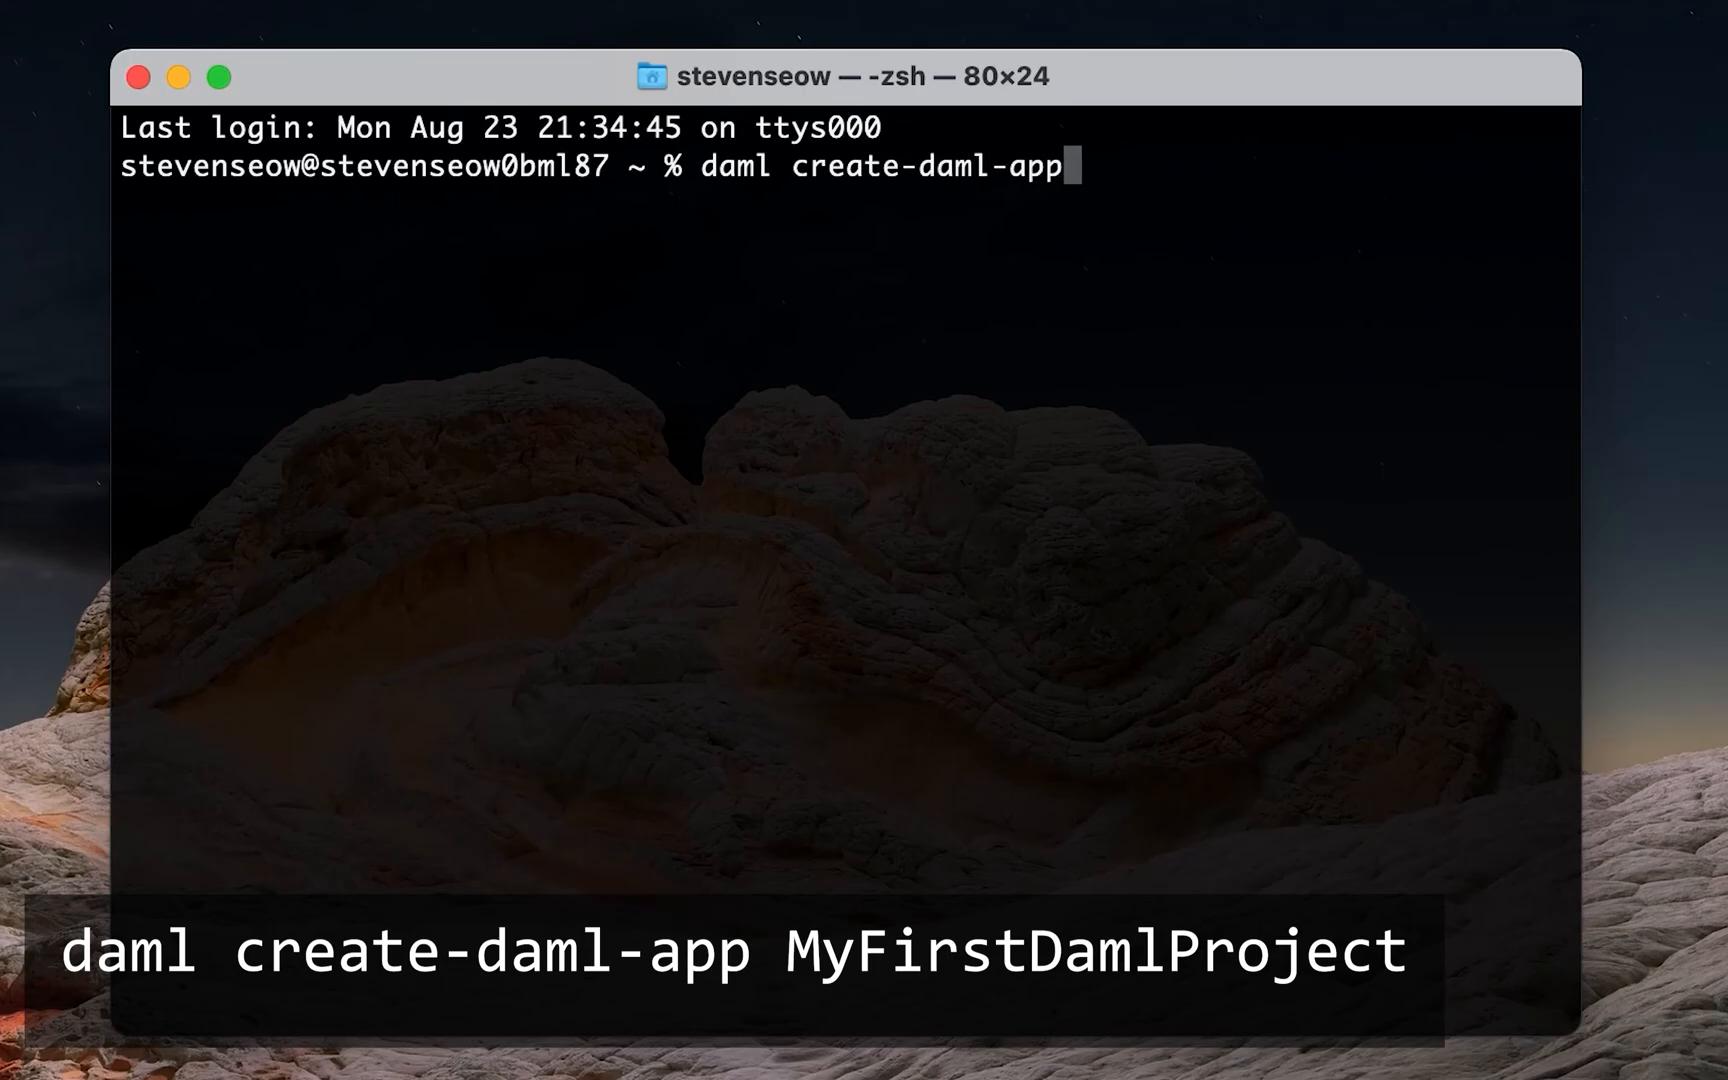
{"action": "type", "text": "My"}
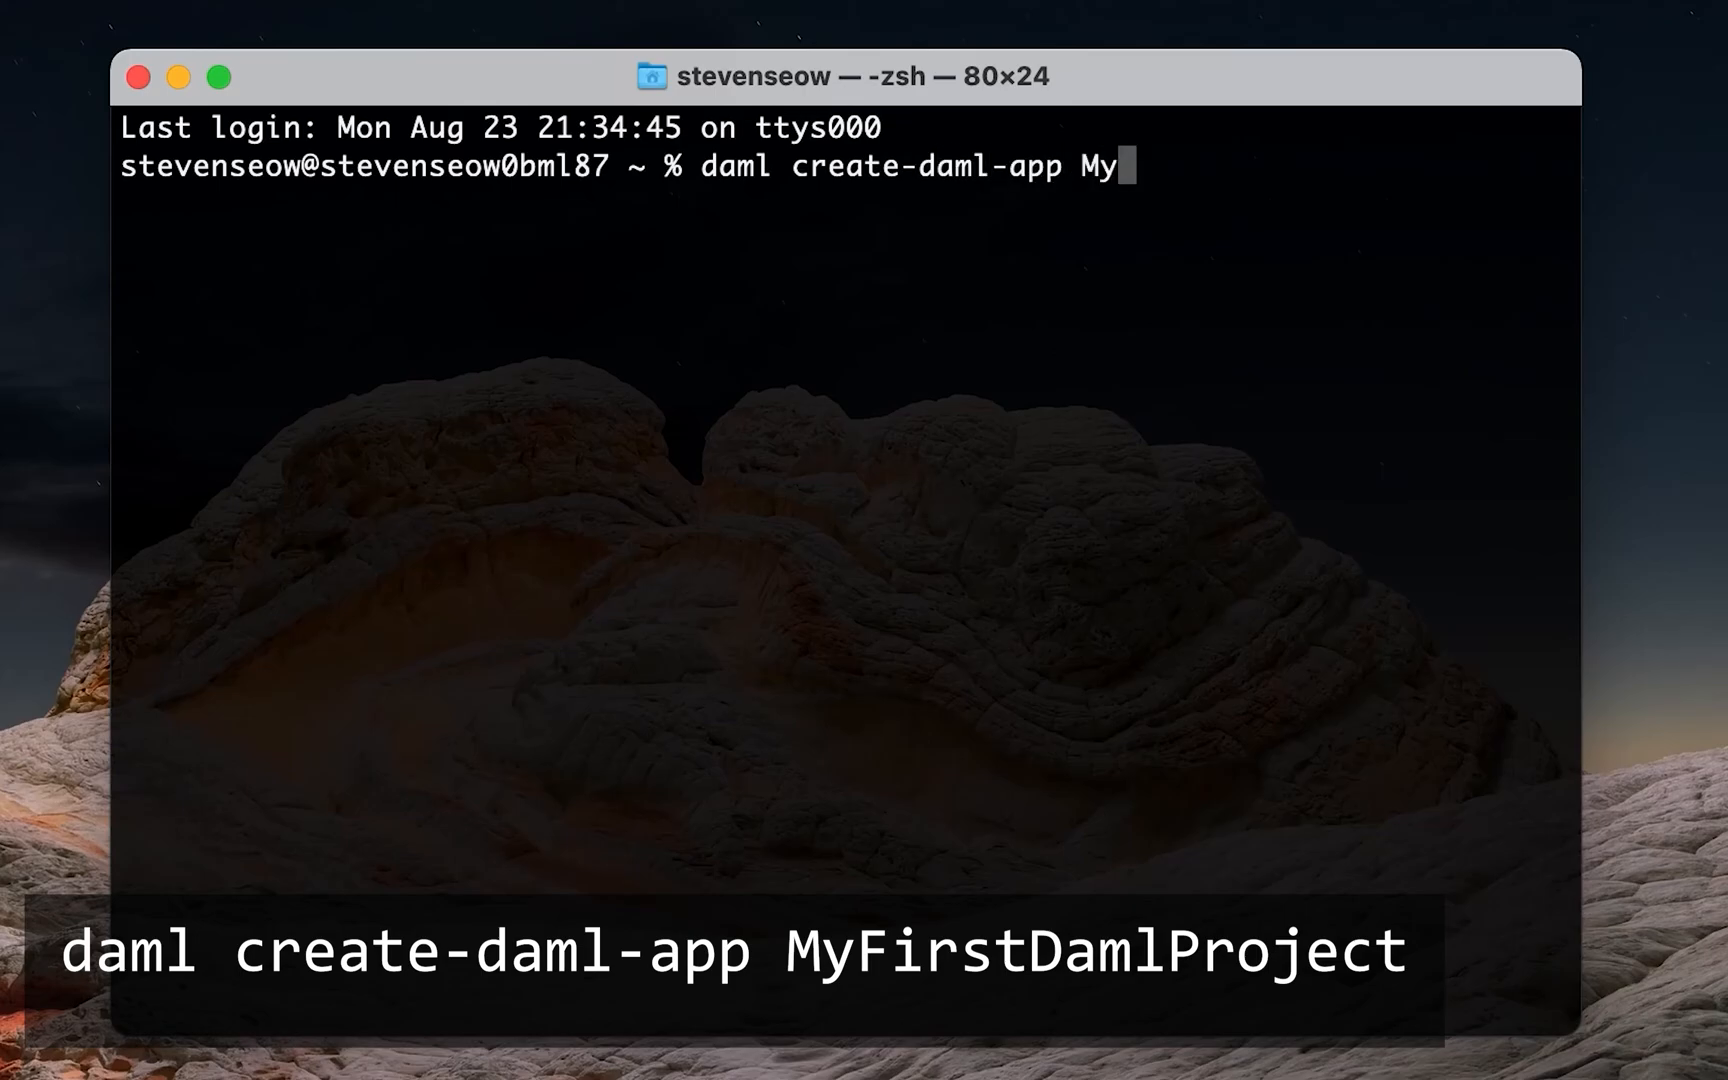
{"action": "type", "text": "FirstDaml"}
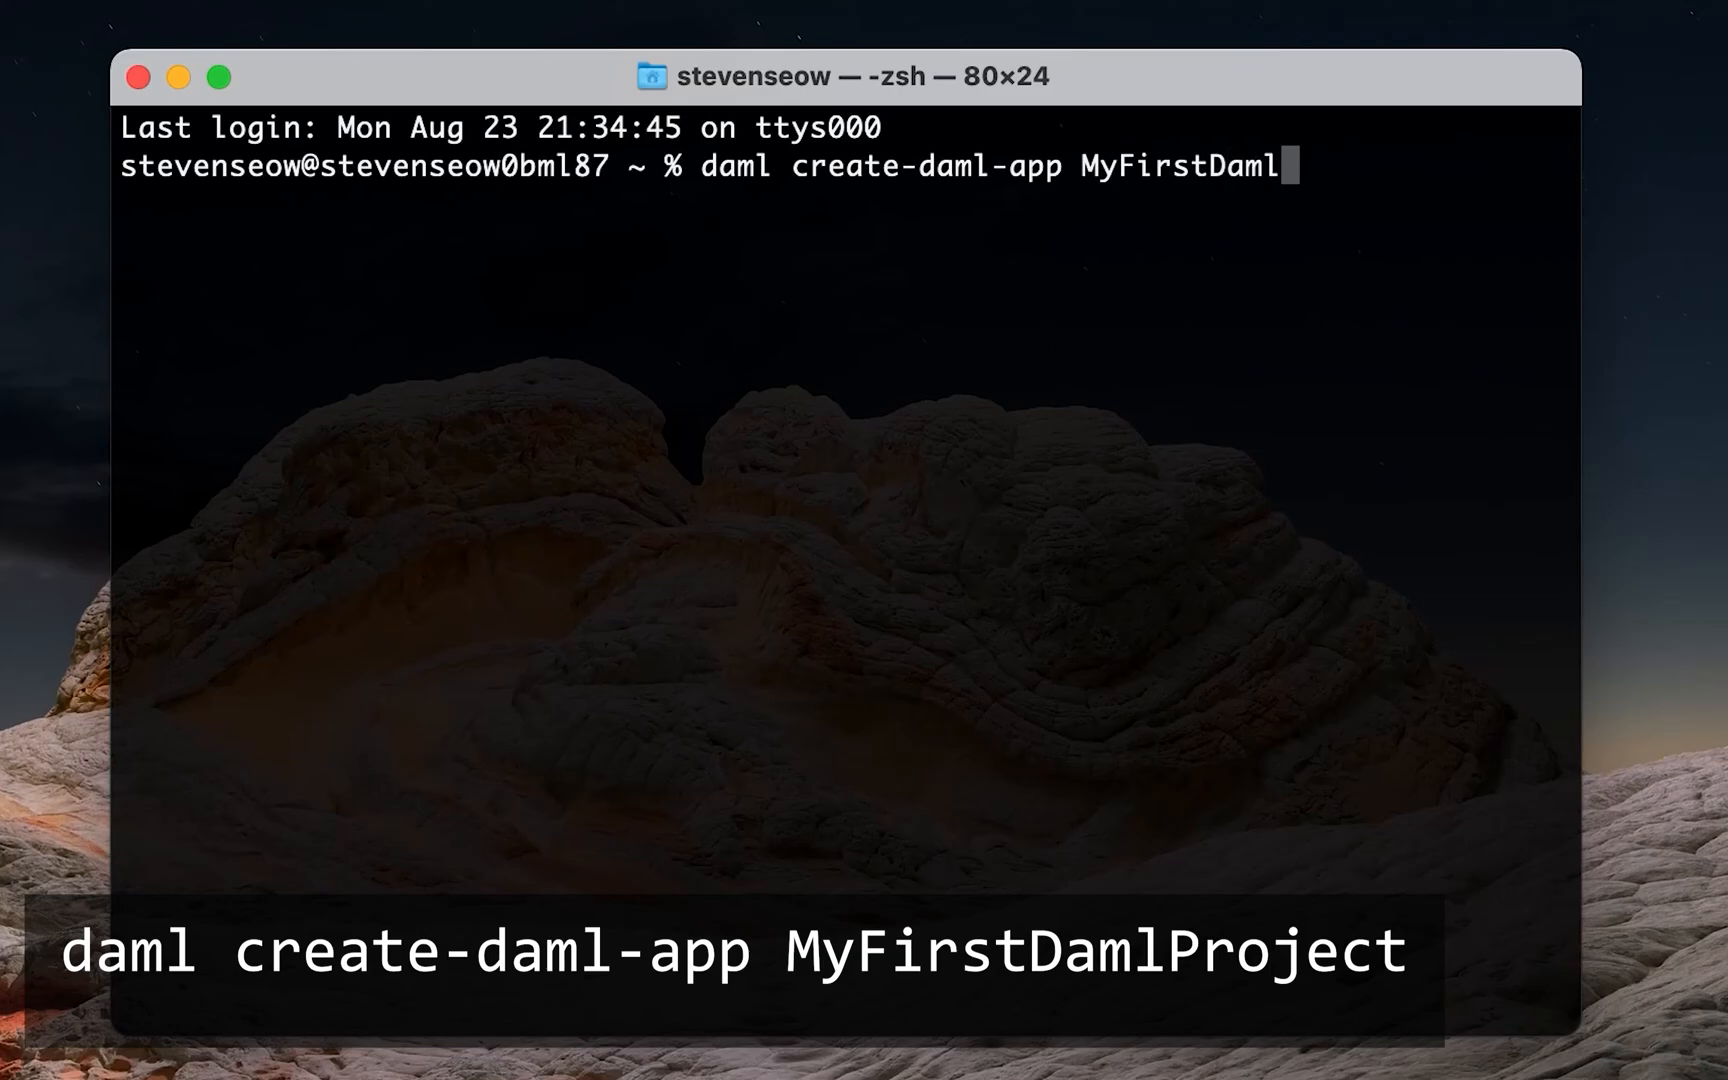
{"action": "type", "text": "Project"}
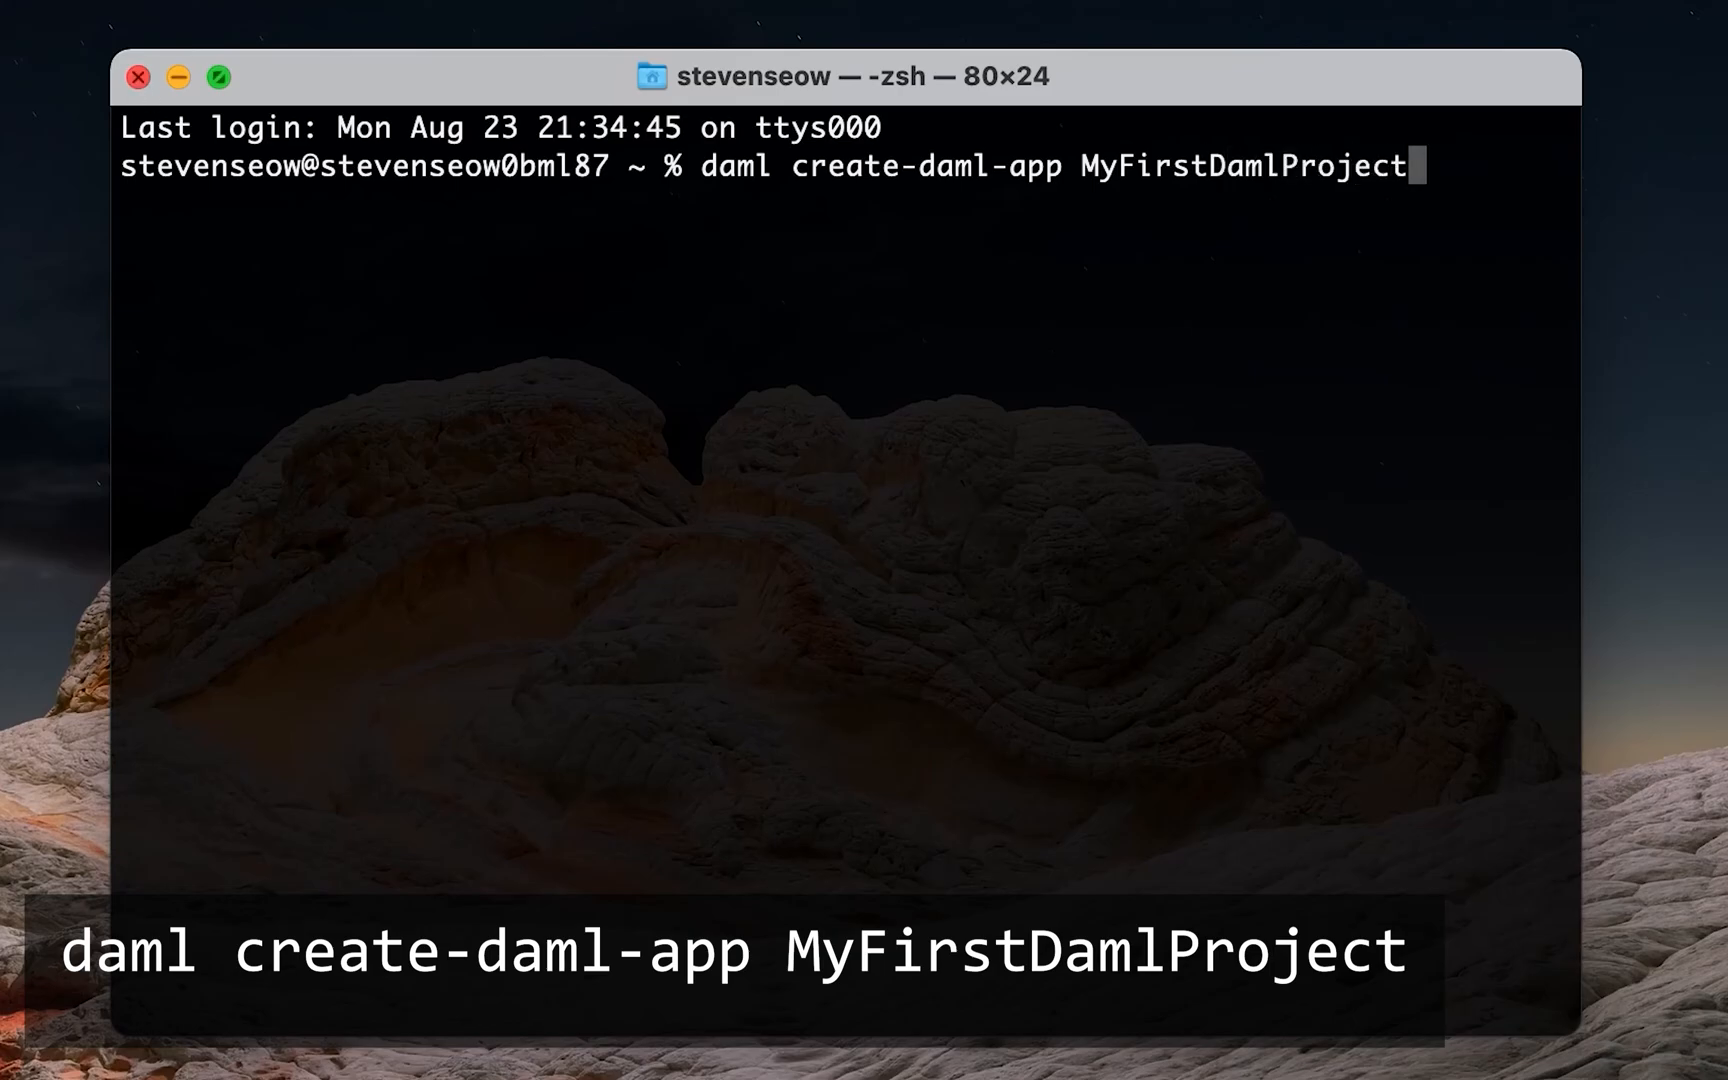
{"action": "key", "text": "Return"}
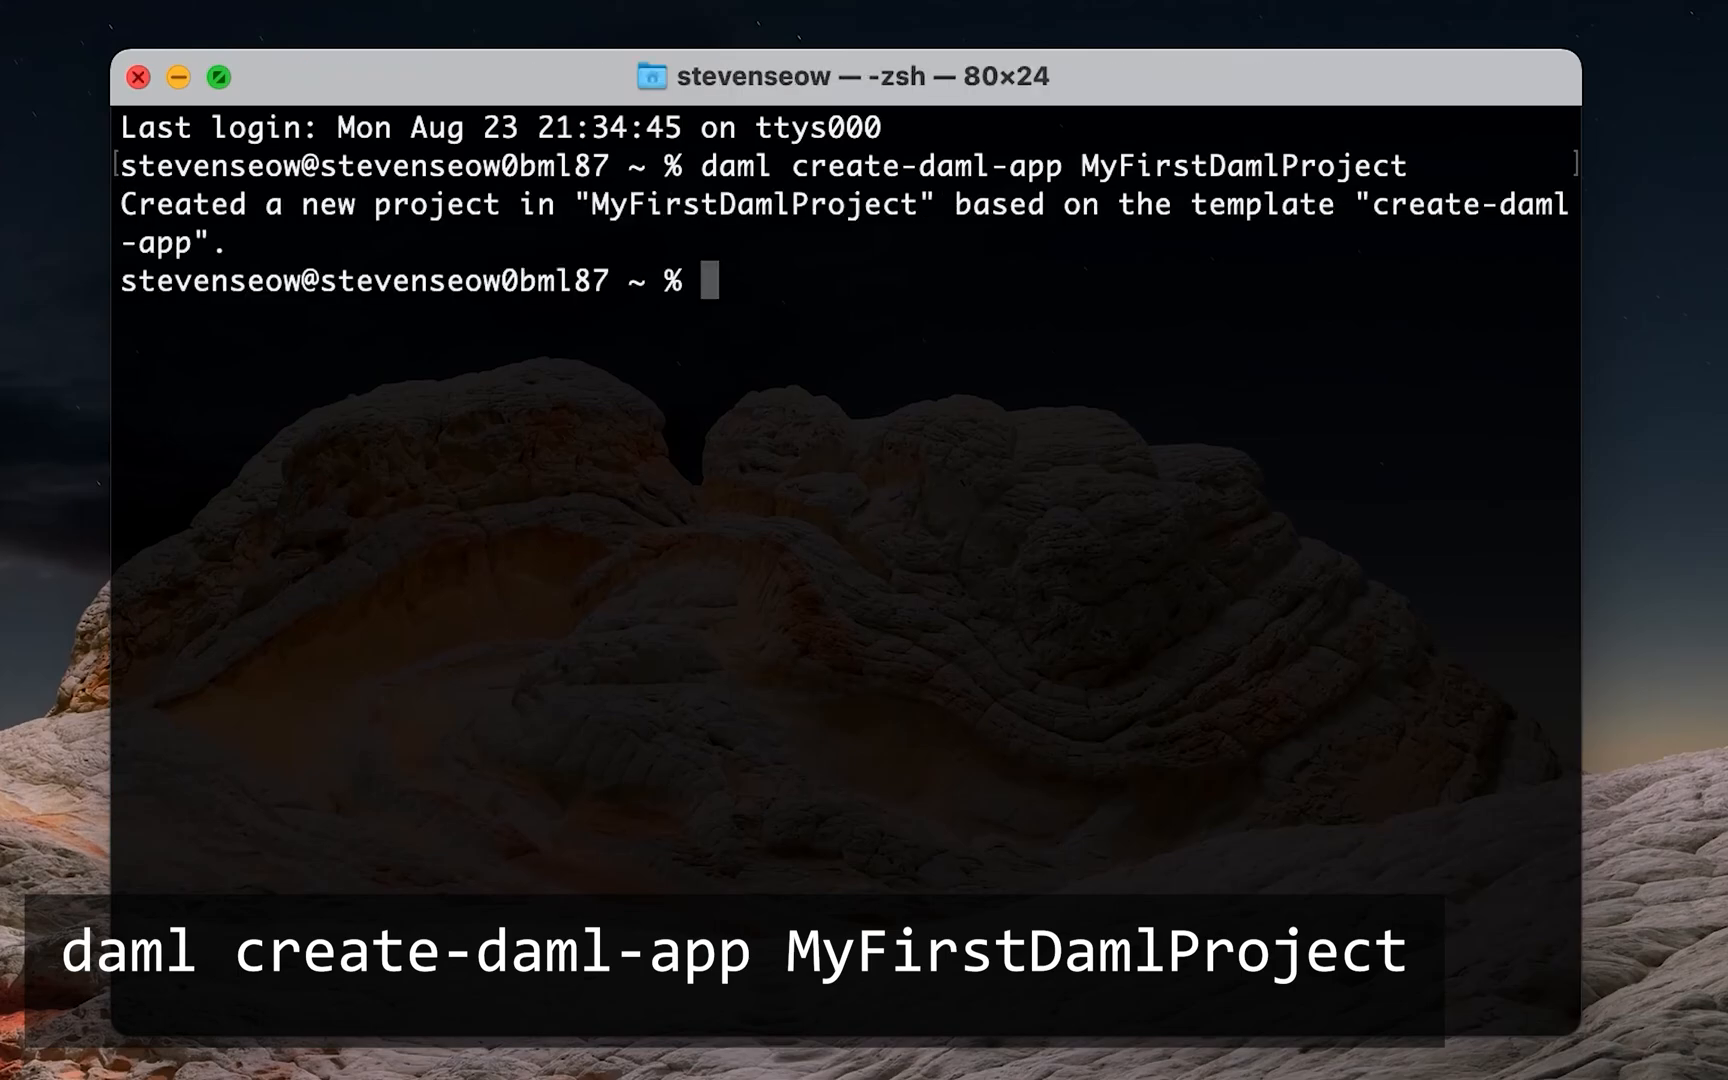
Change into the MyFirstDamlProject folder with cd.
{"action": "type", "text": "cd MyF"}
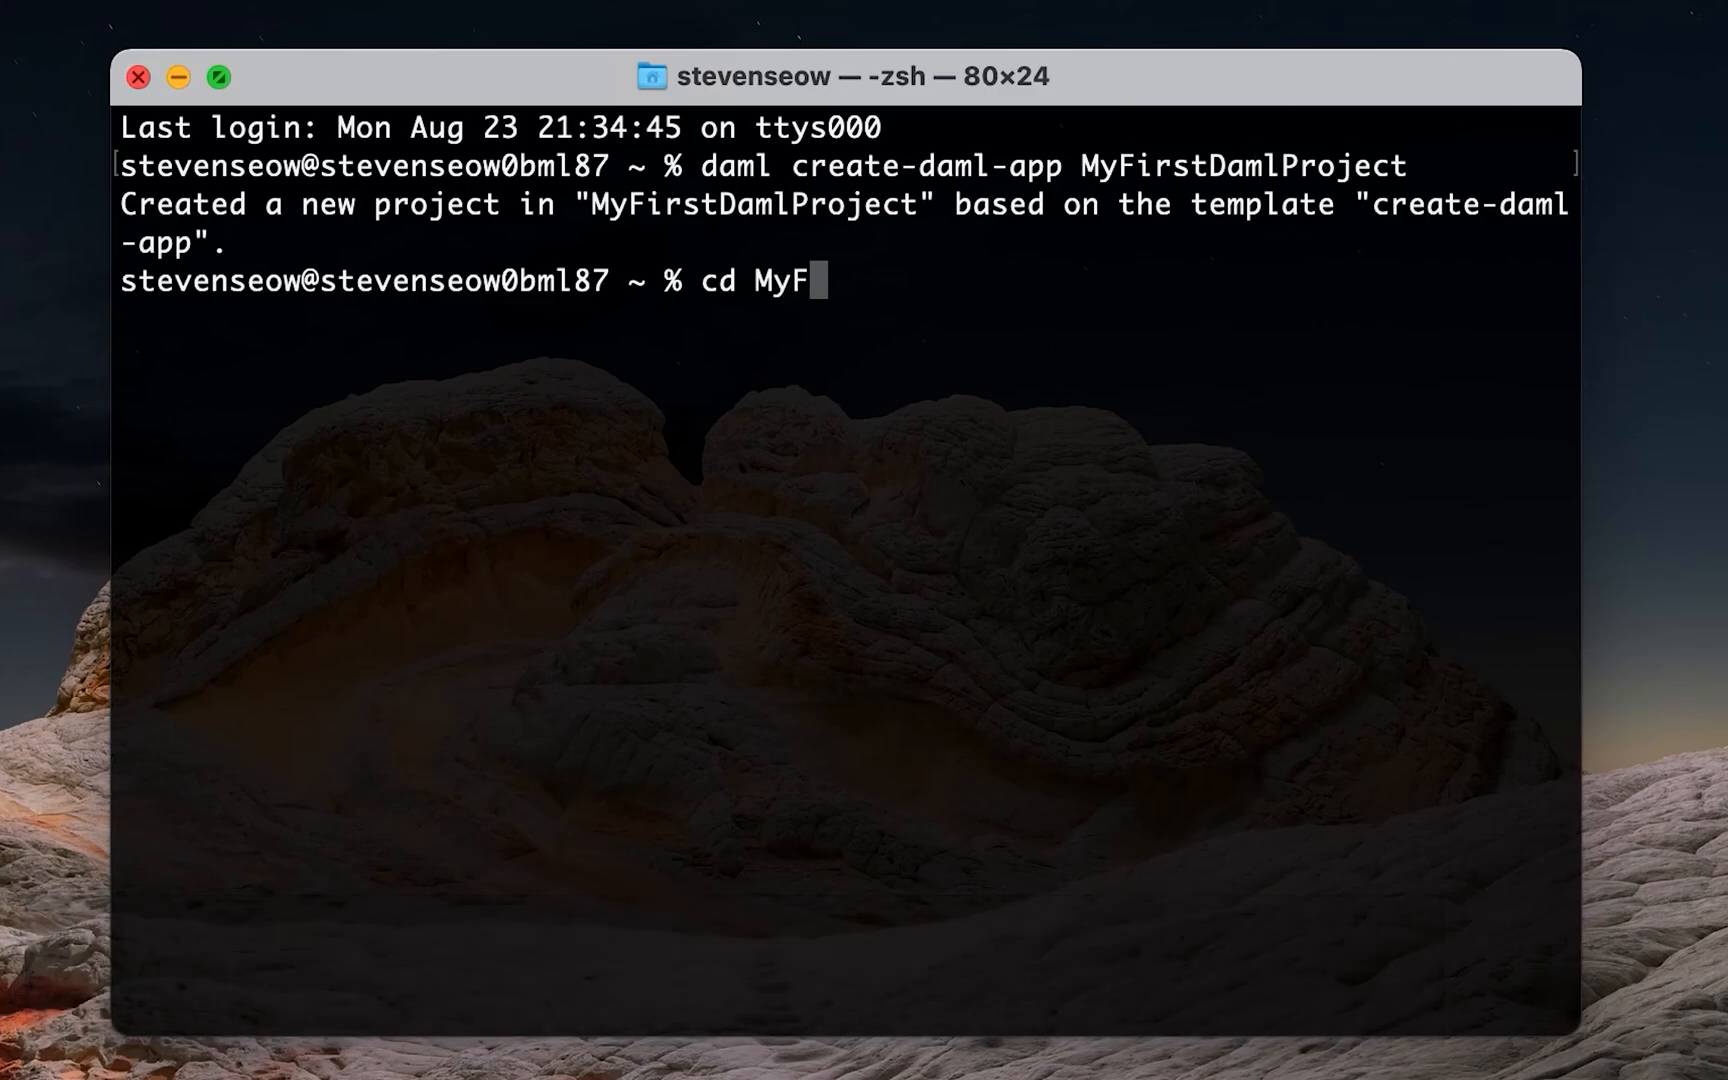
{"action": "type", "text": "irstDamlP"}
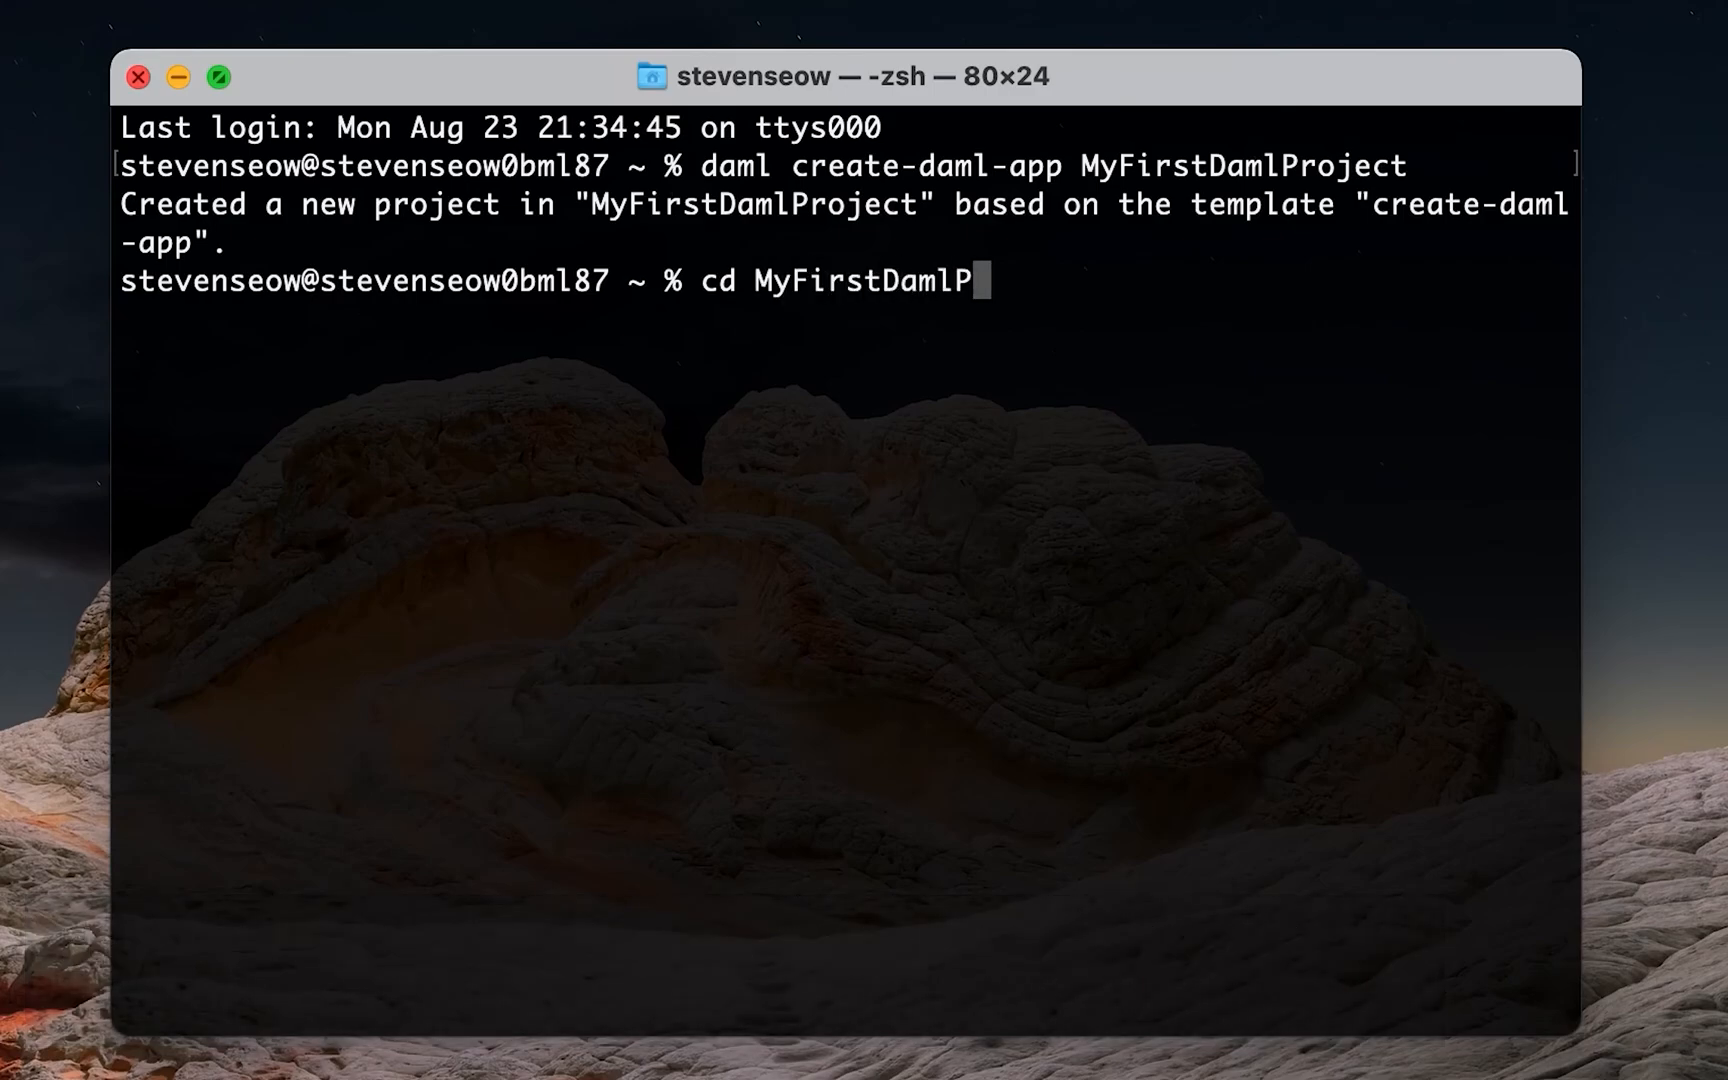
{"action": "key", "text": "Enter"}
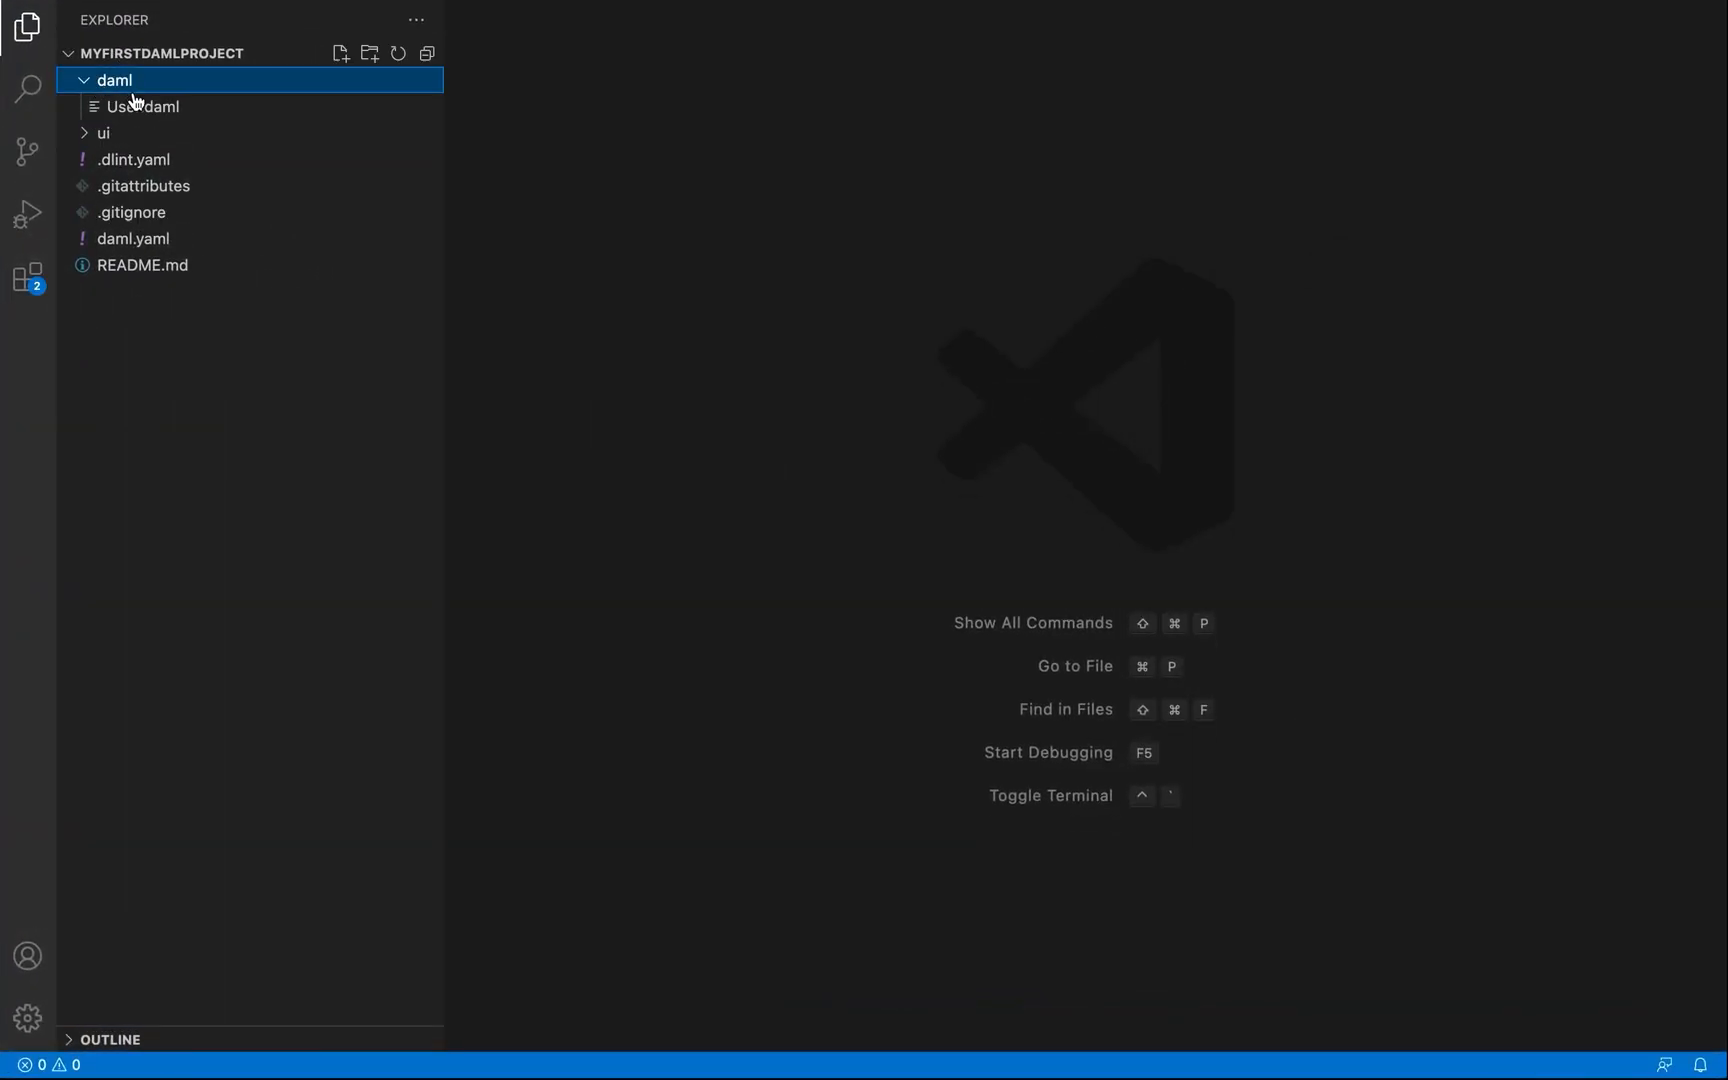
Open User.daml from the daml folder and bring its User template code to the front.
{"action": "left_click", "coordinate": [140, 106]}
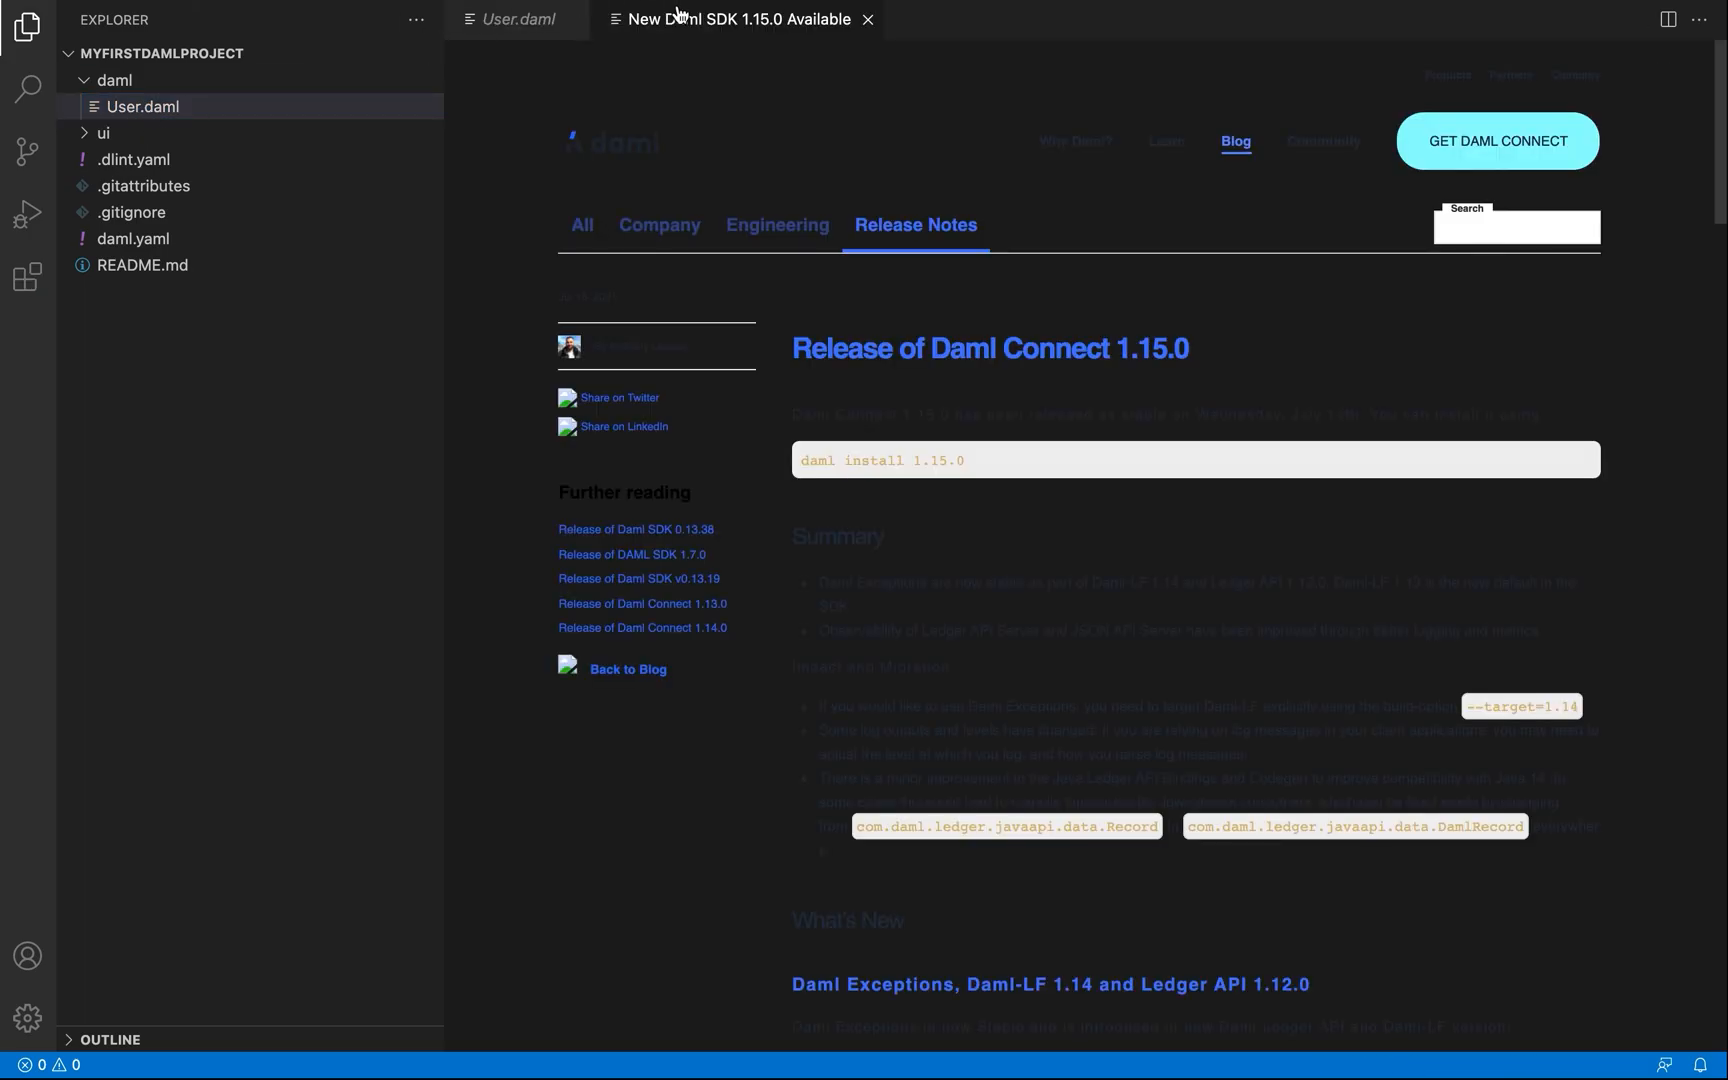
{"action": "mouse_move", "coordinate": [517, 33]}
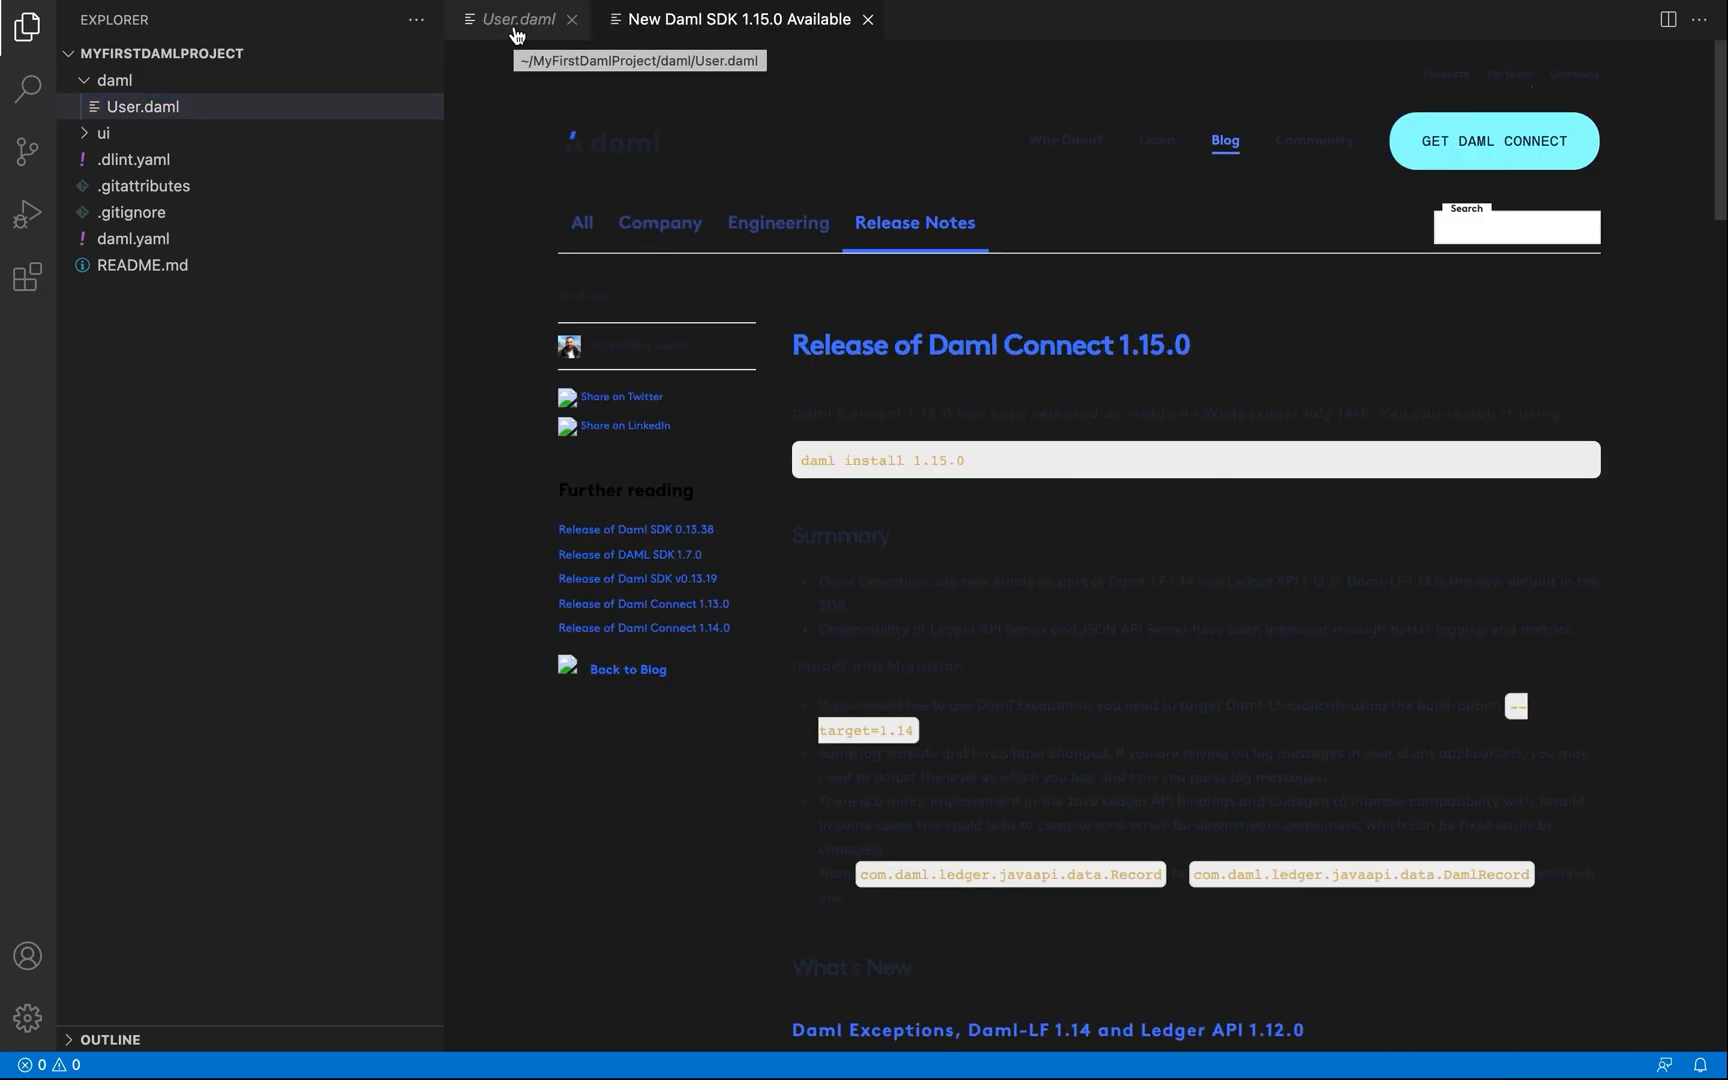
{"action": "left_click", "coordinate": [515, 19]}
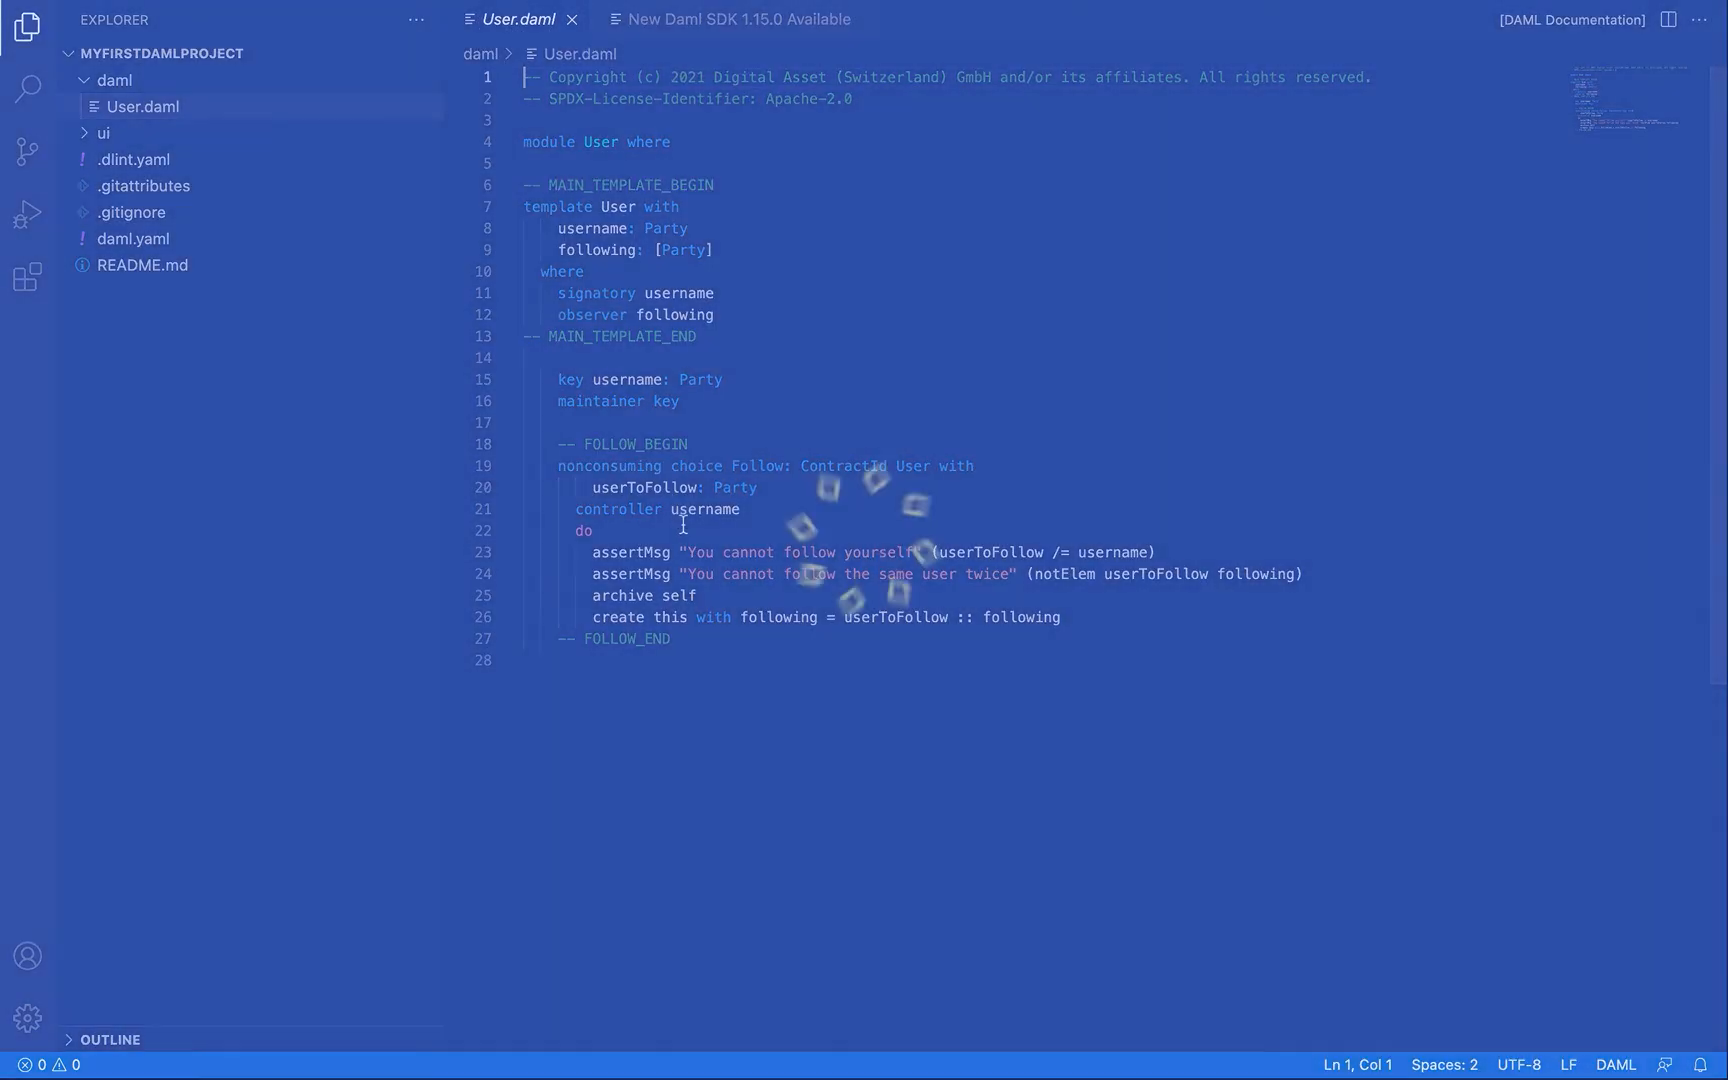